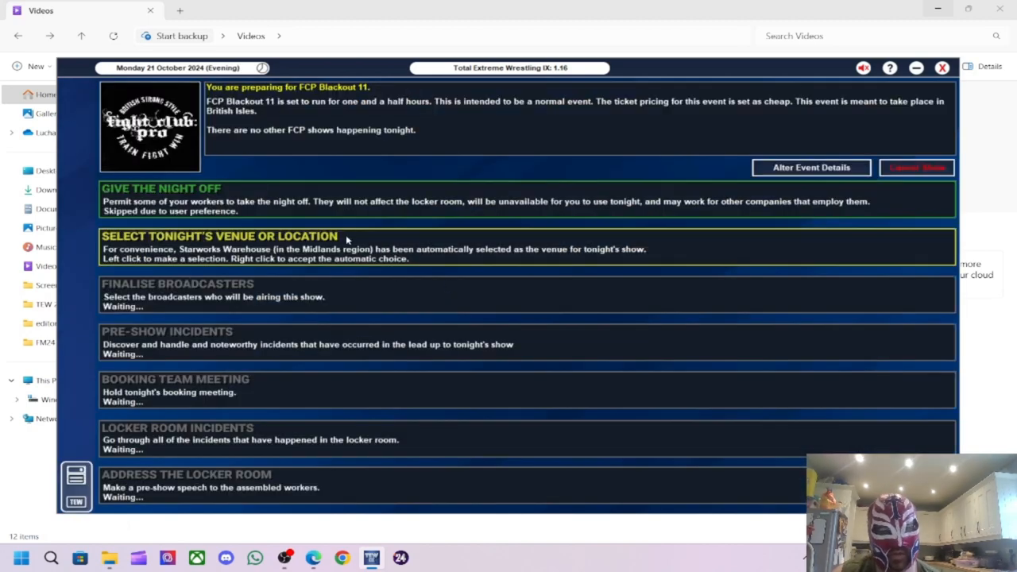
- Choose Starworks Warehouse as tonight's venue for FCP Blackout 11
{"action": "left_click", "coordinate": [219, 235]}
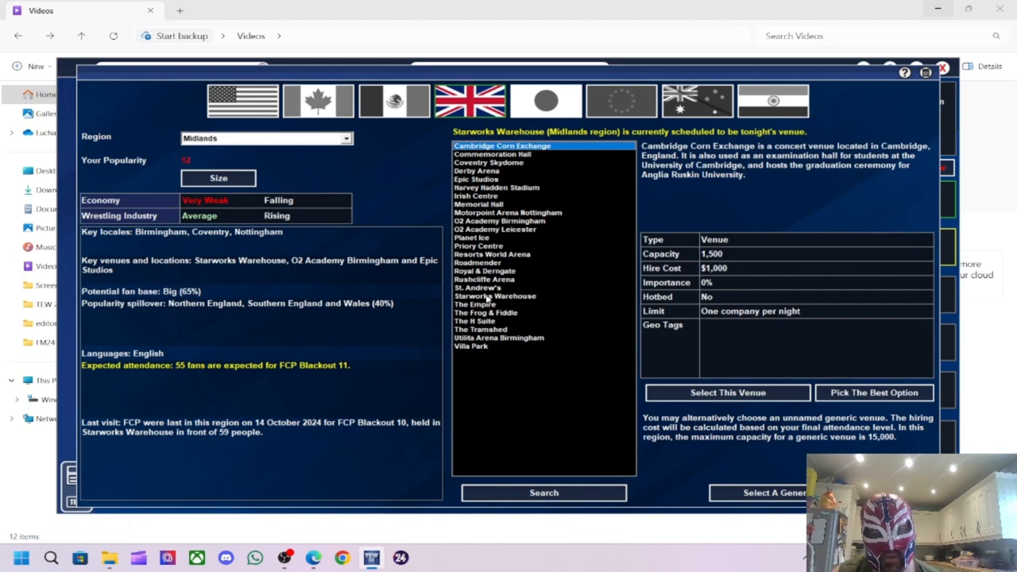
{"action": "left_click", "coordinate": [496, 296]}
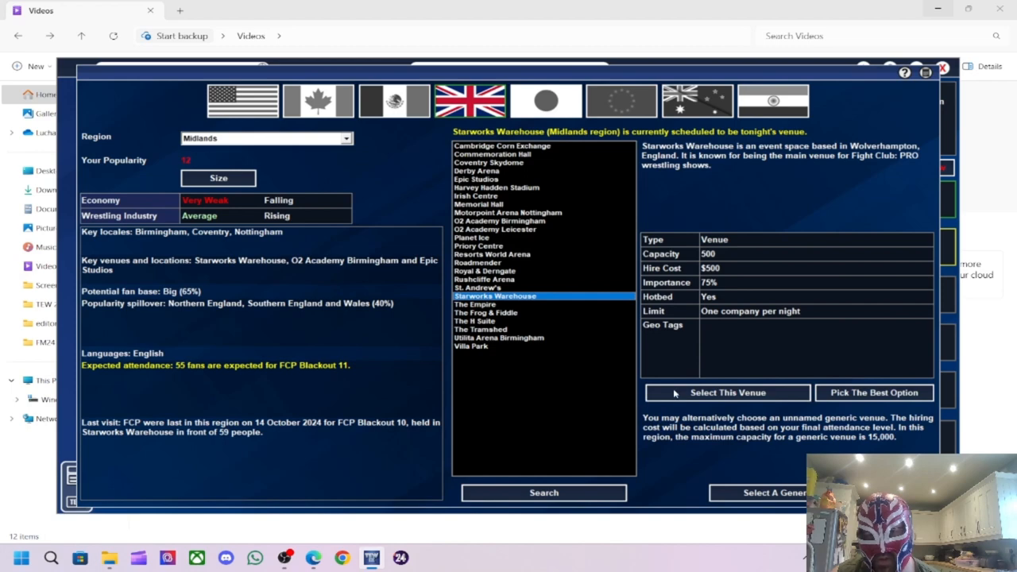
{"action": "left_click", "coordinate": [728, 391]}
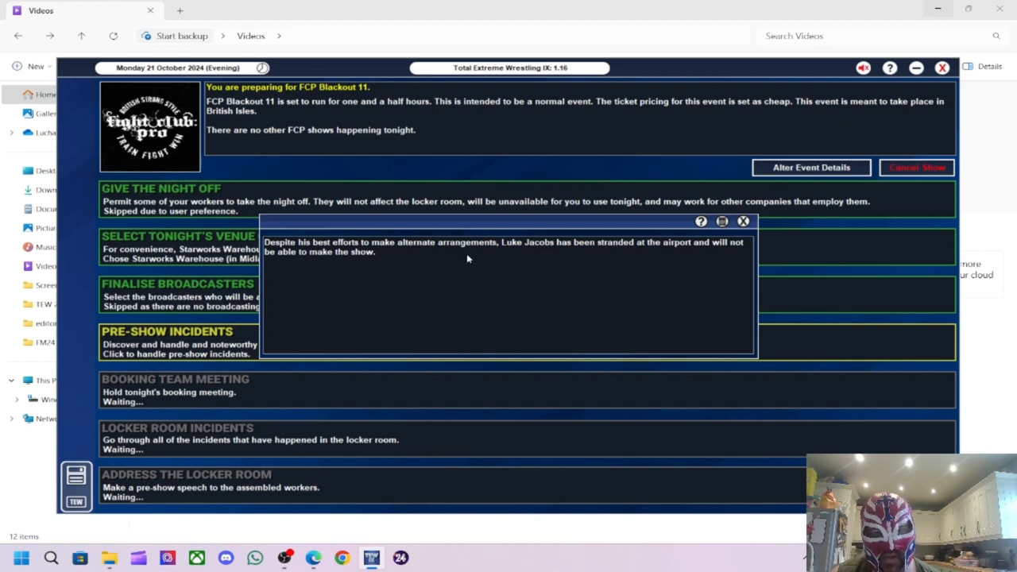
{"action": "mouse_move", "coordinate": [514, 253]}
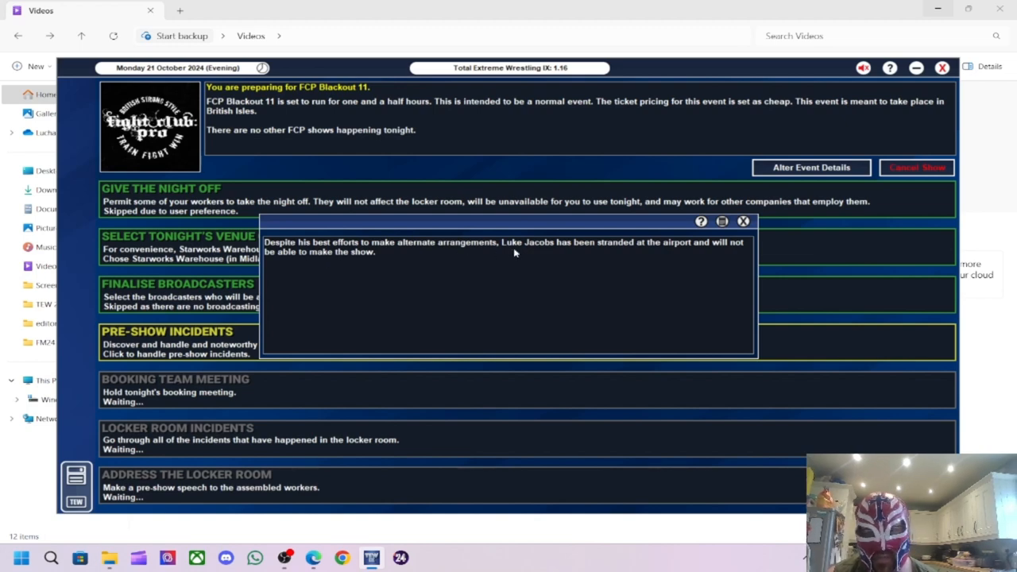
{"action": "mouse_move", "coordinate": [563, 252]}
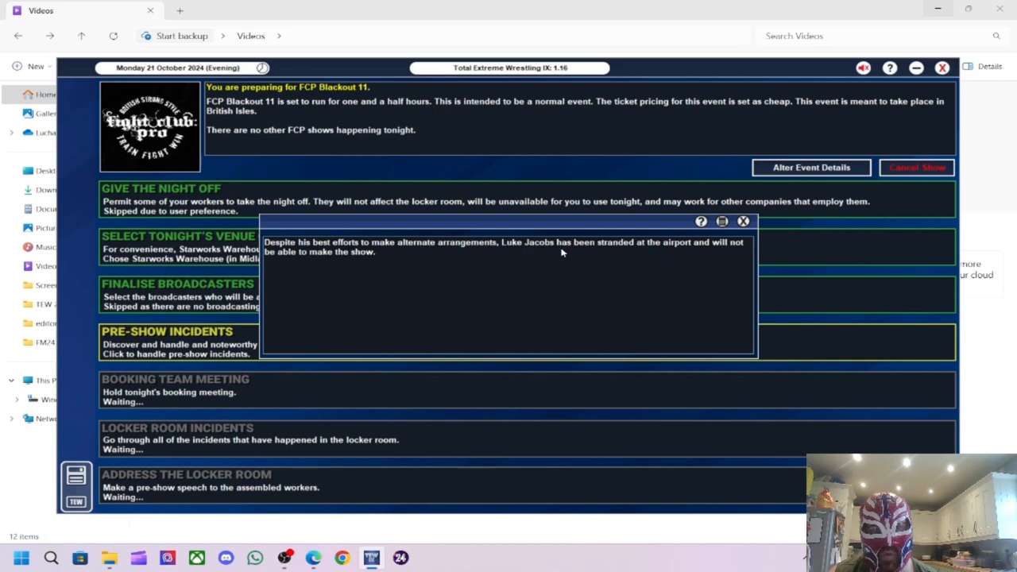
- Dismiss the notice about Luke Jacobs missing the show
{"action": "left_click", "coordinate": [744, 221]}
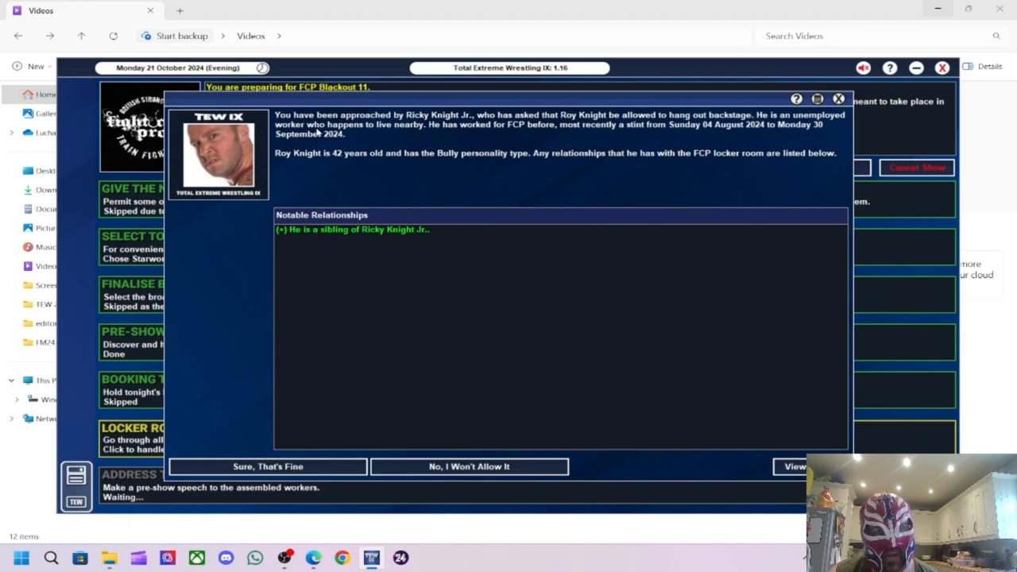
{"action": "mouse_move", "coordinate": [517, 132]}
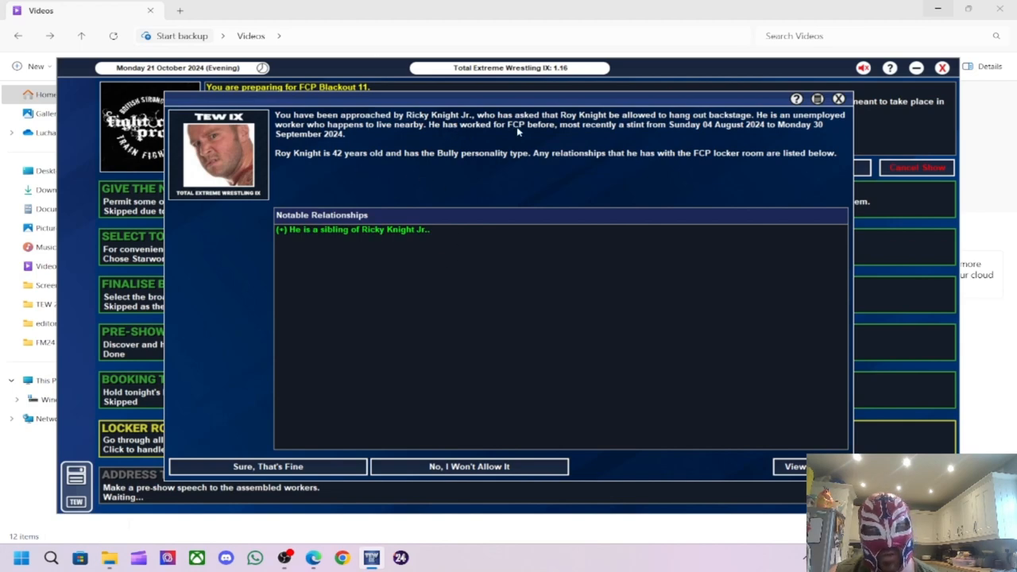
{"action": "mouse_move", "coordinate": [610, 133]}
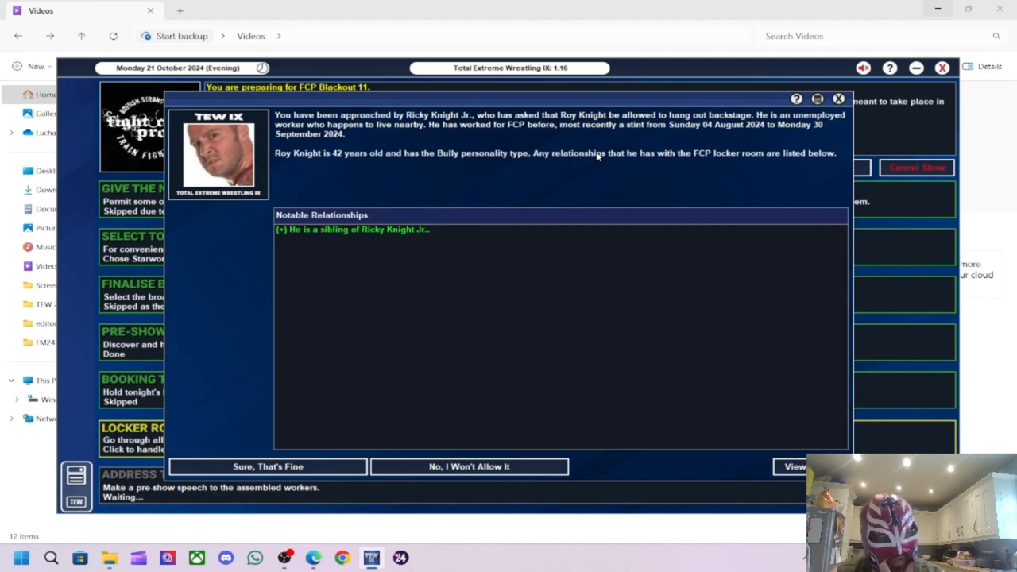
{"action": "mouse_move", "coordinate": [429, 472]}
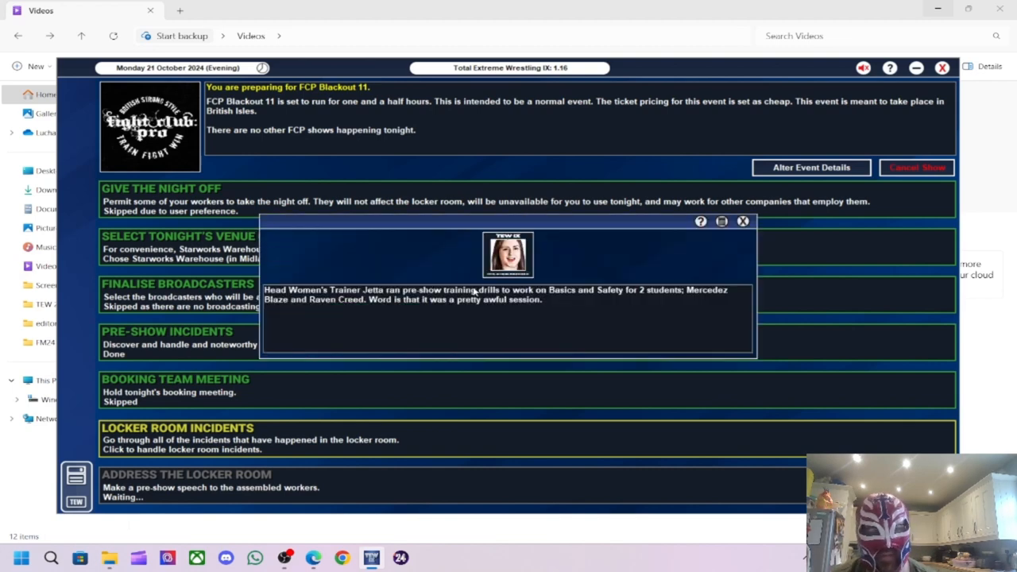
{"action": "mouse_move", "coordinate": [372, 240]}
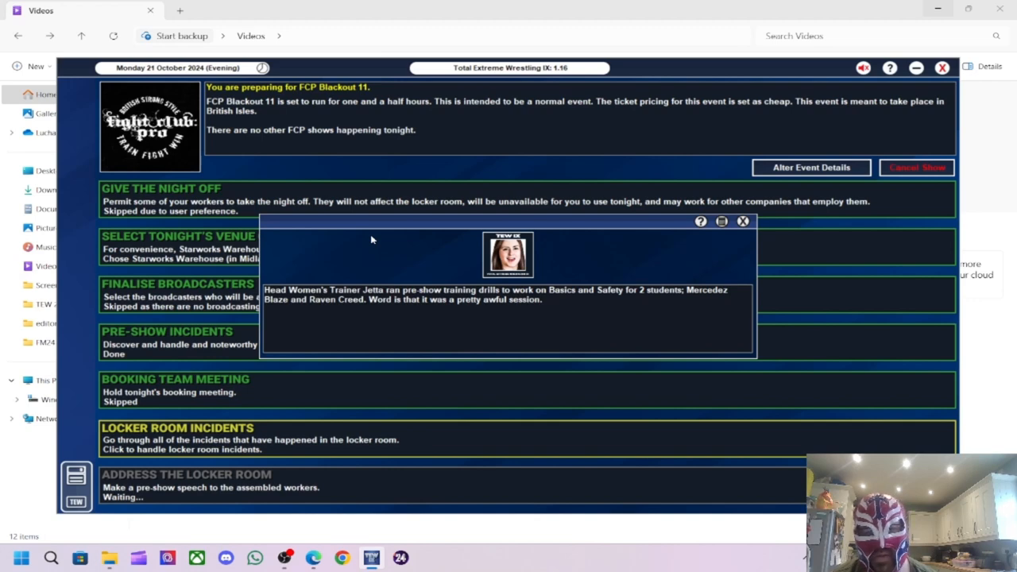
{"action": "mouse_move", "coordinate": [603, 290]}
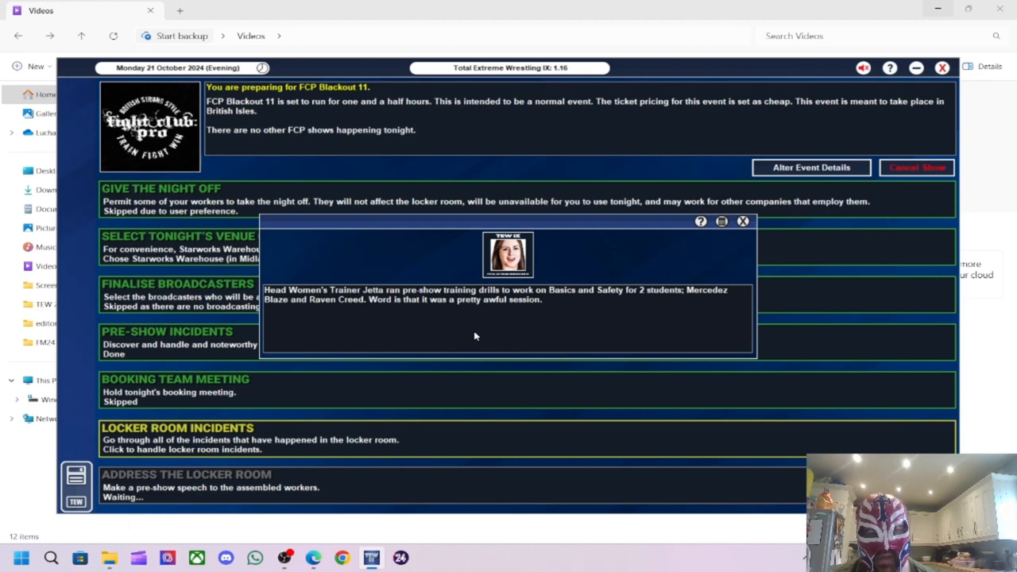
{"action": "mouse_move", "coordinate": [467, 315]}
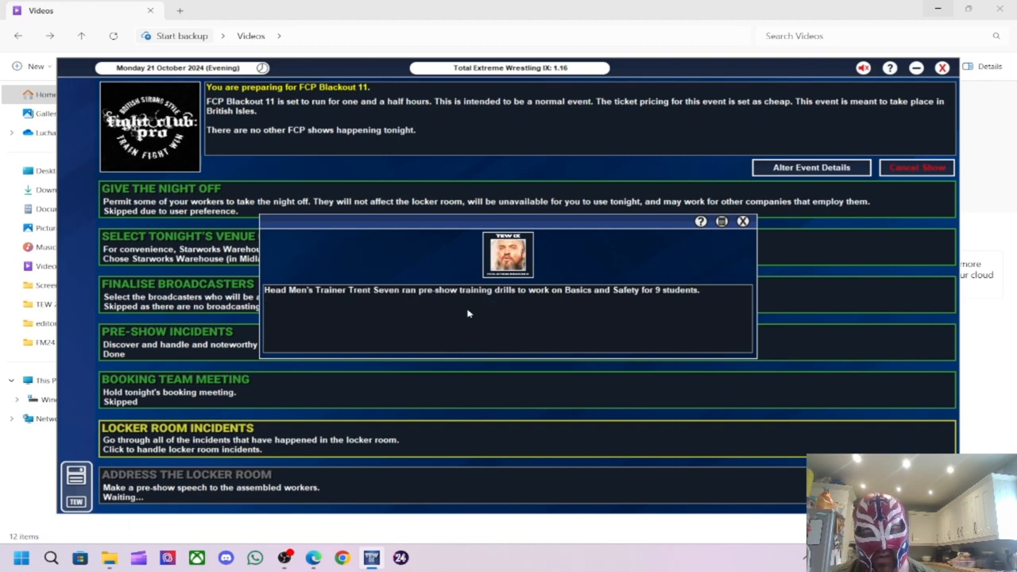
{"action": "mouse_move", "coordinate": [483, 313]}
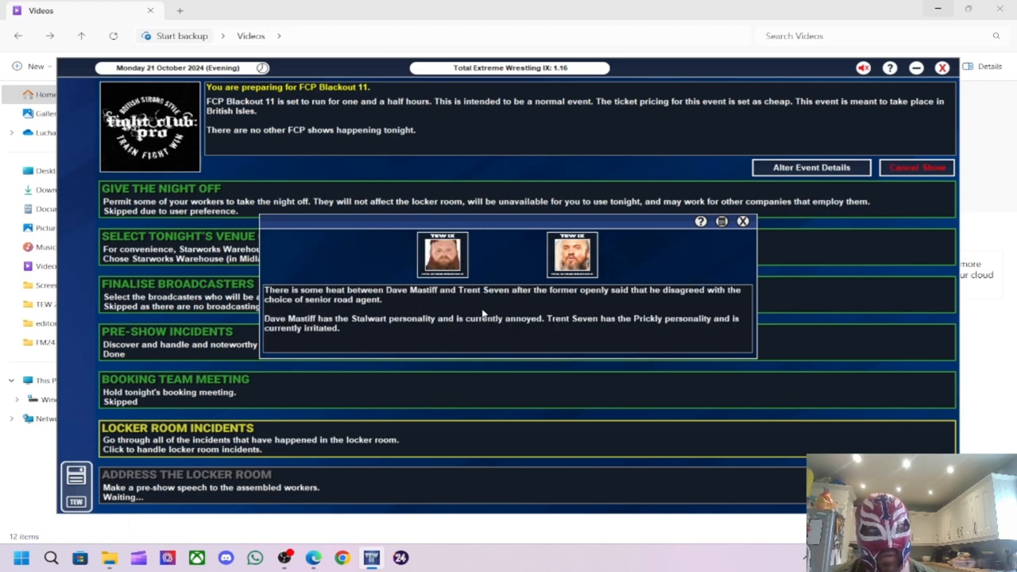
{"action": "mouse_move", "coordinate": [368, 261]}
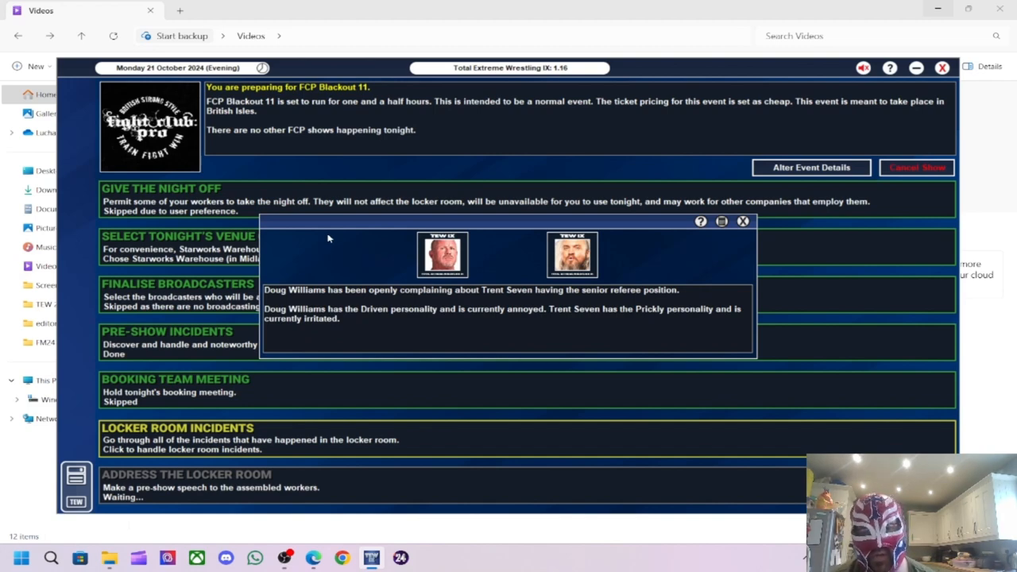
{"action": "mouse_move", "coordinate": [531, 265]}
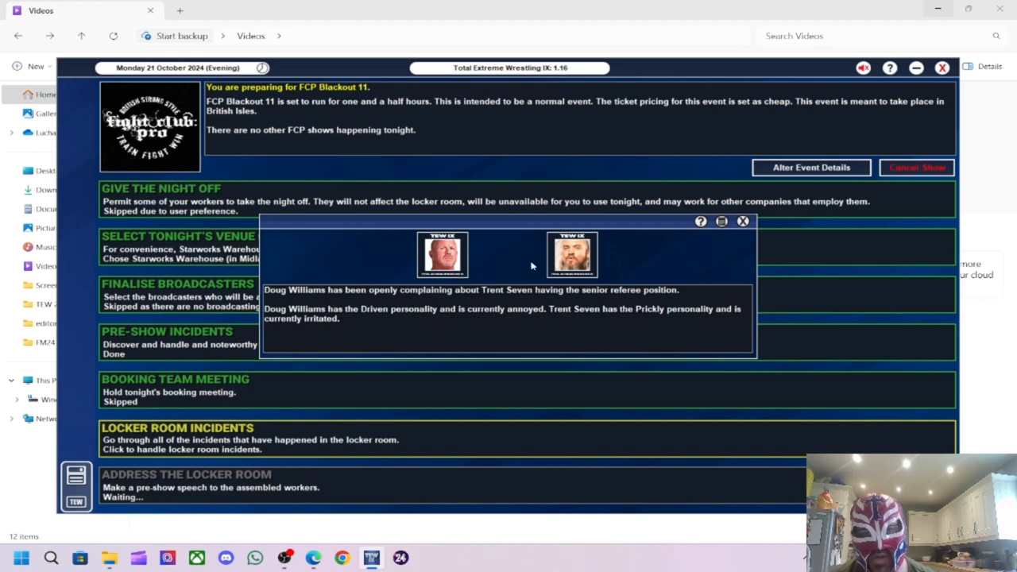
{"action": "mouse_move", "coordinate": [511, 302]}
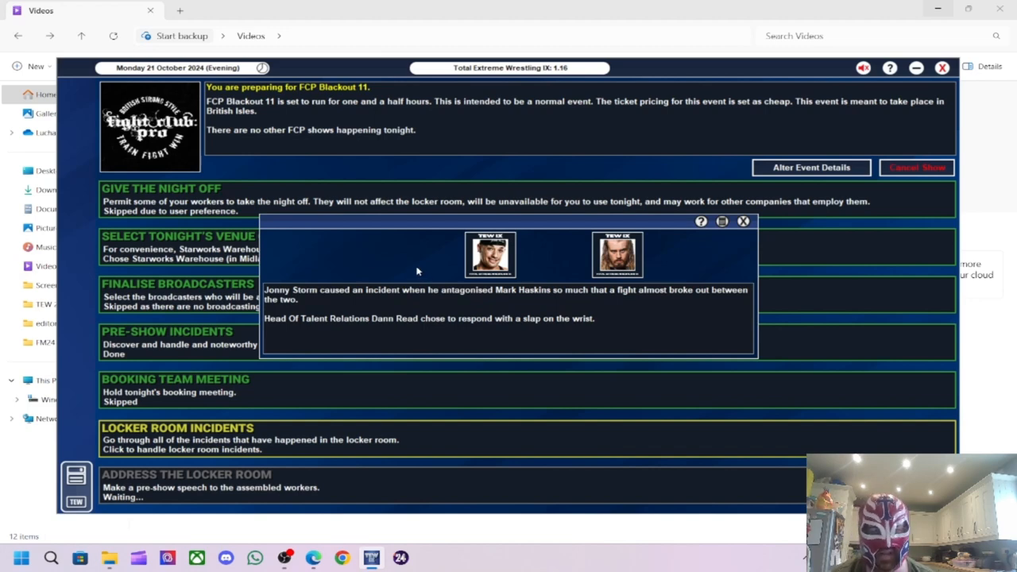
{"action": "mouse_move", "coordinate": [410, 253]}
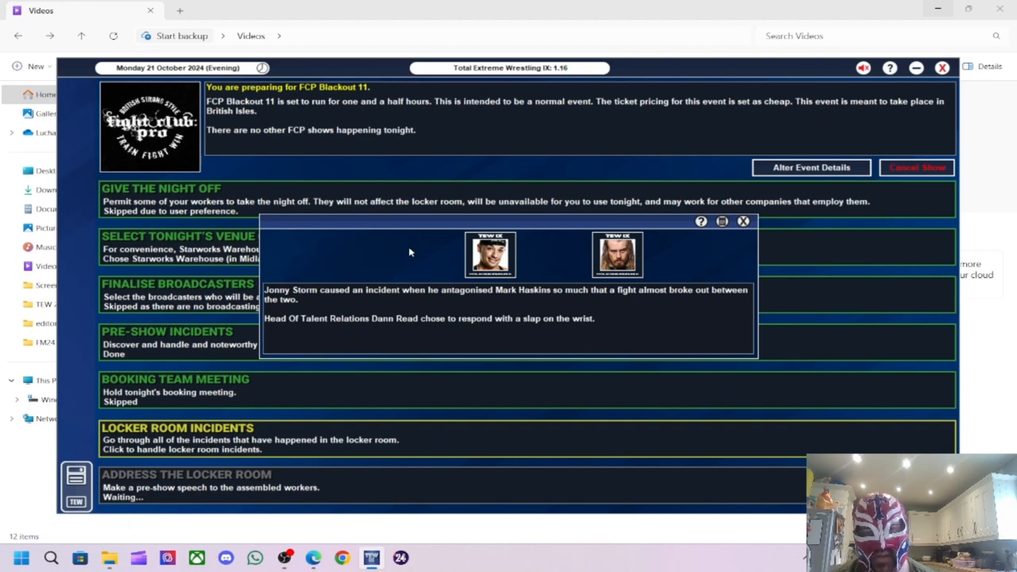
{"action": "mouse_move", "coordinate": [570, 305]}
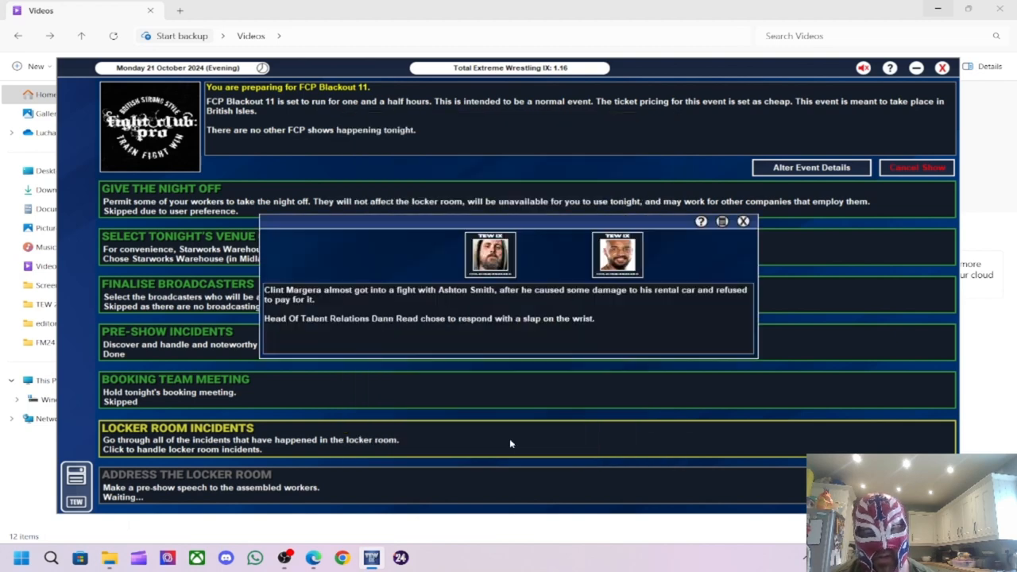
{"action": "mouse_move", "coordinate": [374, 262]}
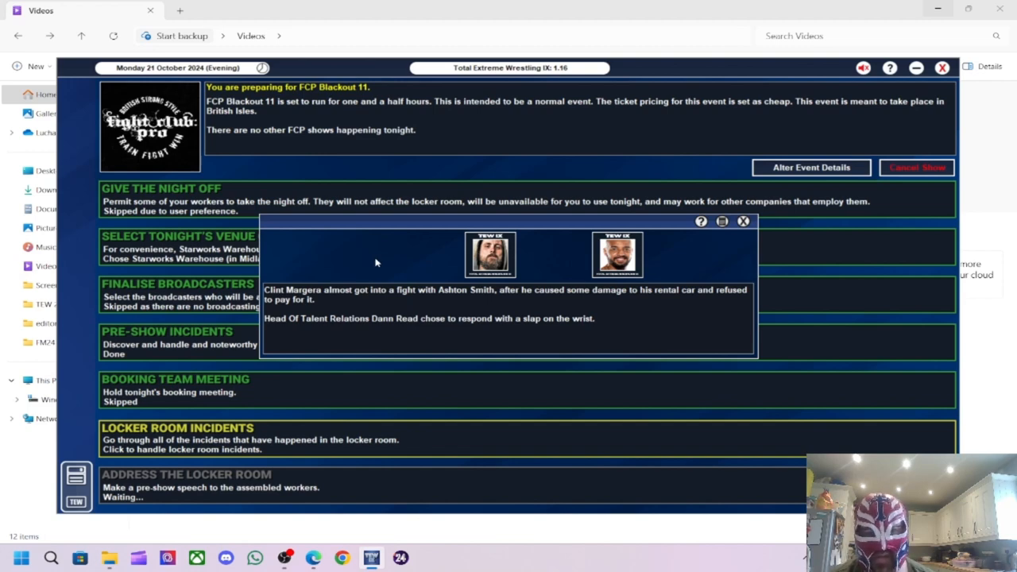
{"action": "mouse_move", "coordinate": [534, 310]}
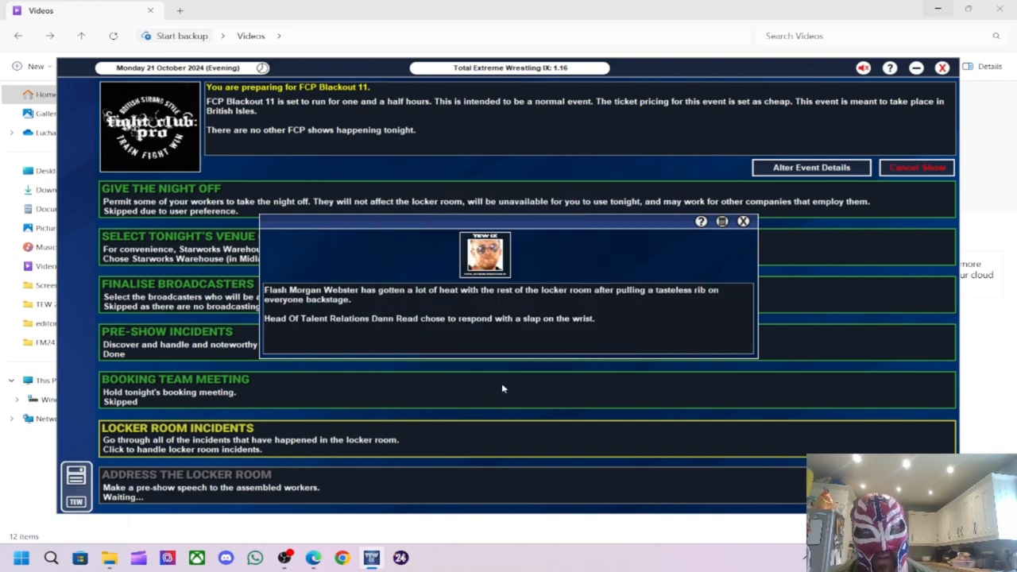
{"action": "mouse_move", "coordinate": [437, 250]}
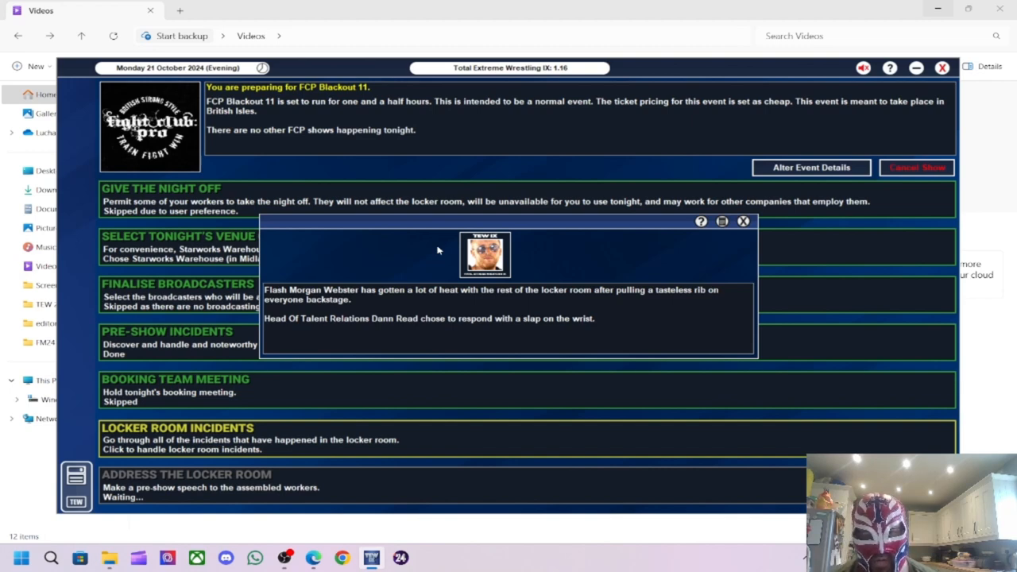
{"action": "mouse_move", "coordinate": [469, 294]}
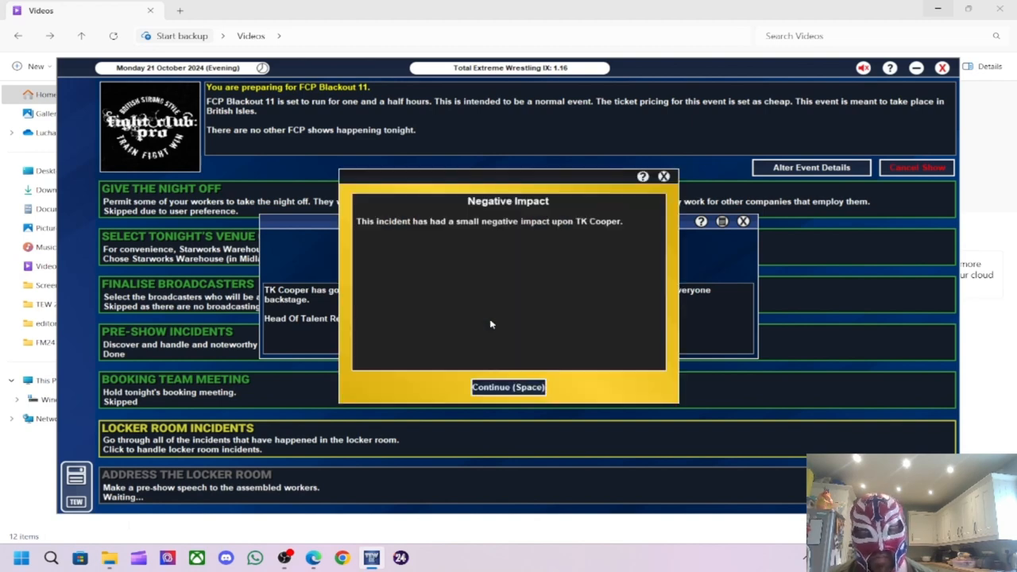
- Acknowledge the negative impact on TK Cooper and finish the last locker room incident
{"action": "left_click", "coordinate": [508, 388]}
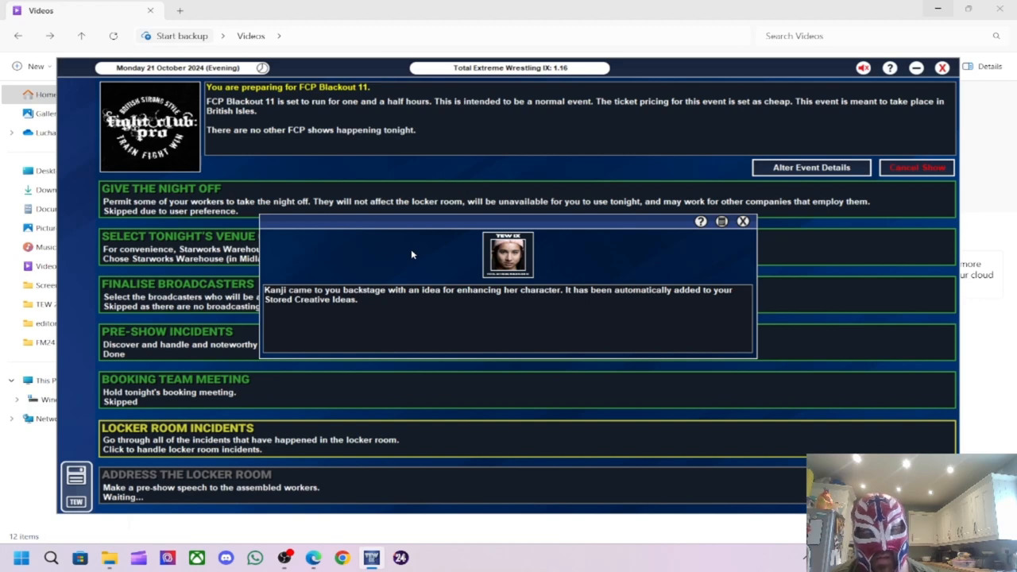
{"action": "left_click", "coordinate": [744, 221]}
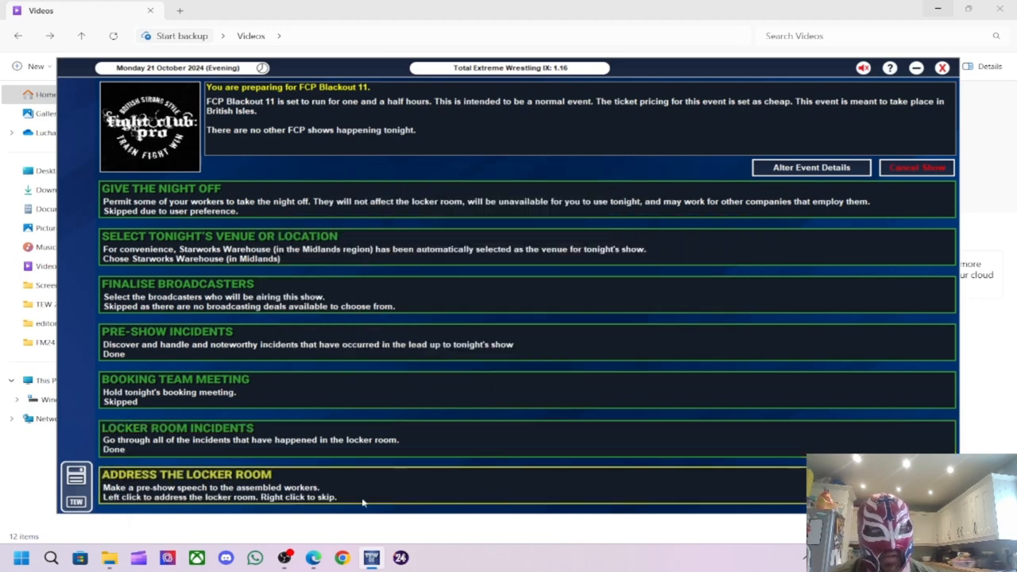
- Leave the Address the Locker Room options with no speech, confirming Do Nothing
{"action": "left_click", "coordinate": [186, 473]}
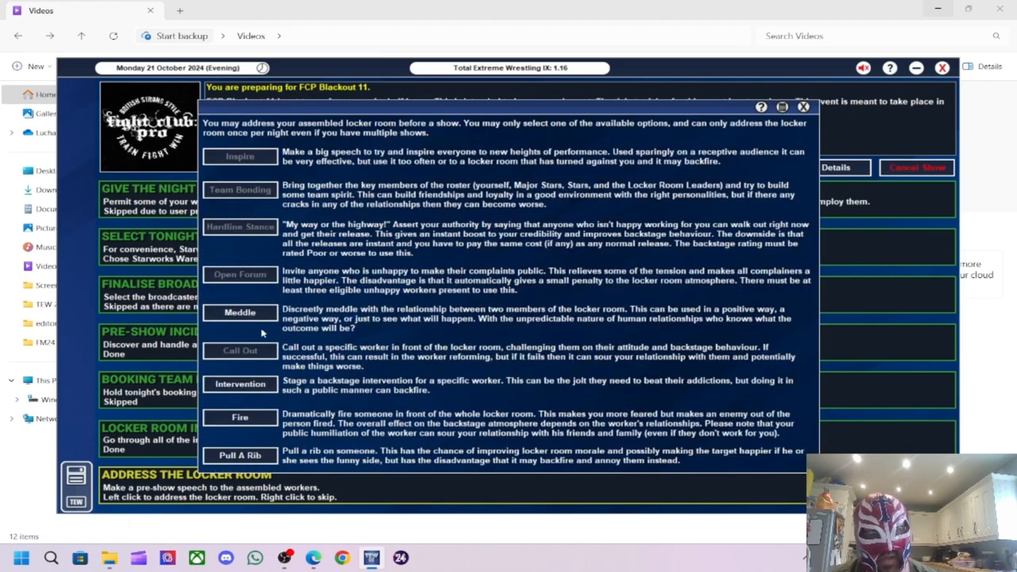
{"action": "mouse_move", "coordinate": [674, 75]}
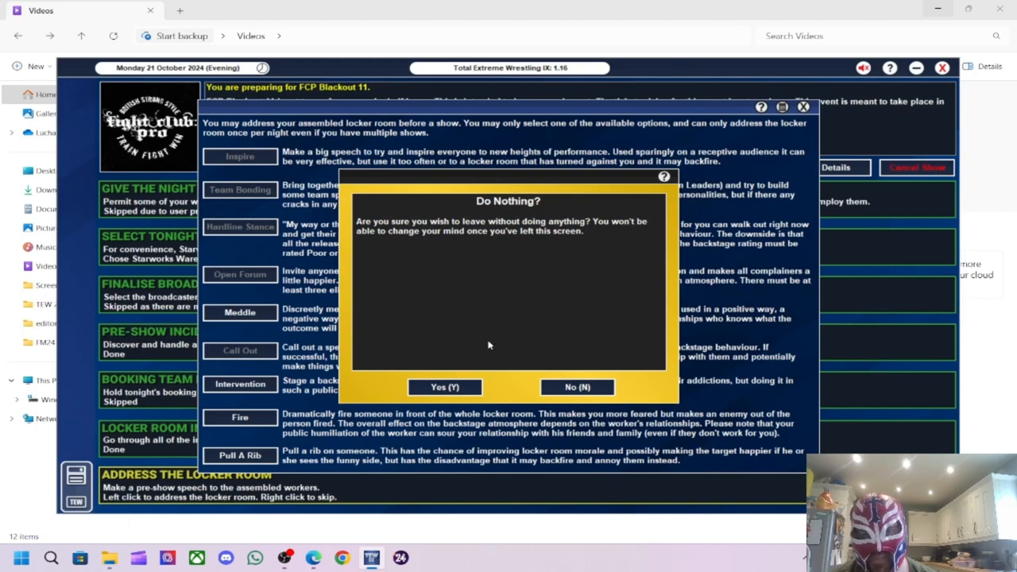
{"action": "left_click", "coordinate": [445, 388]}
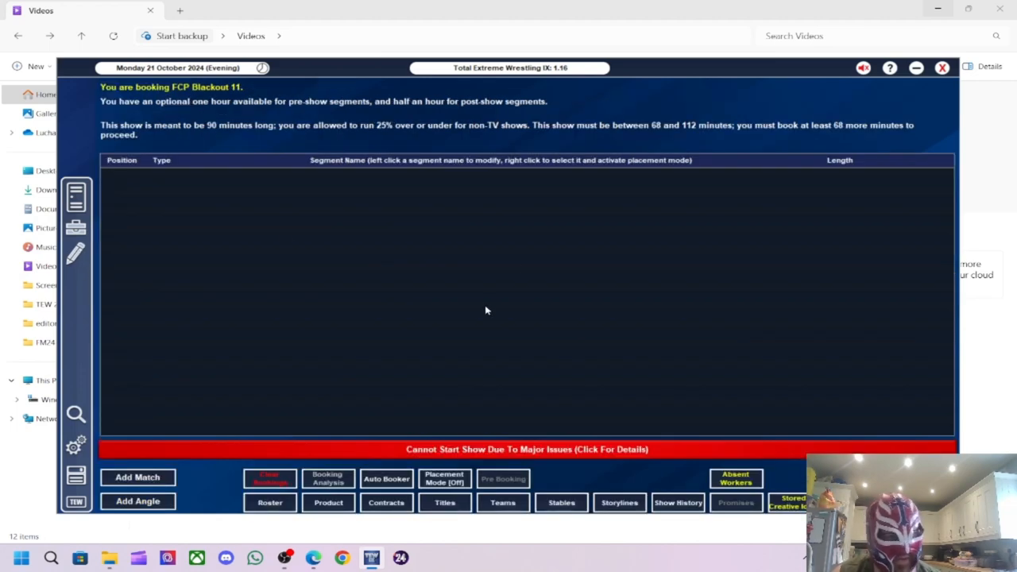
{"action": "mouse_move", "coordinate": [318, 404]}
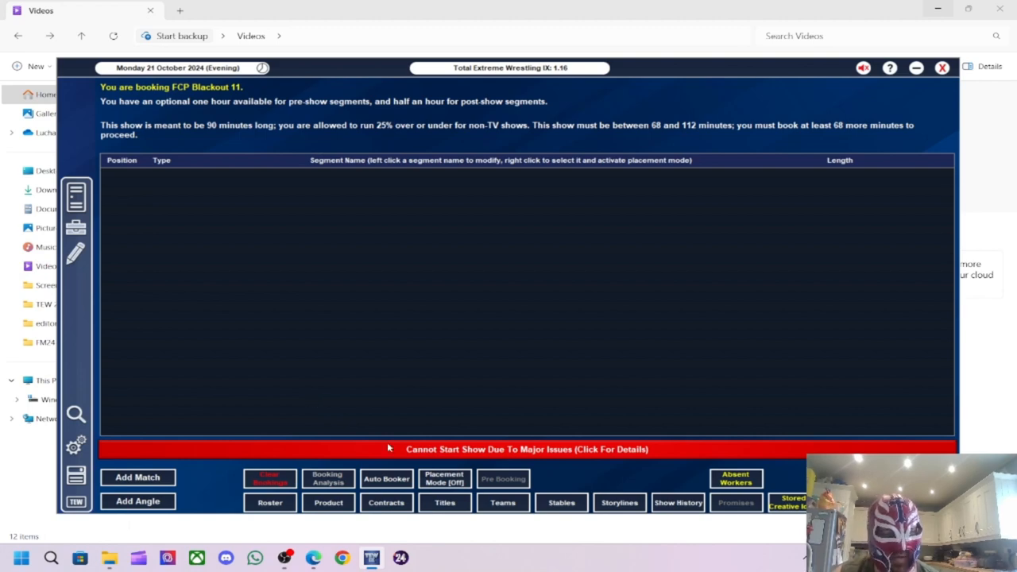
{"action": "mouse_move", "coordinate": [457, 344]}
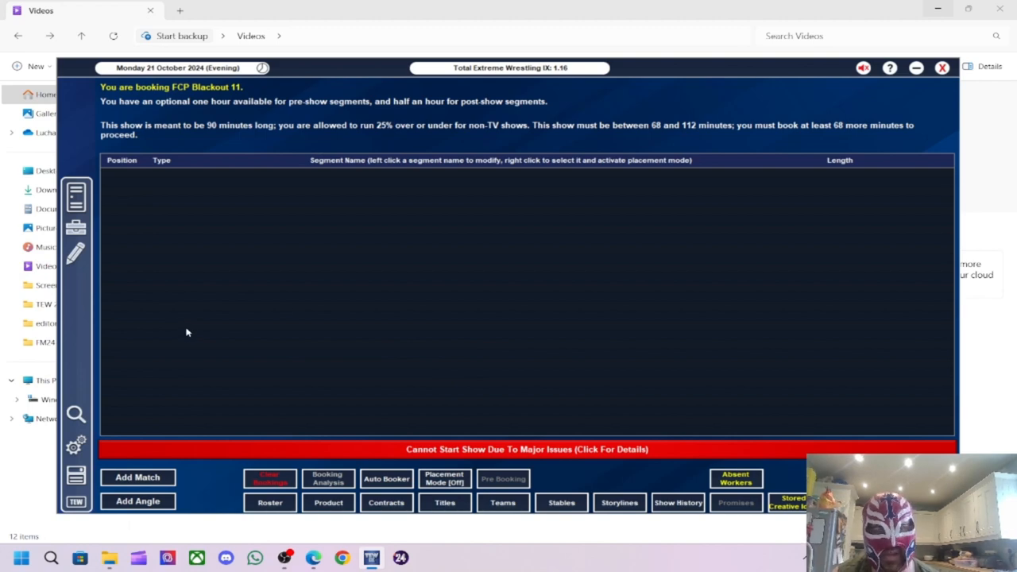
{"action": "mouse_move", "coordinate": [307, 310]}
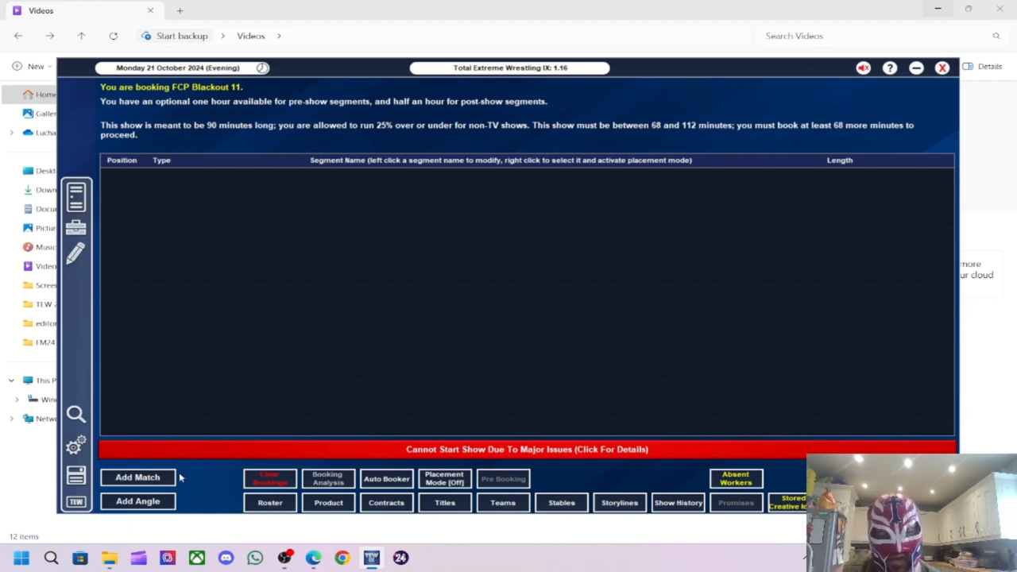
{"action": "mouse_move", "coordinate": [156, 476]}
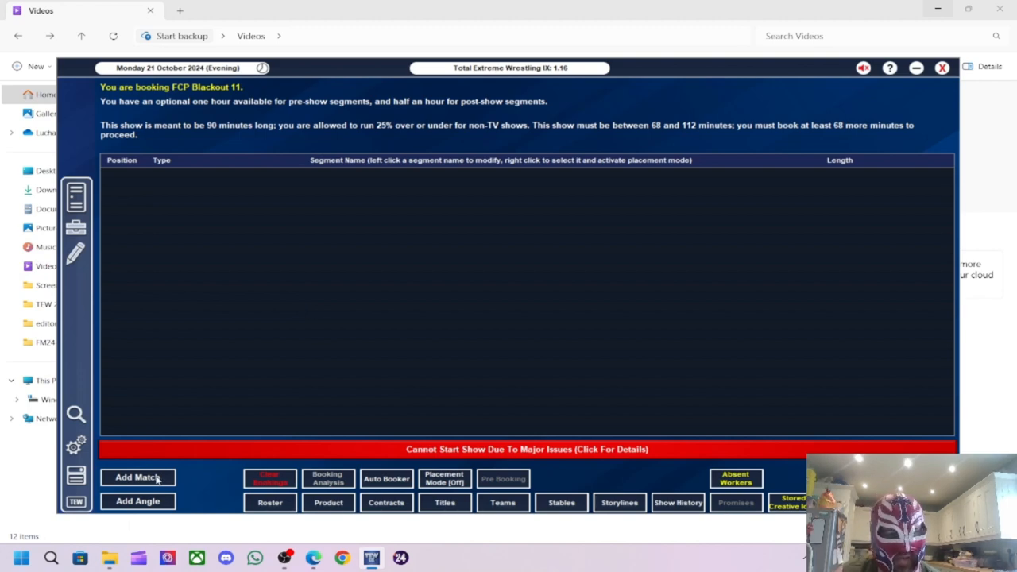
- Add the auto-named four-way match with a Brendan White victor note and book it
{"action": "left_click", "coordinate": [137, 477]}
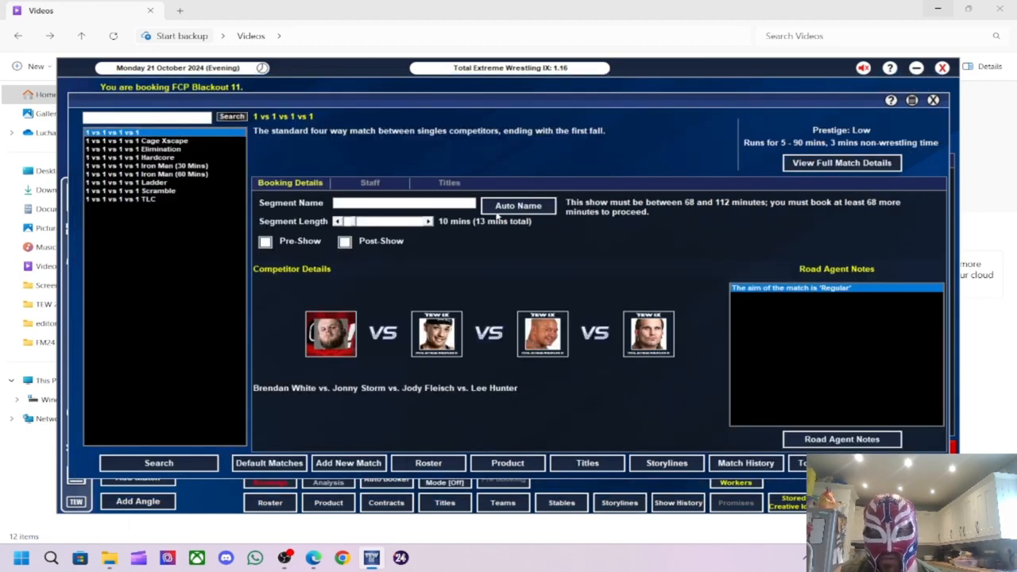
{"action": "left_click", "coordinate": [518, 205]}
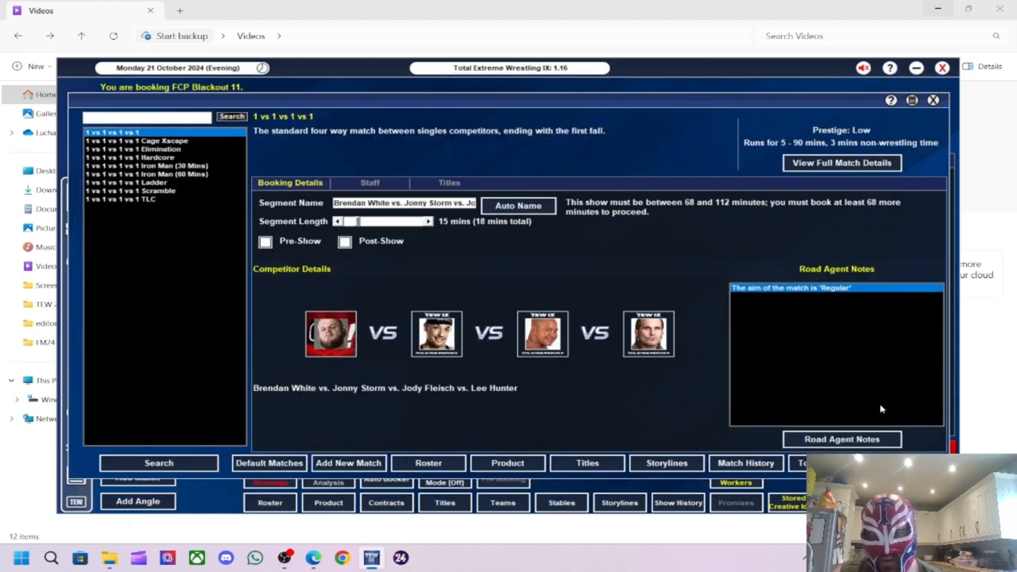
{"action": "left_click", "coordinate": [842, 438]}
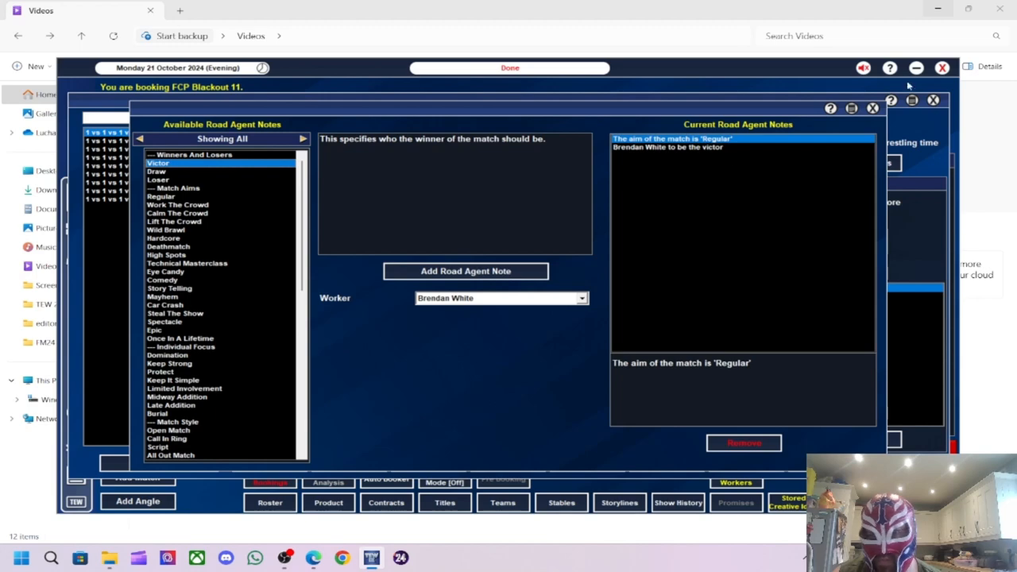
{"action": "left_click", "coordinate": [872, 108]}
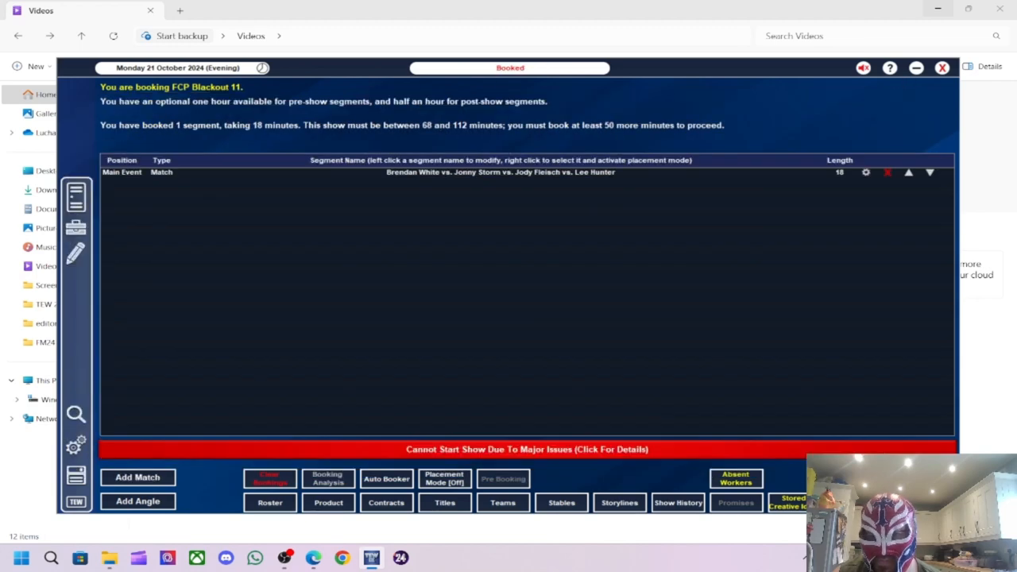
{"action": "mouse_move", "coordinate": [155, 502]}
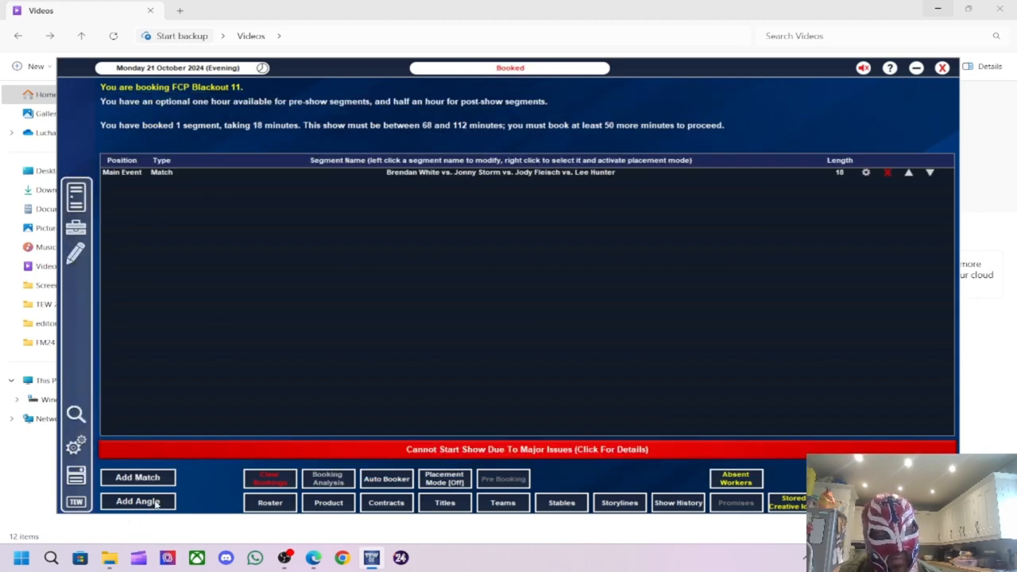
{"action": "left_click", "coordinate": [136, 503]}
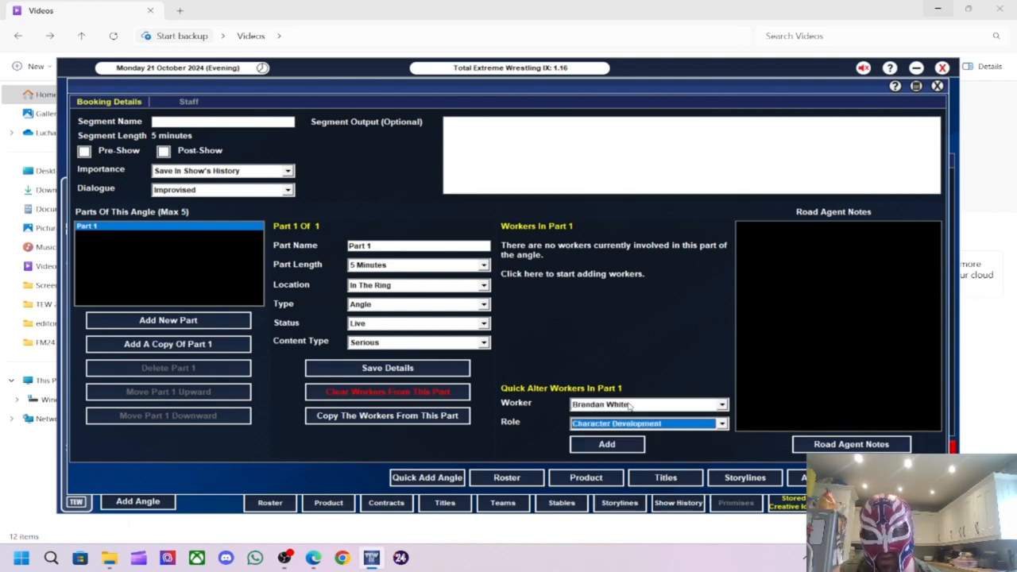
{"action": "left_click", "coordinate": [648, 423]}
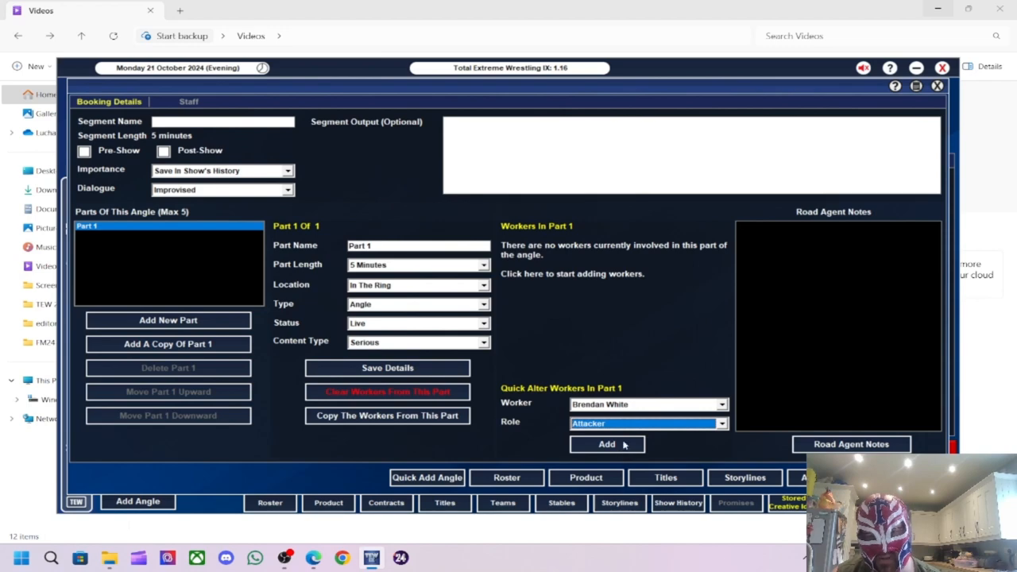
{"action": "left_click", "coordinate": [607, 445]}
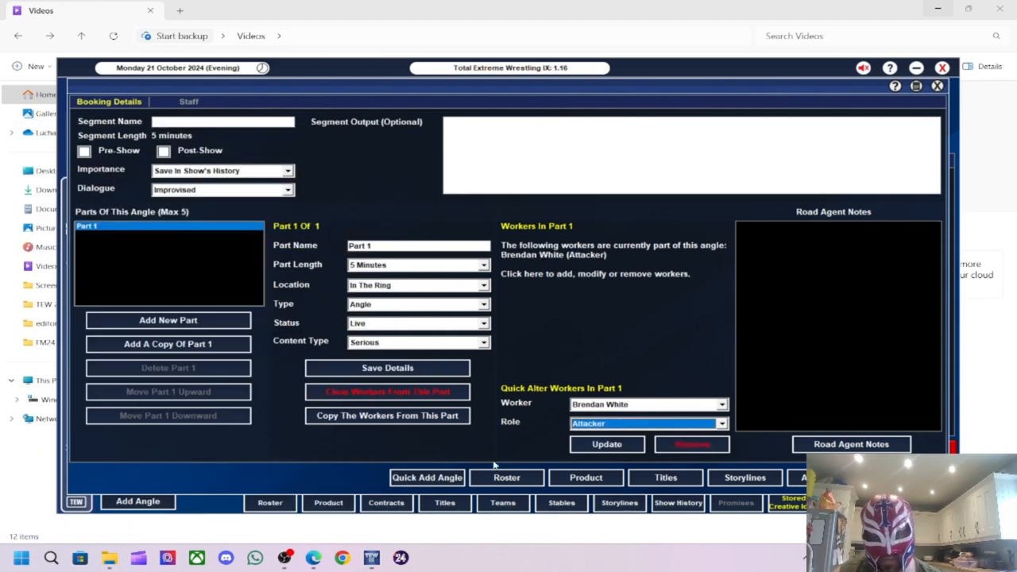
{"action": "left_click", "coordinate": [643, 405]}
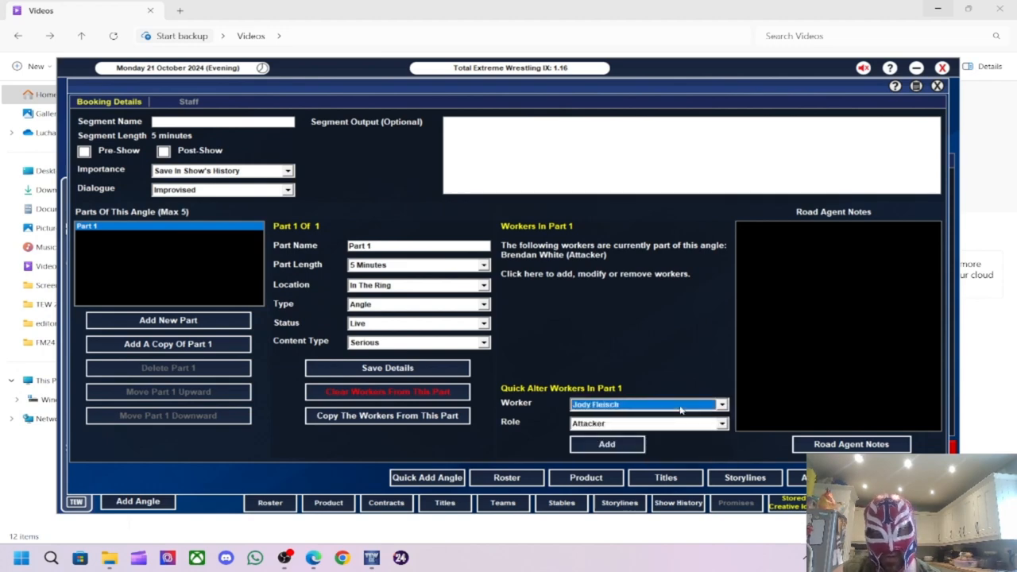
{"action": "left_click", "coordinate": [648, 422]}
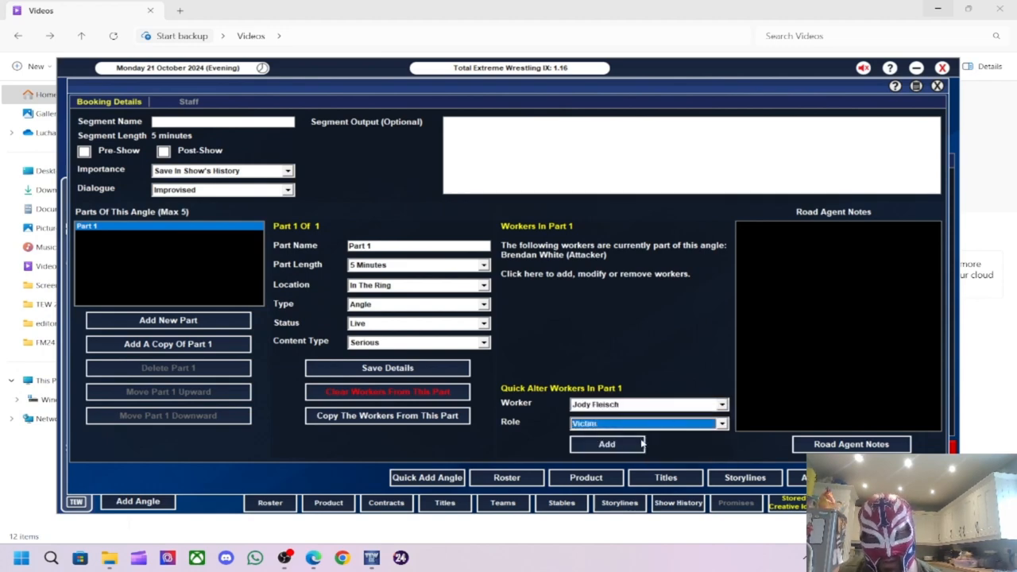
{"action": "left_click", "coordinate": [607, 444]}
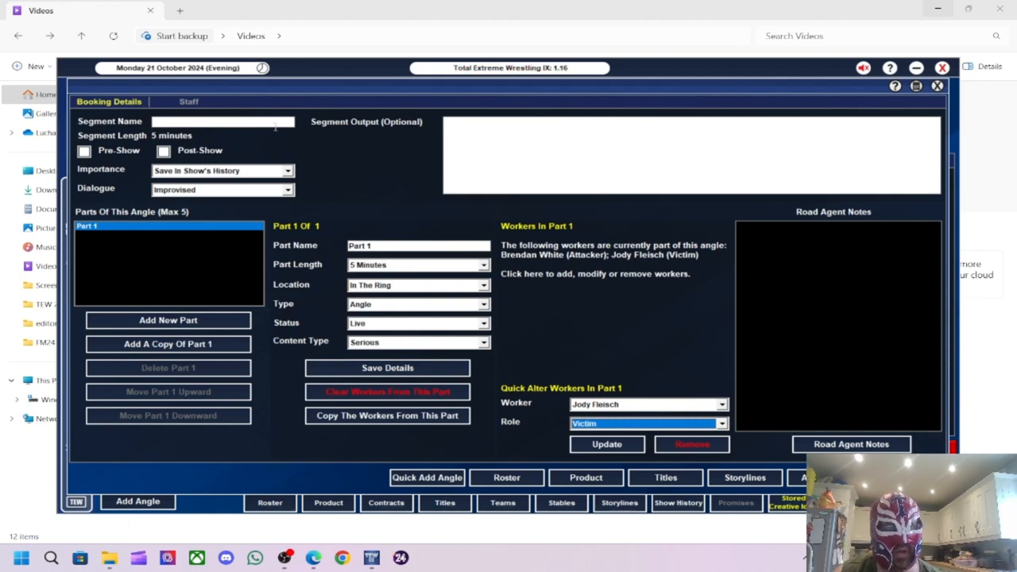
{"action": "type", "text": "W"}
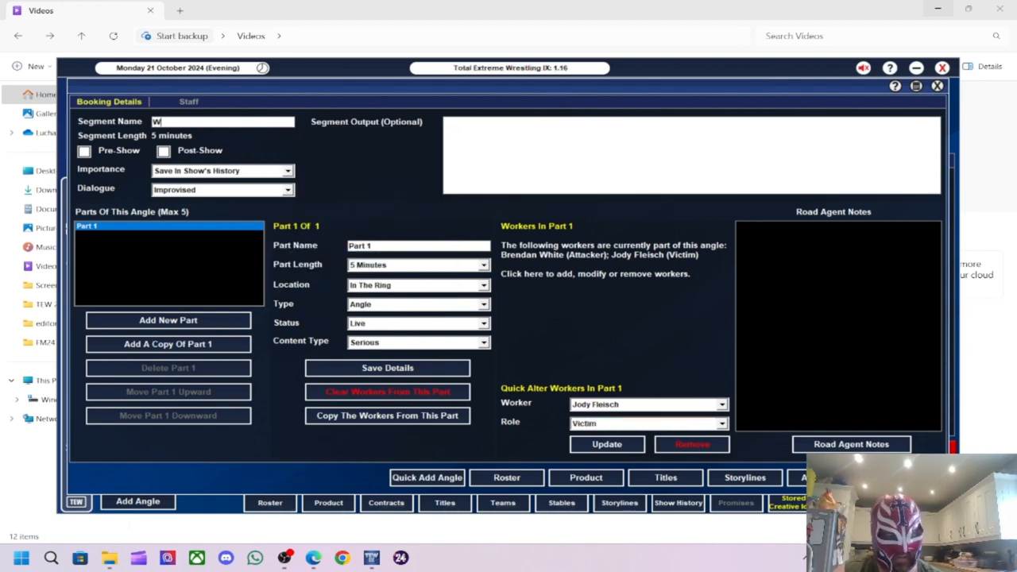
{"action": "type", "text": "hite Attack"}
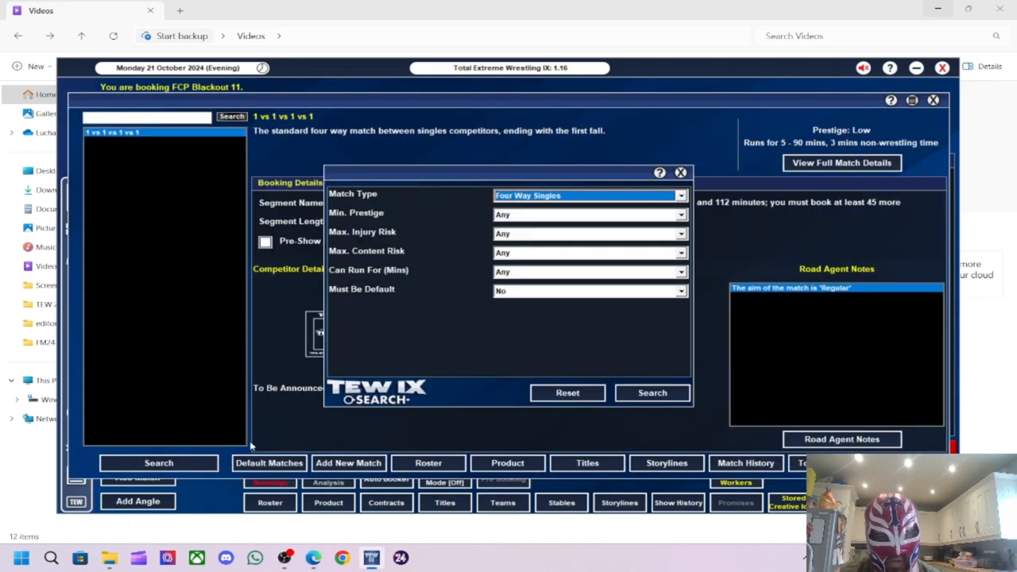
- Set a 2 vs 2 match type and pick Lykos Gym against Subculture
{"action": "left_click", "coordinate": [589, 196]}
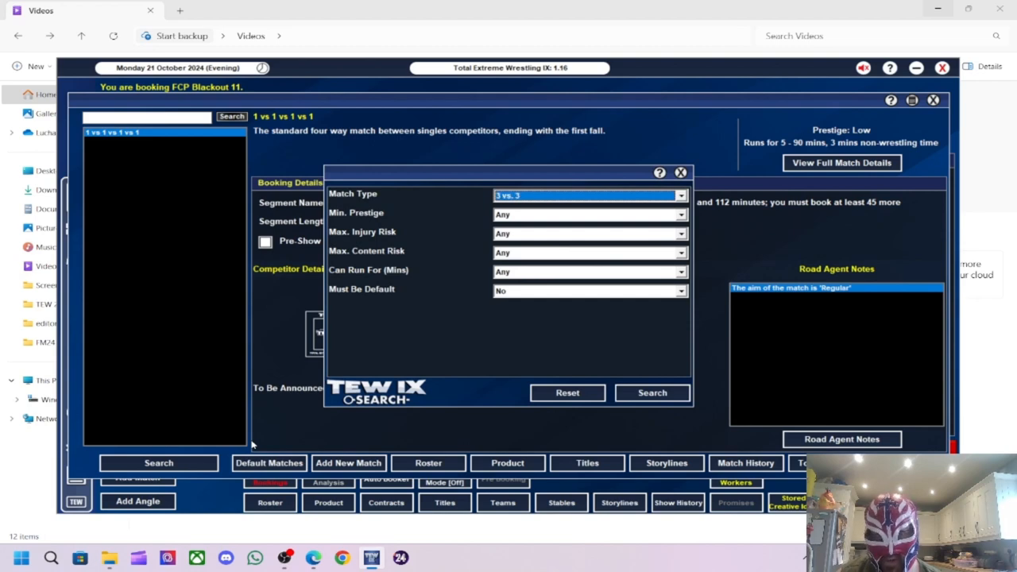
{"action": "left_click", "coordinate": [589, 196]}
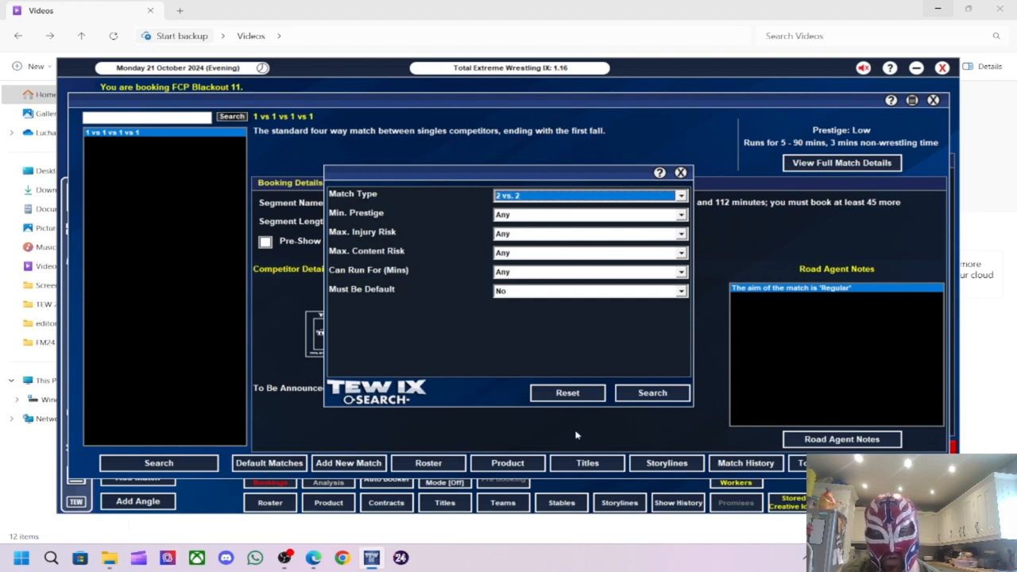
{"action": "left_click", "coordinate": [651, 393]}
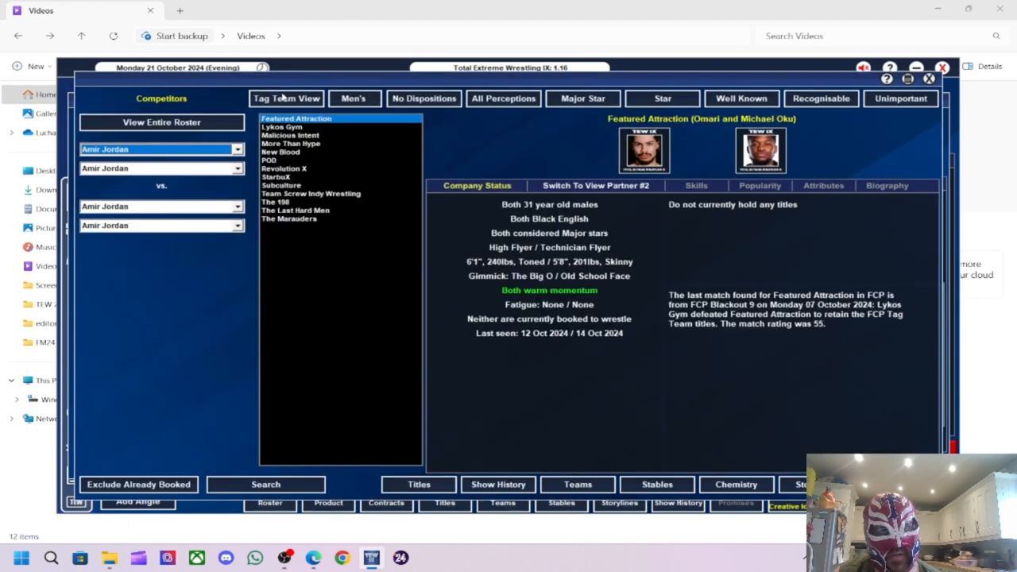
{"action": "left_click", "coordinate": [139, 483]}
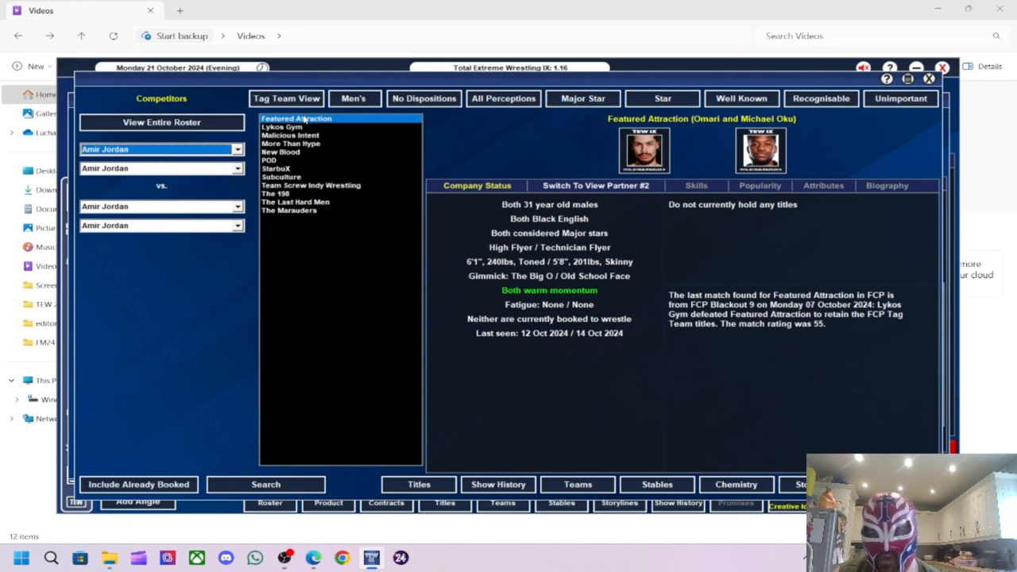
{"action": "left_click", "coordinate": [282, 127]}
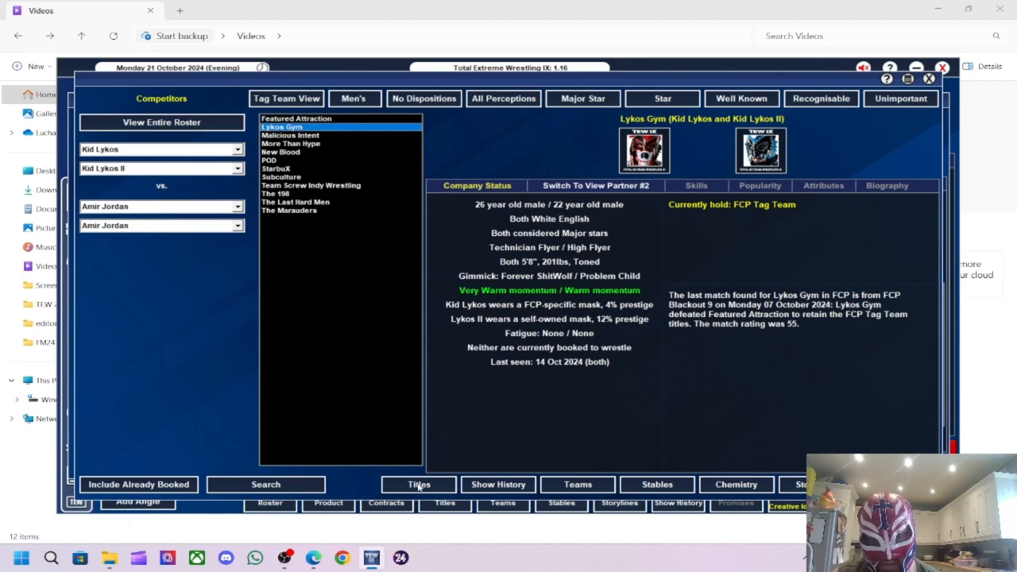
{"action": "left_click", "coordinate": [419, 483]}
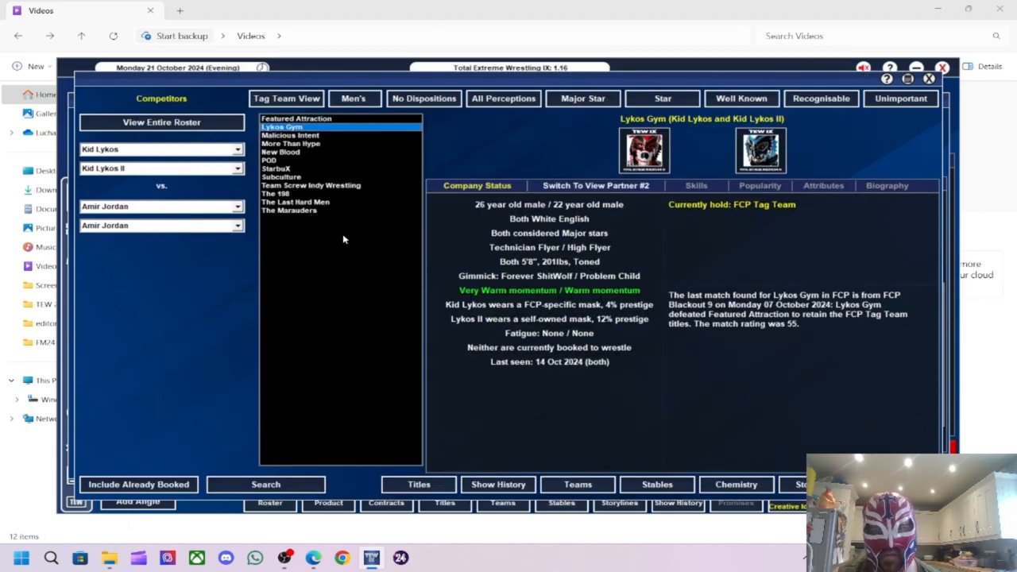
{"action": "left_click", "coordinate": [283, 177]}
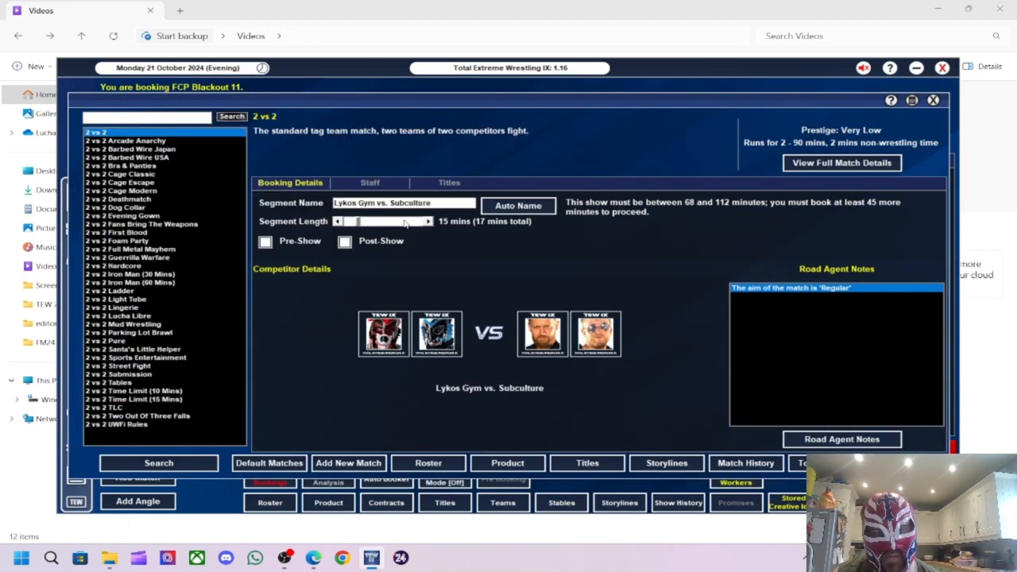
- Put the FCP Tag Team title on the line with a Steal The Show note, leaving the winner to the road agent
{"action": "left_click", "coordinate": [448, 183]}
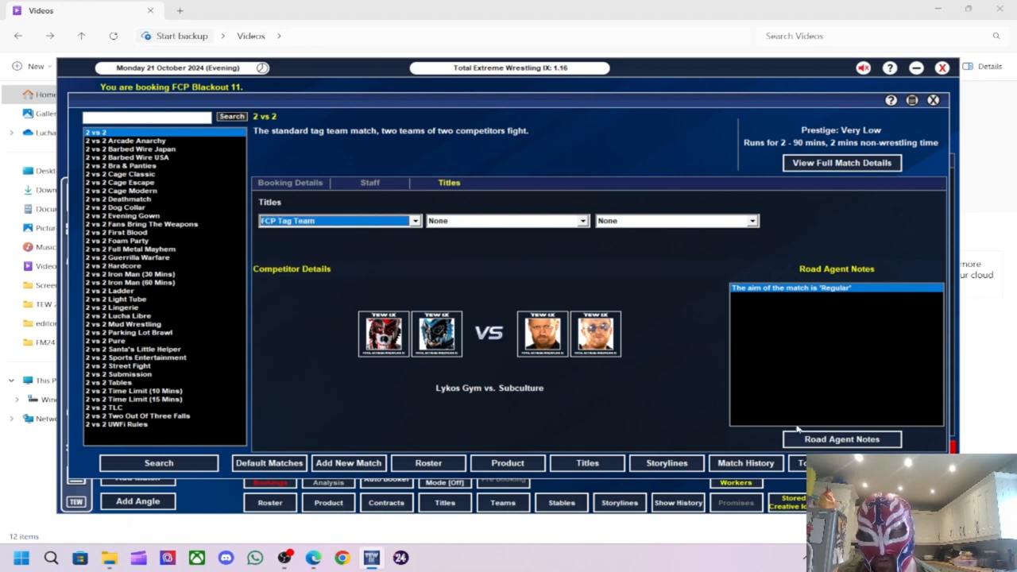
{"action": "left_click", "coordinate": [842, 439]}
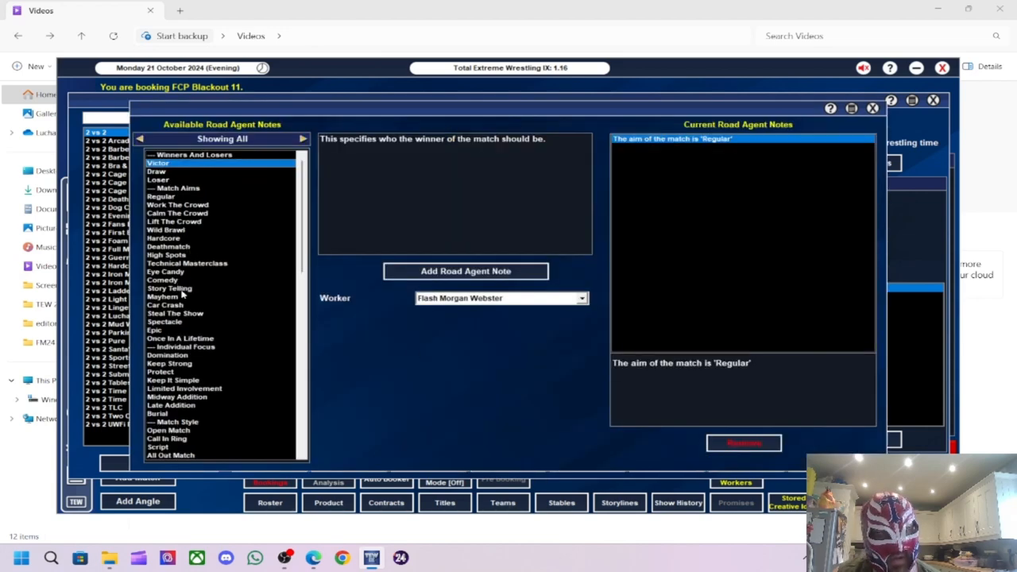
{"action": "left_click", "coordinate": [175, 313]}
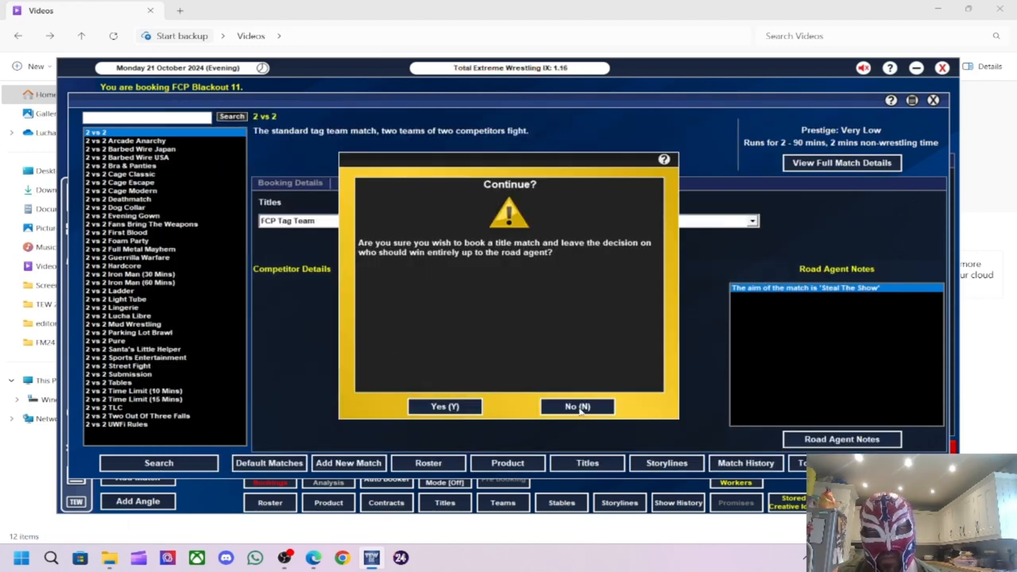
{"action": "left_click", "coordinate": [445, 407]}
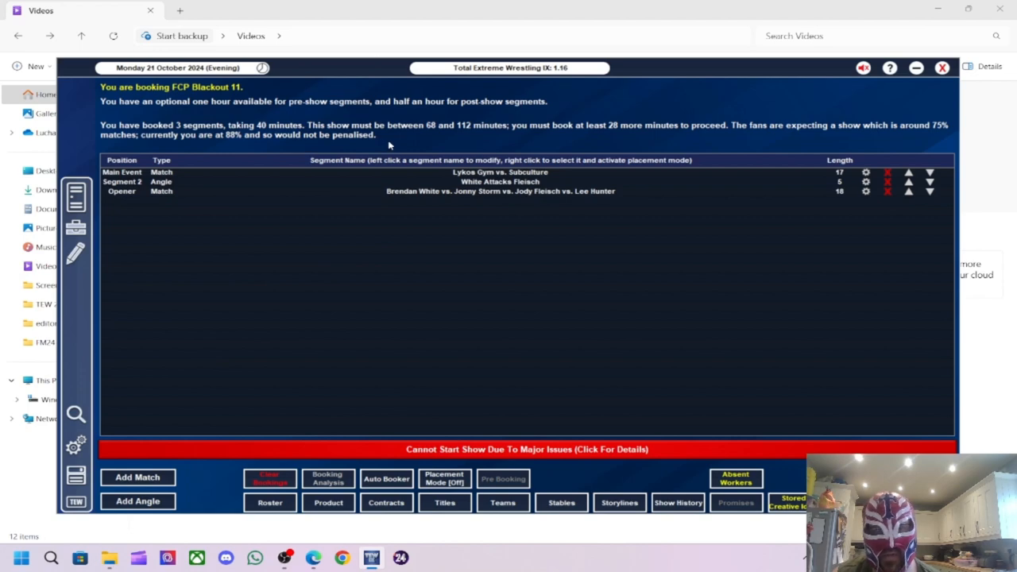
- Add a women's match with Millie McKenzie for the FCP Womens title
{"action": "left_click", "coordinate": [137, 477]}
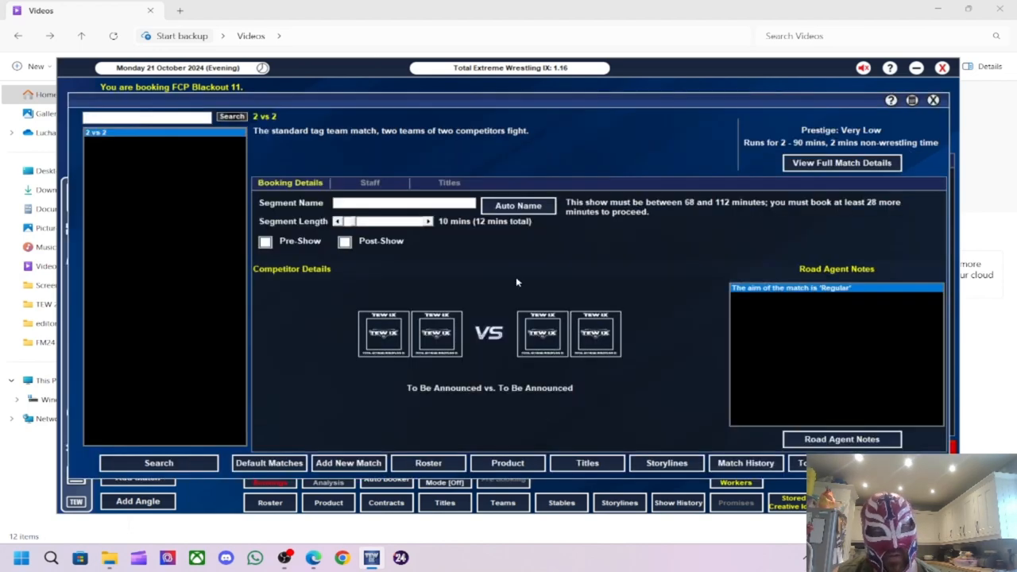
{"action": "left_click", "coordinate": [158, 462]}
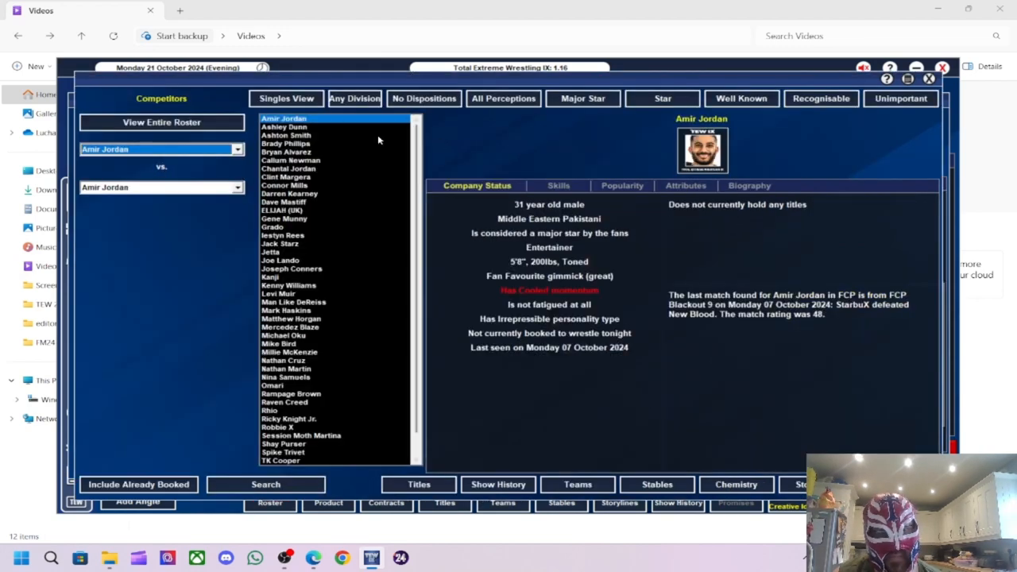
{"action": "left_click", "coordinate": [354, 99]}
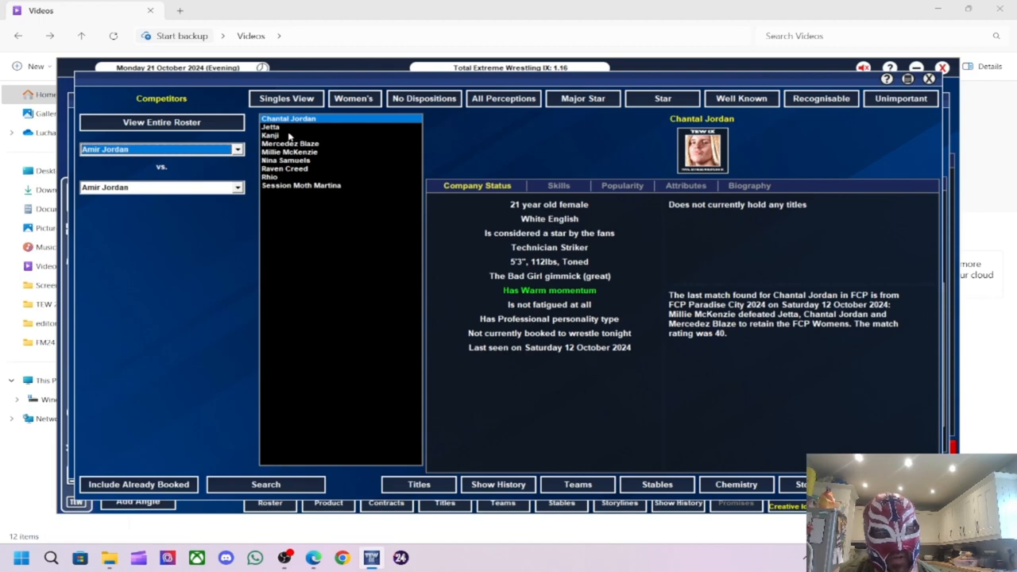
{"action": "left_click", "coordinate": [290, 152]}
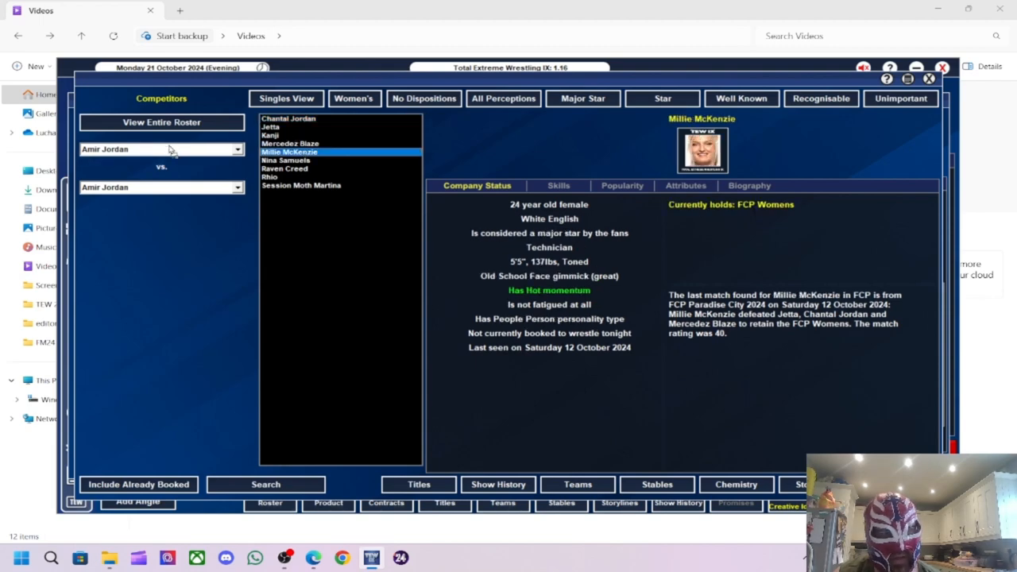
{"action": "left_click", "coordinate": [302, 185]}
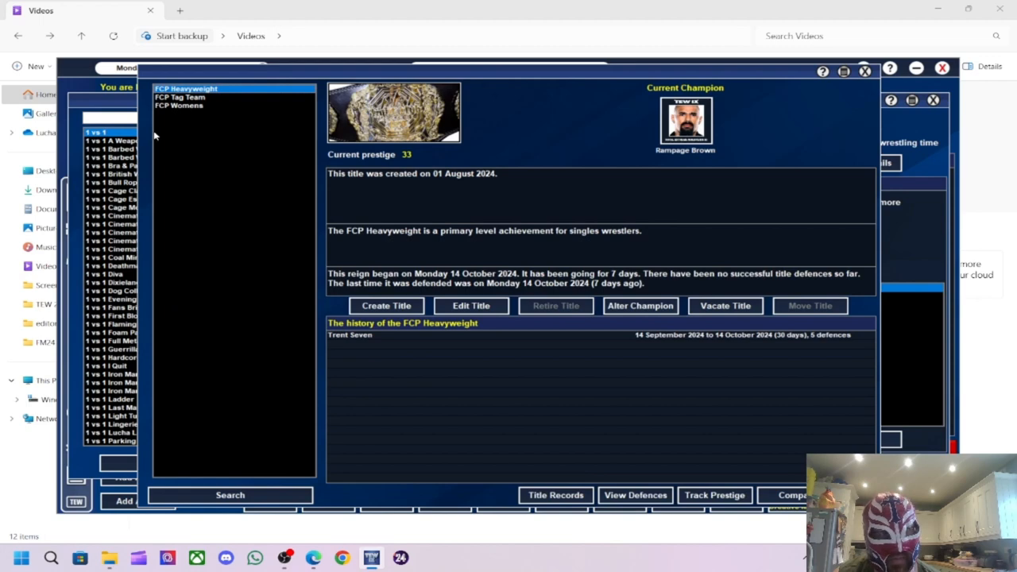
{"action": "left_click", "coordinate": [178, 105]}
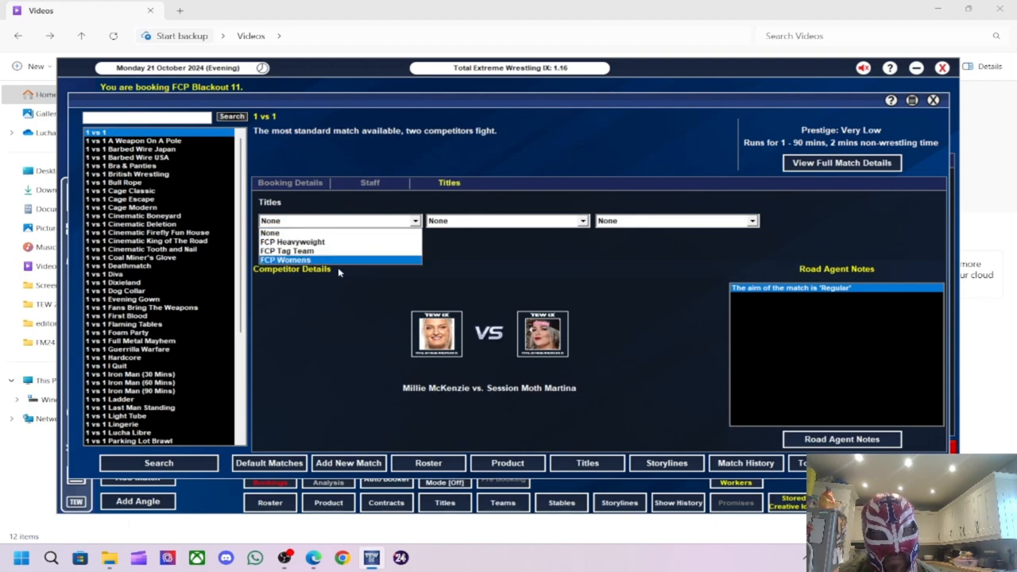
{"action": "left_click", "coordinate": [289, 183]}
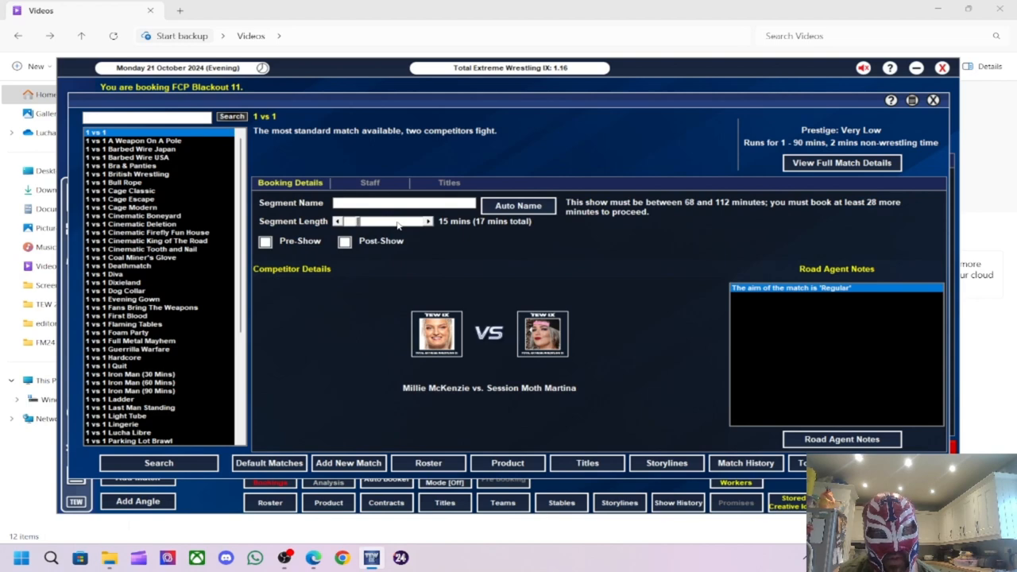
- Give the match a Story Telling road agent note and finish booking it
{"action": "left_click", "coordinate": [842, 438]}
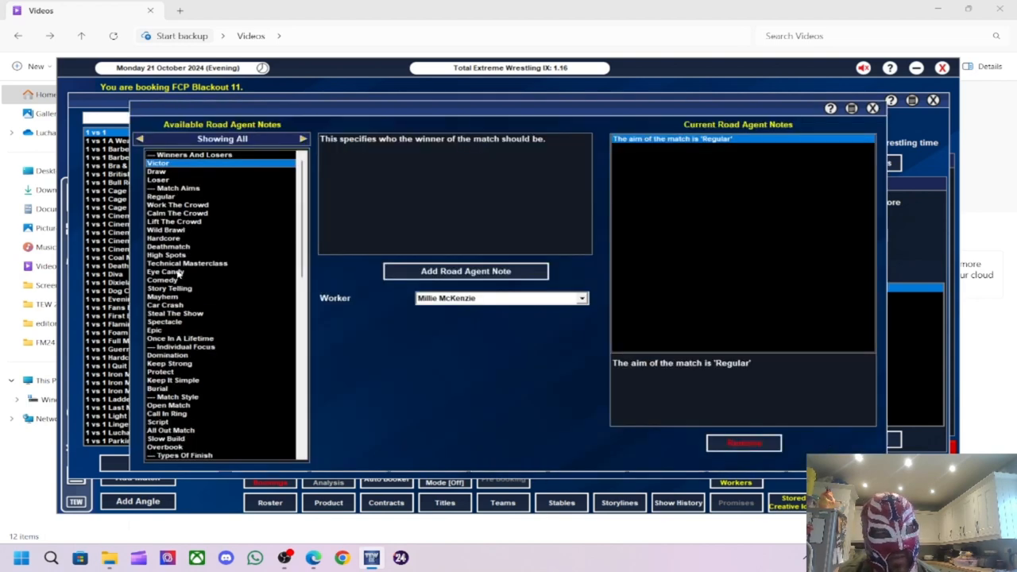
{"action": "left_click", "coordinate": [168, 287]}
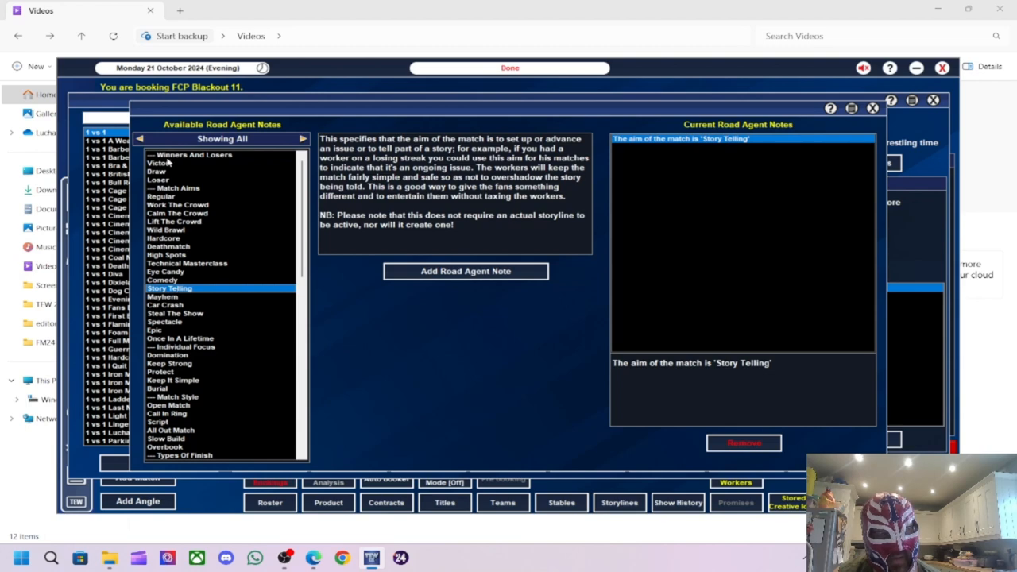
{"action": "left_click", "coordinate": [159, 162]}
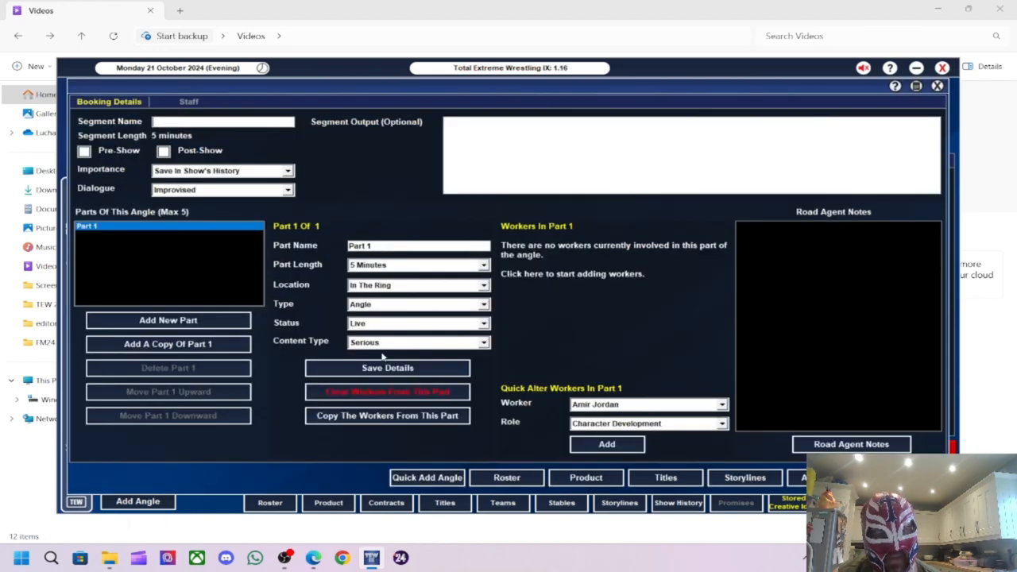
- Cast Session Moth Martina as Attacker and Millie McKenzie as Victim, naming the angle 'Martina A...'
{"action": "left_click", "coordinate": [644, 404]}
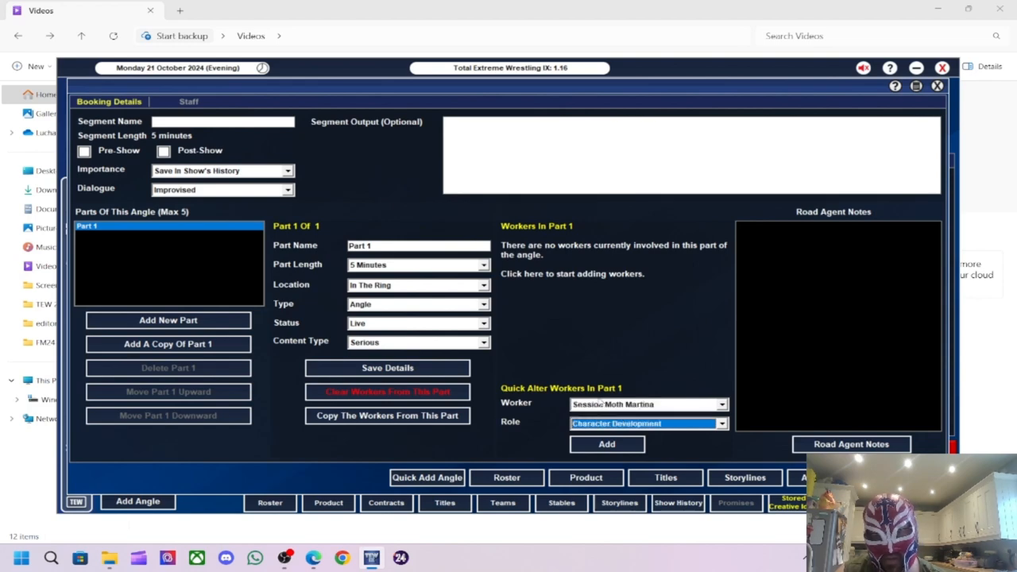
{"action": "left_click", "coordinate": [649, 423]}
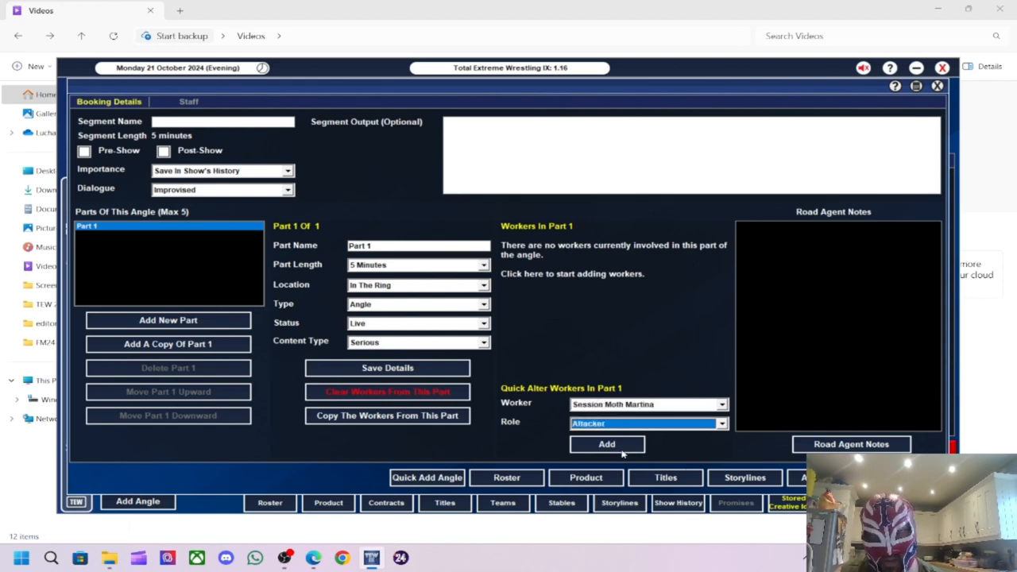
{"action": "left_click", "coordinate": [606, 445]}
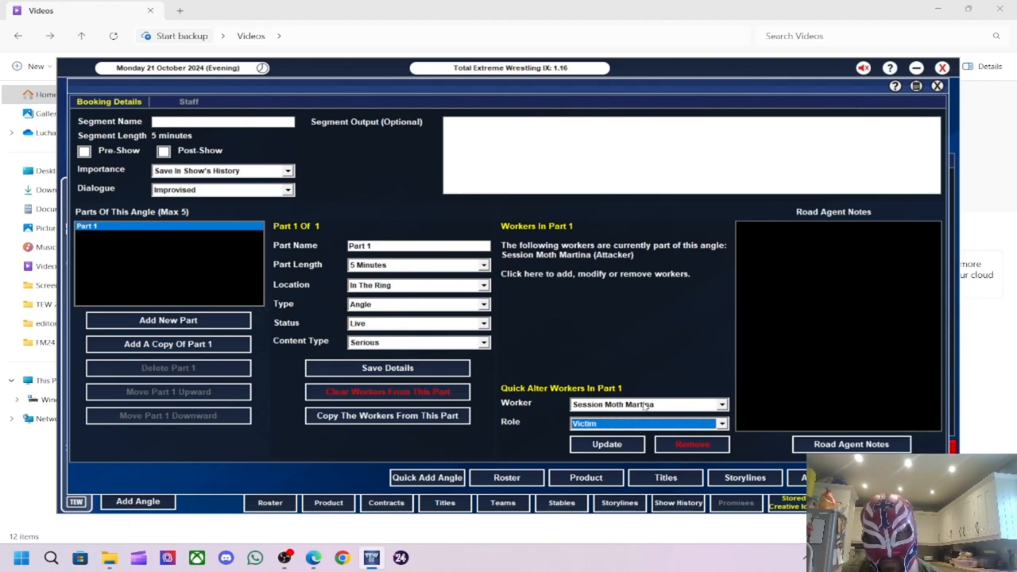
{"action": "left_click", "coordinate": [648, 405]}
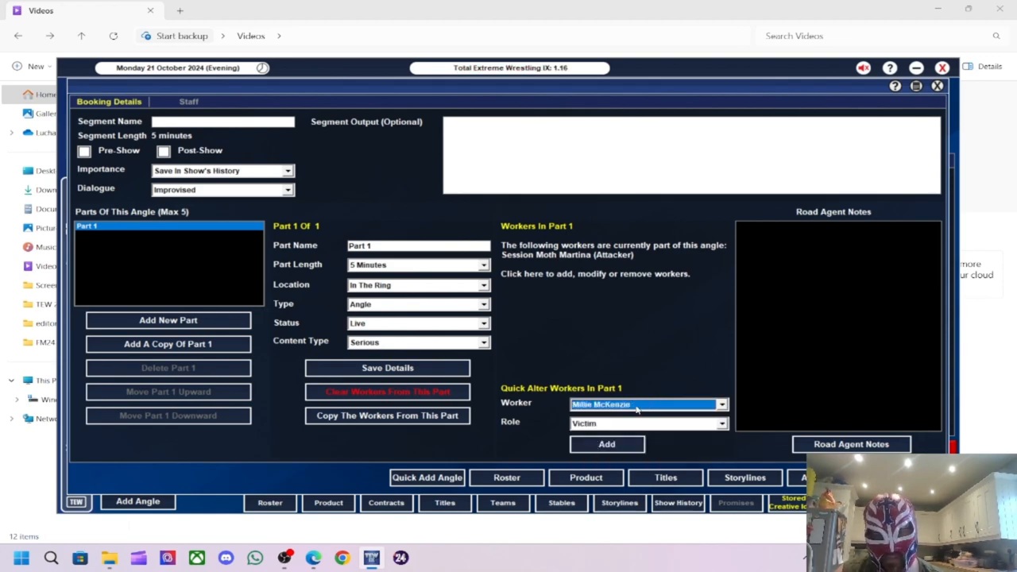
{"action": "left_click", "coordinate": [607, 445]}
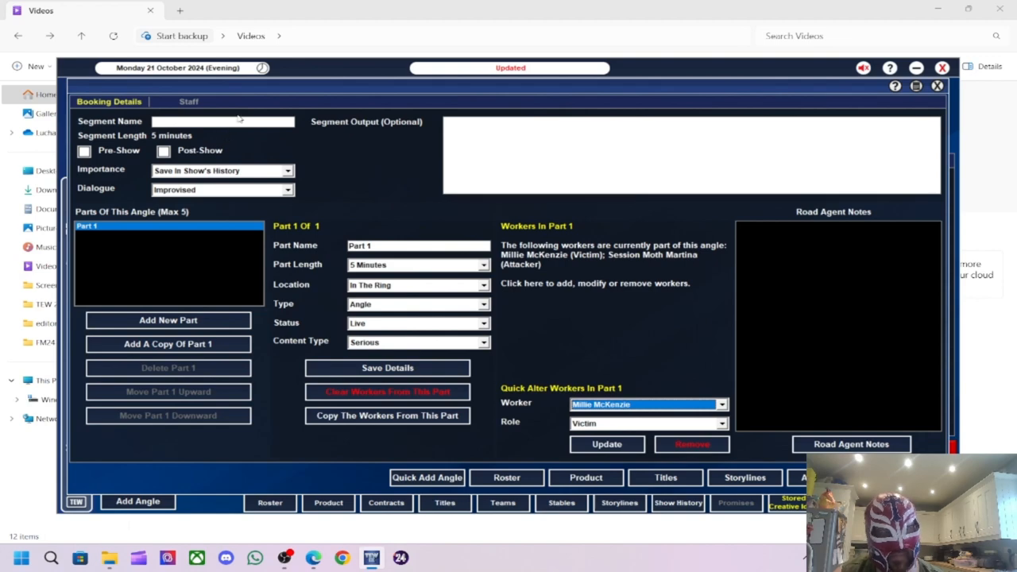
{"action": "type", "text": "N"}
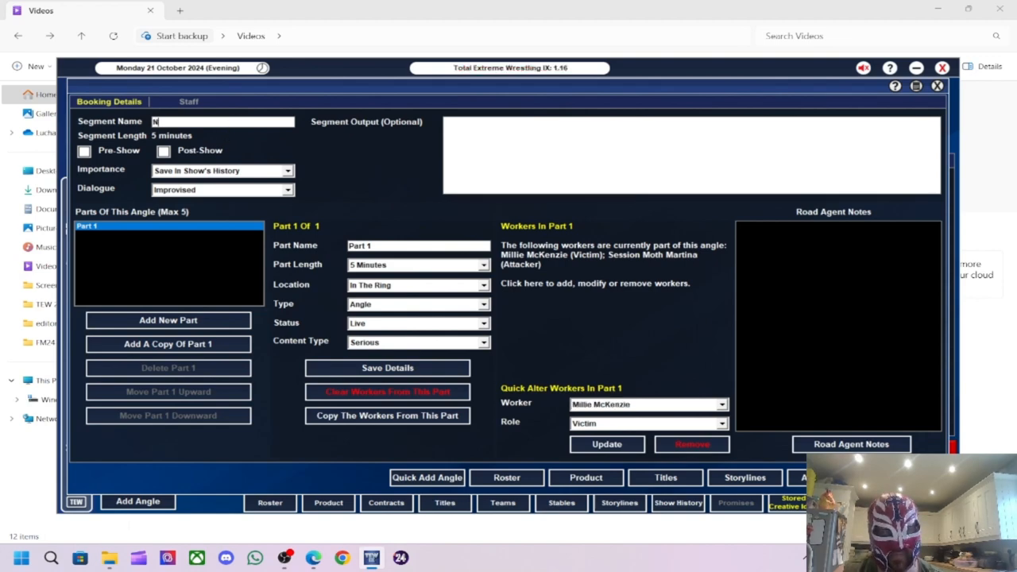
{"action": "type", "text": "Martina A"}
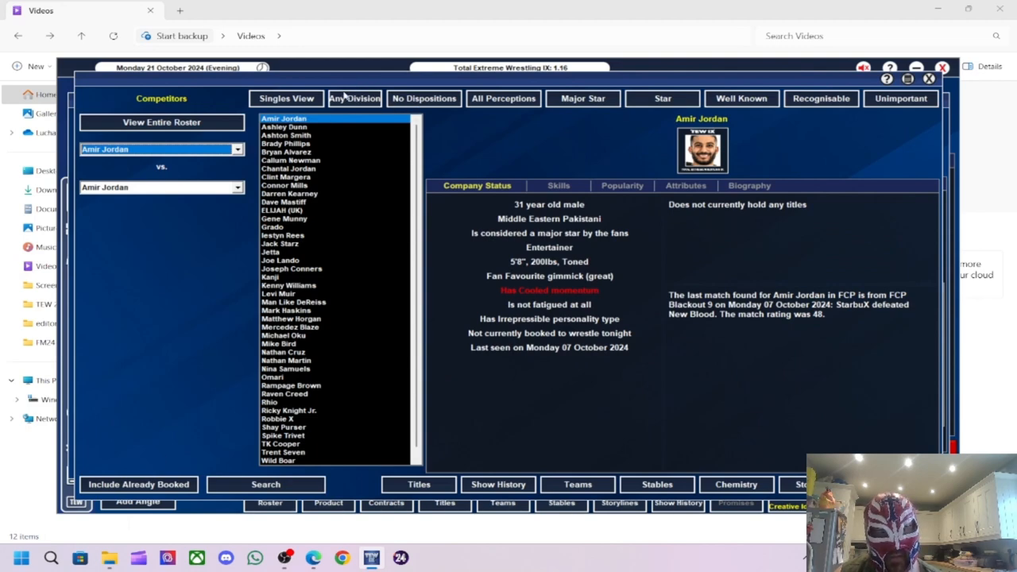
- Pick Trent Seven and Michael Oku from the men's roster and check the titles on the line
{"action": "left_click", "coordinate": [353, 98]}
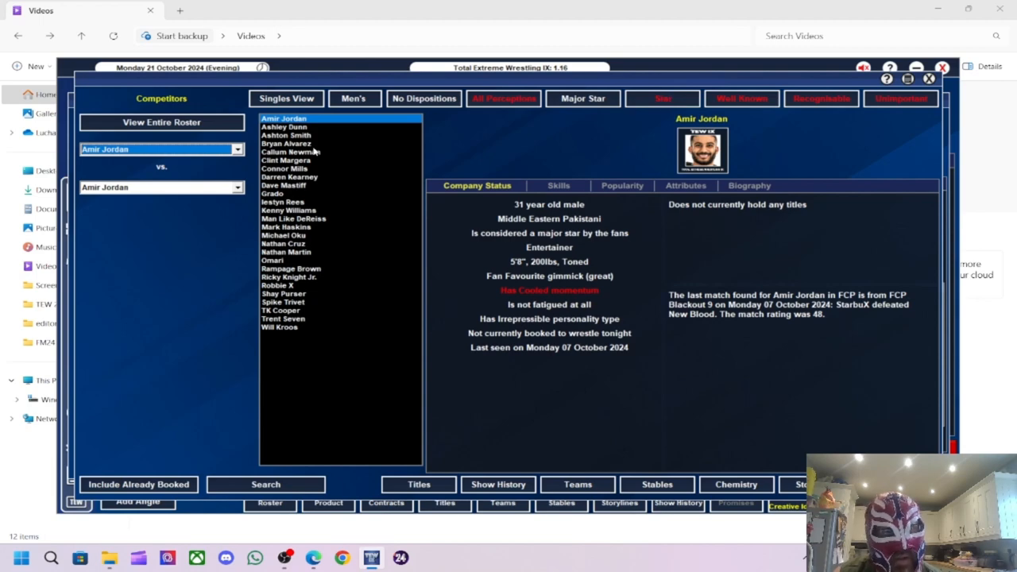
{"action": "mouse_move", "coordinate": [273, 332]}
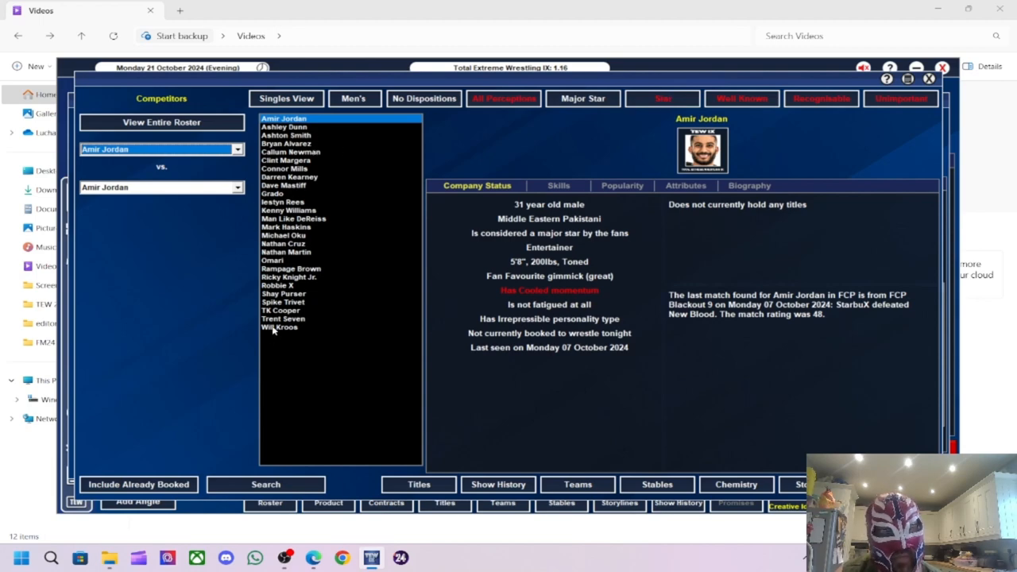
{"action": "left_click", "coordinate": [283, 318]}
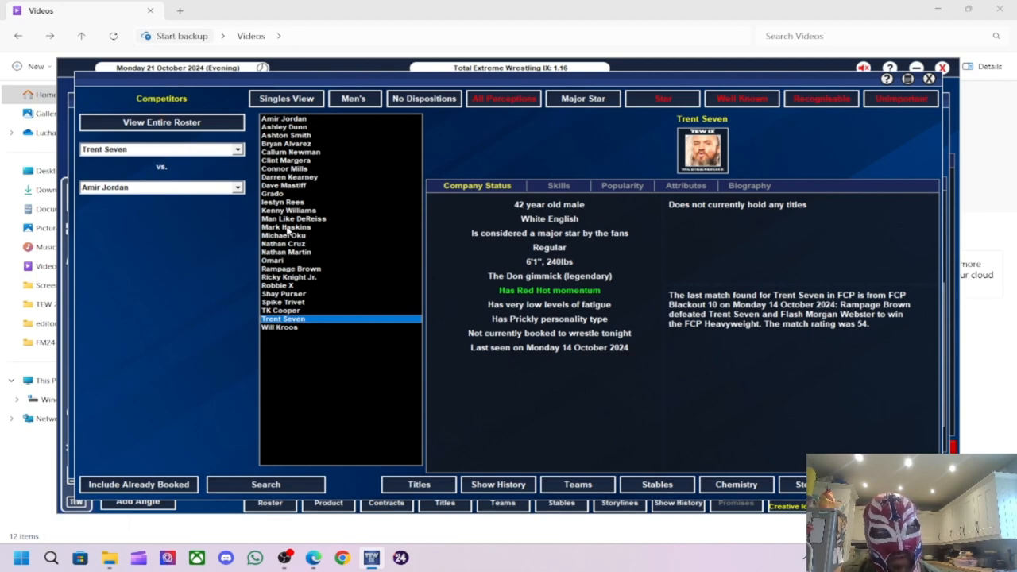
{"action": "left_click", "coordinate": [286, 227]}
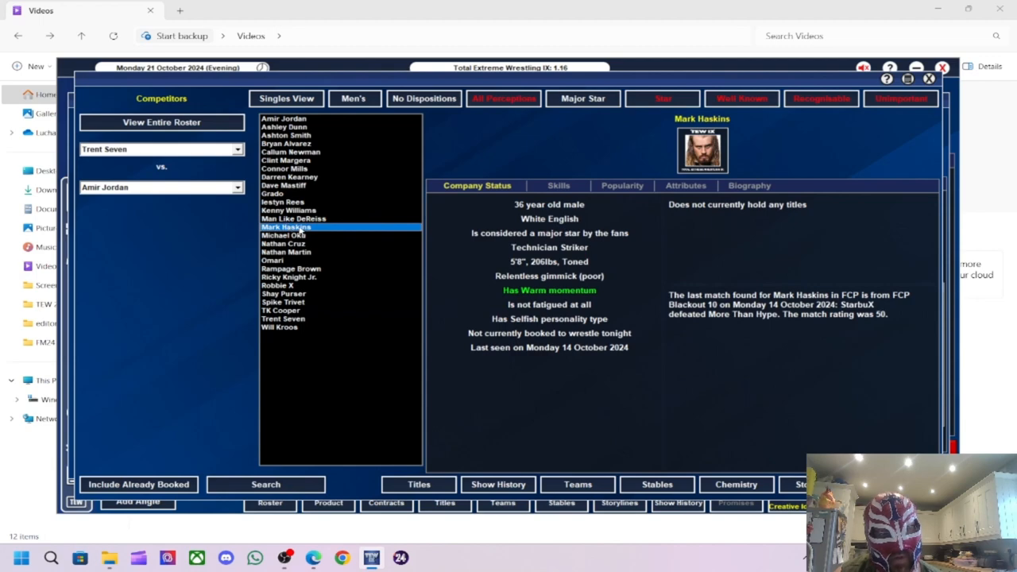
{"action": "left_click", "coordinate": [283, 235]}
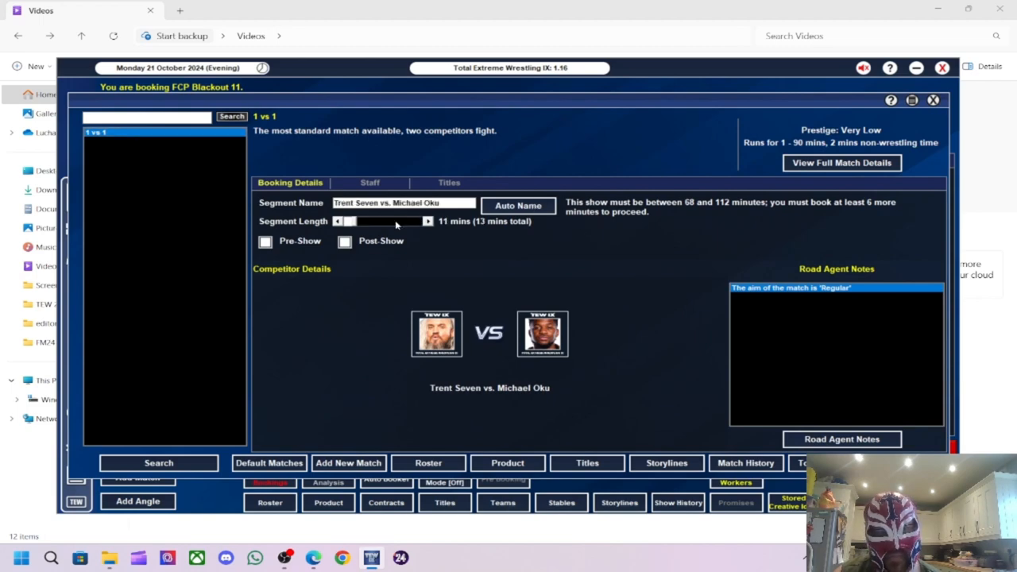
{"action": "left_click", "coordinate": [429, 221]}
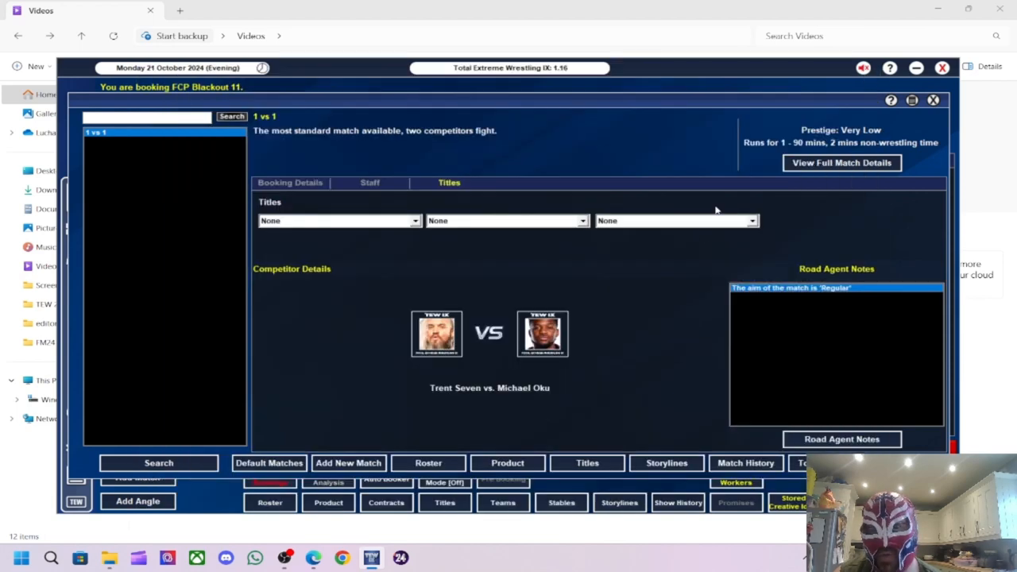
- Add Open Match and Oku victor notes, answer Trent Seven's complaint, and finish booking
{"action": "left_click", "coordinate": [842, 439]}
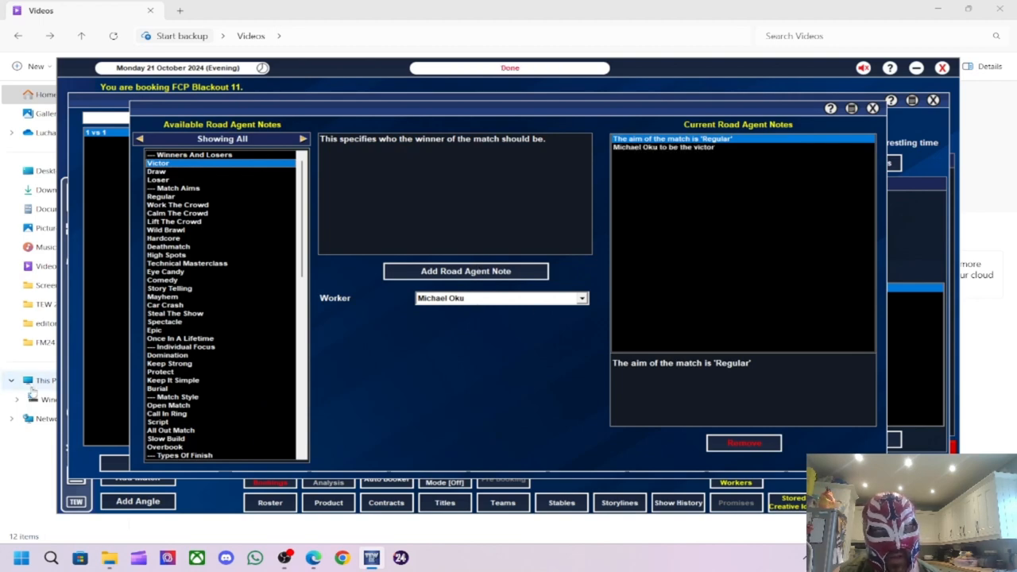
{"action": "left_click", "coordinate": [169, 405]}
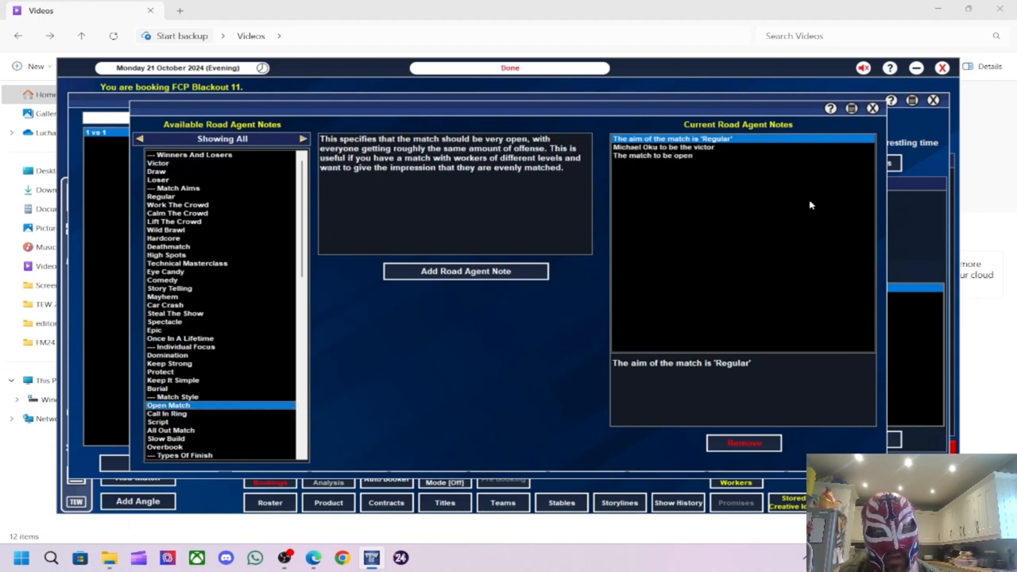
{"action": "left_click", "coordinate": [873, 108]}
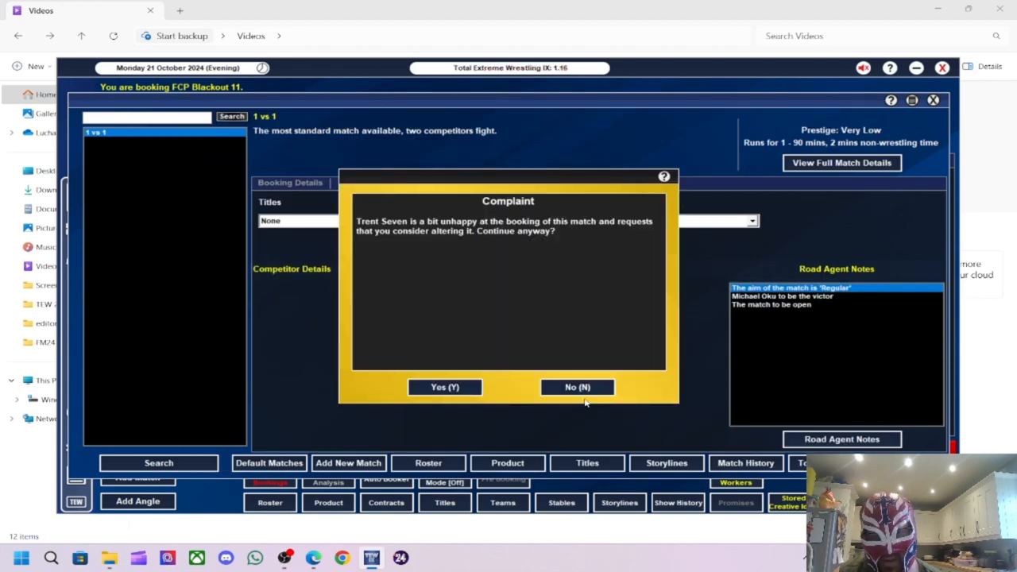
{"action": "left_click", "coordinate": [579, 388]}
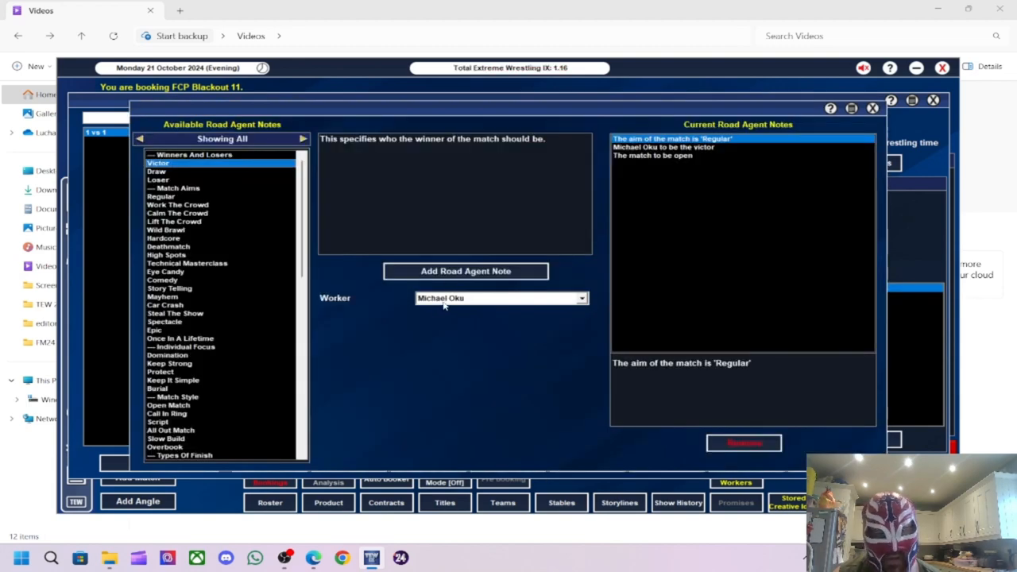
{"action": "left_click", "coordinate": [664, 146]}
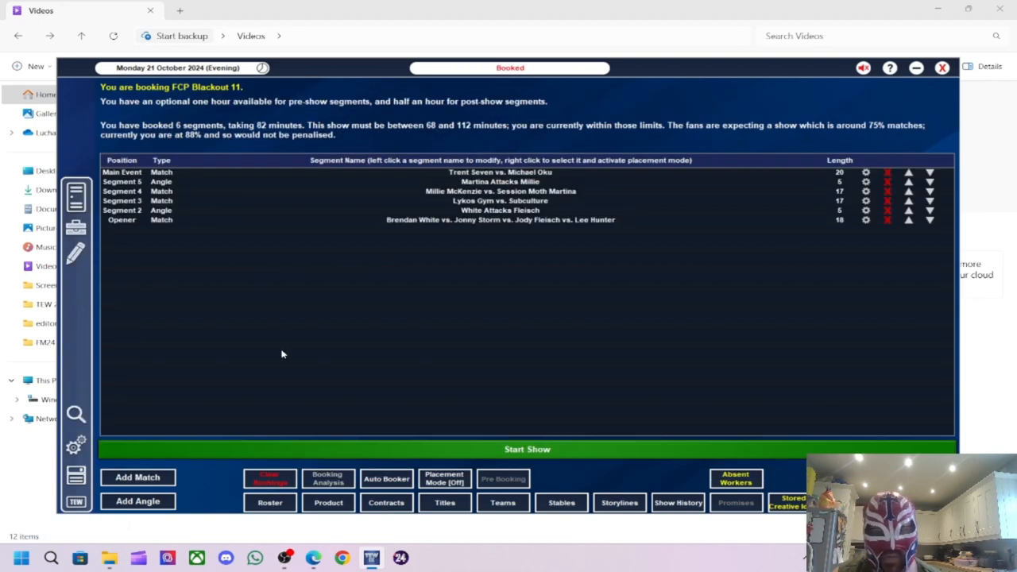
{"action": "mouse_move", "coordinate": [248, 204]}
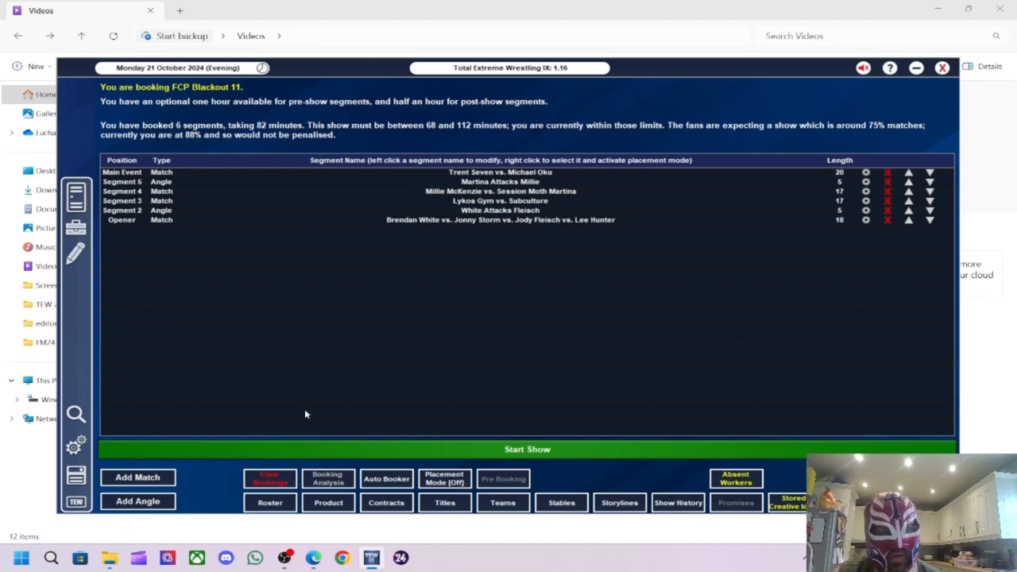
- Run the show and step through the match results up to Trent Seven beating Michael Oku
{"action": "left_click", "coordinate": [528, 448]}
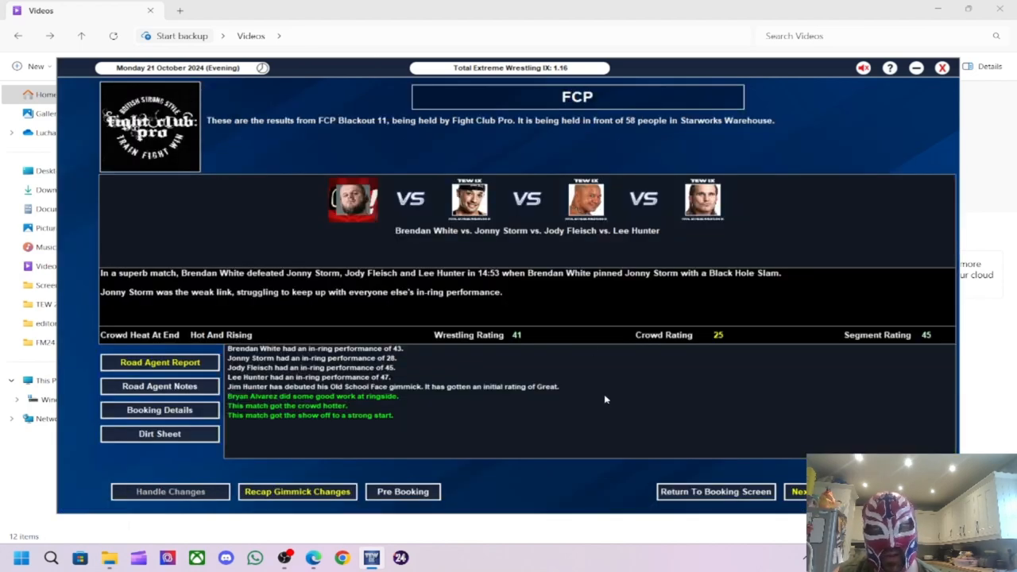
{"action": "mouse_move", "coordinate": [668, 401]}
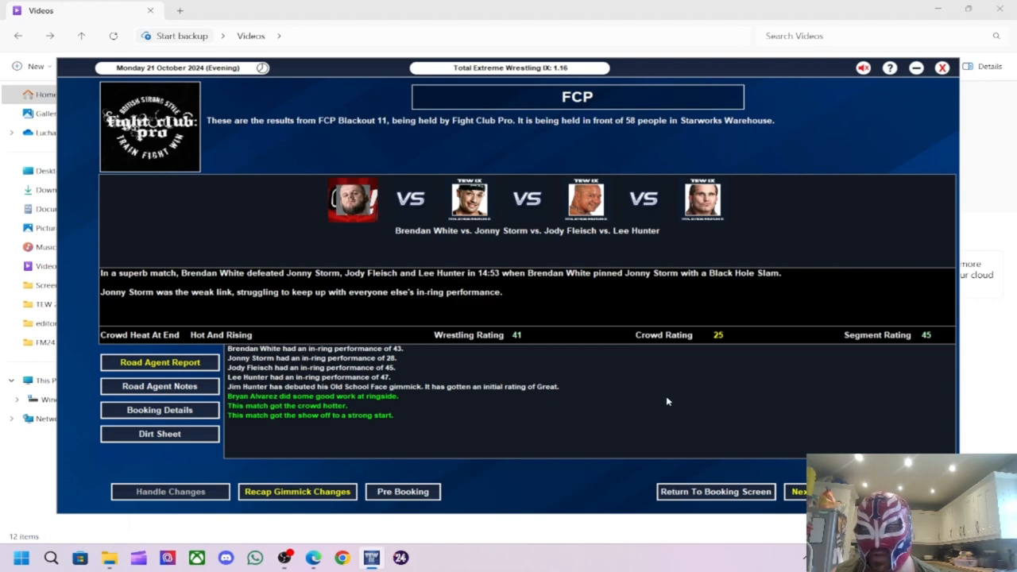
{"action": "mouse_move", "coordinate": [509, 353]}
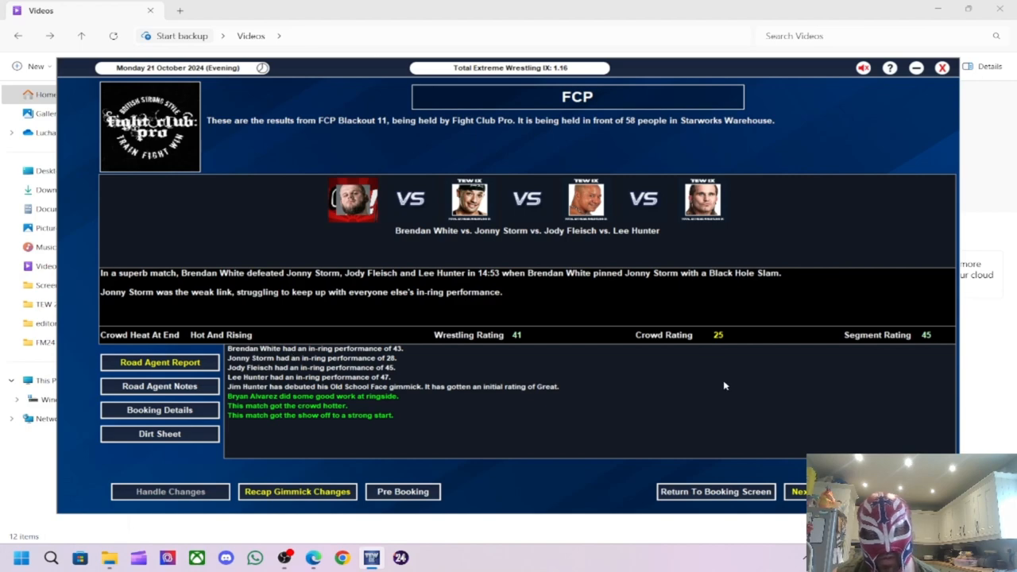
{"action": "left_click", "coordinate": [802, 491]}
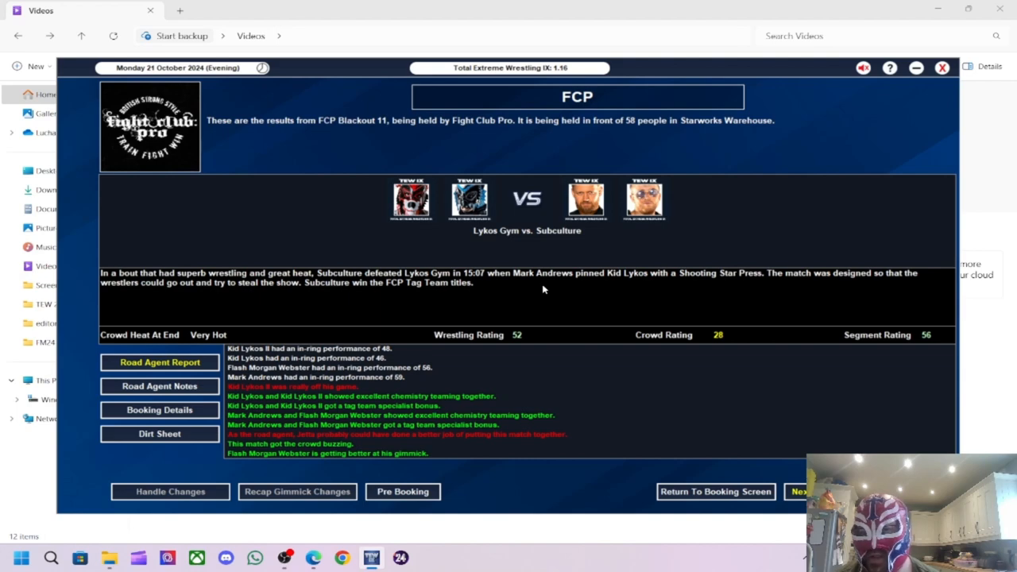
{"action": "mouse_move", "coordinate": [502, 364]}
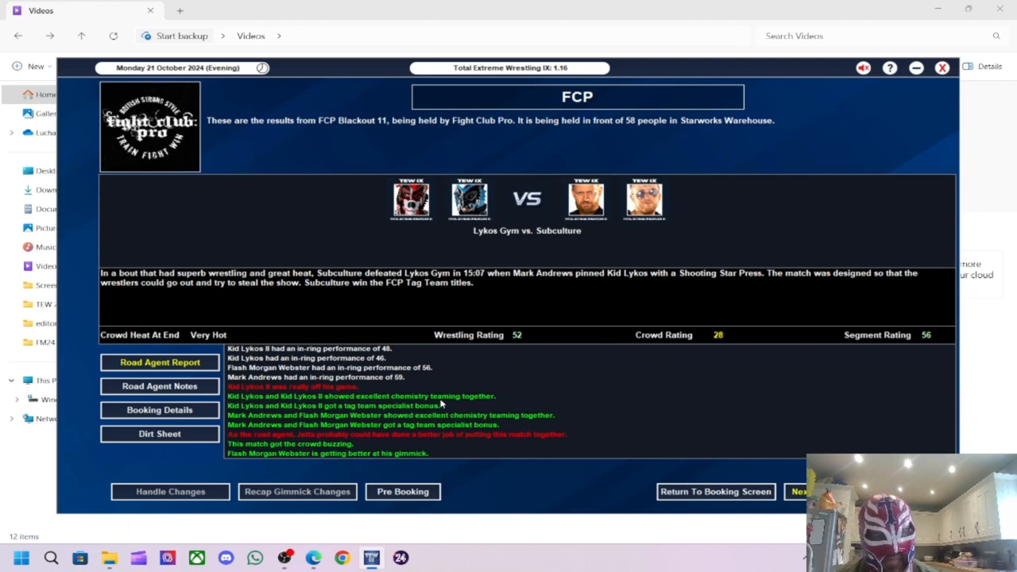
{"action": "mouse_move", "coordinate": [292, 404]}
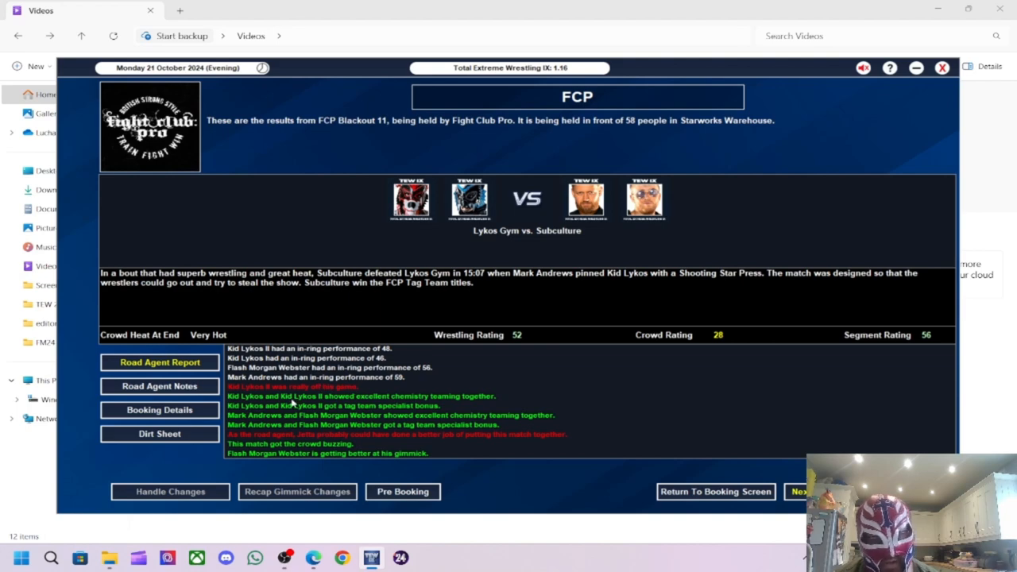
{"action": "mouse_move", "coordinate": [330, 432]}
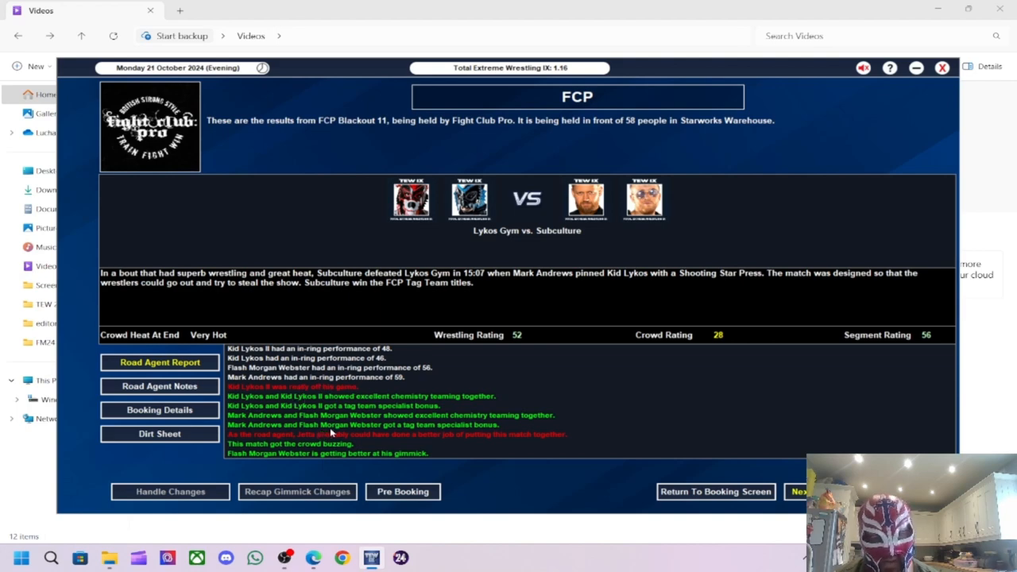
{"action": "mouse_move", "coordinate": [658, 416]}
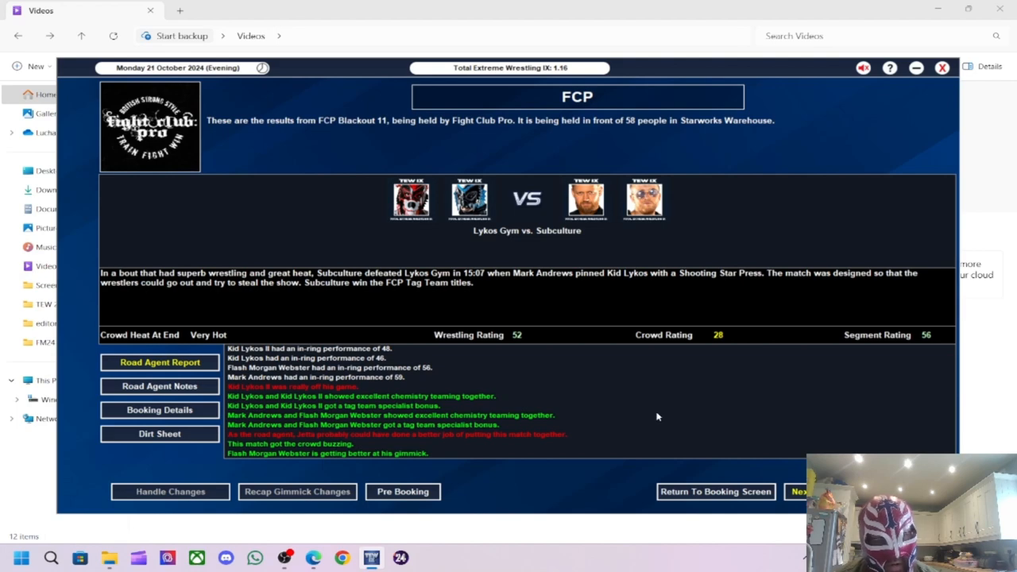
{"action": "mouse_move", "coordinate": [797, 504]}
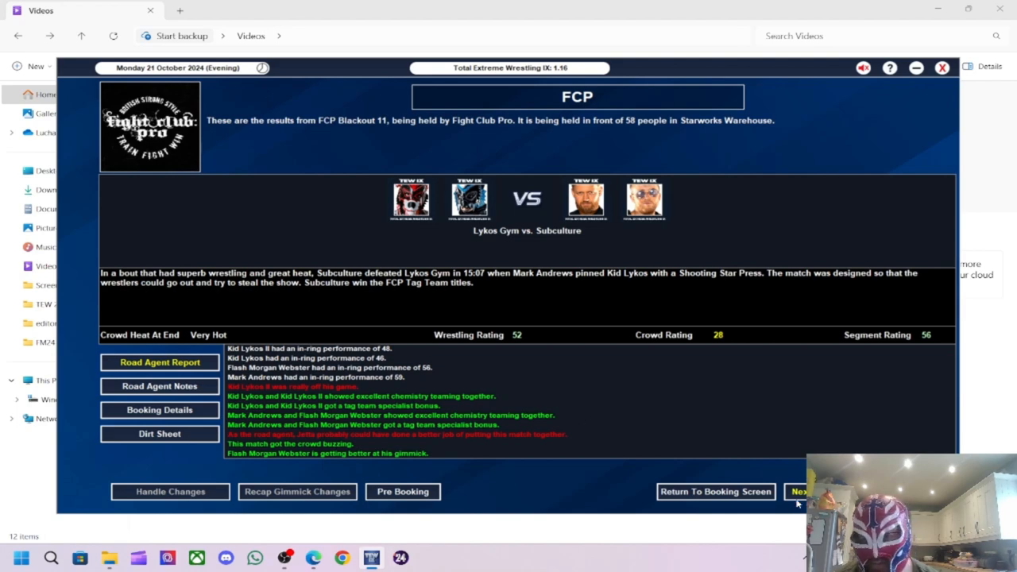
{"action": "left_click", "coordinate": [799, 491]}
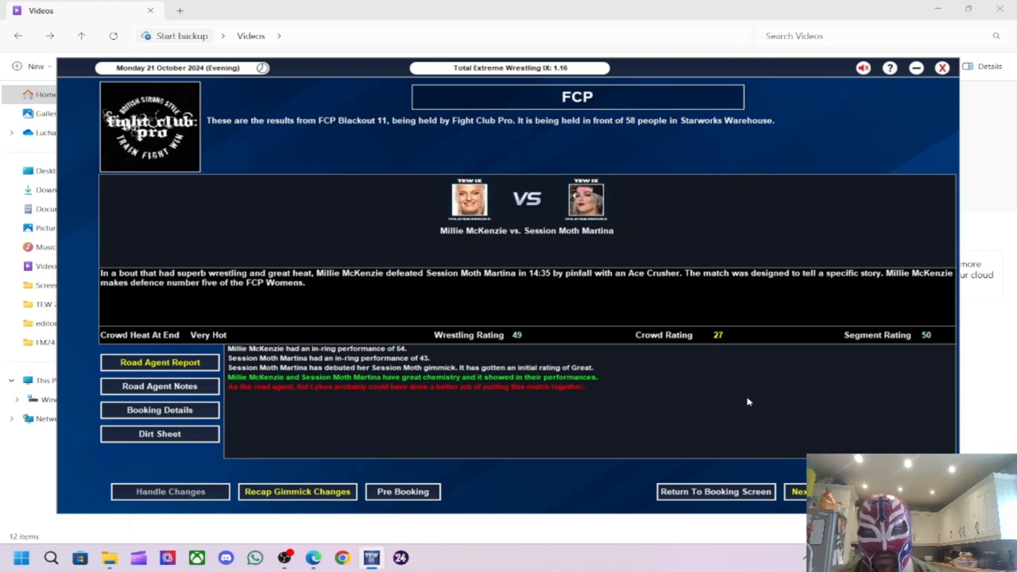
{"action": "mouse_move", "coordinate": [562, 347]}
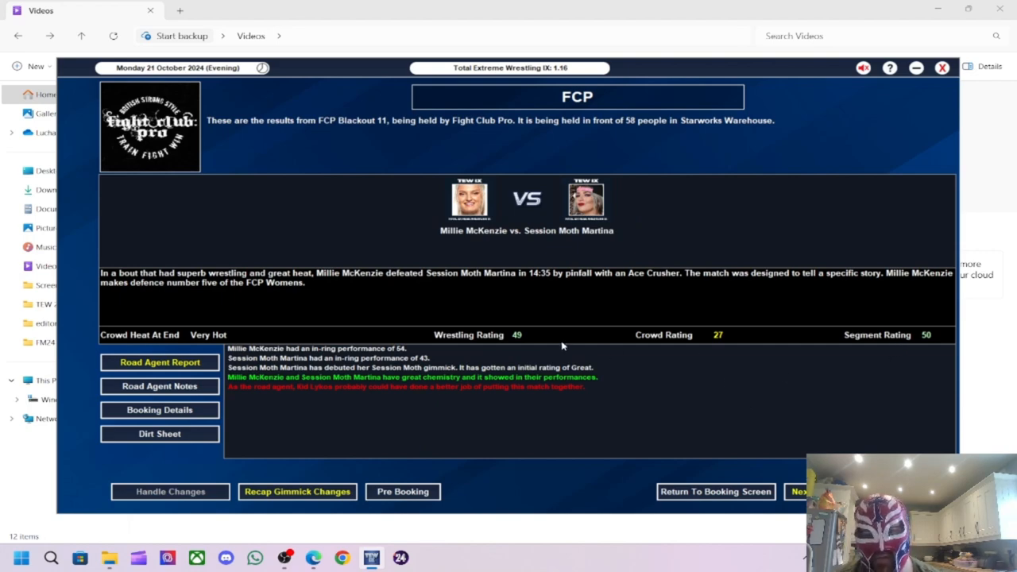
{"action": "mouse_move", "coordinate": [400, 350]}
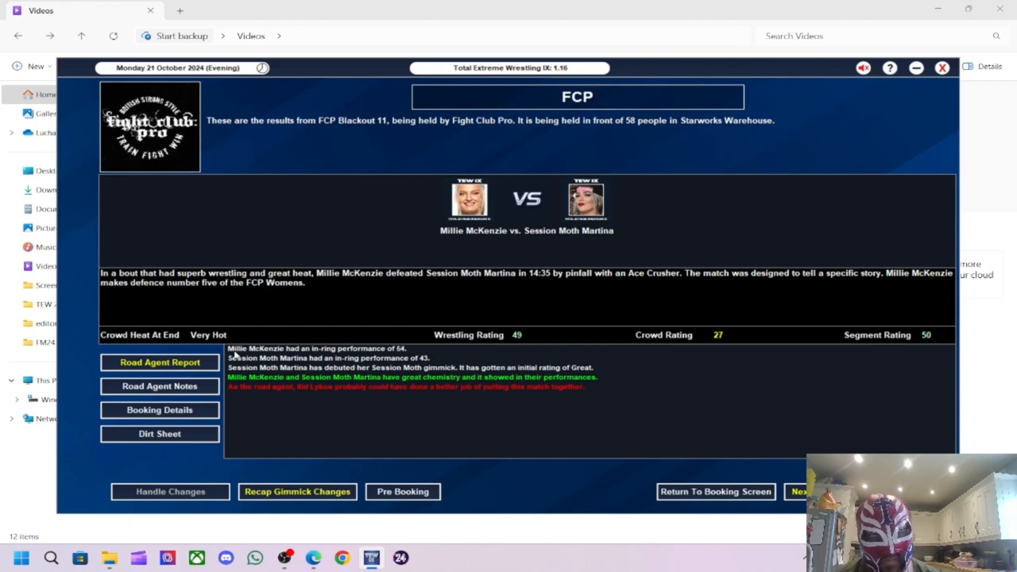
{"action": "mouse_move", "coordinate": [391, 394]}
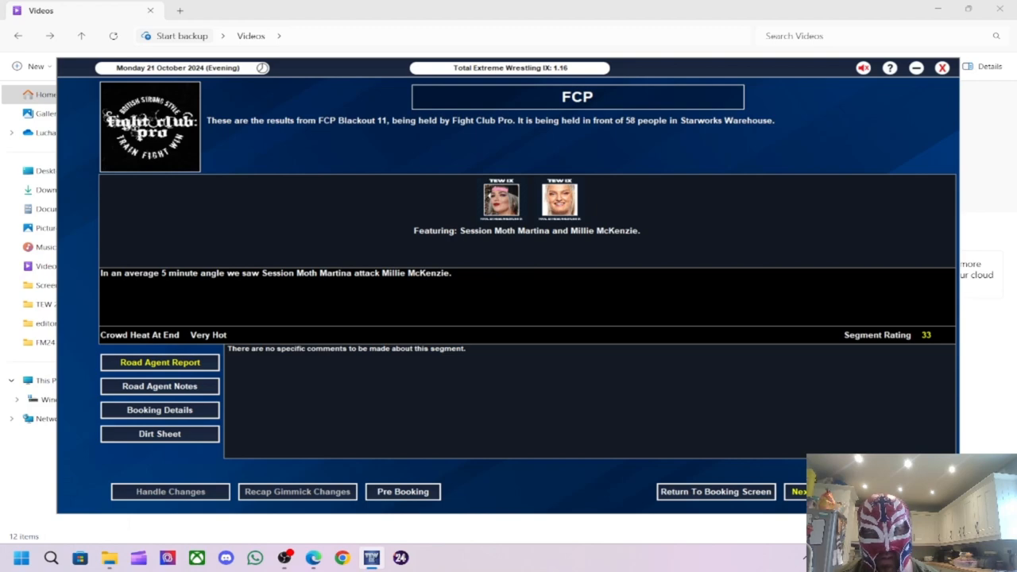
{"action": "left_click", "coordinate": [798, 491]}
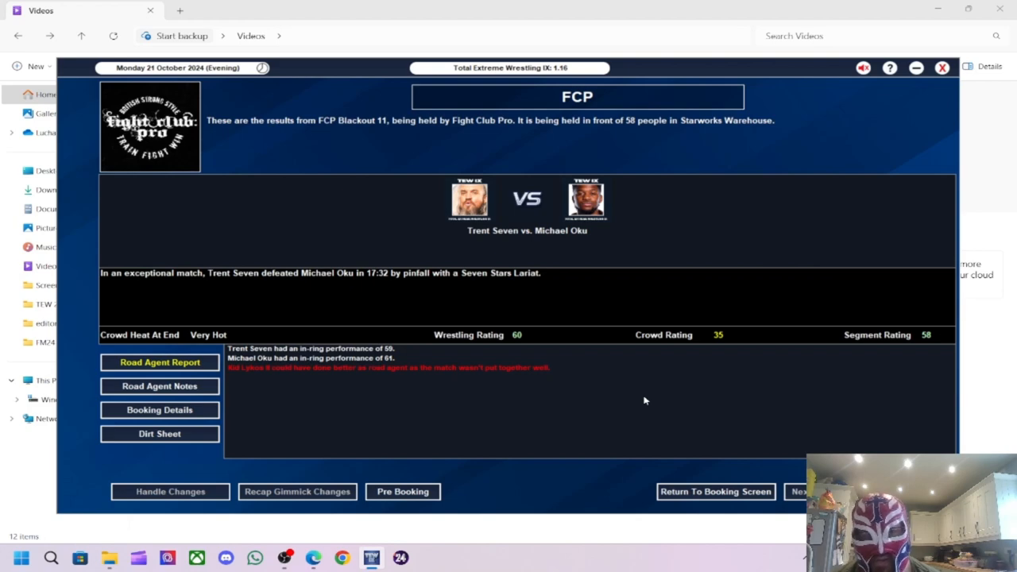
{"action": "mouse_move", "coordinate": [628, 270]}
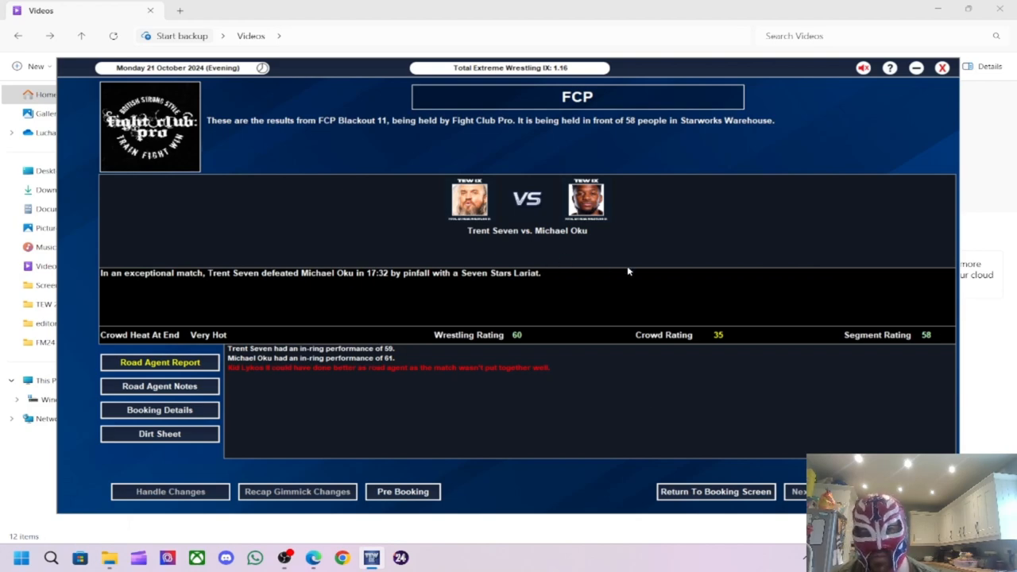
{"action": "mouse_move", "coordinate": [880, 378]}
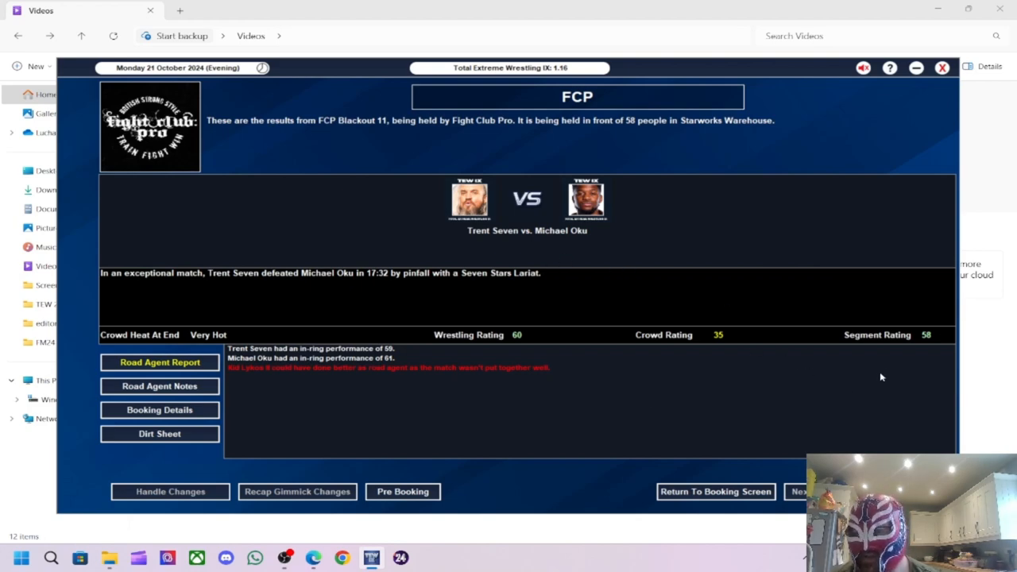
{"action": "mouse_move", "coordinate": [579, 359]}
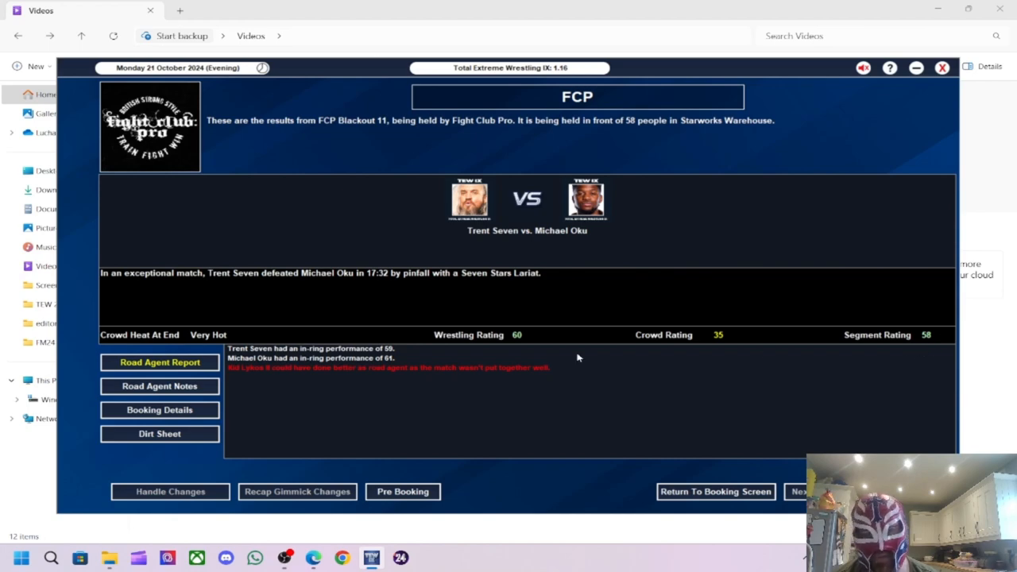
{"action": "mouse_move", "coordinate": [372, 312]}
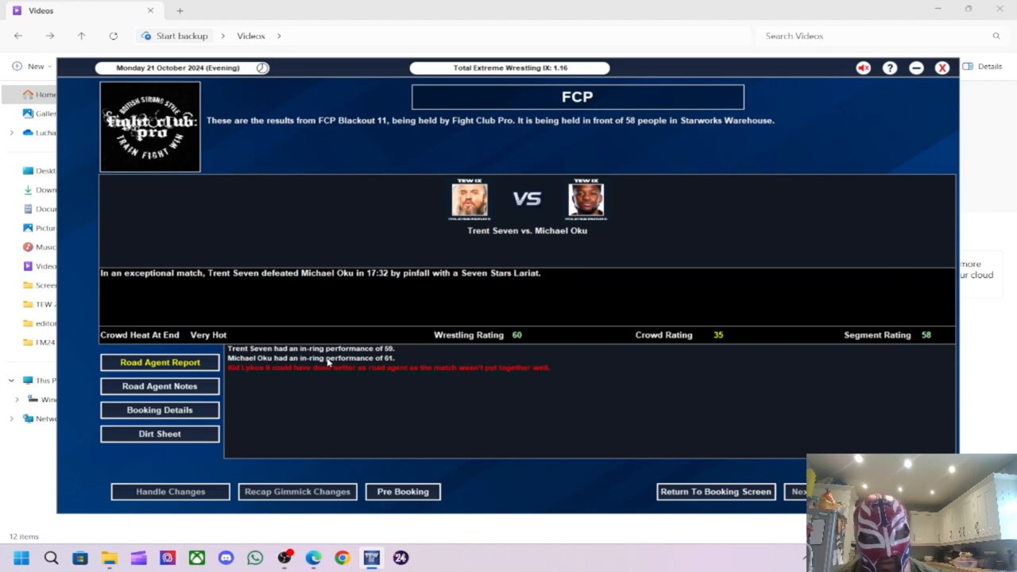
{"action": "mouse_move", "coordinate": [441, 390]}
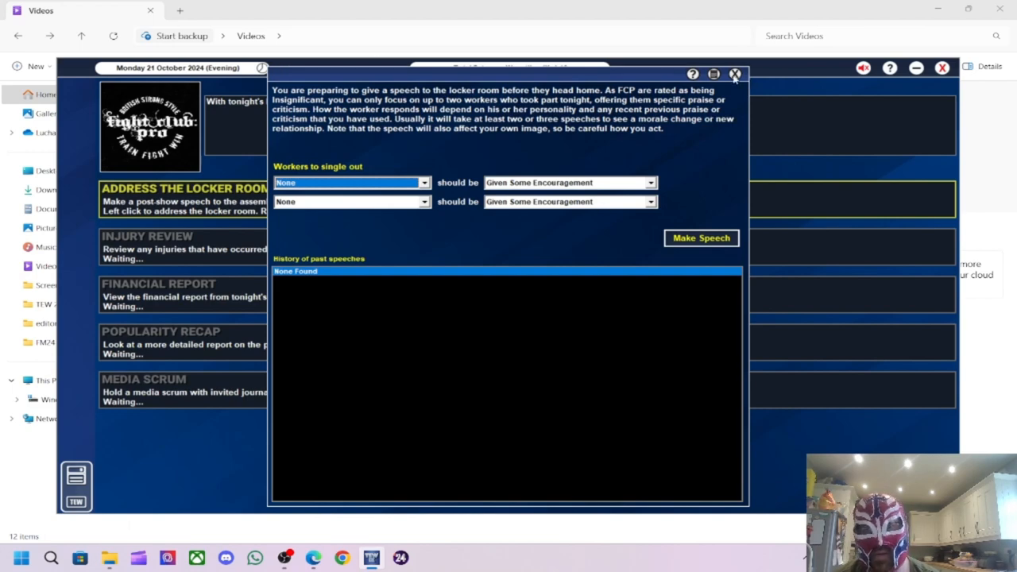
- Dismiss the speech, review the financial report and Midlands popularity gain, then advance time
{"action": "left_click", "coordinate": [734, 73]}
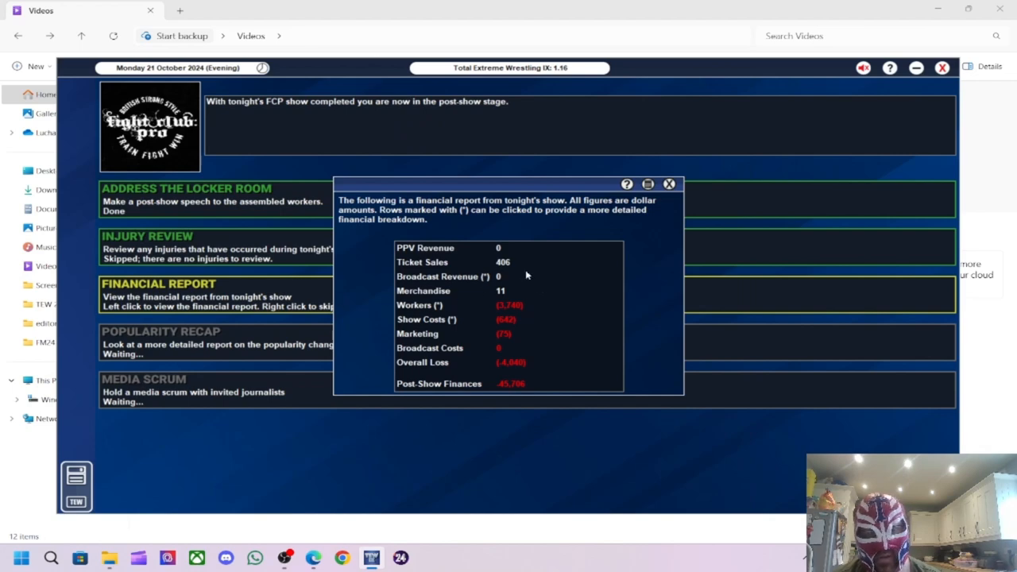
{"action": "mouse_move", "coordinate": [632, 223]}
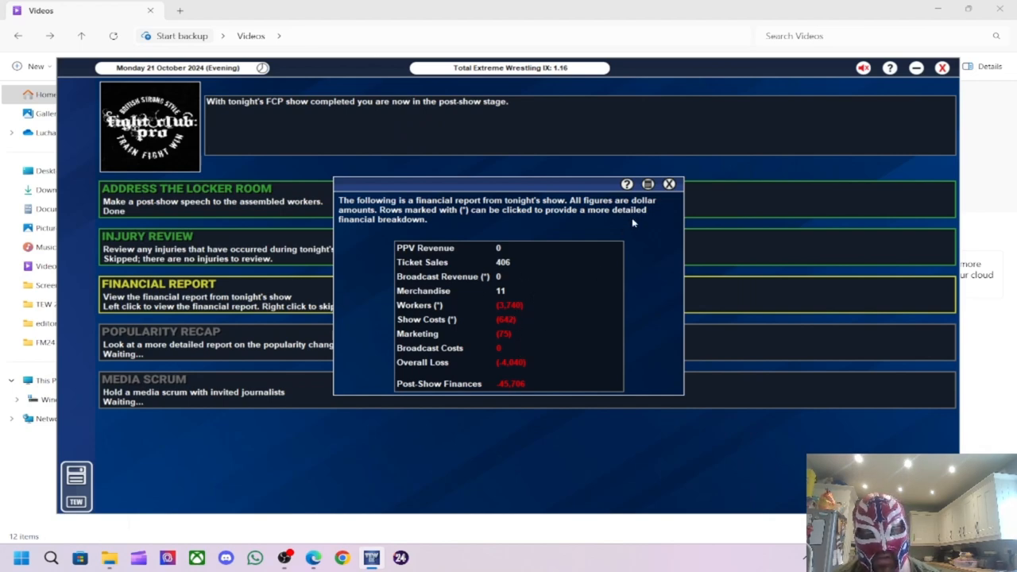
{"action": "left_click", "coordinate": [668, 185]}
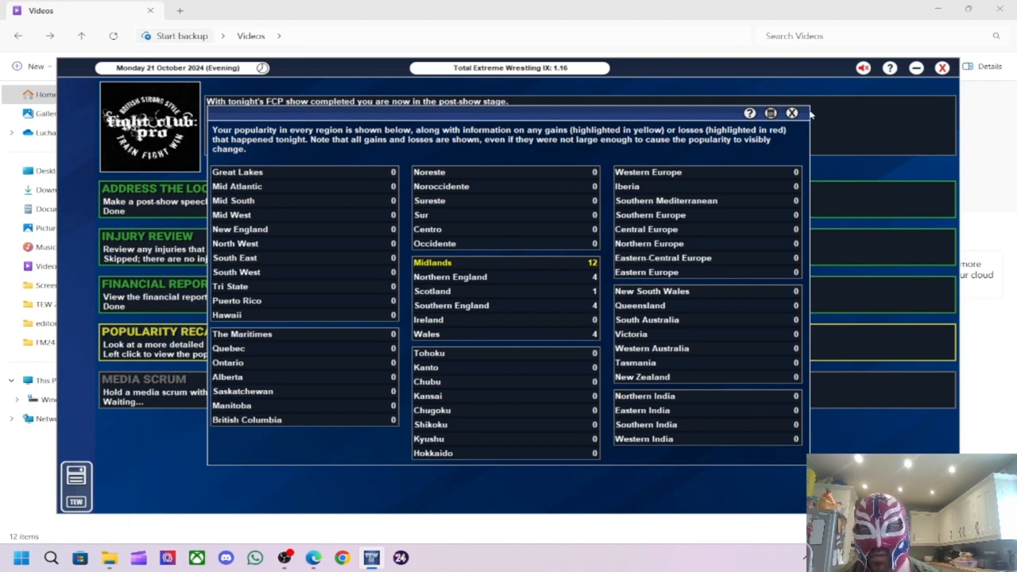
{"action": "left_click", "coordinate": [792, 111]}
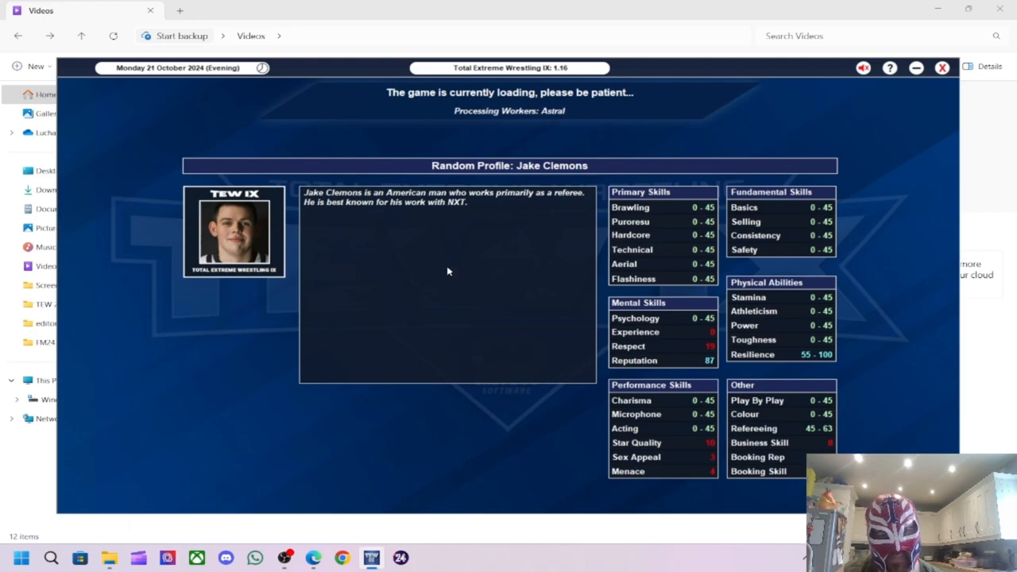
- Confirm Starworks Warehouse as tonight's venue for FCP Blackout 12
{"action": "key", "text": "alt+tab"}
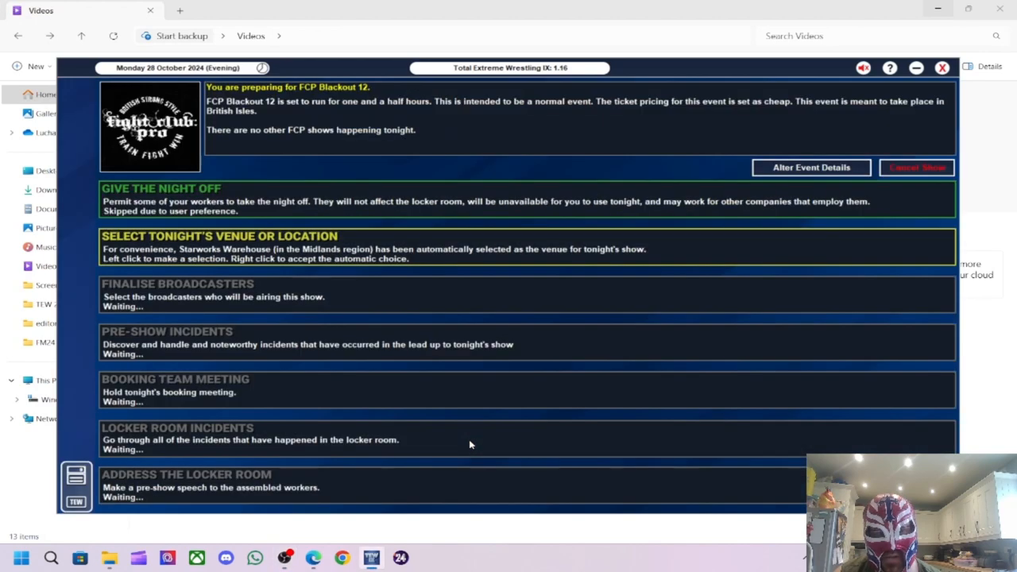
{"action": "left_click", "coordinate": [219, 235]}
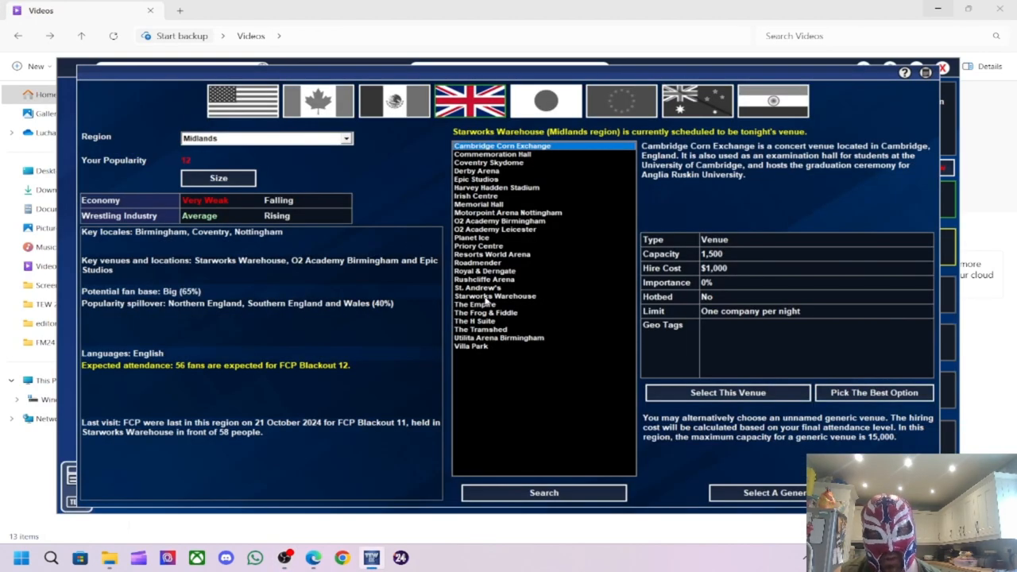
{"action": "left_click", "coordinate": [494, 296]}
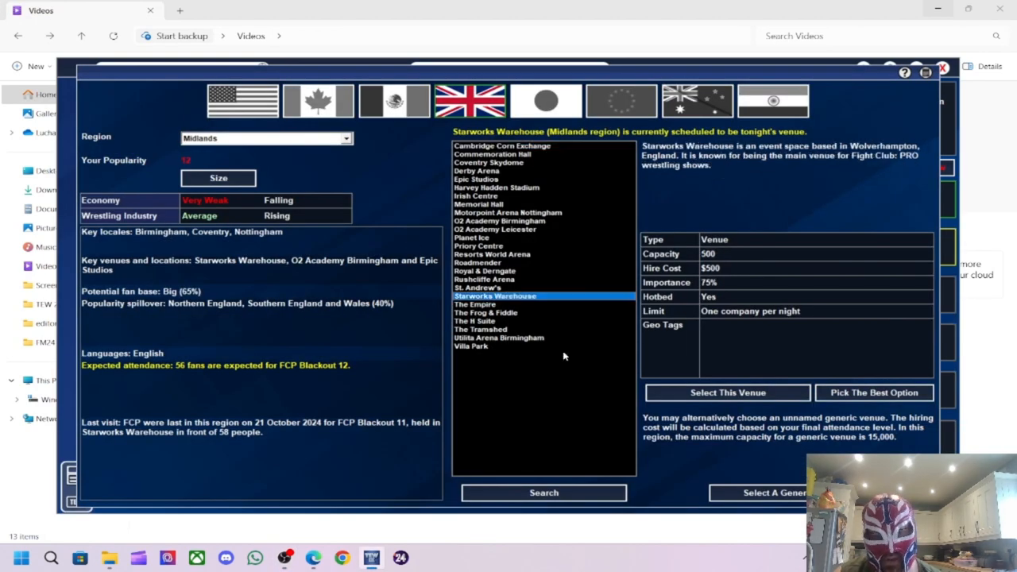
{"action": "left_click", "coordinate": [728, 391]}
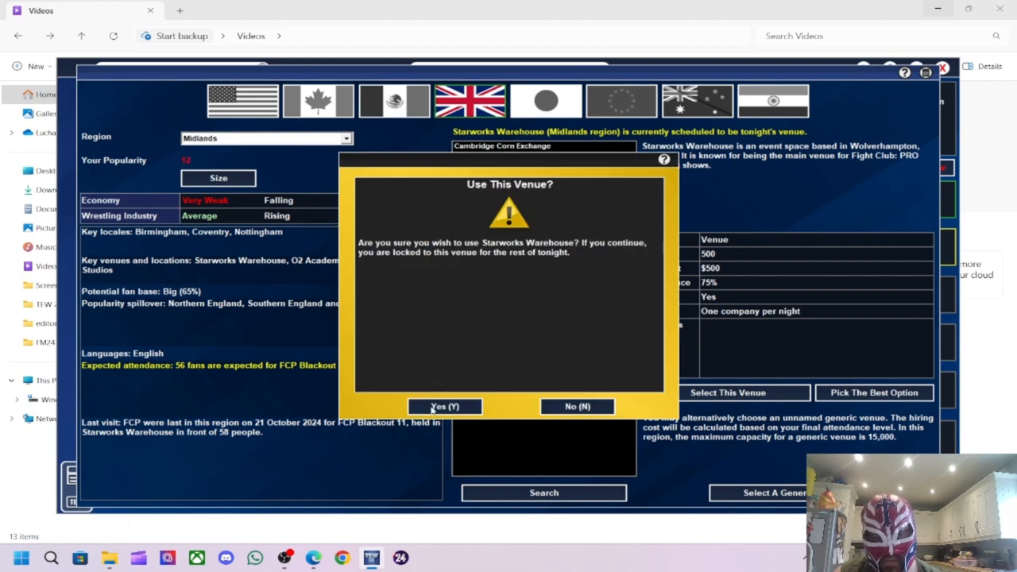
{"action": "left_click", "coordinate": [445, 407]}
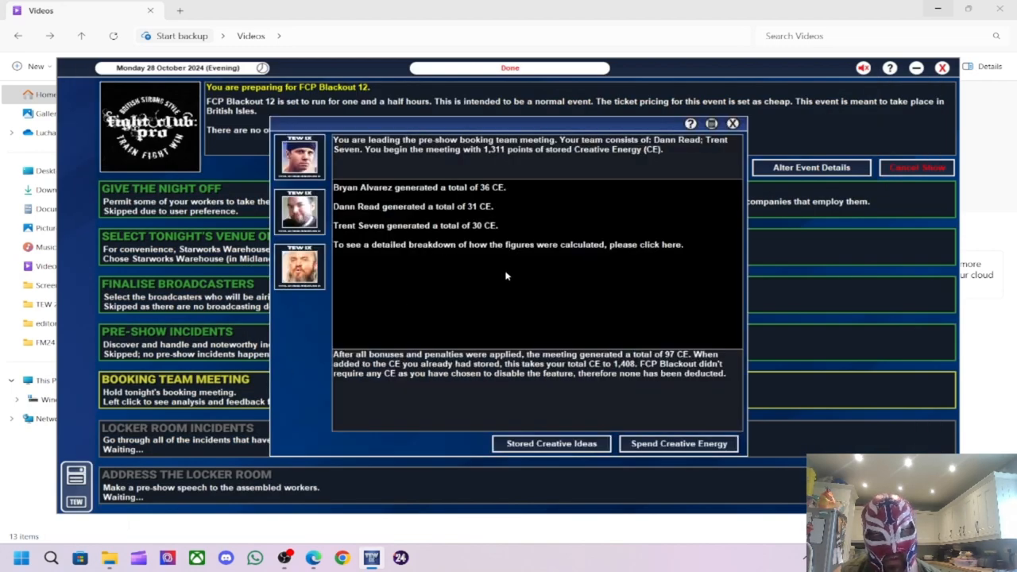
- Close the booking meeting results and acknowledge the Positive Impact and Phase Complete notices
{"action": "left_click", "coordinate": [731, 124]}
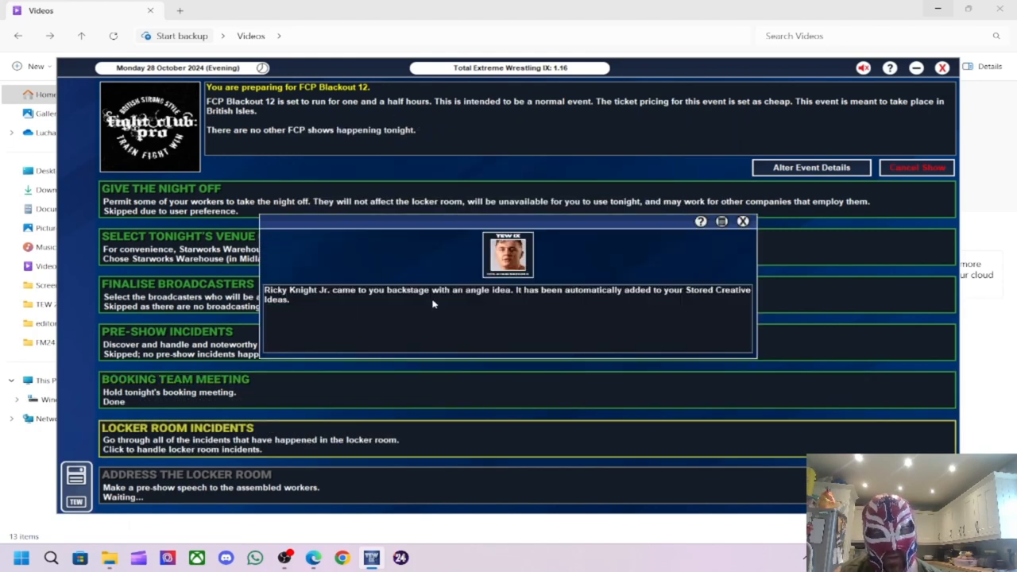
{"action": "mouse_move", "coordinate": [432, 309]}
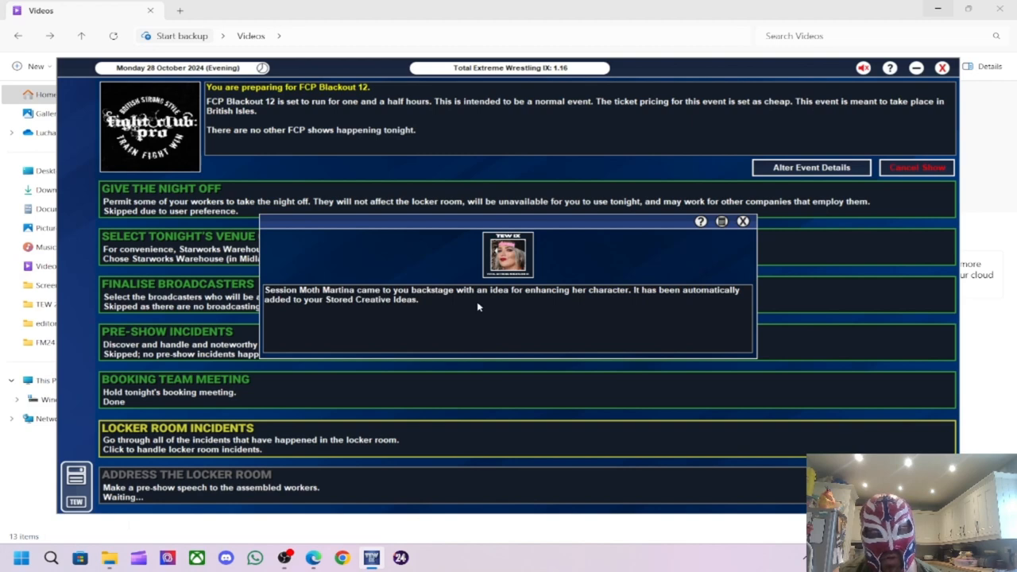
{"action": "mouse_move", "coordinate": [564, 315]}
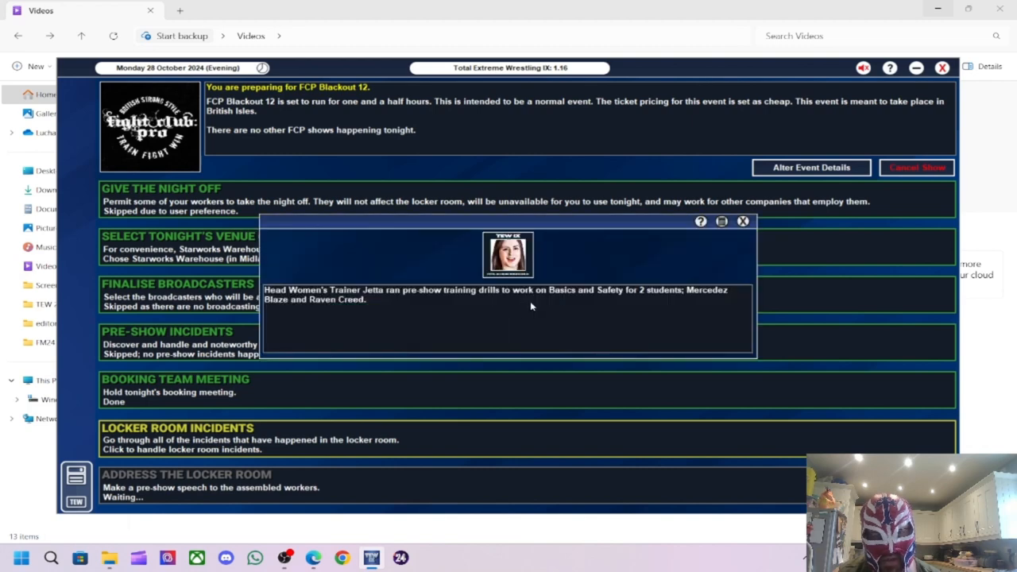
{"action": "mouse_move", "coordinate": [597, 325]}
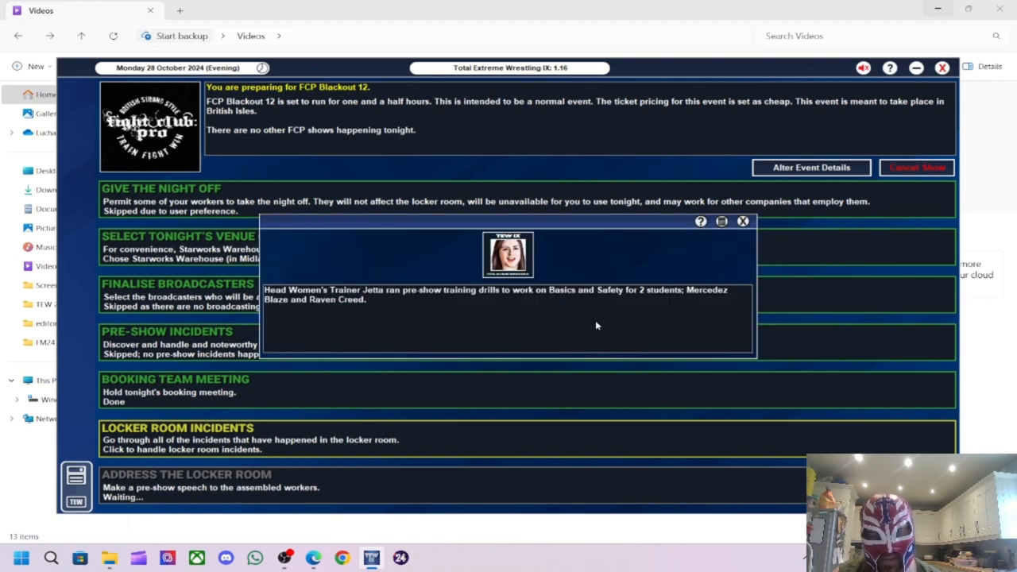
{"action": "mouse_move", "coordinate": [666, 299]}
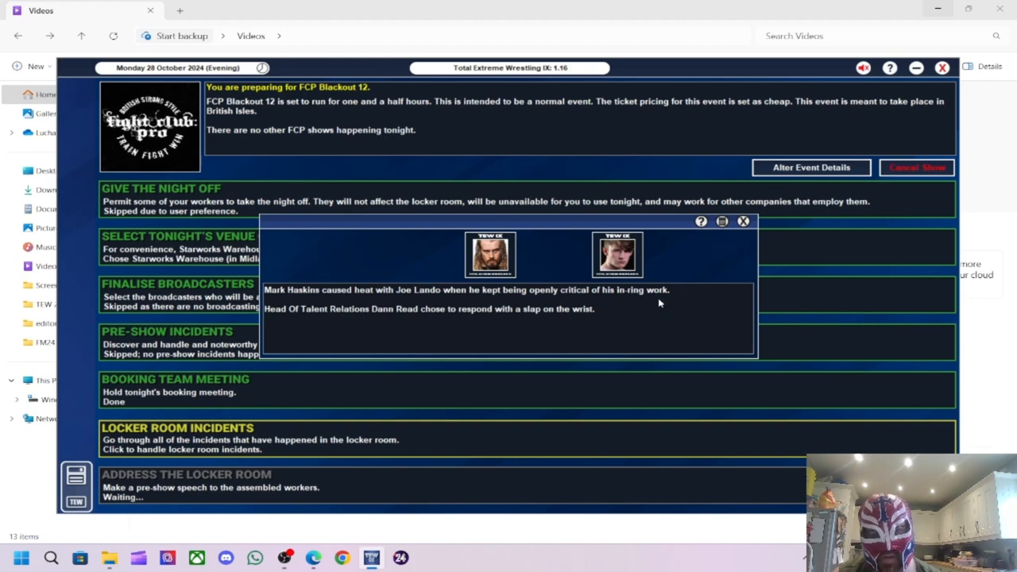
{"action": "mouse_move", "coordinate": [321, 268]}
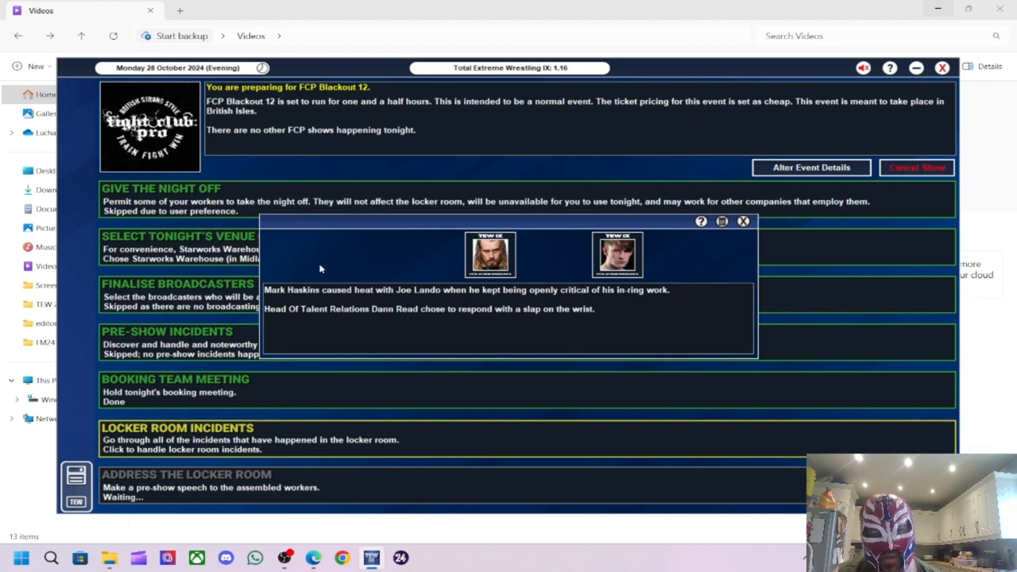
{"action": "mouse_move", "coordinate": [533, 299]}
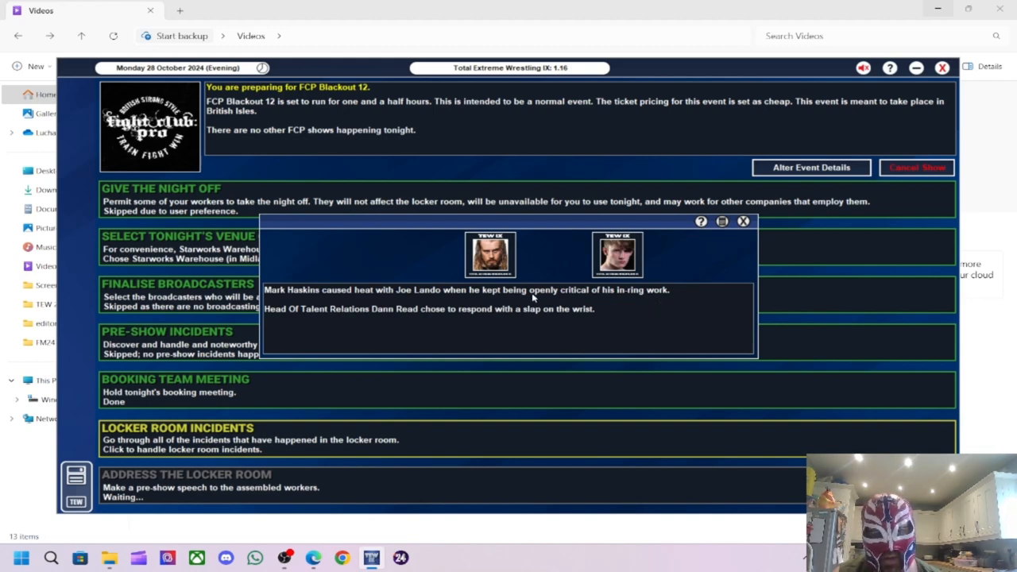
{"action": "mouse_move", "coordinate": [552, 302]}
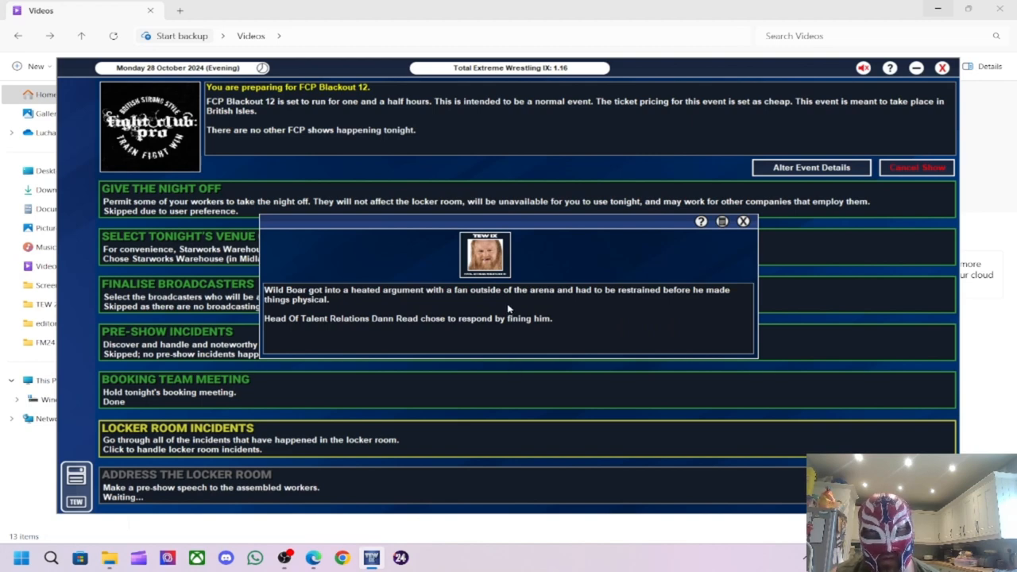
{"action": "mouse_move", "coordinate": [529, 299]}
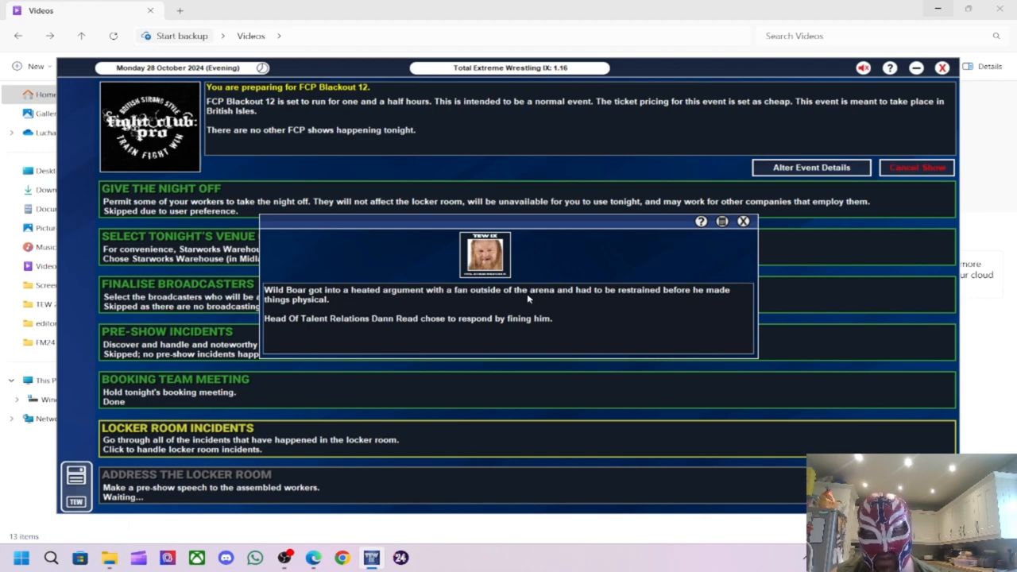
{"action": "mouse_move", "coordinate": [283, 284]}
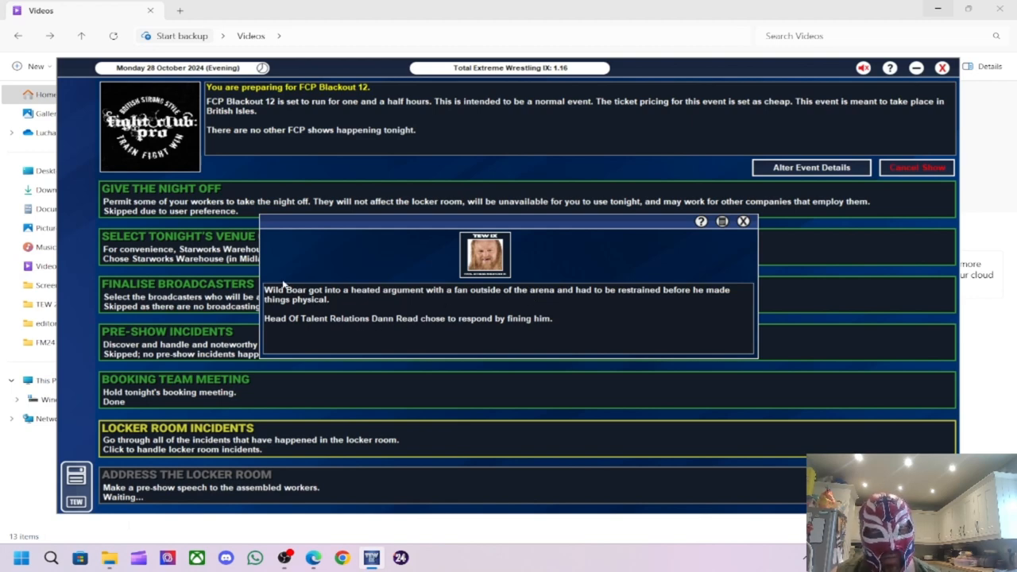
{"action": "mouse_move", "coordinate": [518, 394]}
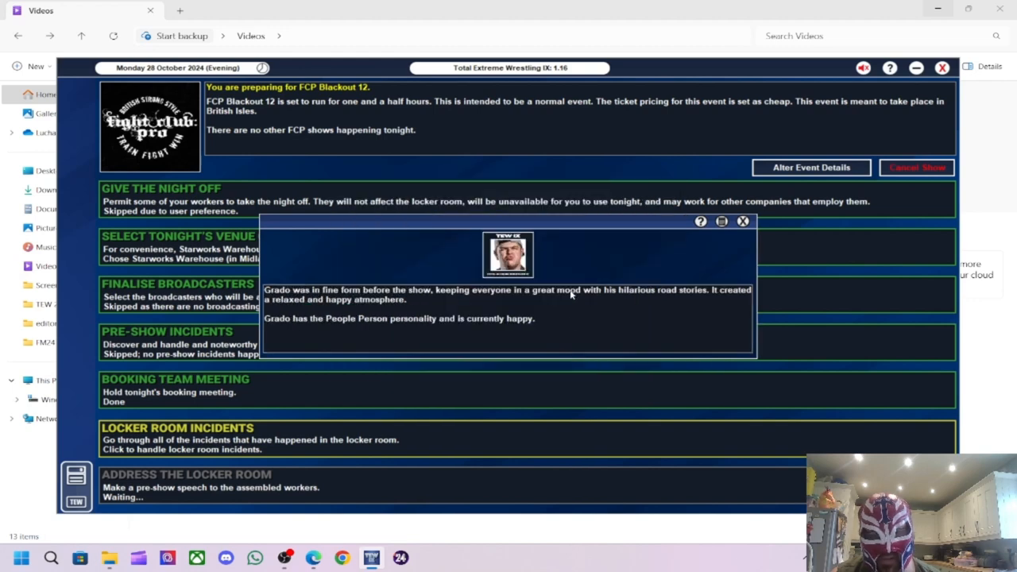
{"action": "mouse_move", "coordinate": [596, 258]}
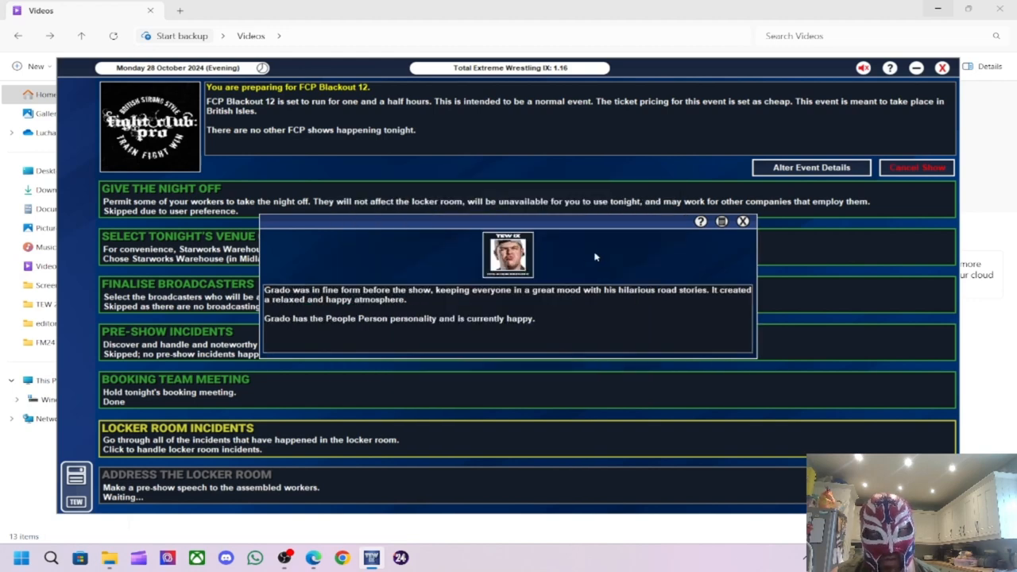
{"action": "mouse_move", "coordinate": [581, 310]}
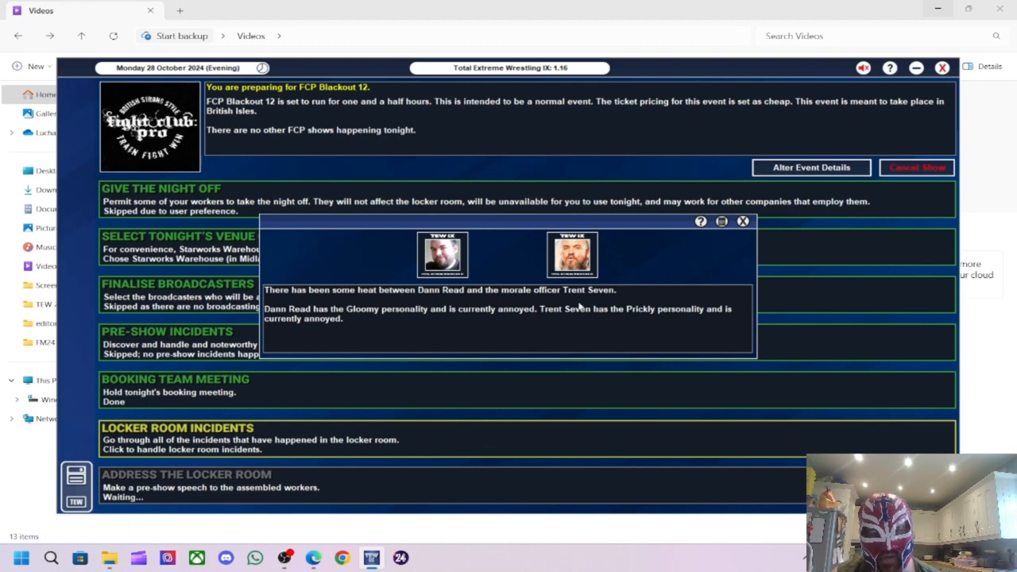
{"action": "mouse_move", "coordinate": [499, 308]}
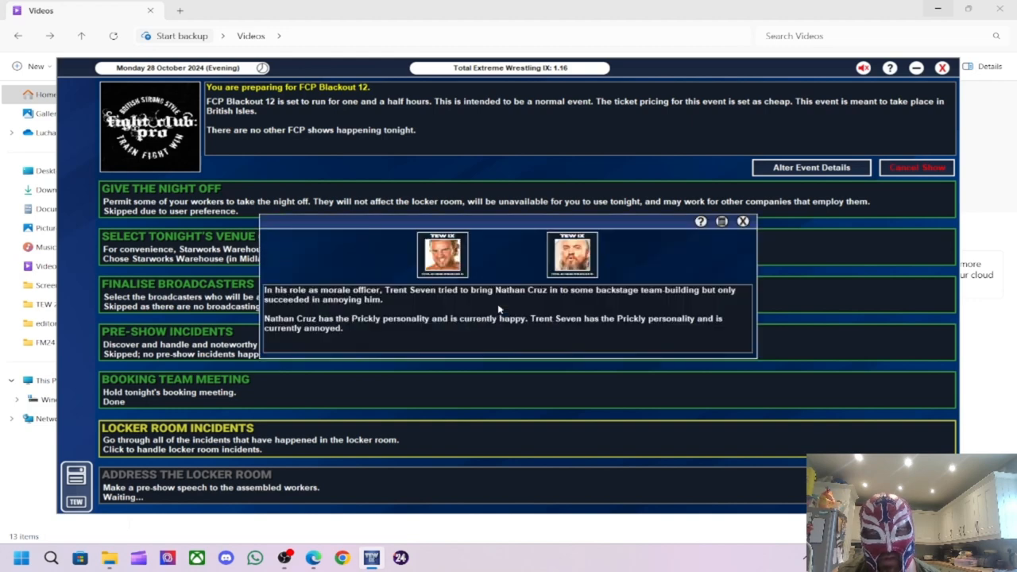
{"action": "mouse_move", "coordinate": [499, 294]}
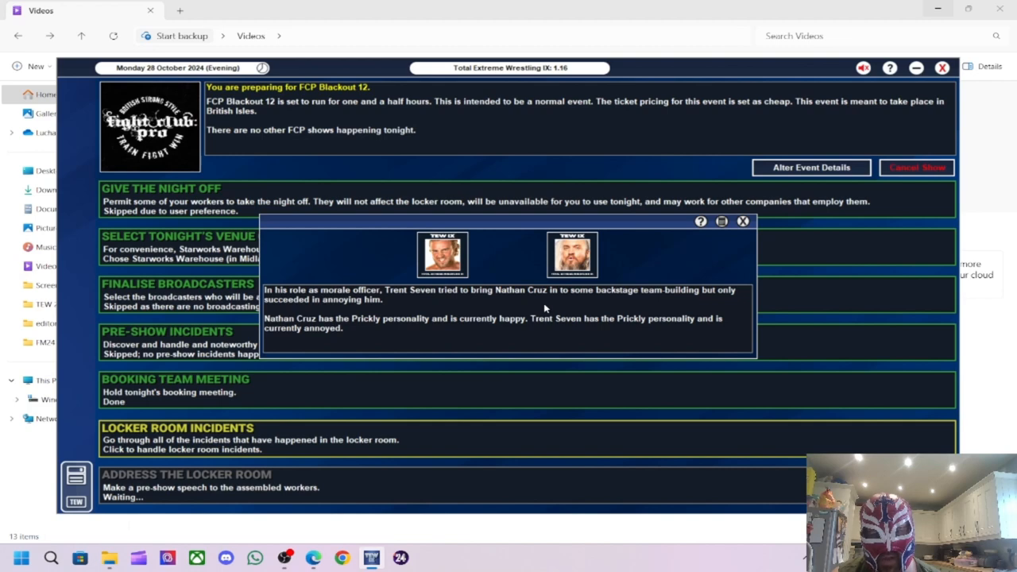
{"action": "mouse_move", "coordinate": [569, 305]}
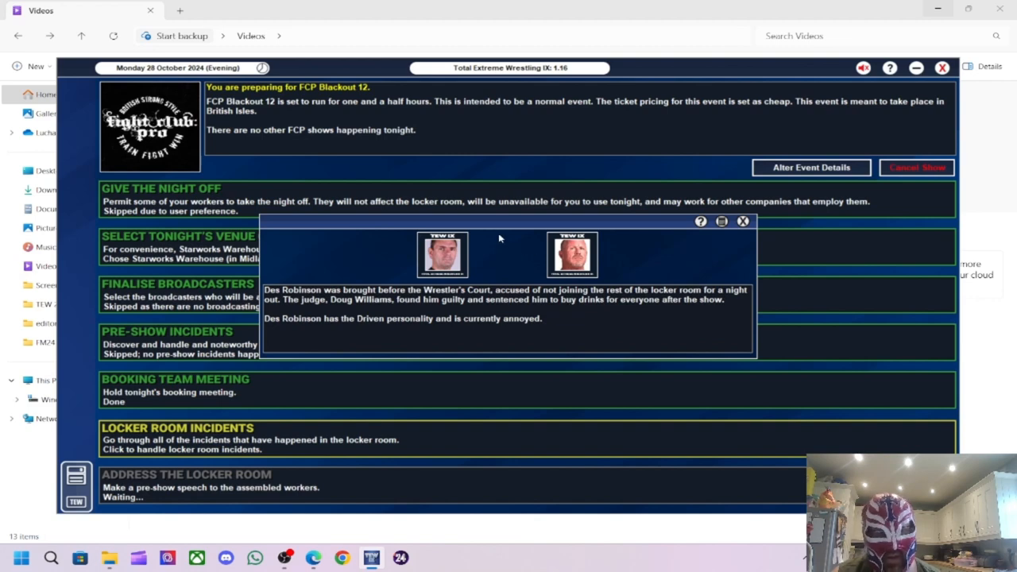
{"action": "mouse_move", "coordinate": [544, 273]}
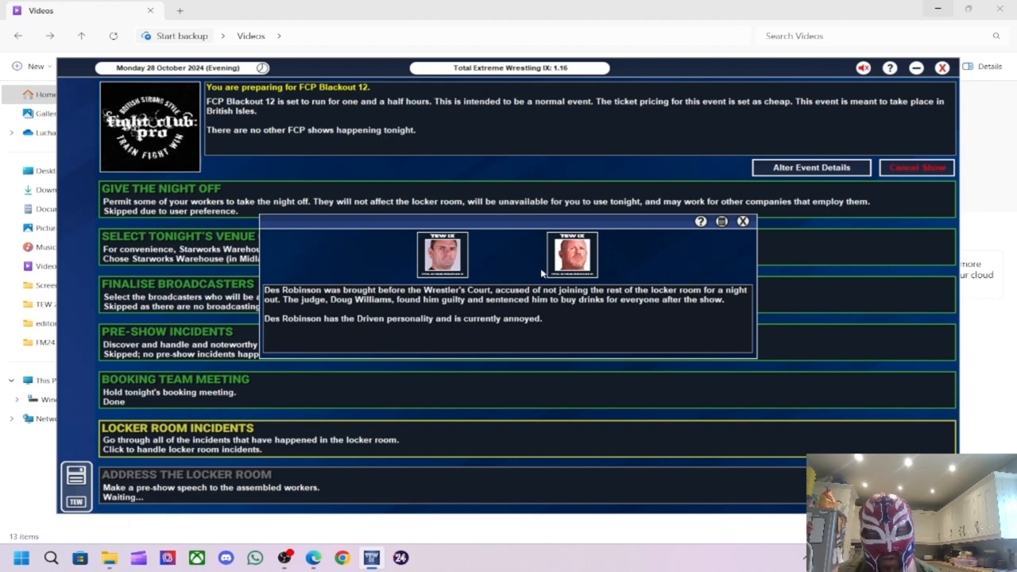
{"action": "mouse_move", "coordinate": [607, 305]}
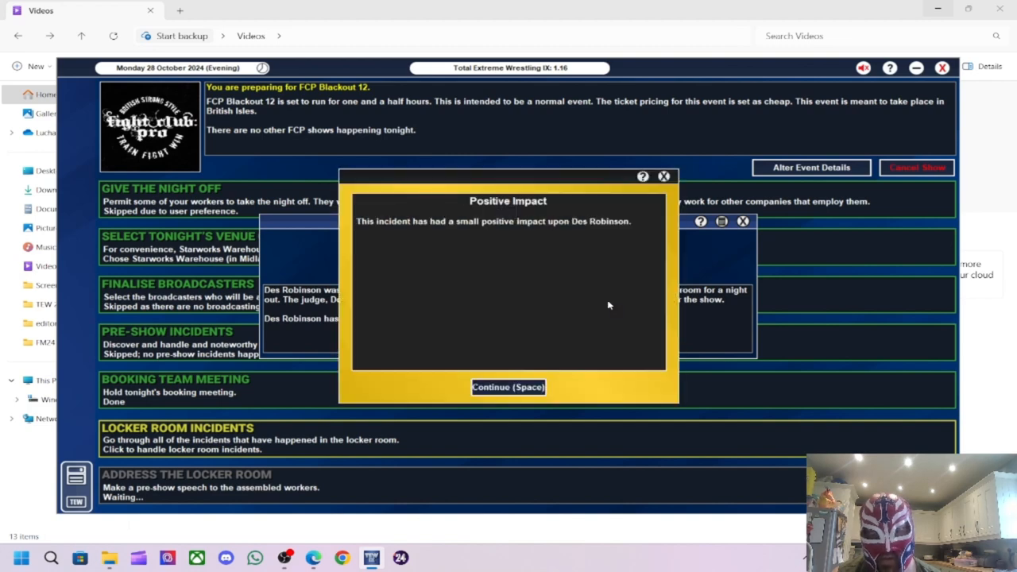
{"action": "left_click", "coordinate": [509, 388]}
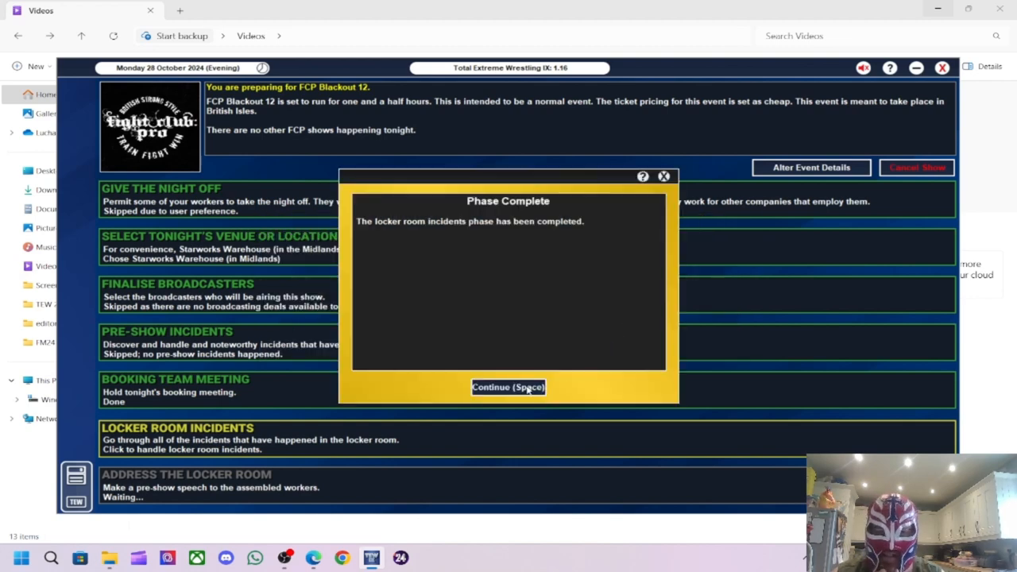
{"action": "left_click", "coordinate": [509, 388]}
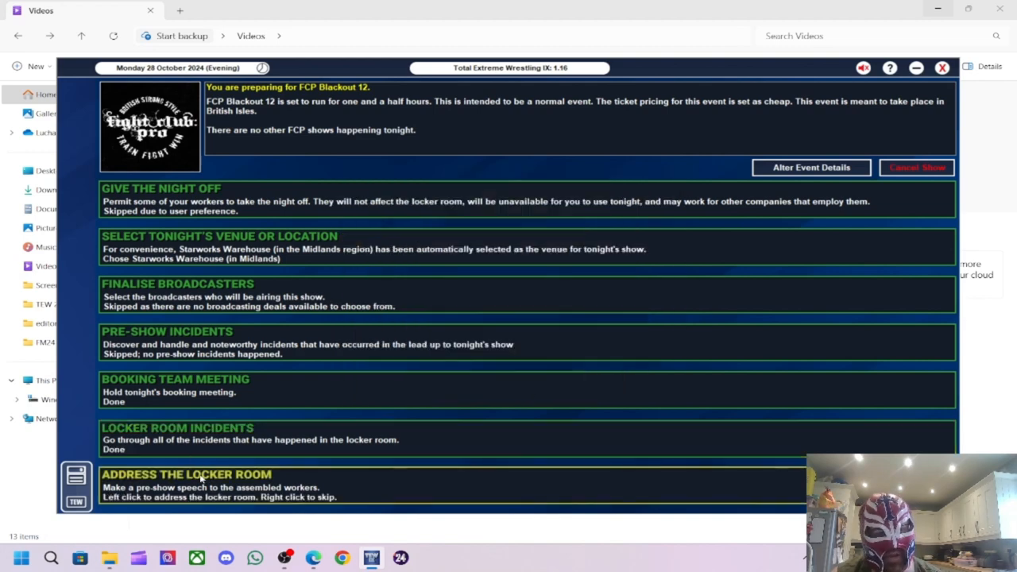
- Leave the locker room address without a speech, reaching the empty booking screen
{"action": "left_click", "coordinate": [185, 474]}
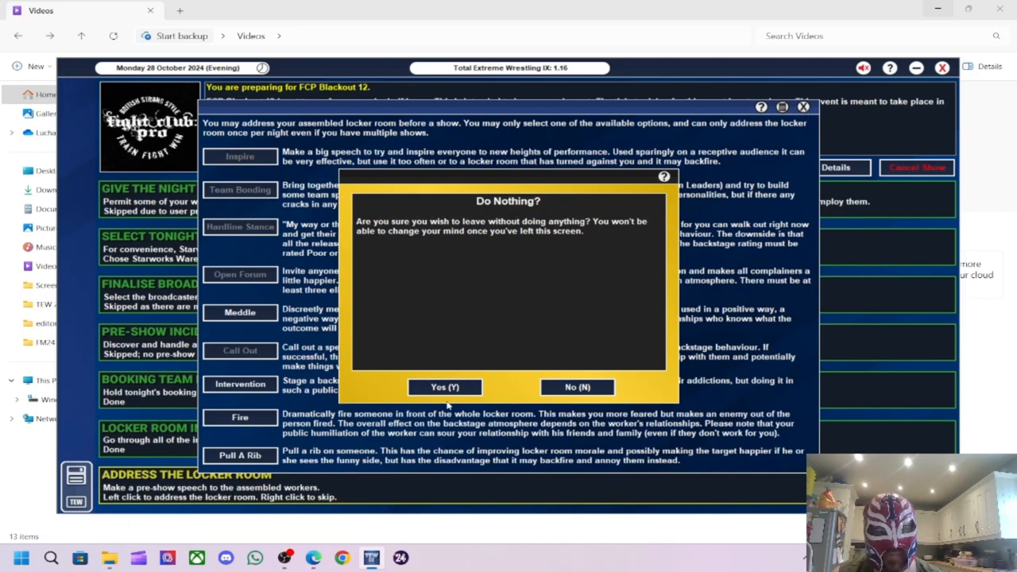
{"action": "left_click", "coordinate": [445, 388]}
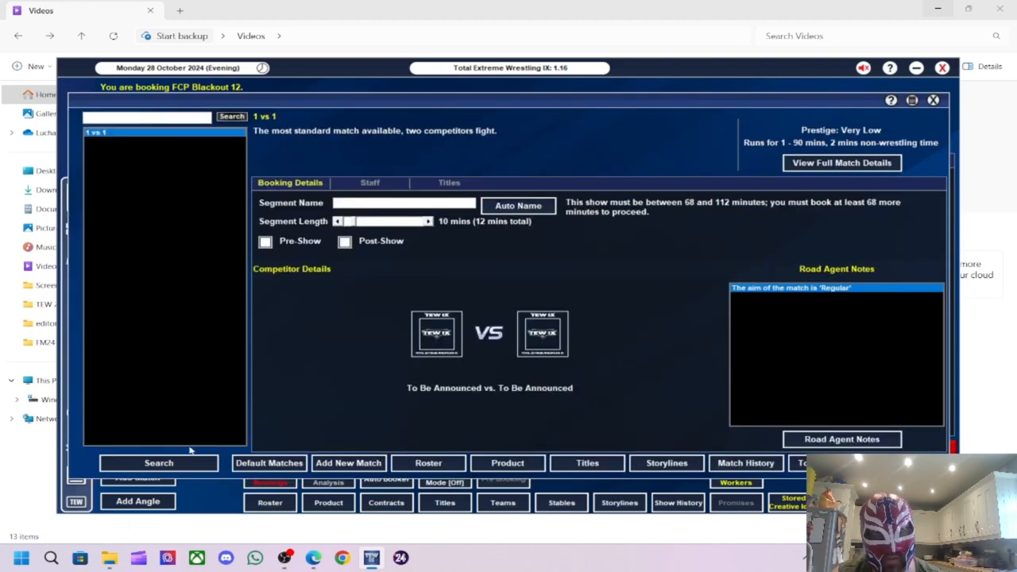
- Choose a 2 vs 2 vs 2 vs 2 match type and filter the competitor picker to men's tag teams
{"action": "left_click", "coordinate": [158, 463]}
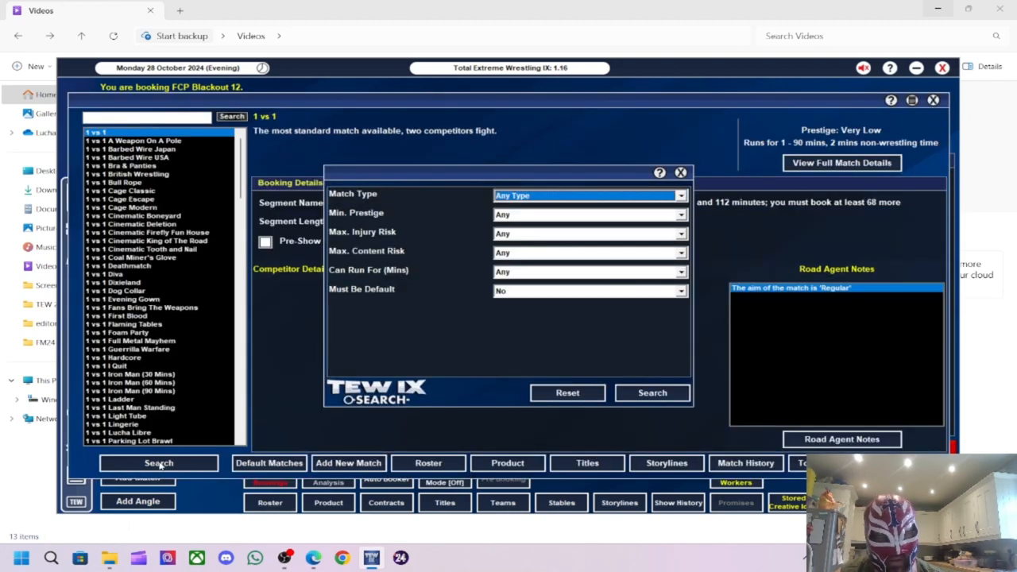
{"action": "left_click", "coordinate": [588, 196]}
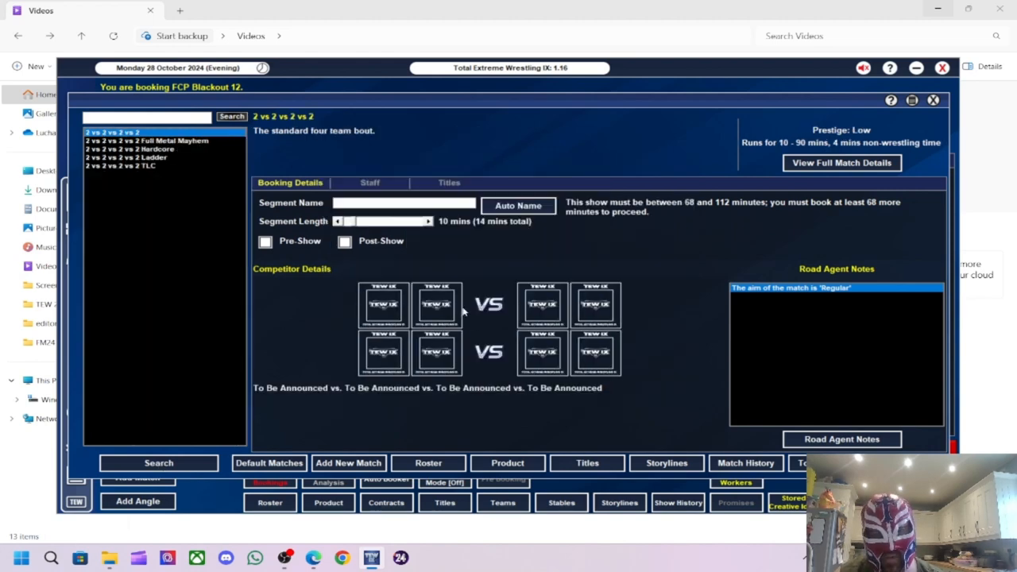
{"action": "left_click", "coordinate": [428, 220]}
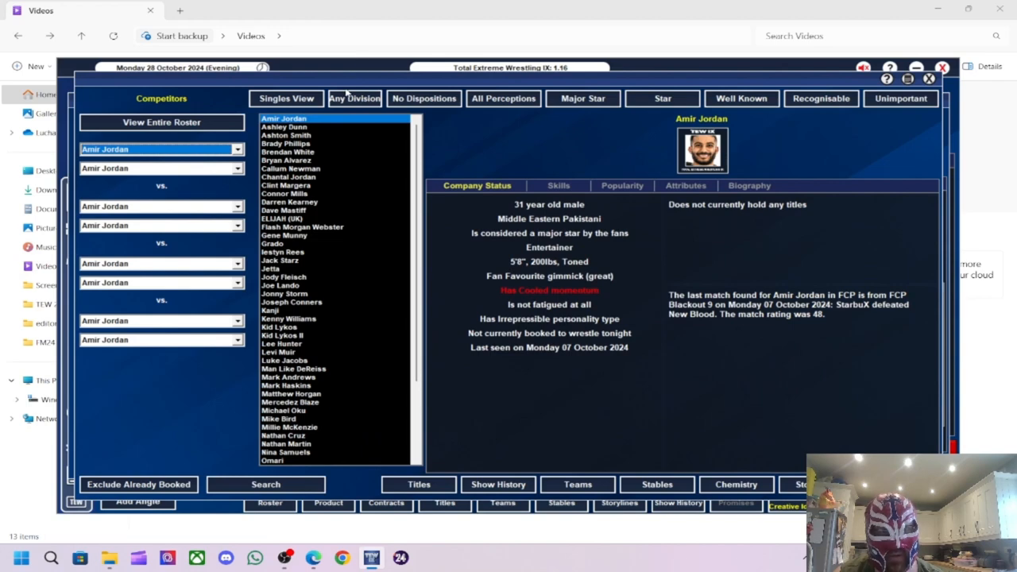
{"action": "left_click", "coordinate": [355, 98]}
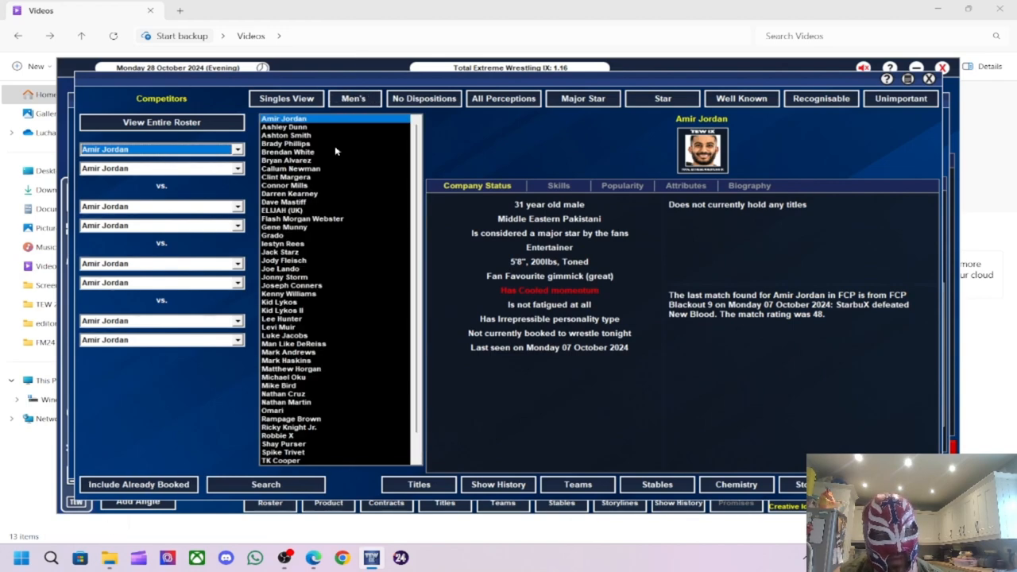
{"action": "left_click", "coordinate": [286, 99]}
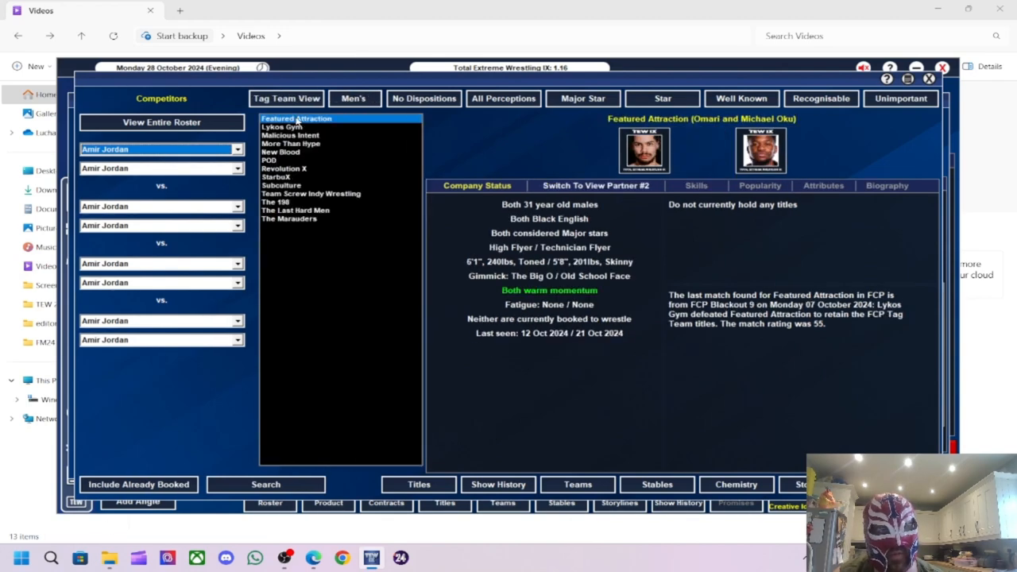
- Assign Lykos Gym, Subculture, More Than Hype and The Last Hard Men as the four teams
{"action": "left_click", "coordinate": [282, 127]}
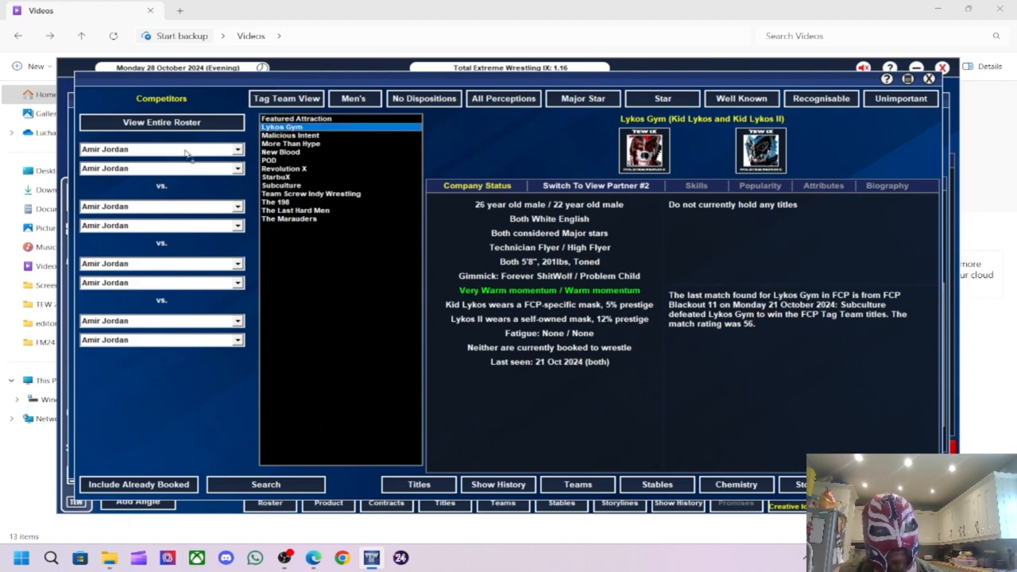
{"action": "left_click", "coordinate": [289, 135]}
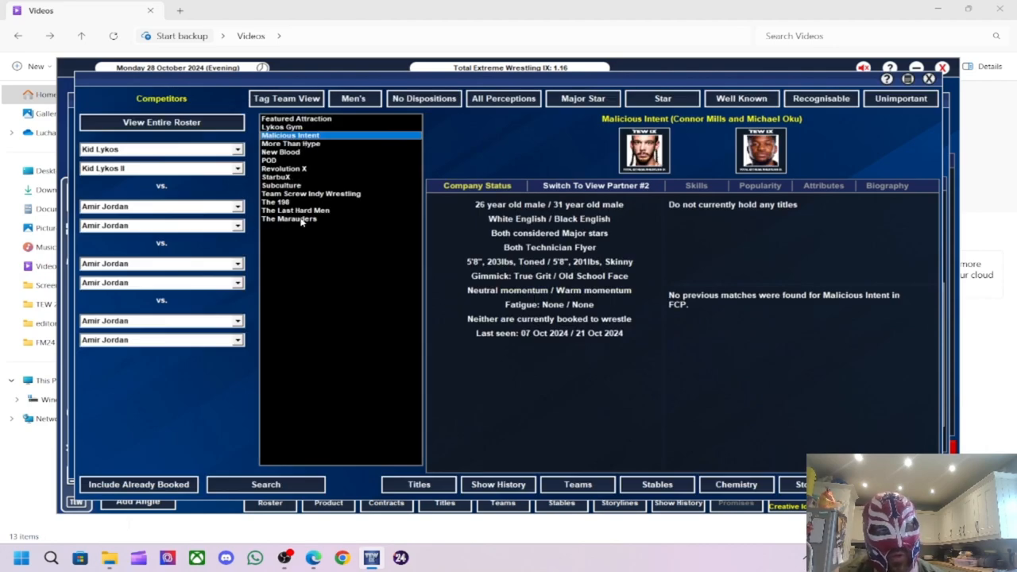
{"action": "left_click", "coordinate": [281, 185]}
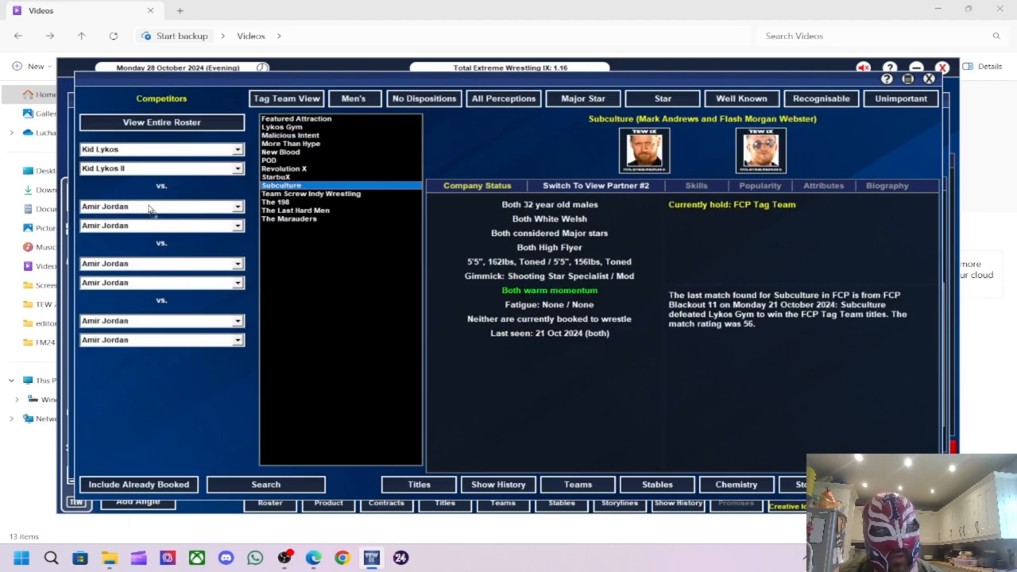
{"action": "left_click", "coordinate": [283, 168]}
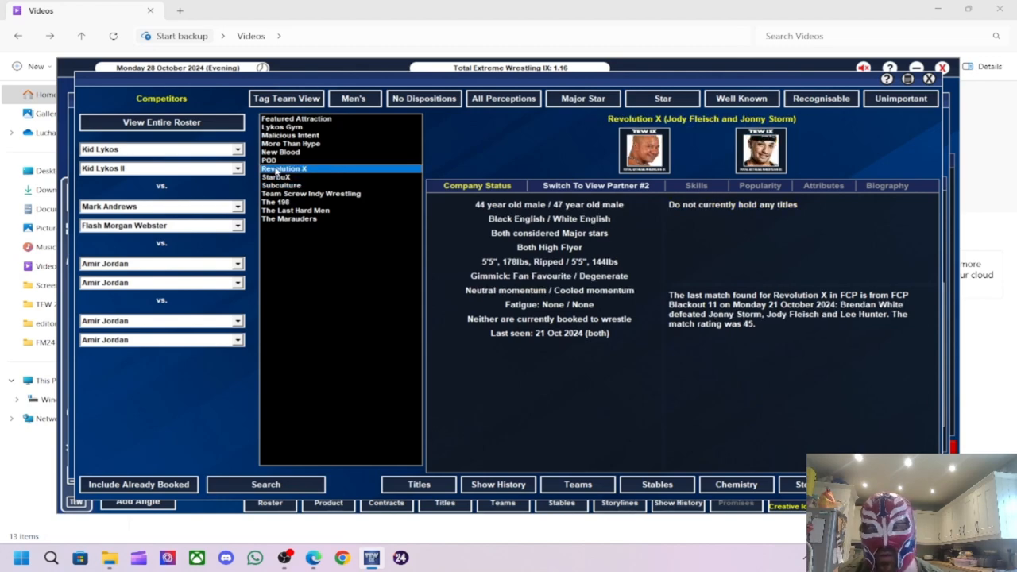
{"action": "left_click", "coordinate": [279, 153]}
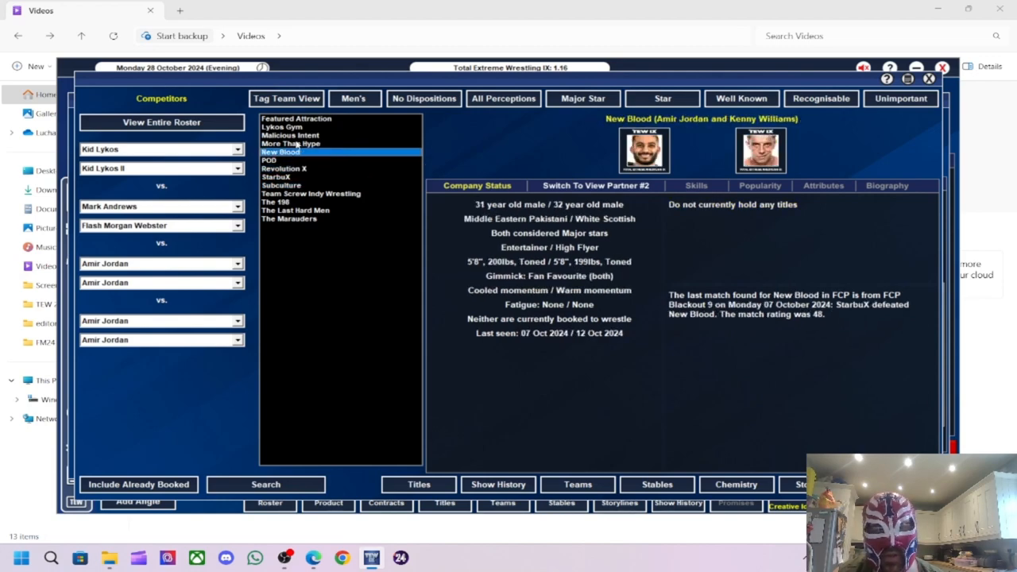
{"action": "left_click", "coordinate": [291, 143]}
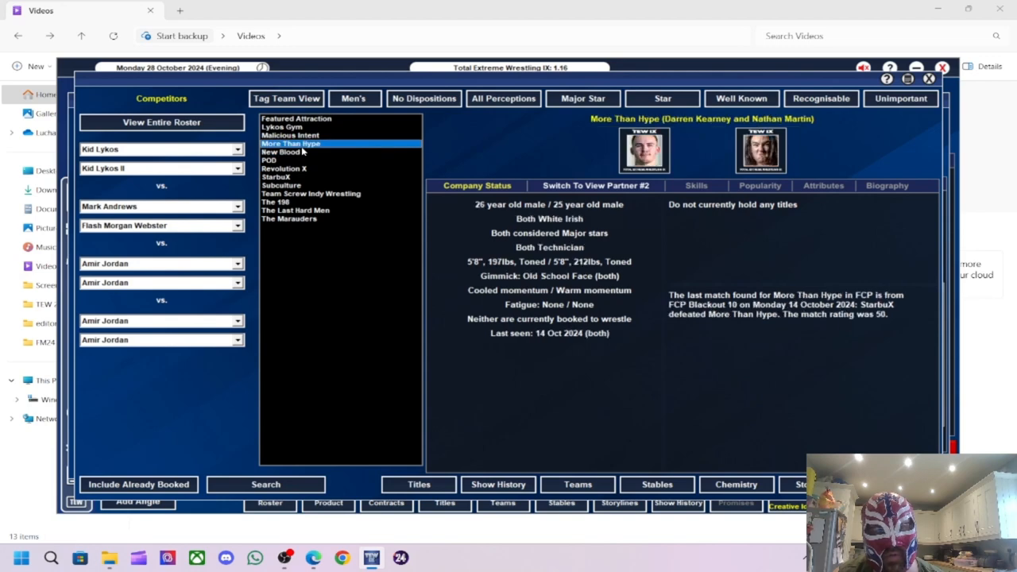
{"action": "mouse_move", "coordinate": [173, 264]}
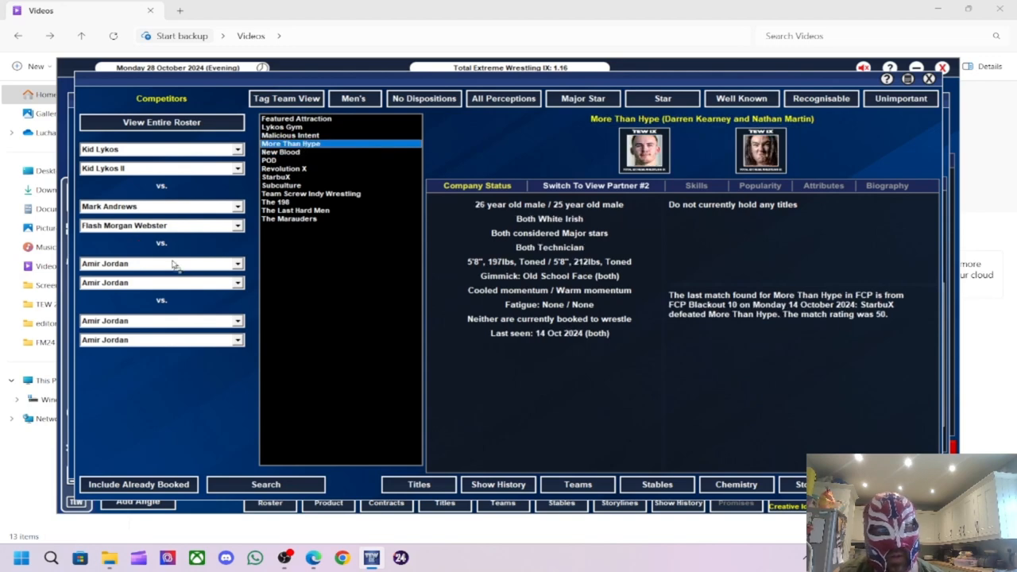
{"action": "left_click", "coordinate": [290, 219]}
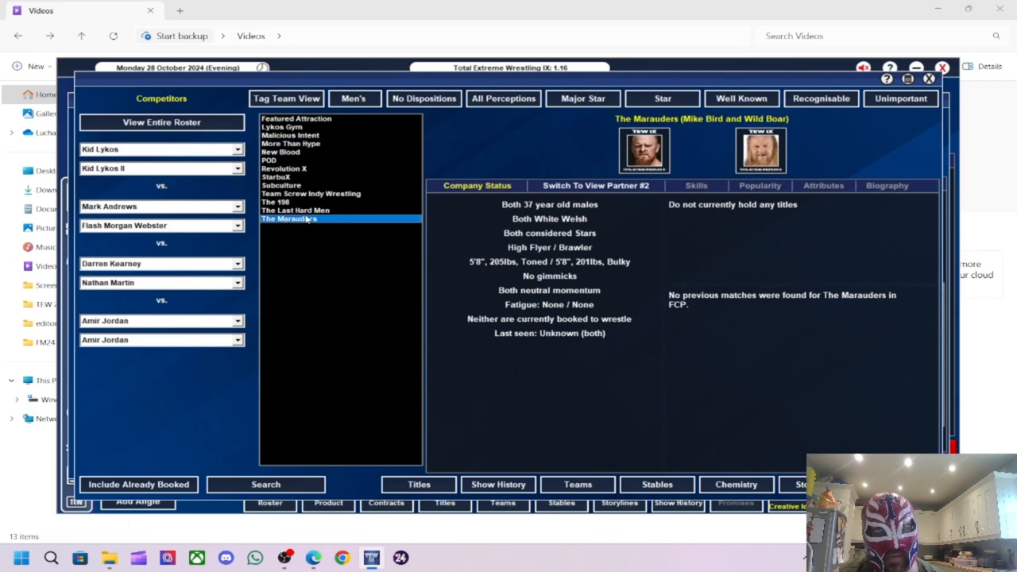
{"action": "left_click", "coordinate": [295, 210]}
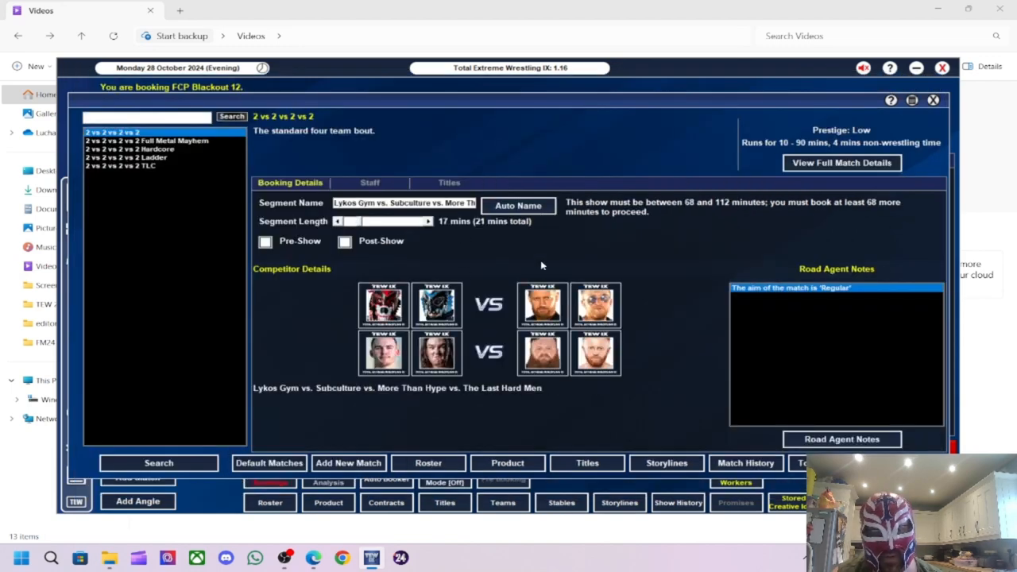
{"action": "mouse_move", "coordinate": [445, 181]}
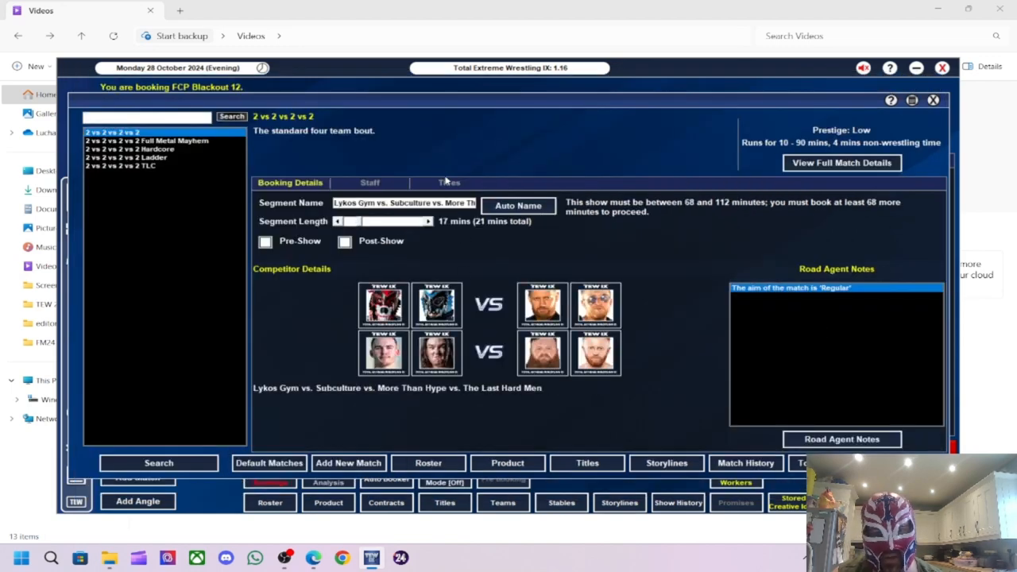
- Put the FCP Tag Team title on the line in the four-team match
{"action": "left_click", "coordinate": [448, 183]}
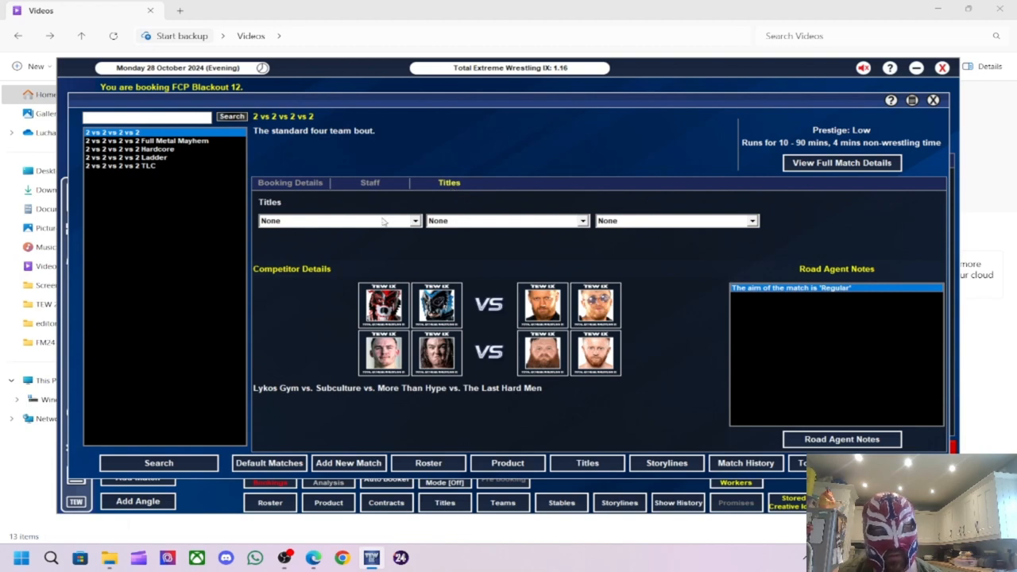
{"action": "left_click", "coordinate": [334, 219]}
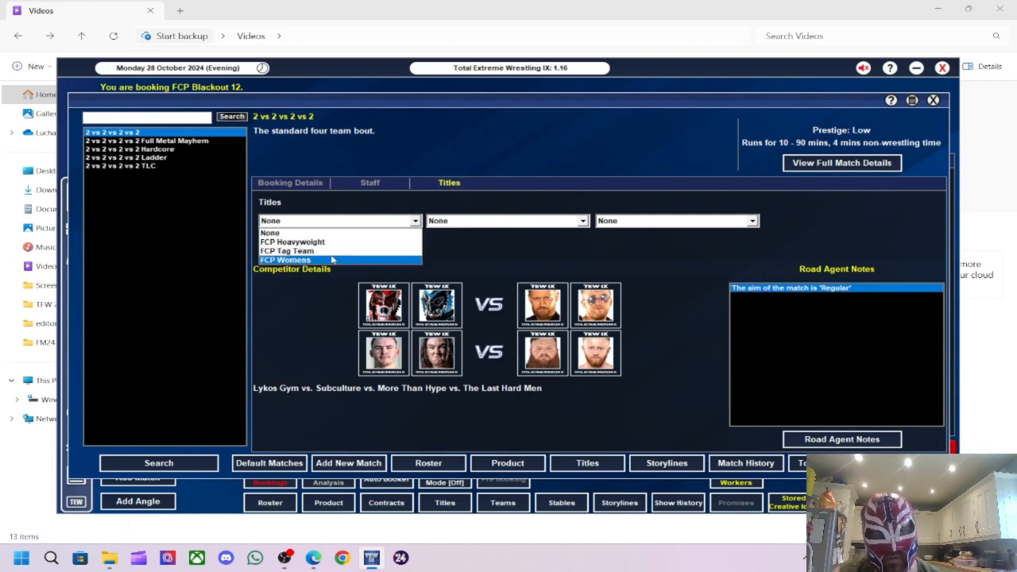
{"action": "left_click", "coordinate": [286, 251]}
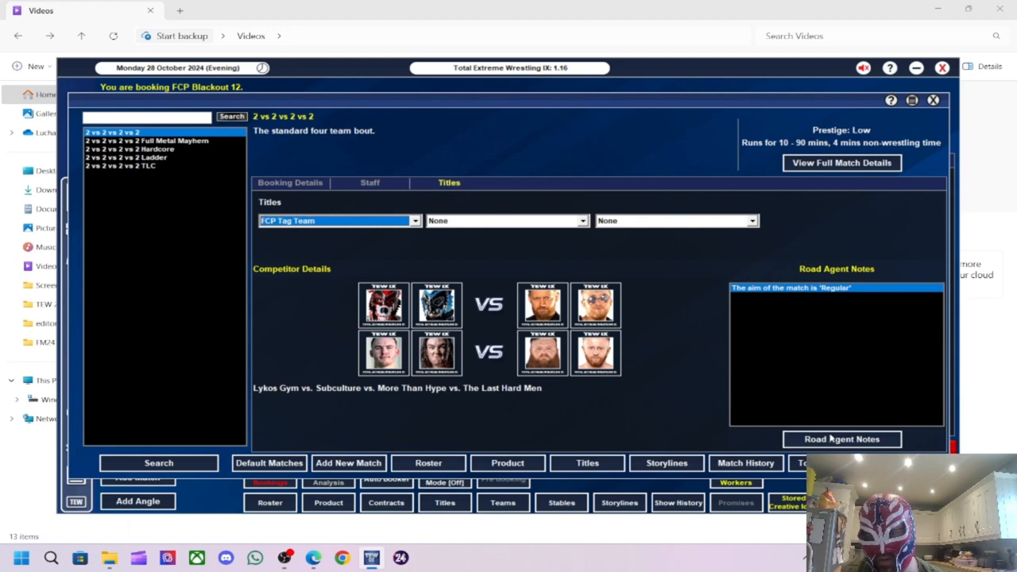
- Set Mark Andrews as victor in the road agent notes and book the match onto the card
{"action": "left_click", "coordinate": [842, 438]}
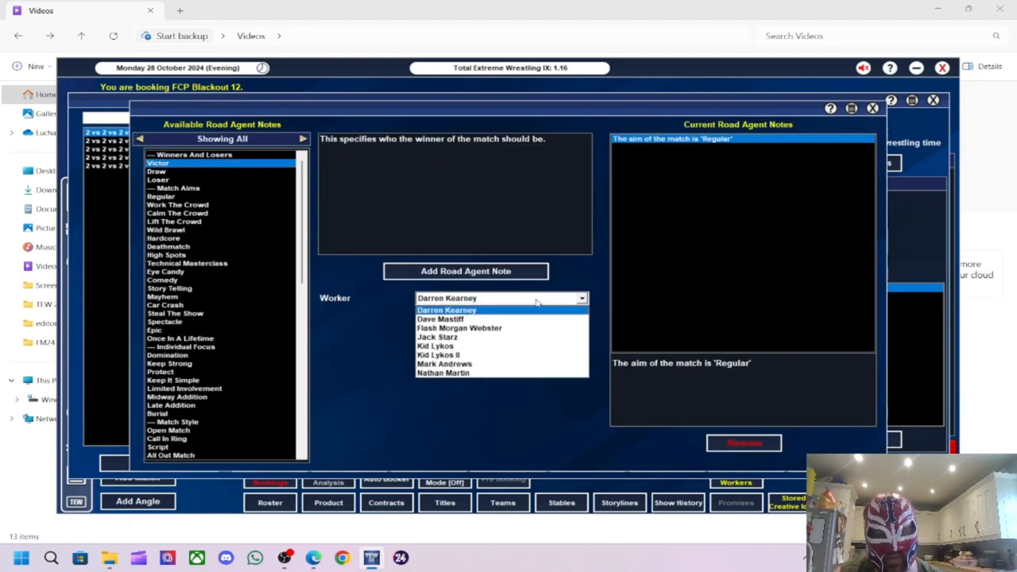
{"action": "left_click", "coordinate": [459, 328]}
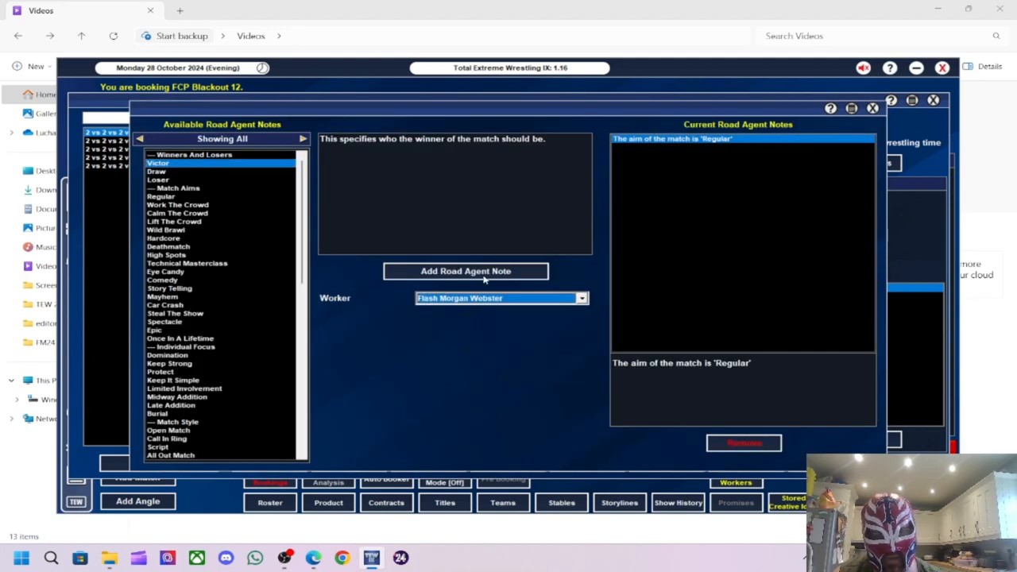
{"action": "left_click", "coordinate": [465, 270]}
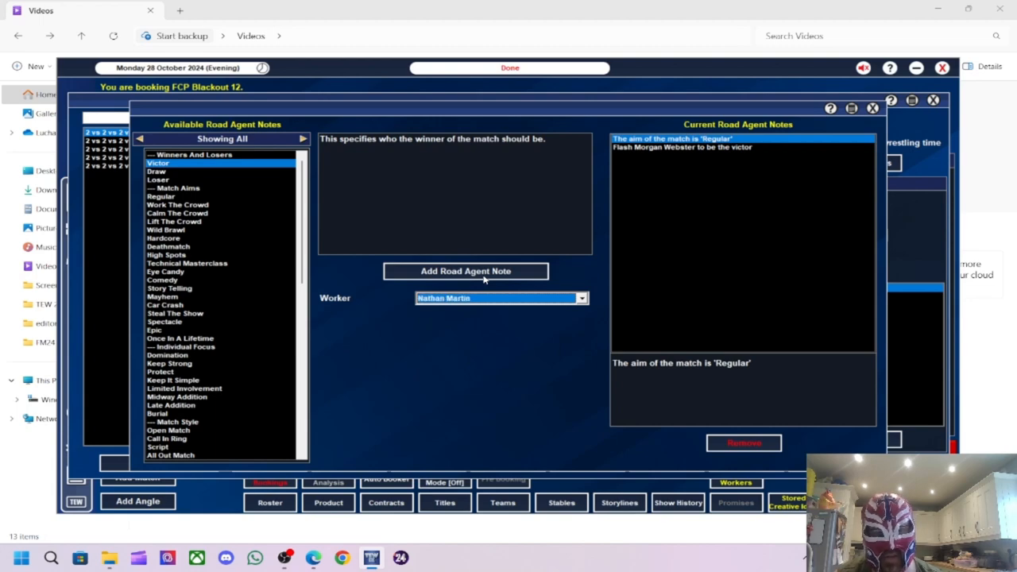
{"action": "left_click", "coordinate": [873, 108]}
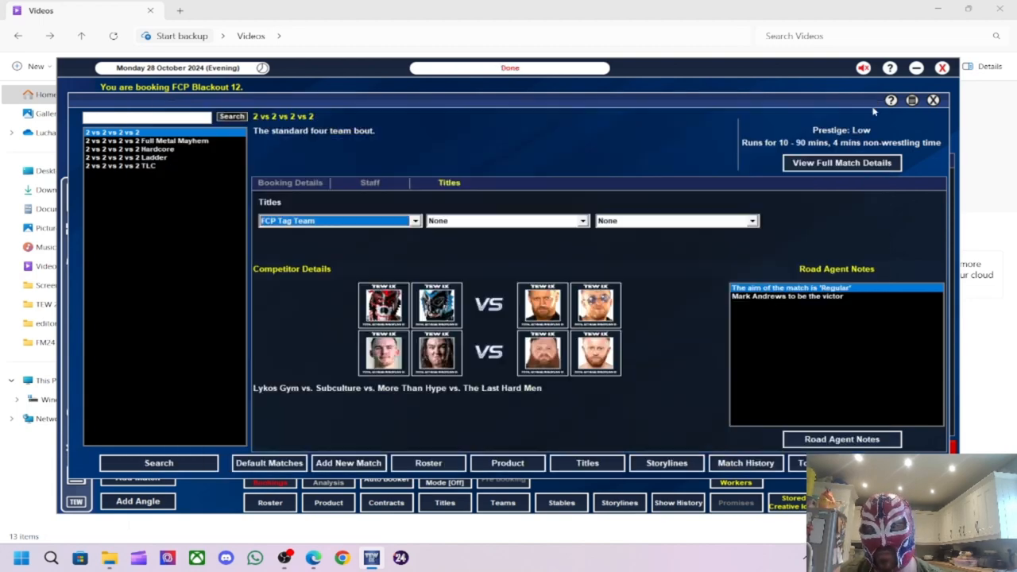
{"action": "left_click", "coordinate": [842, 439]}
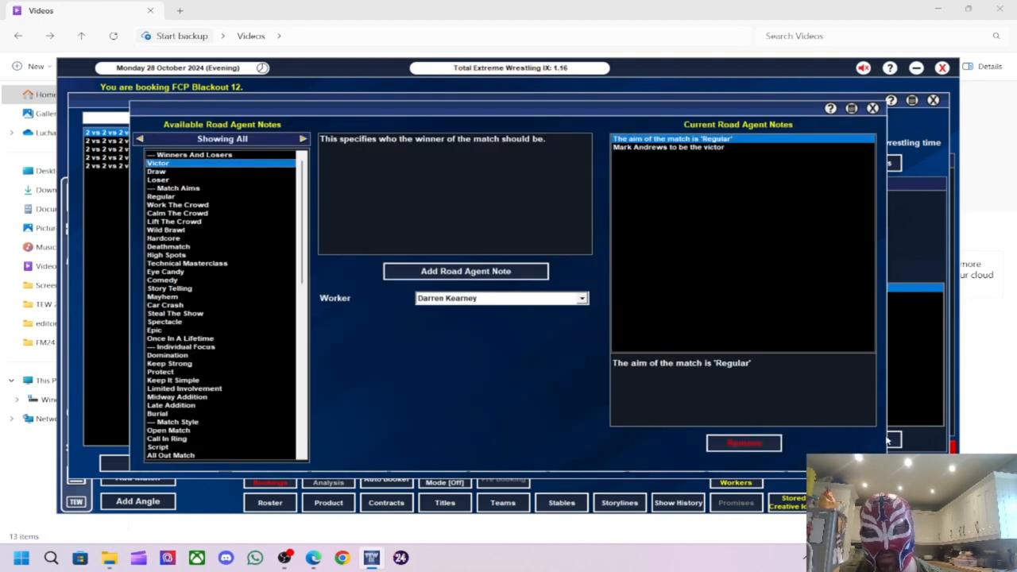
{"action": "left_click", "coordinate": [872, 108]}
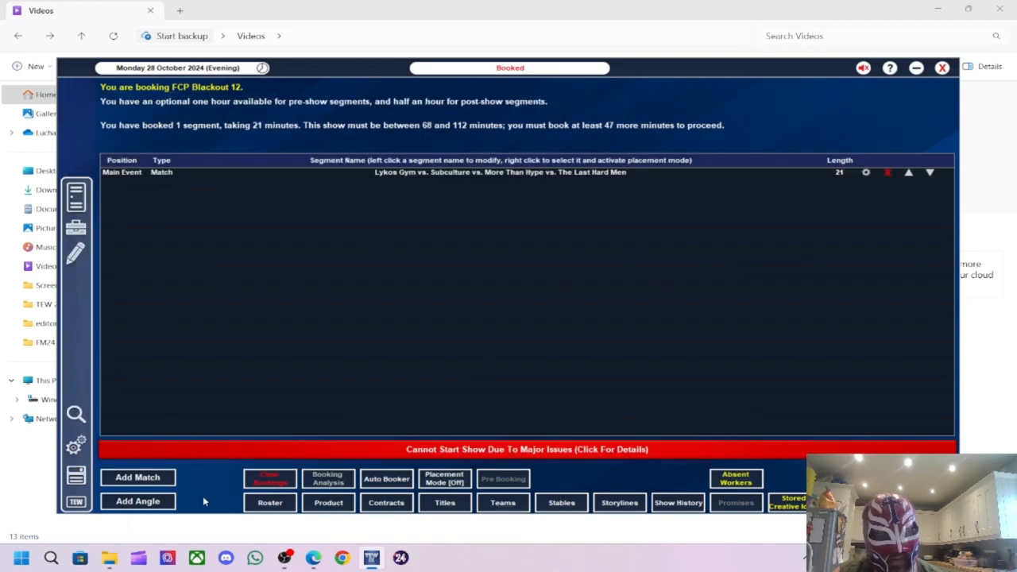
- Add a Six Way Singles match, filter to the women's division and fill the six competitor slots
{"action": "left_click", "coordinate": [137, 476]}
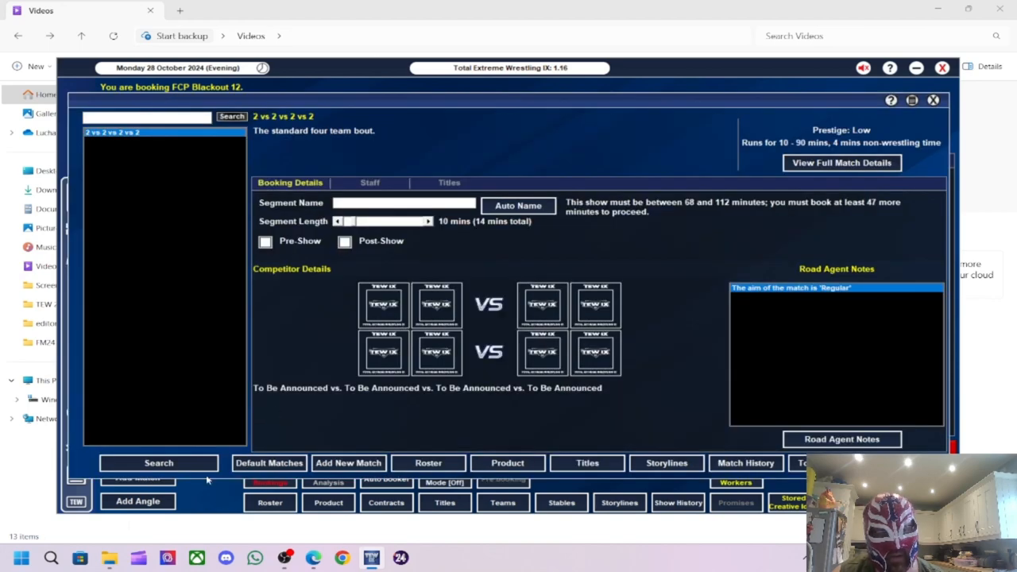
{"action": "left_click", "coordinate": [159, 462]}
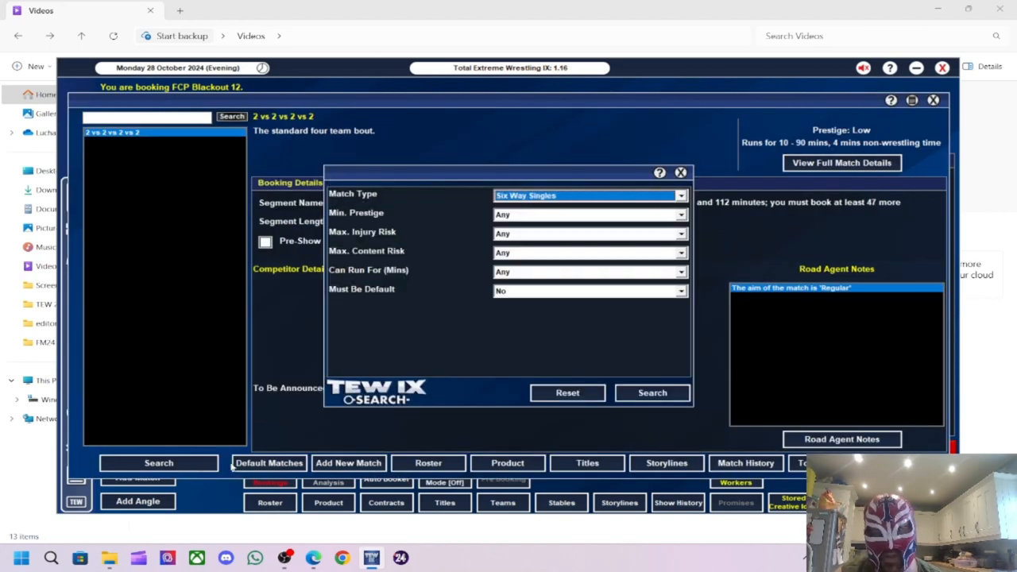
{"action": "left_click", "coordinate": [651, 392]}
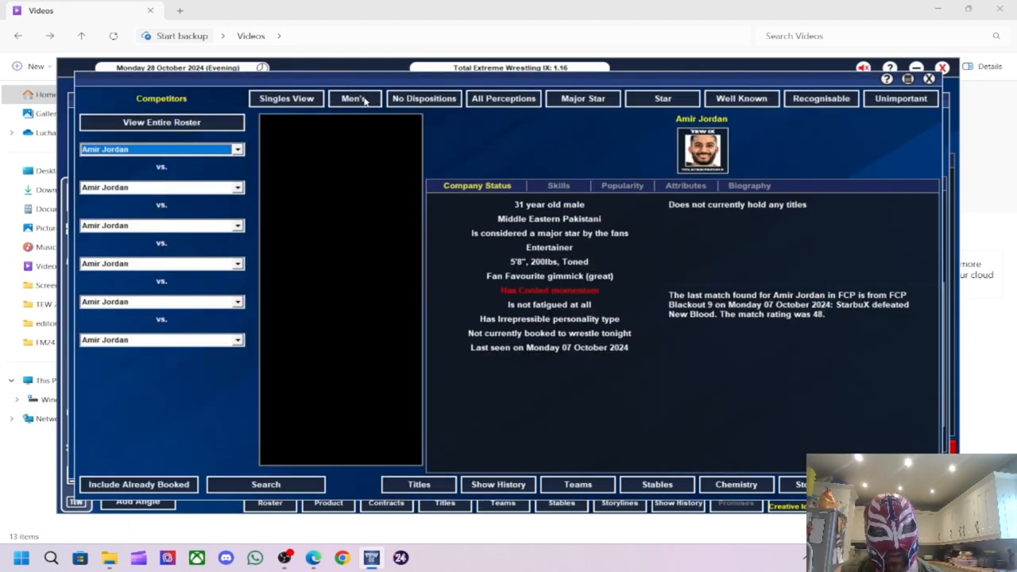
{"action": "left_click", "coordinate": [352, 99]}
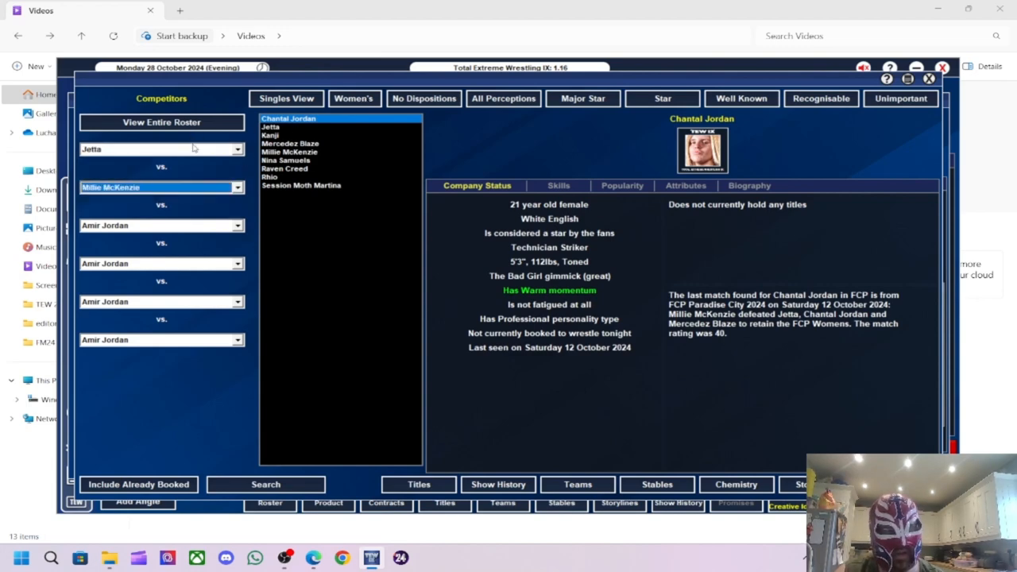
{"action": "left_click", "coordinate": [162, 225]}
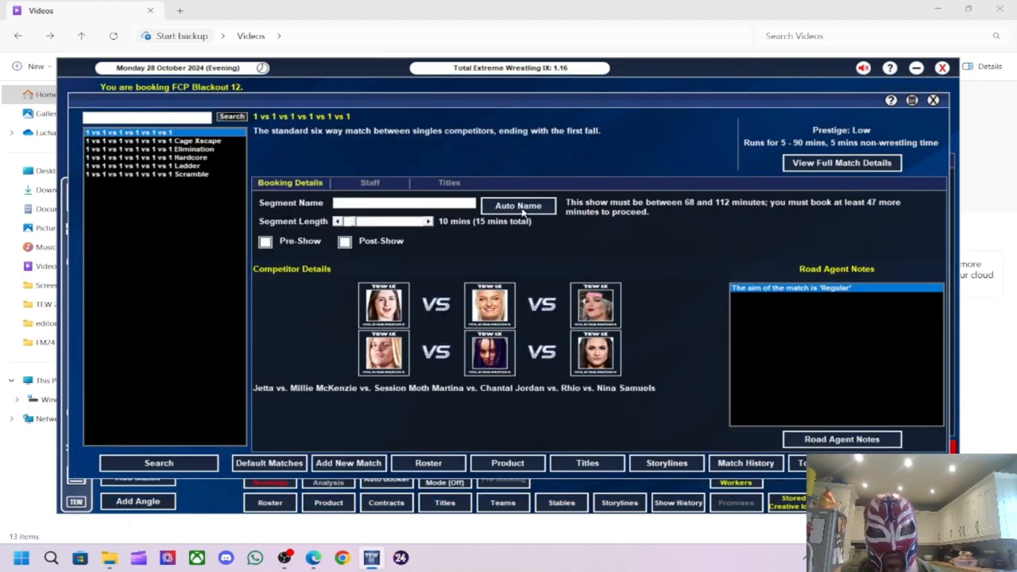
- Auto-name the six-way match, put the FCP Womens title on it and note Nina Samuels for the road agent
{"action": "left_click", "coordinate": [518, 206]}
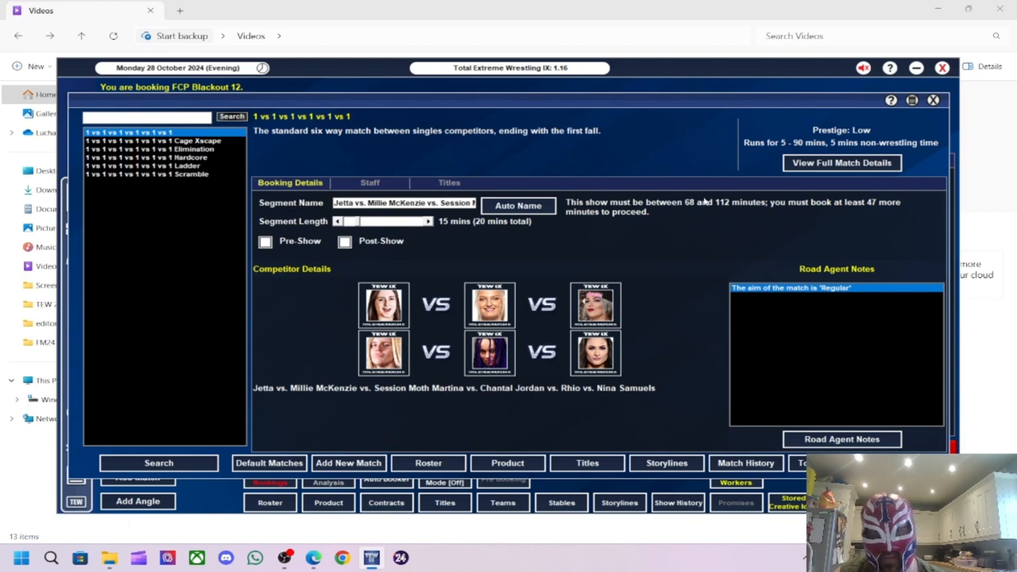
{"action": "left_click", "coordinate": [448, 181]}
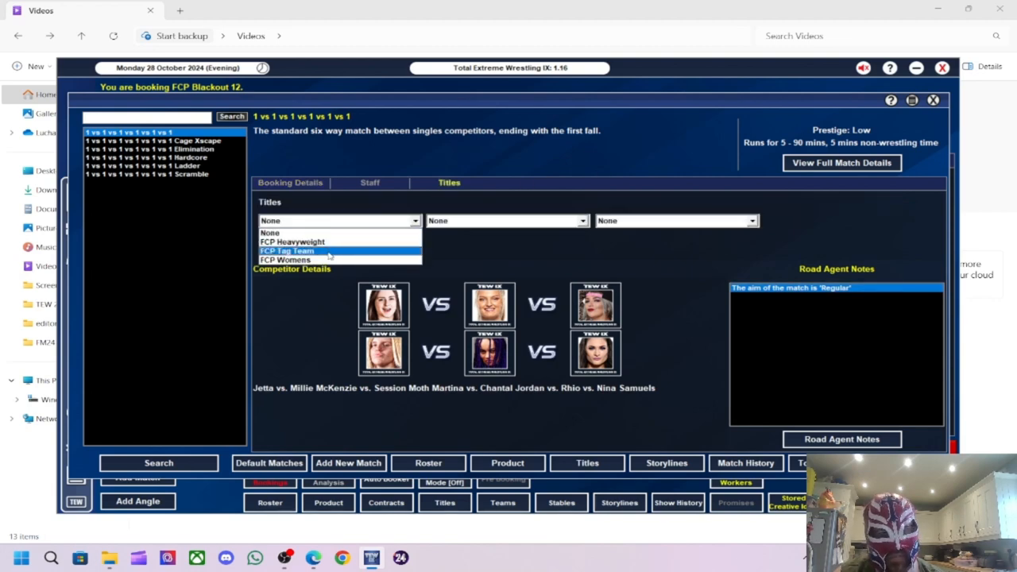
{"action": "left_click", "coordinate": [285, 261]}
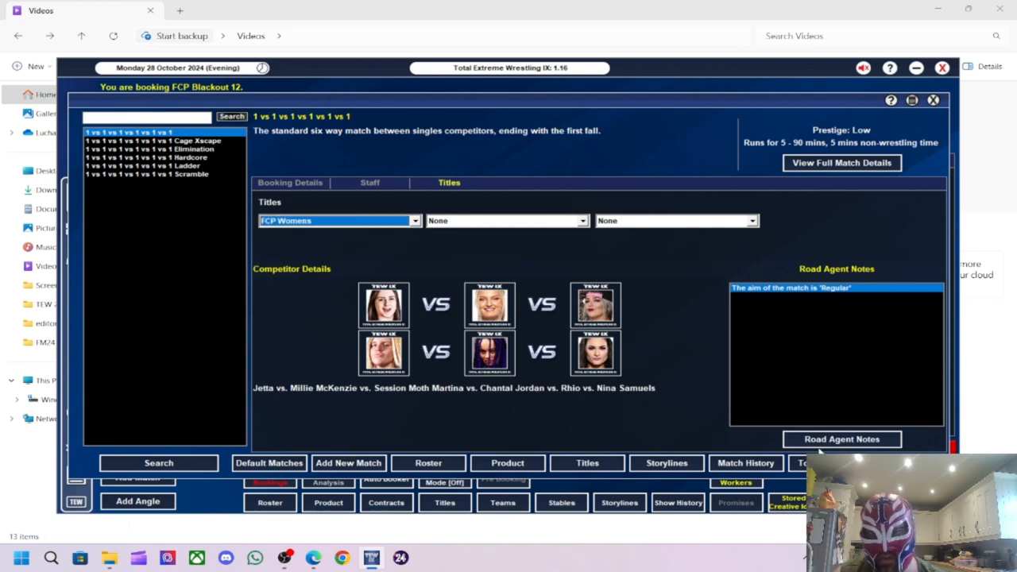
{"action": "left_click", "coordinate": [842, 439]}
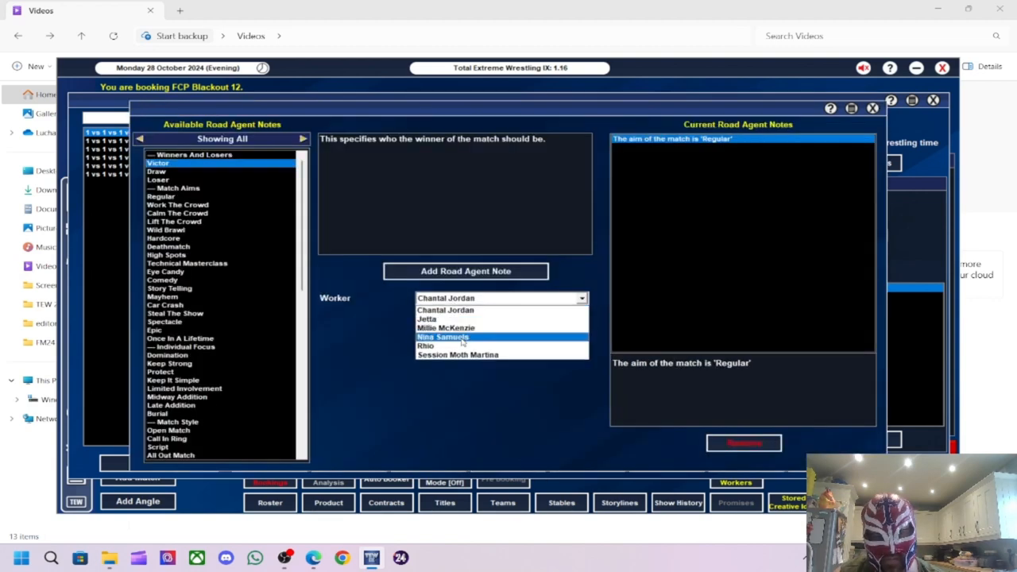
{"action": "left_click", "coordinate": [445, 327]}
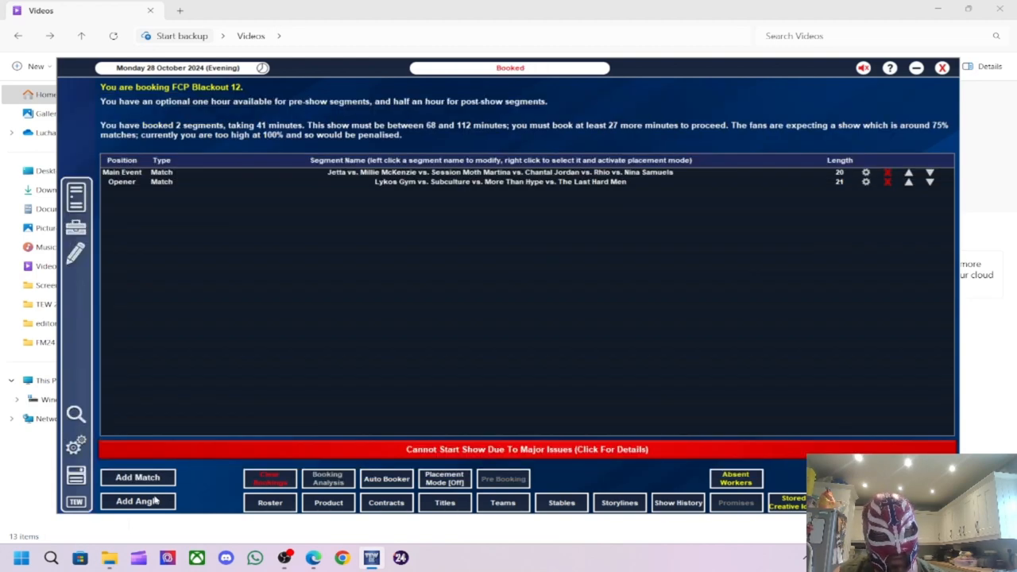
- Add an angle with Session Moth Martina attacking Millie McKenzie and start naming it 'Mar...'
{"action": "left_click", "coordinate": [136, 502]}
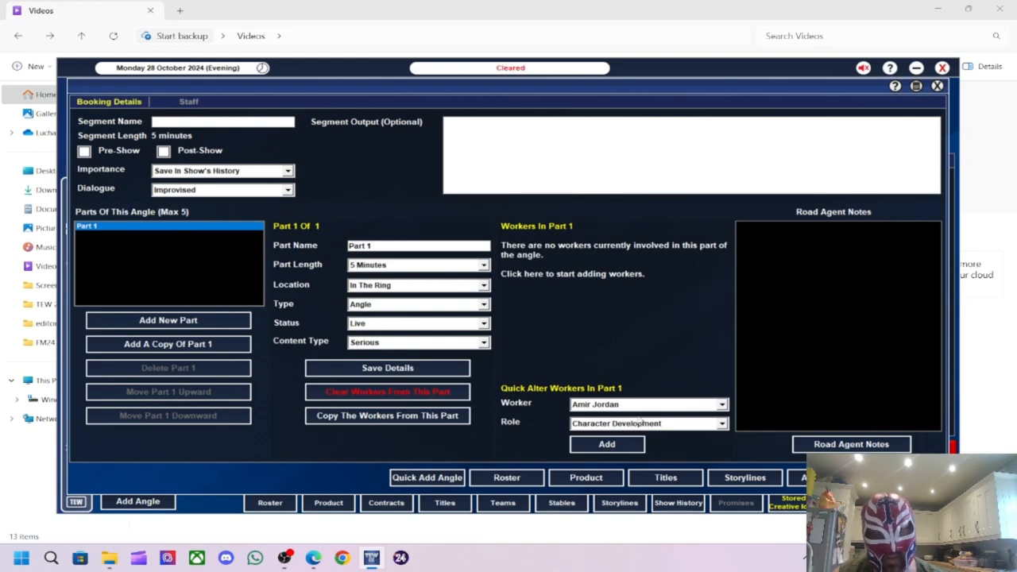
{"action": "left_click", "coordinate": [648, 404]}
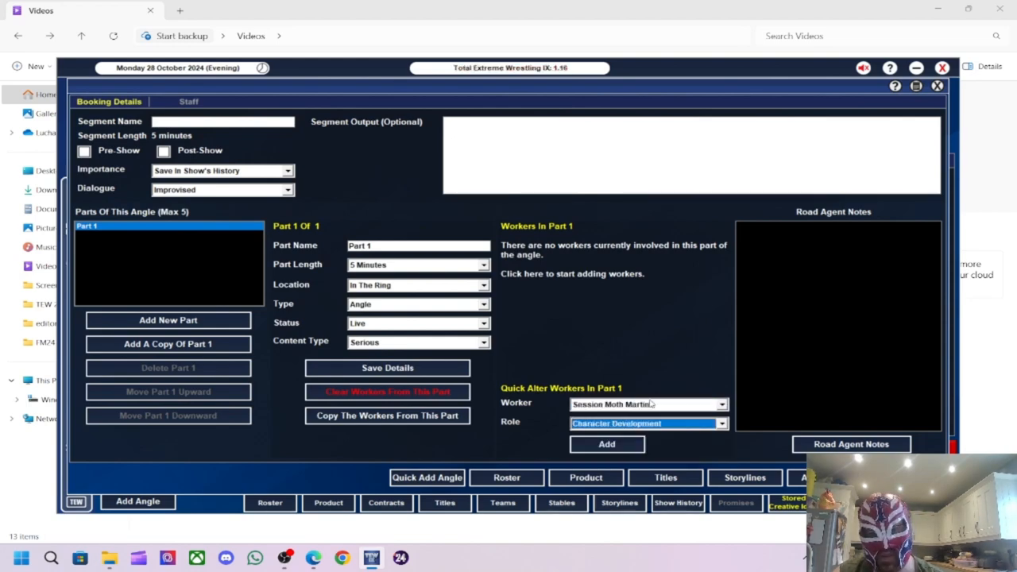
{"action": "left_click", "coordinate": [607, 445]}
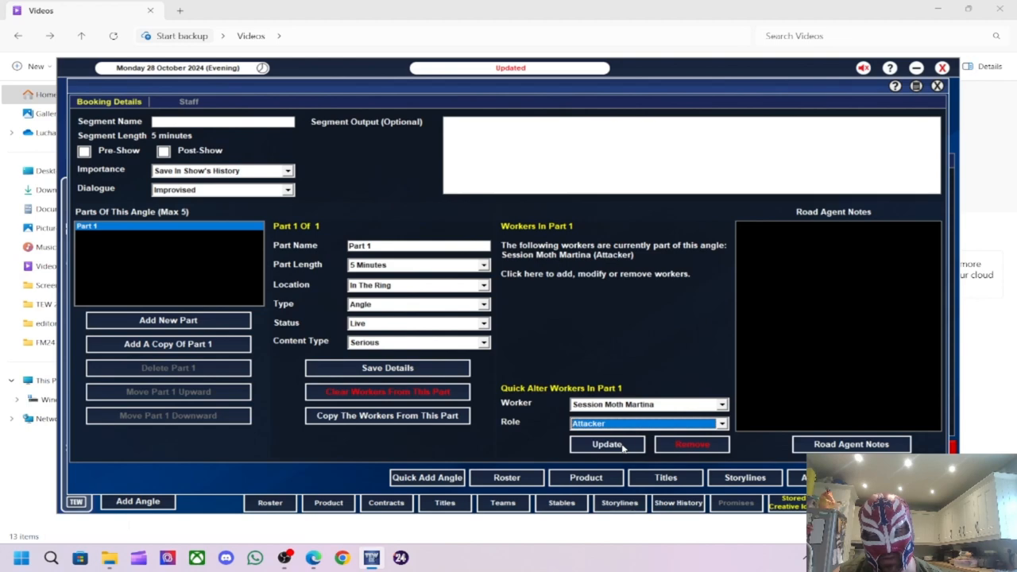
{"action": "left_click", "coordinate": [720, 405]}
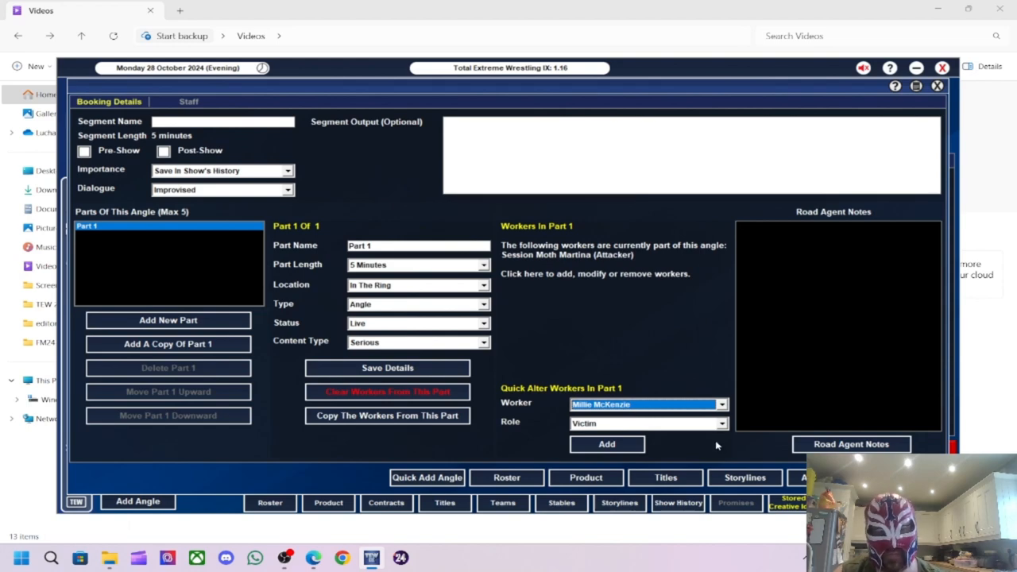
{"action": "mouse_move", "coordinate": [620, 448]}
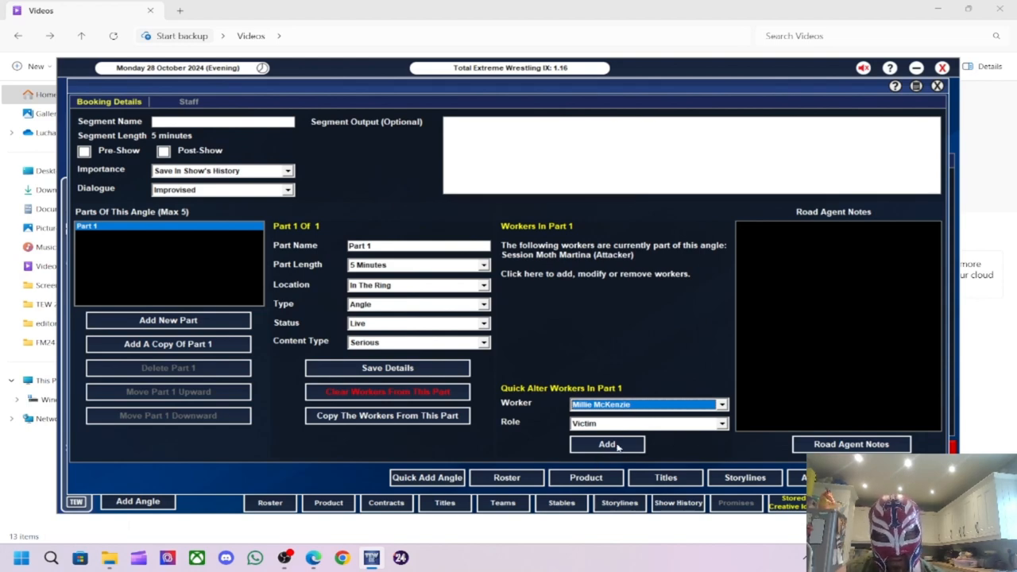
{"action": "left_click", "coordinate": [607, 445]}
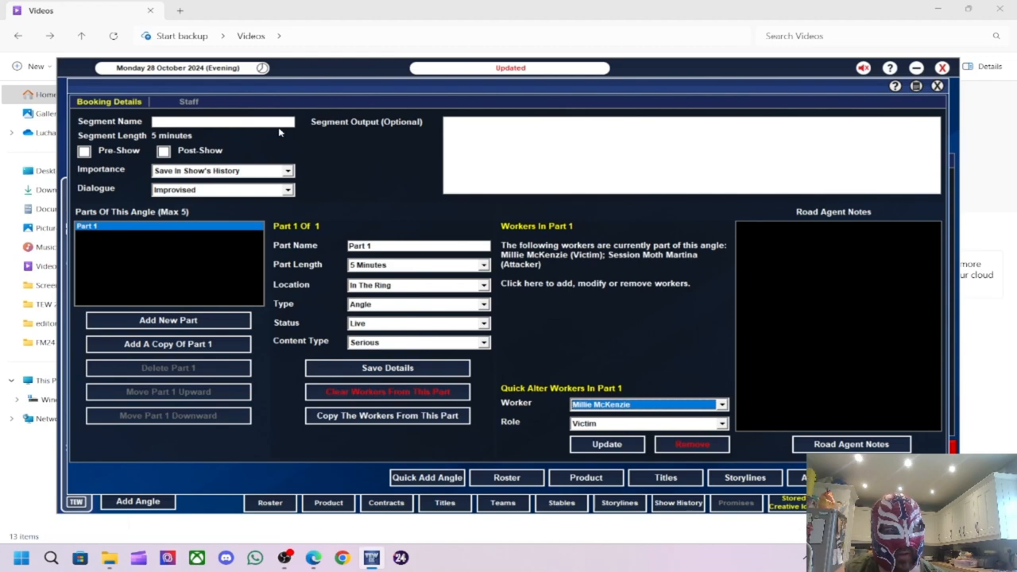
{"action": "type", "text": "Mar"}
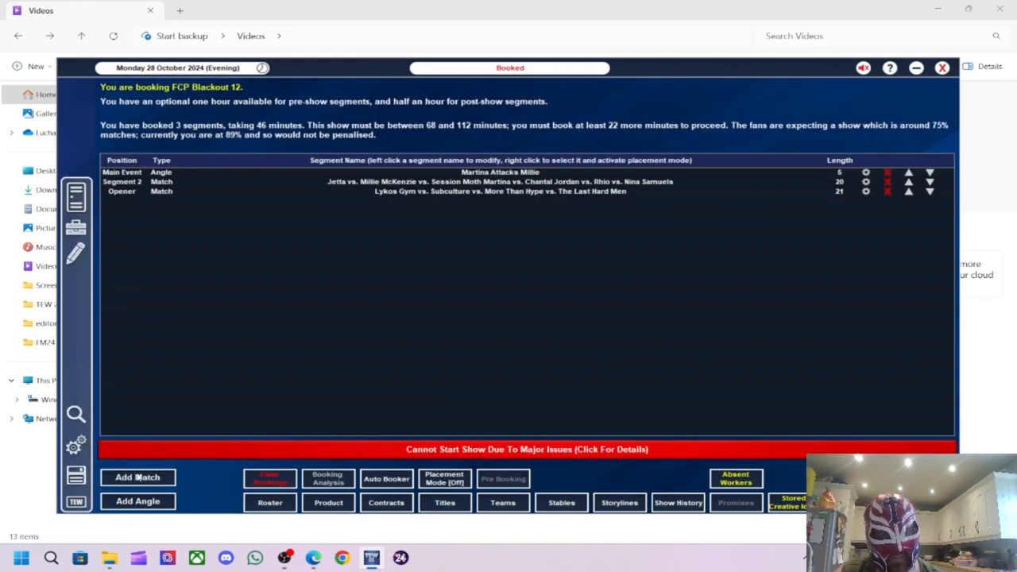
- Add a Men's 1 vs 1 match pitting Kenny Williams against Joseph Conners, 10 minutes
{"action": "left_click", "coordinate": [137, 477]}
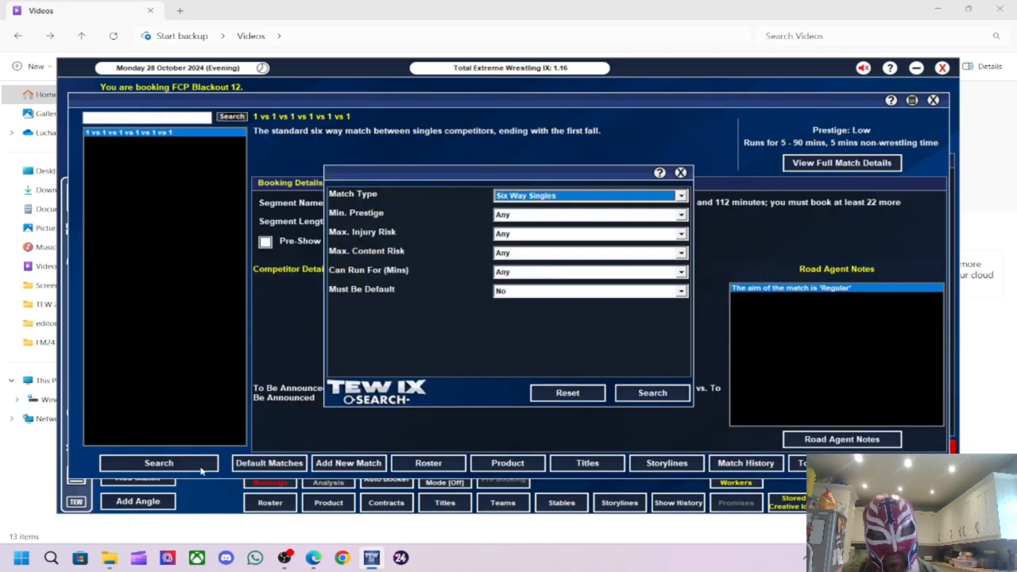
{"action": "left_click", "coordinate": [590, 193]}
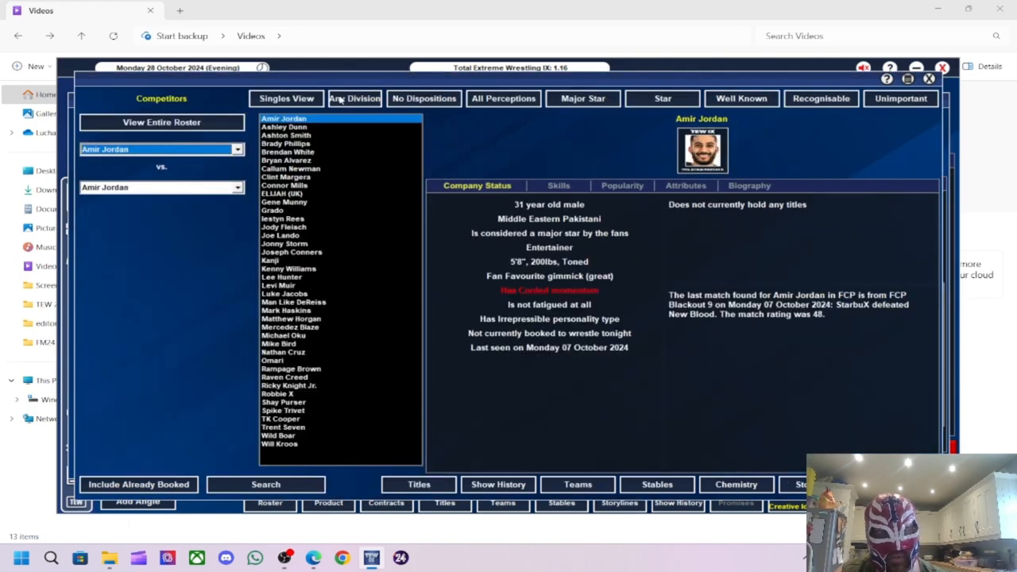
{"action": "left_click", "coordinate": [354, 99]}
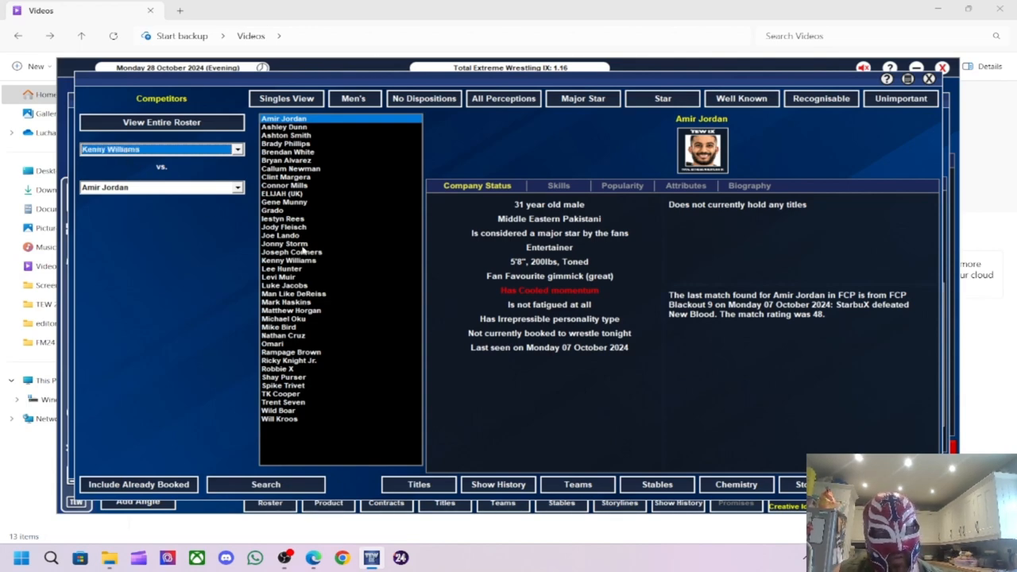
{"action": "left_click", "coordinate": [159, 187]}
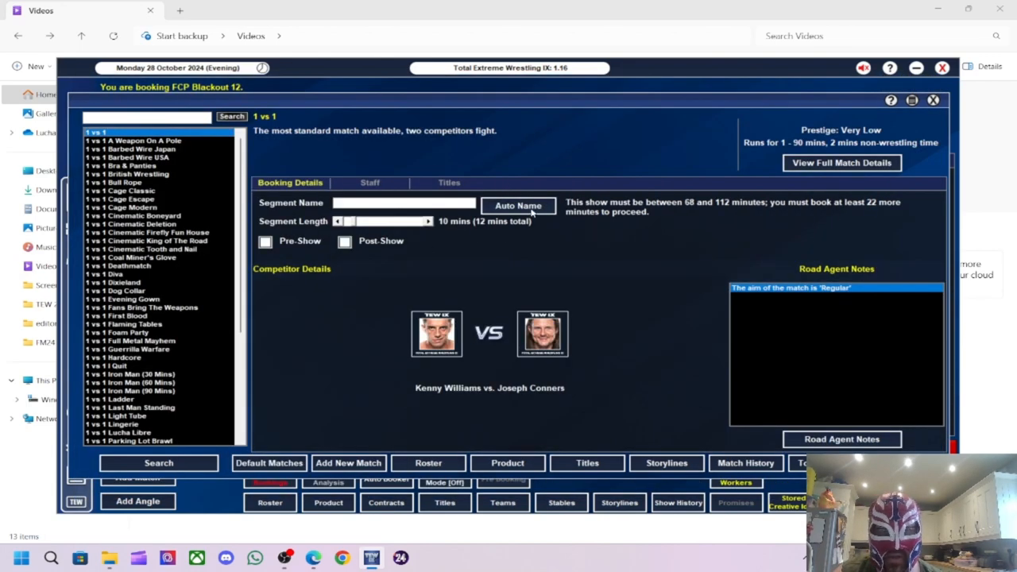
- Name the singles match and add a 'Brawl' angle with Kenny Williams and Joseph Conners fighting
{"action": "left_click", "coordinate": [518, 205]}
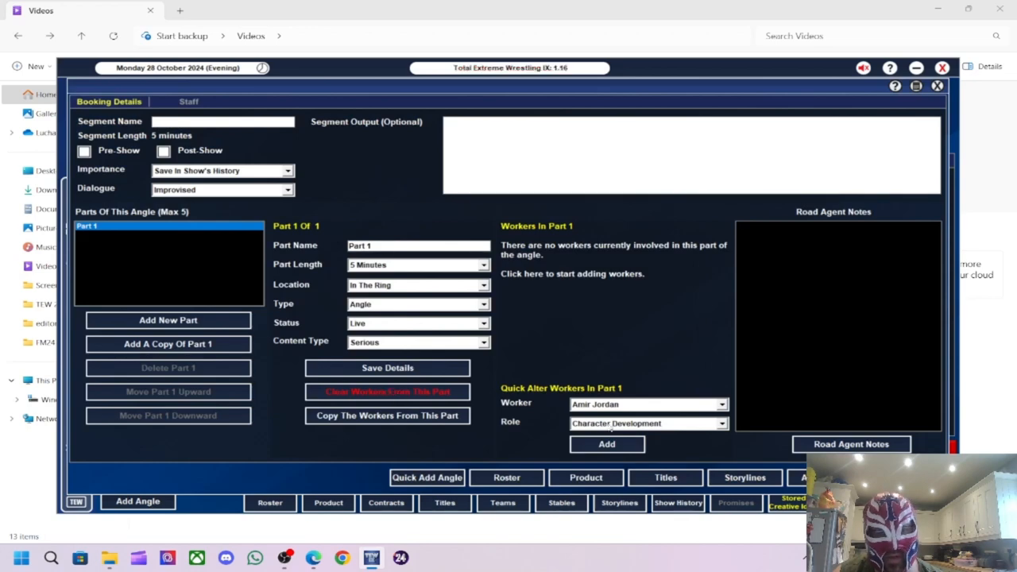
{"action": "left_click", "coordinate": [648, 405]}
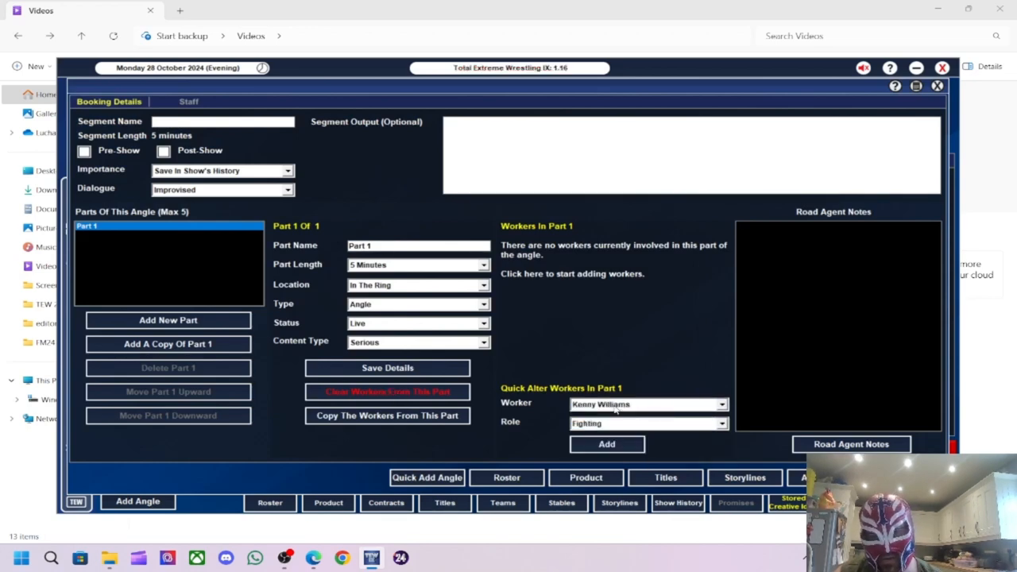
{"action": "left_click", "coordinate": [607, 443]}
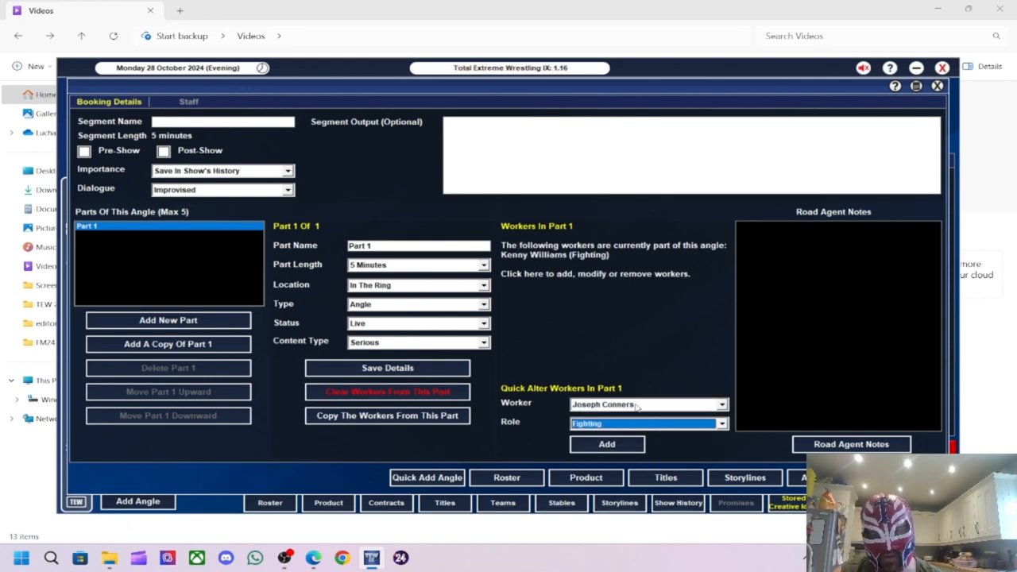
{"action": "left_click", "coordinate": [606, 444]}
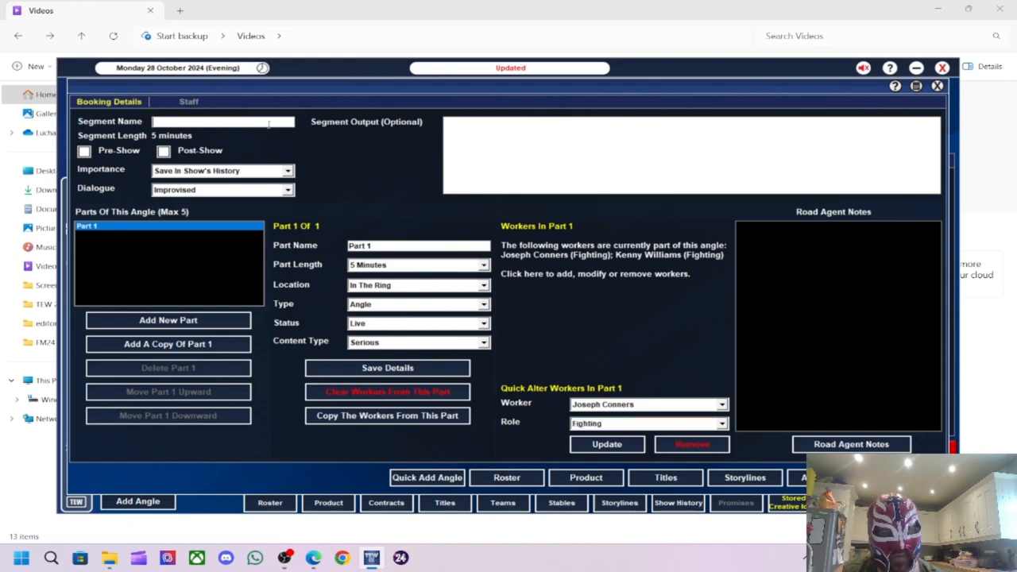
{"action": "type", "text": "Brawl"}
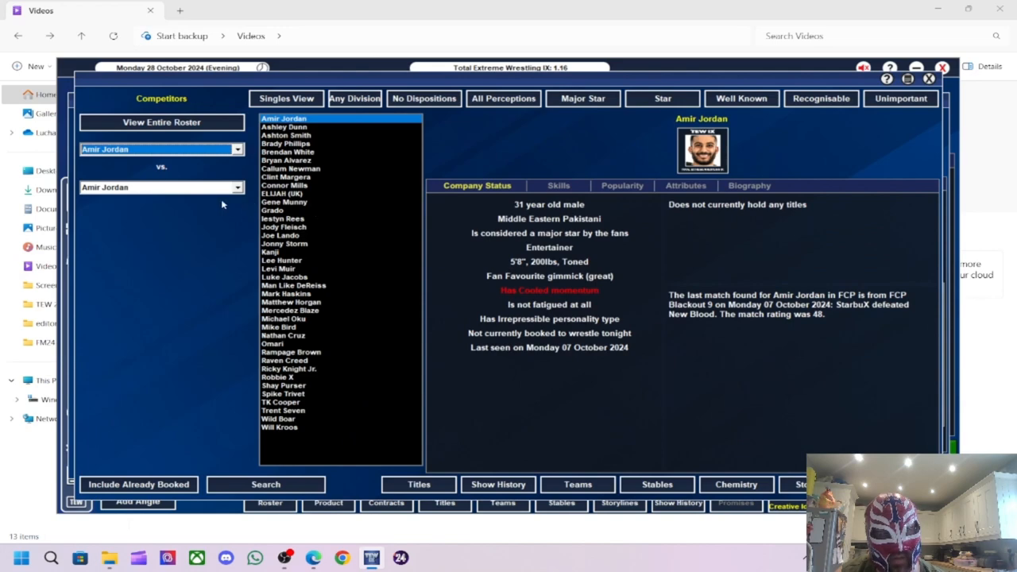
- Book Mark Haskins vs. Rampage Brown for the FCP Heavyweight title with Rampage Brown noted as victor
{"action": "left_click", "coordinate": [159, 149]}
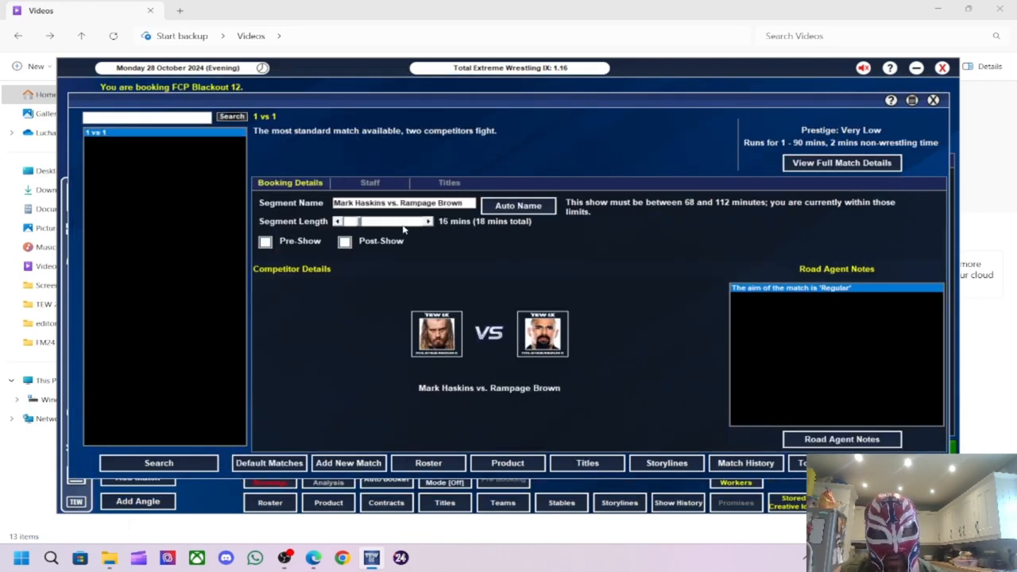
{"action": "left_click", "coordinate": [448, 181]}
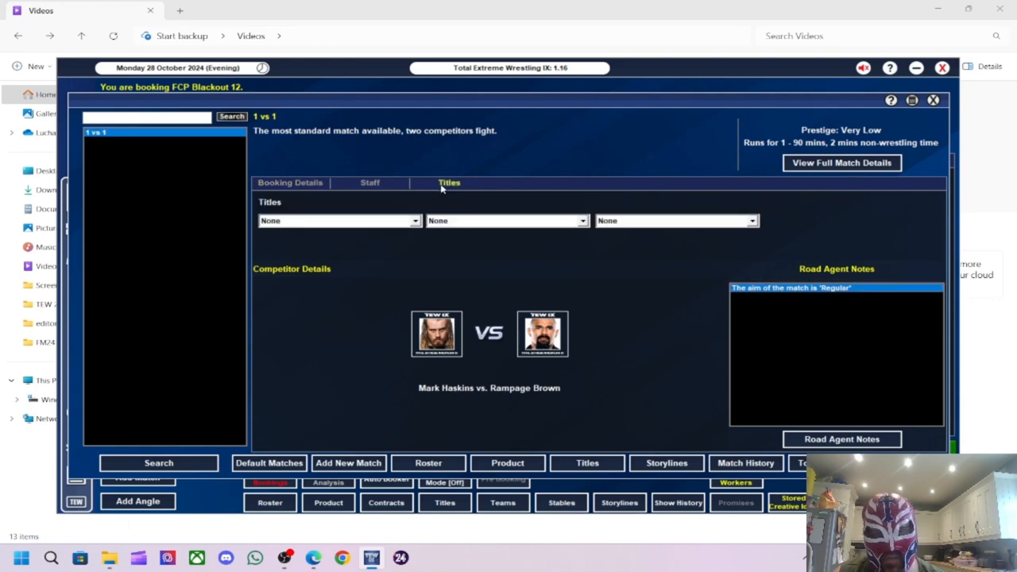
{"action": "left_click", "coordinate": [337, 220]}
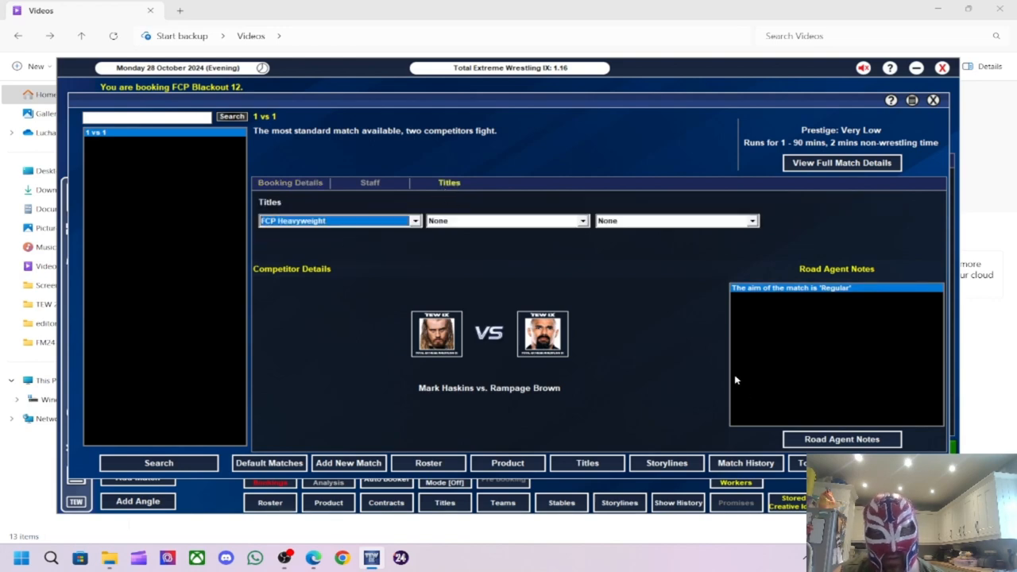
{"action": "left_click", "coordinate": [842, 439]}
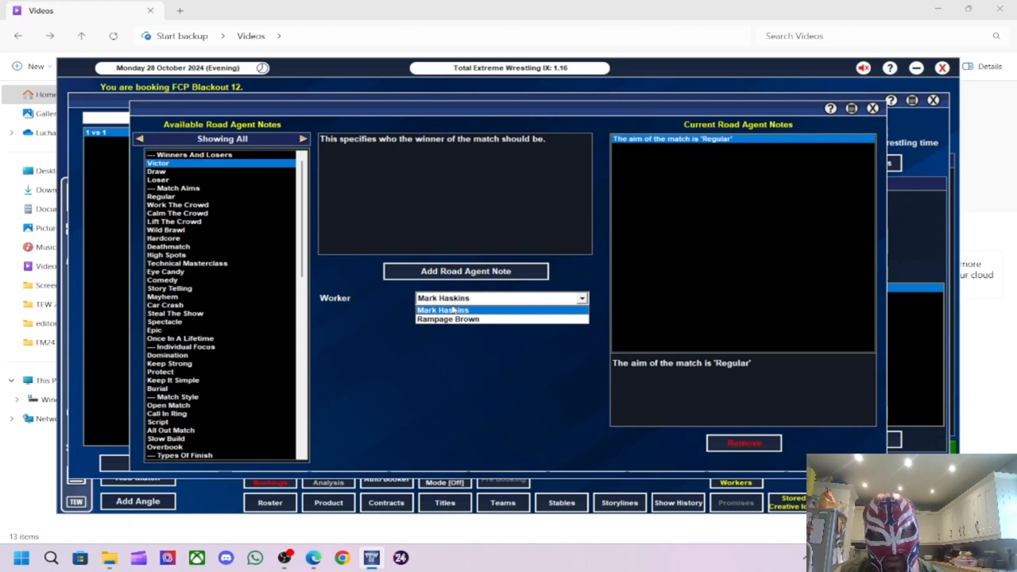
{"action": "left_click", "coordinate": [448, 318]}
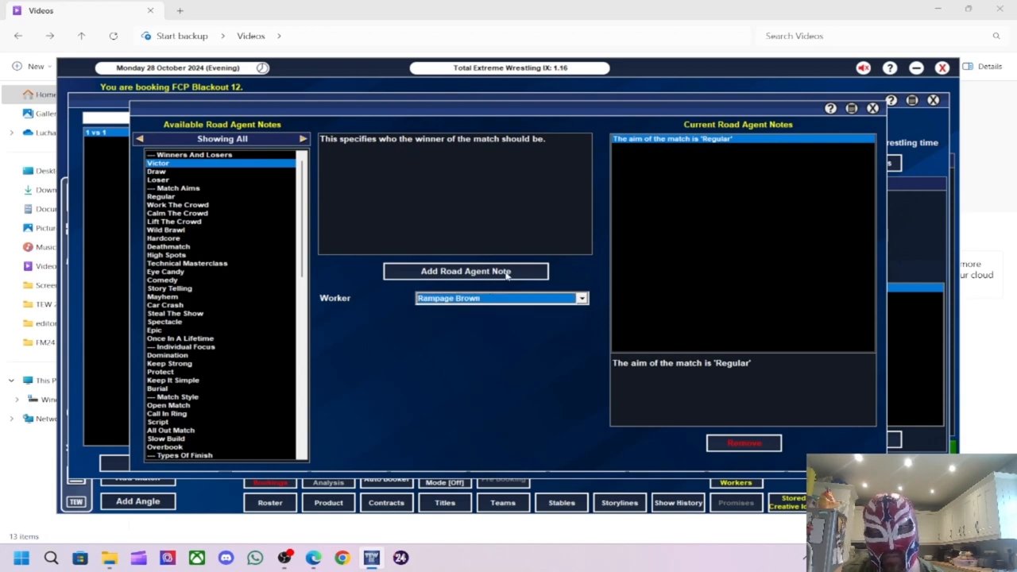
{"action": "left_click", "coordinate": [466, 270]}
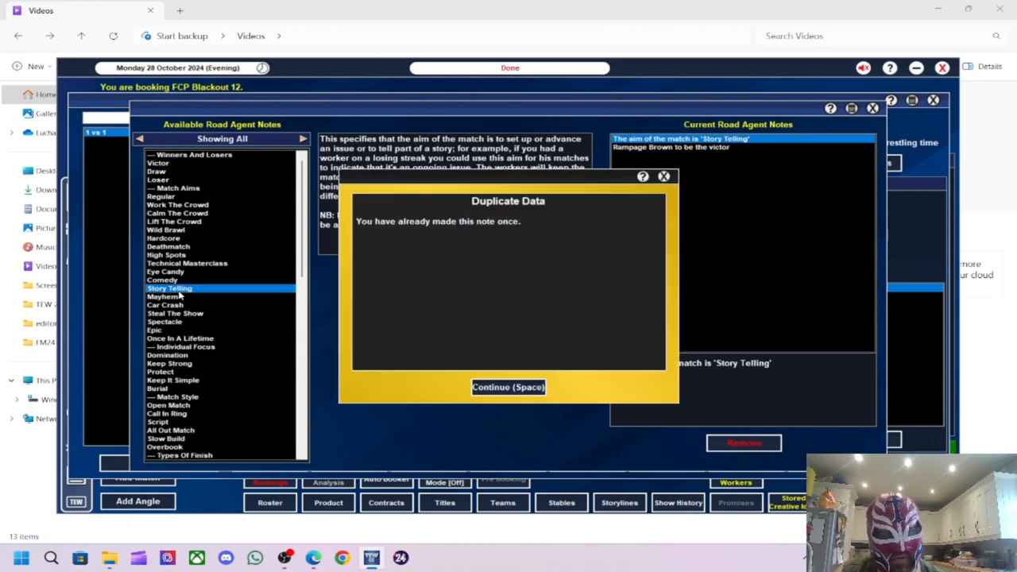
{"action": "left_click", "coordinate": [509, 388]}
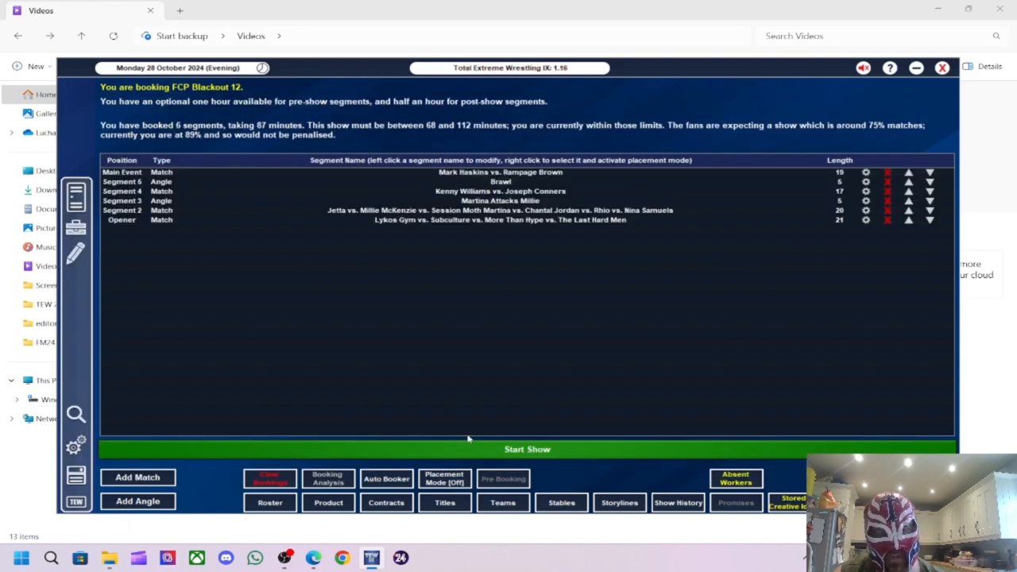
- Start FCP Blackout 12 and view the opening tag match result where Subculture retained
{"action": "left_click", "coordinate": [527, 448]}
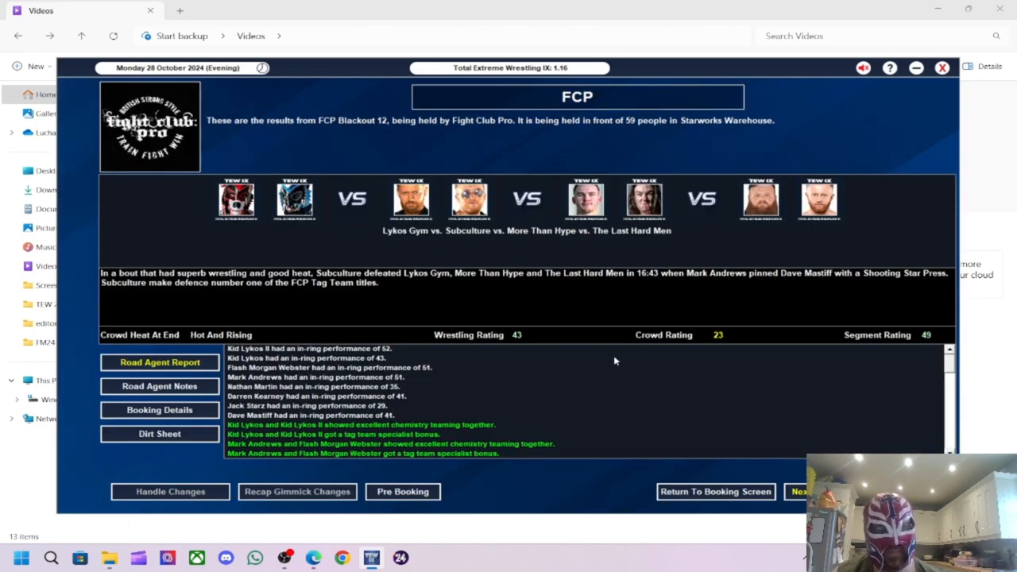
{"action": "mouse_move", "coordinate": [910, 302]}
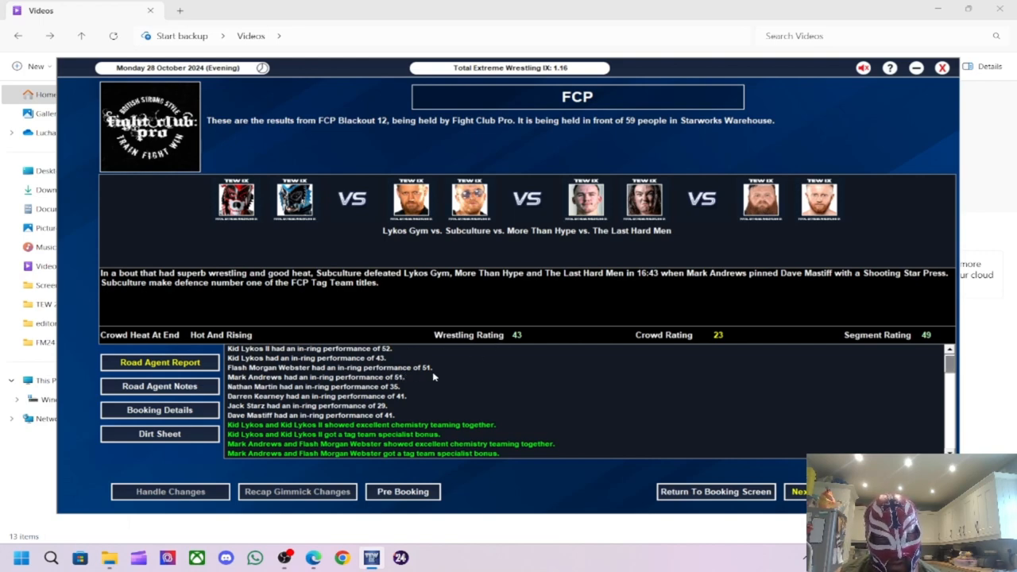
{"action": "mouse_move", "coordinate": [343, 358]}
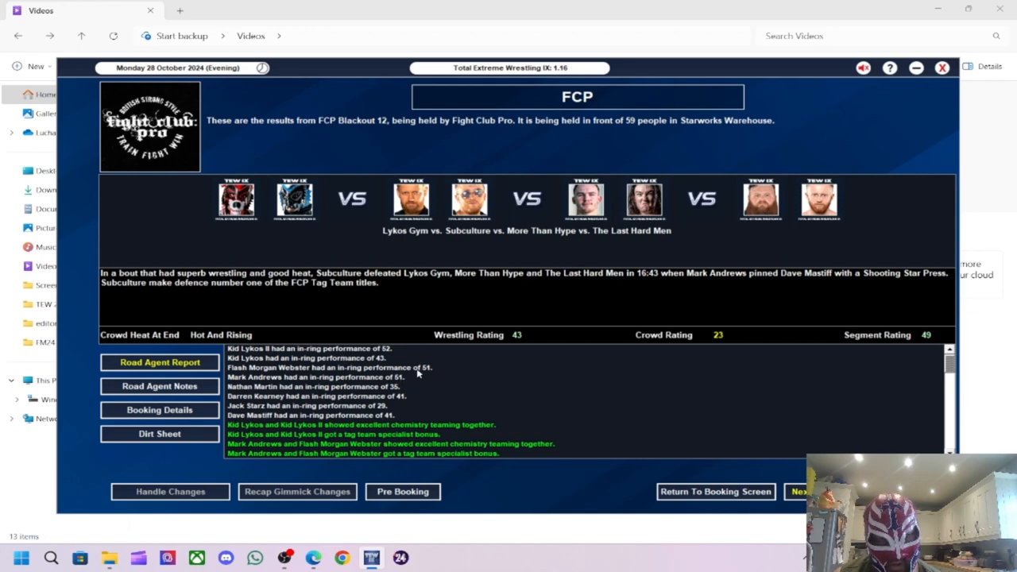
{"action": "mouse_move", "coordinate": [429, 378]}
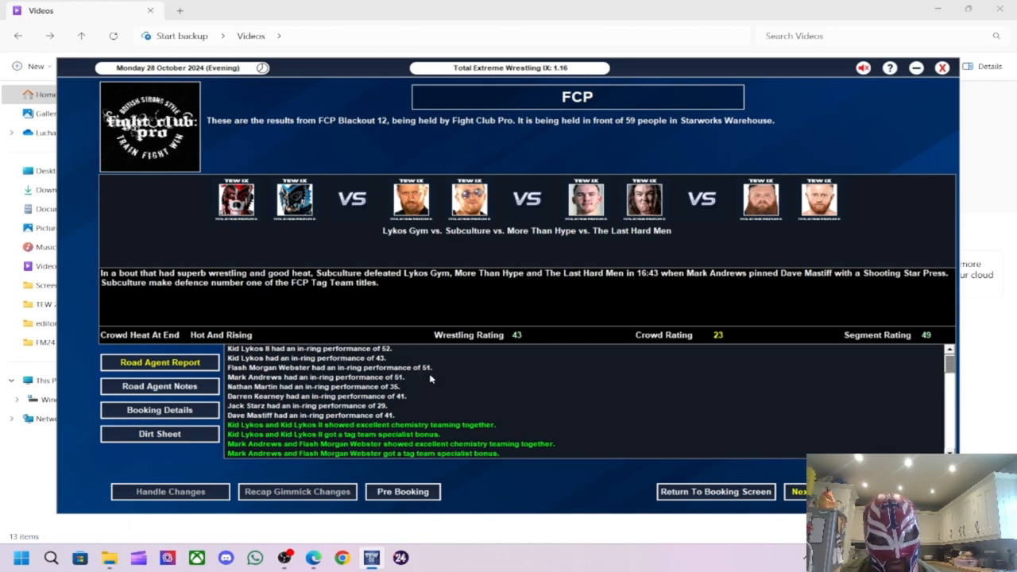
{"action": "mouse_move", "coordinate": [712, 443]}
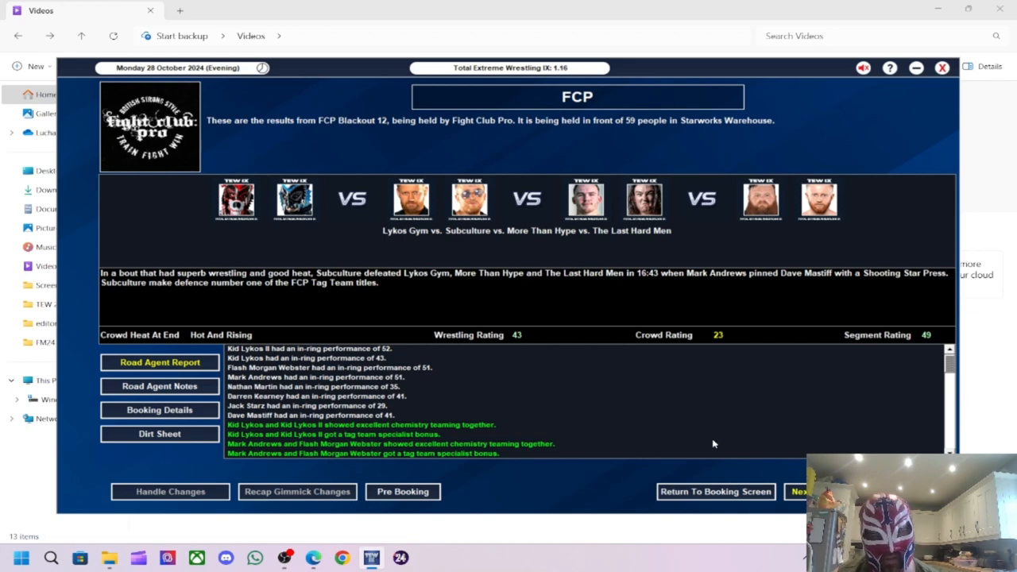
{"action": "mouse_move", "coordinate": [483, 372]}
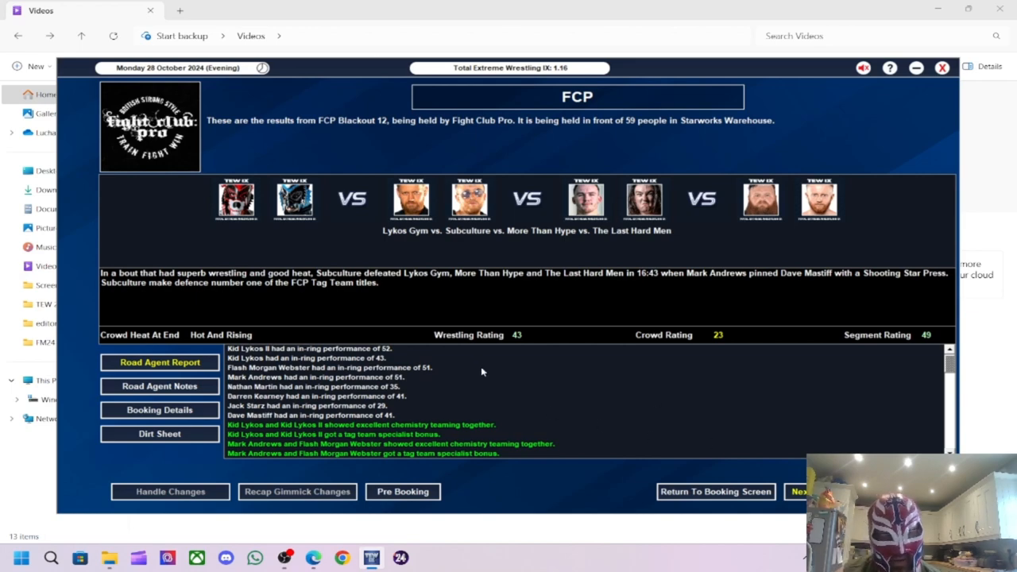
{"action": "mouse_move", "coordinate": [340, 391]}
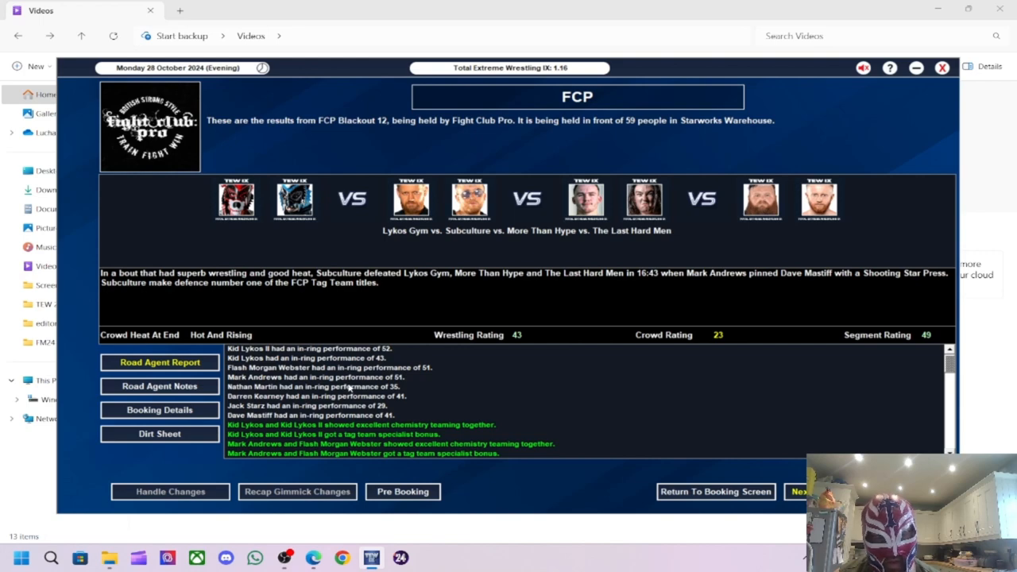
- Advance to the women's six-way result where Millie McKenzie retained the FCP Womens title
{"action": "left_click", "coordinate": [799, 491]}
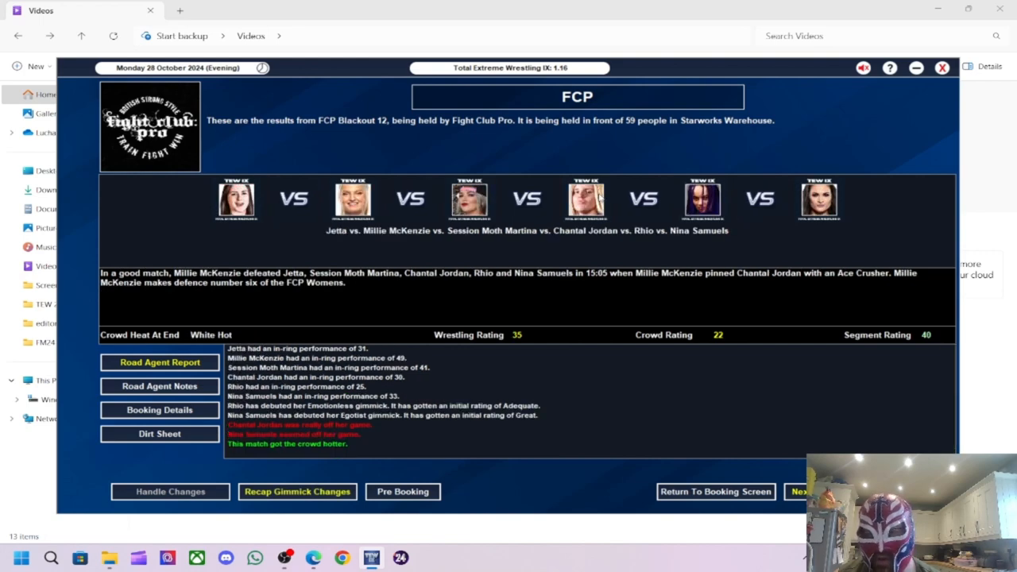
{"action": "mouse_move", "coordinate": [578, 304]}
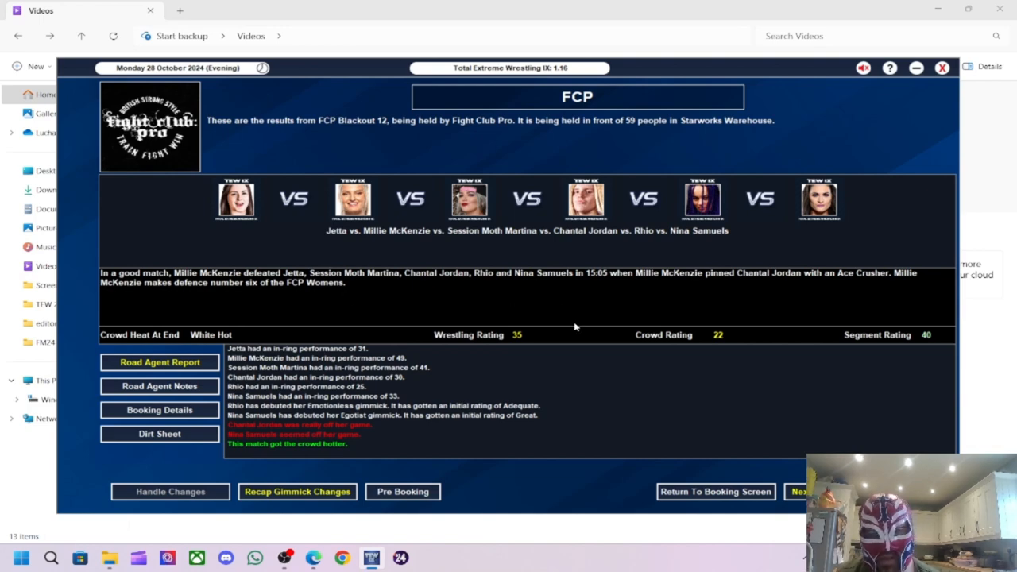
{"action": "mouse_move", "coordinate": [893, 366]}
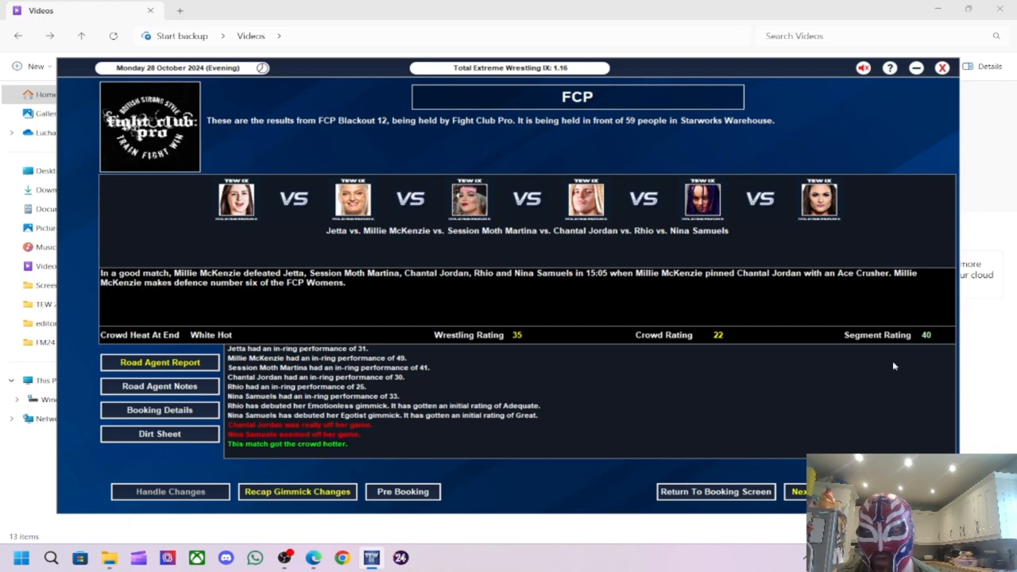
{"action": "mouse_move", "coordinate": [394, 359]}
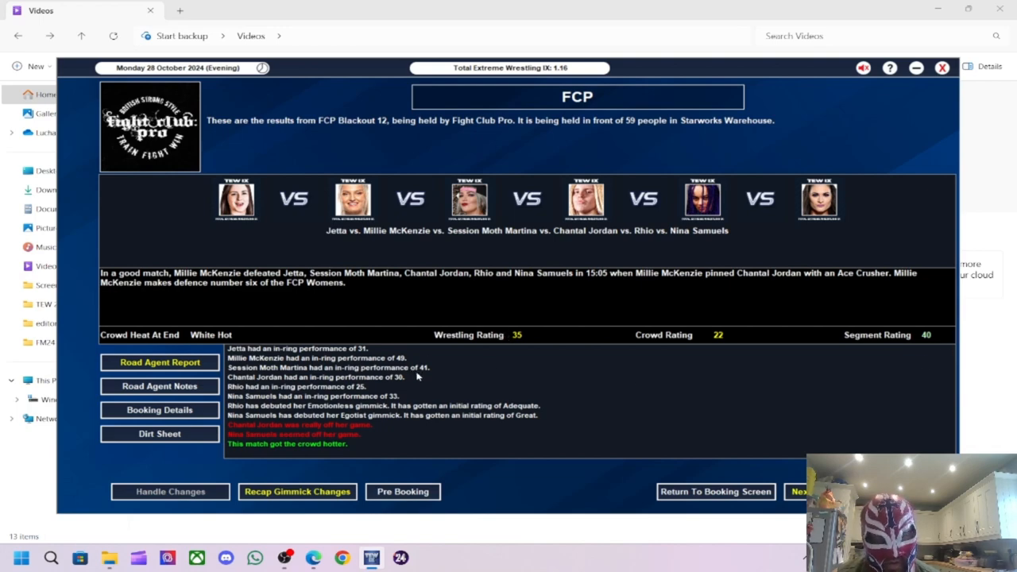
{"action": "mouse_move", "coordinate": [410, 381]}
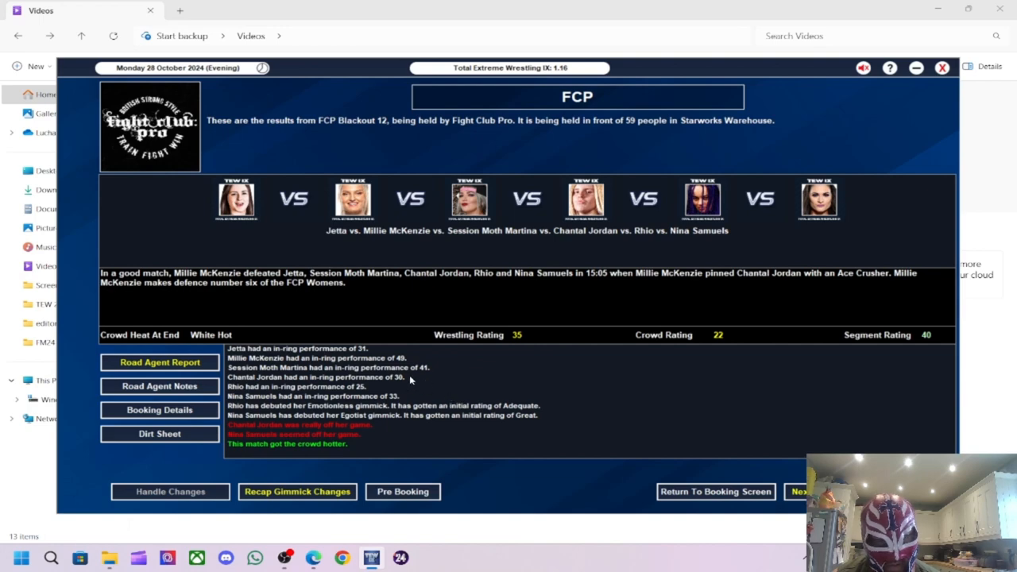
{"action": "mouse_move", "coordinate": [425, 378]}
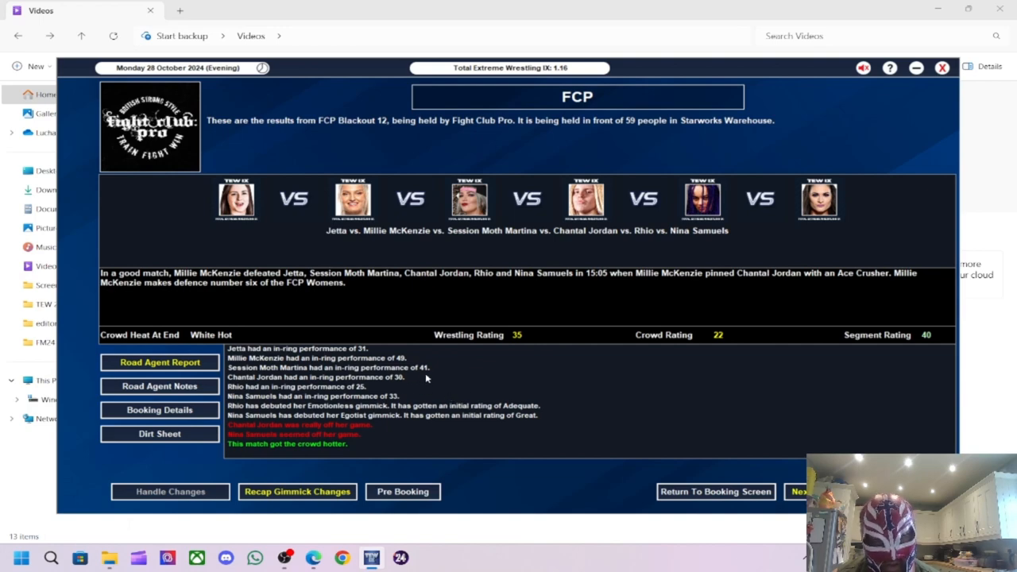
{"action": "mouse_move", "coordinate": [437, 381]}
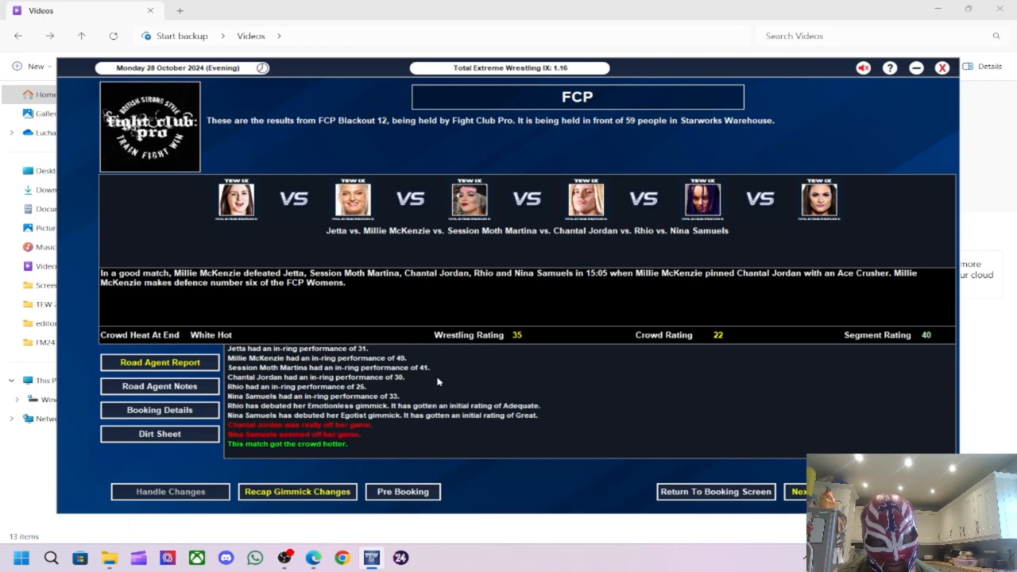
{"action": "mouse_move", "coordinate": [564, 434]}
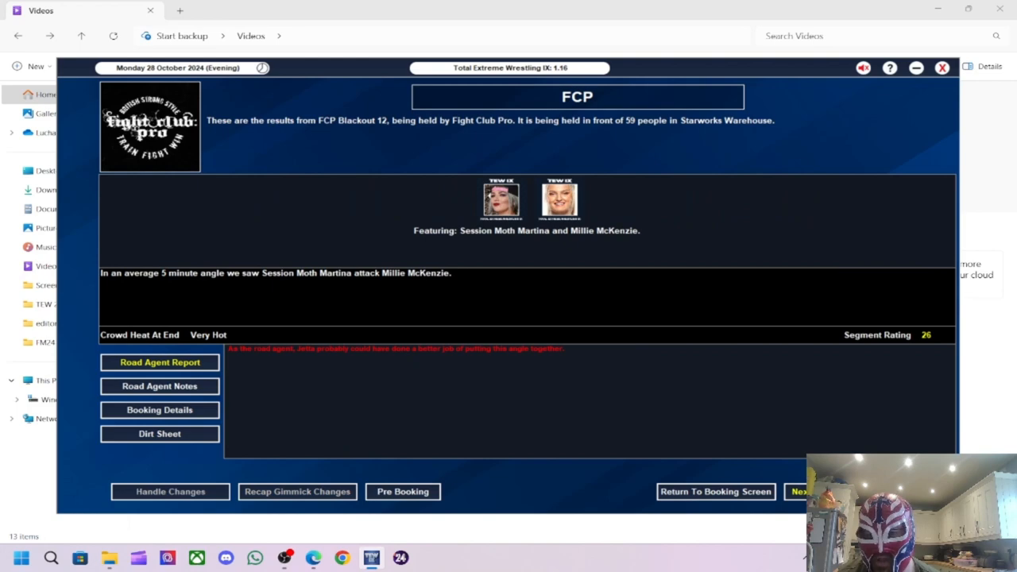
- Review Williams vs. Conners, the brawl angle and Rampage Brown's main event win over Haskins
{"action": "left_click", "coordinate": [801, 491]}
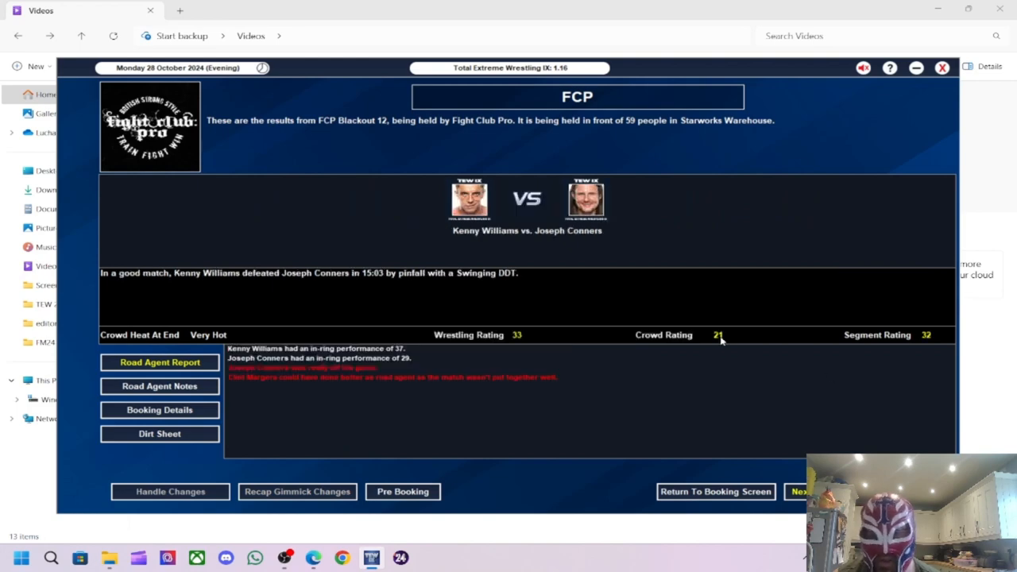
{"action": "mouse_move", "coordinate": [643, 294]}
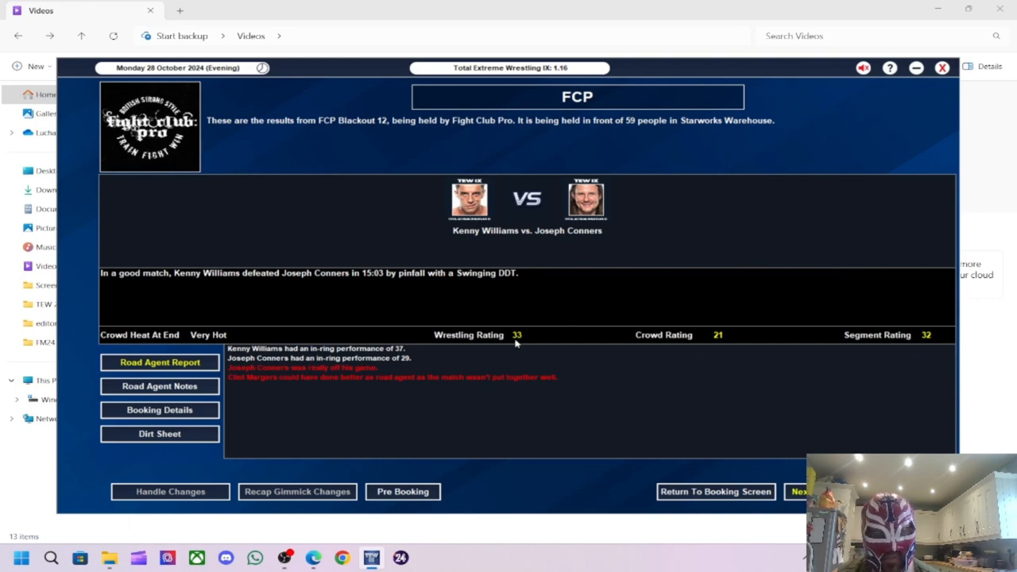
{"action": "mouse_move", "coordinate": [363, 362]}
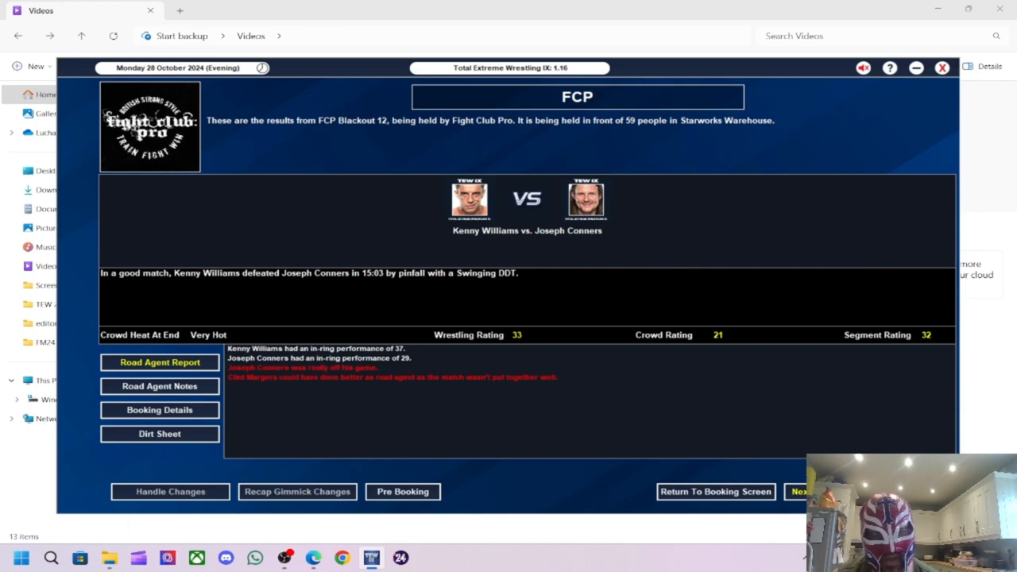
{"action": "left_click", "coordinate": [799, 491]}
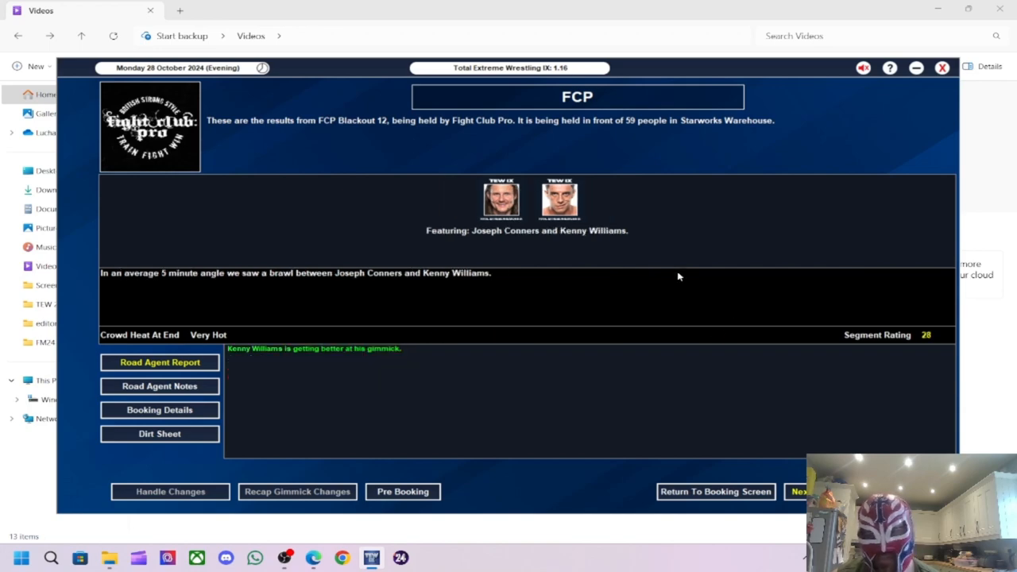
{"action": "left_click", "coordinate": [797, 491]}
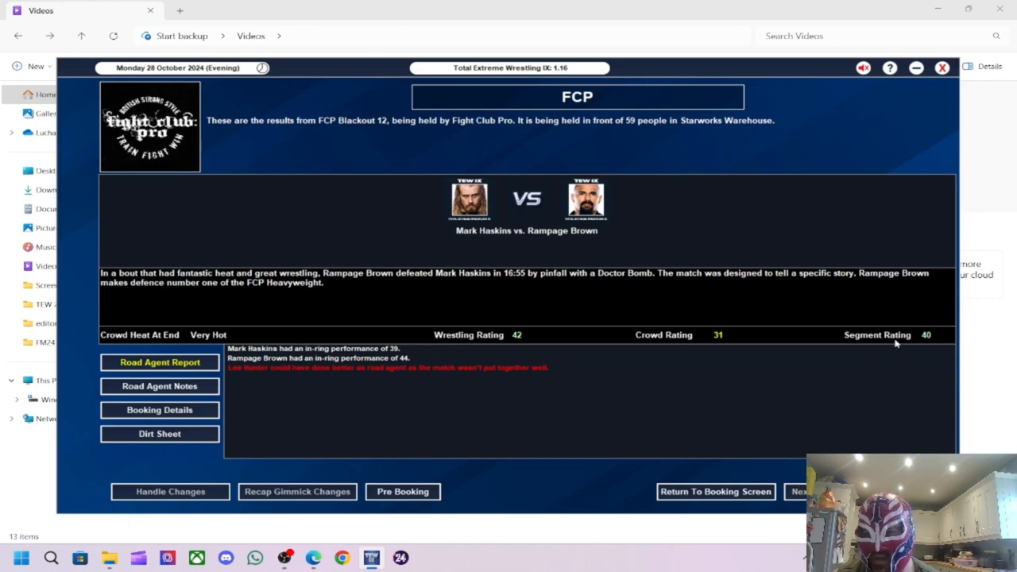
{"action": "mouse_move", "coordinate": [635, 375]}
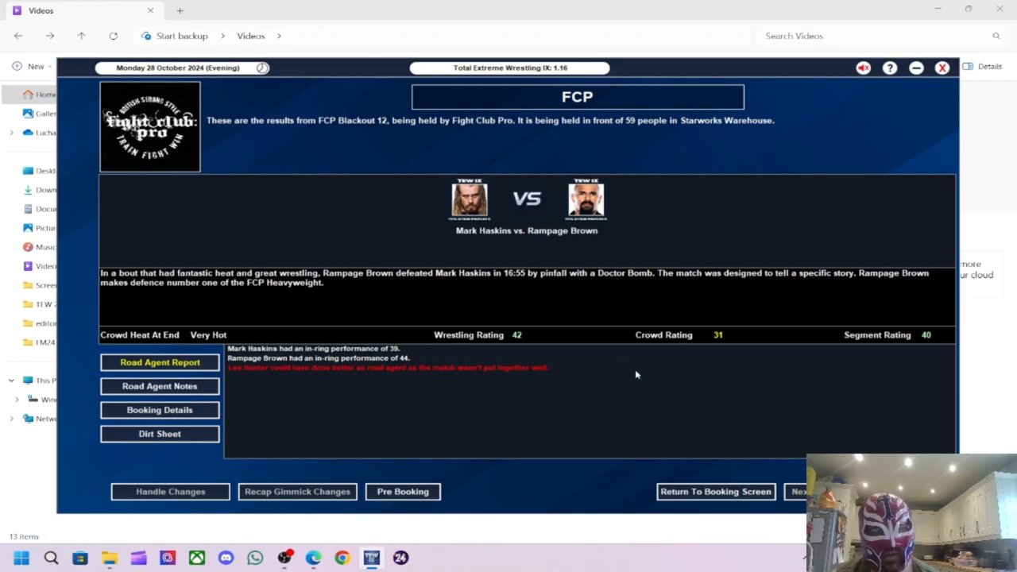
{"action": "mouse_move", "coordinate": [659, 391]}
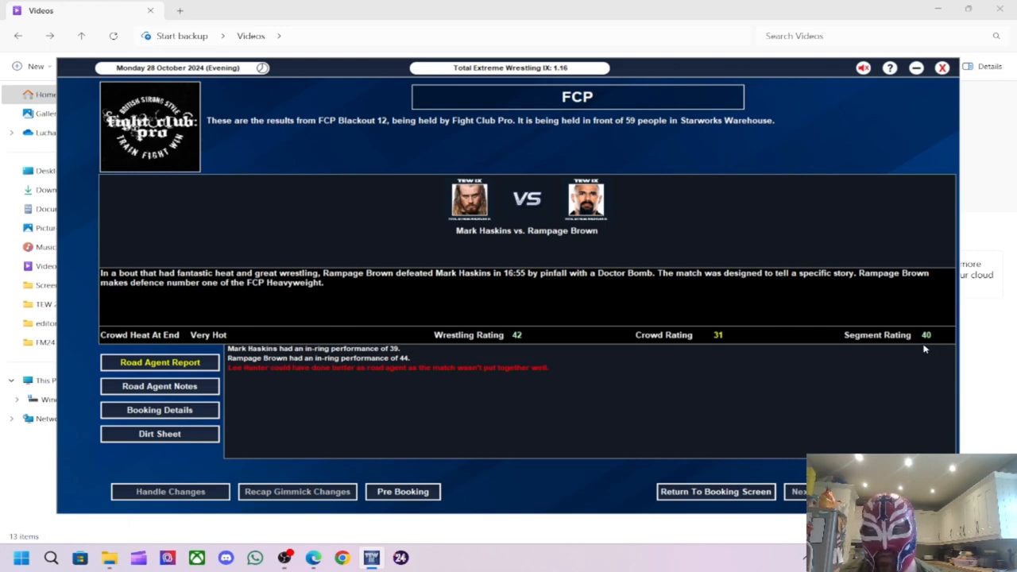
{"action": "mouse_move", "coordinate": [480, 357]}
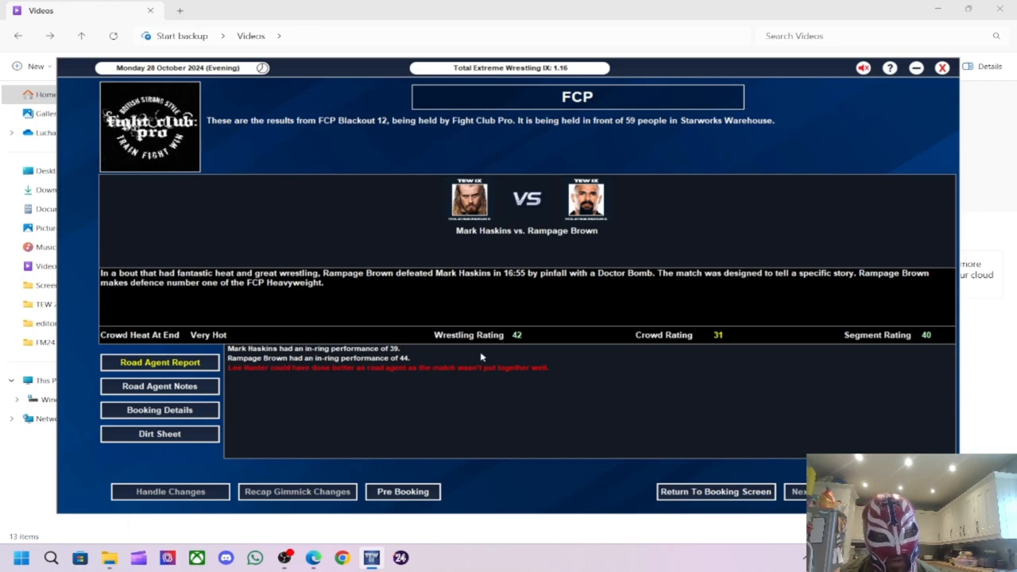
{"action": "mouse_move", "coordinate": [537, 394]}
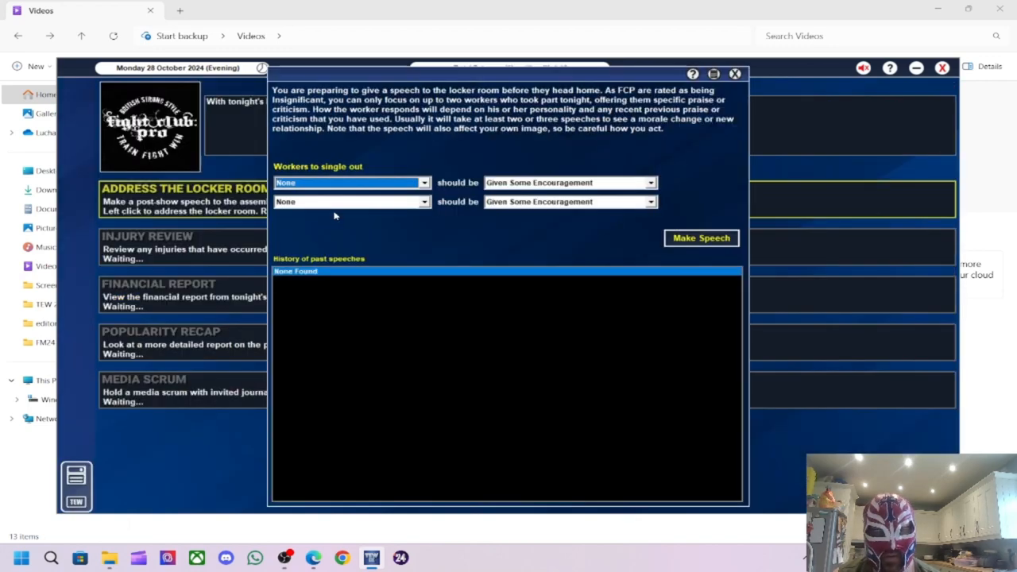
- Skip the locker room speech and complete the post-show, arriving at the FCP office on 29 October
{"action": "left_click", "coordinate": [734, 75]}
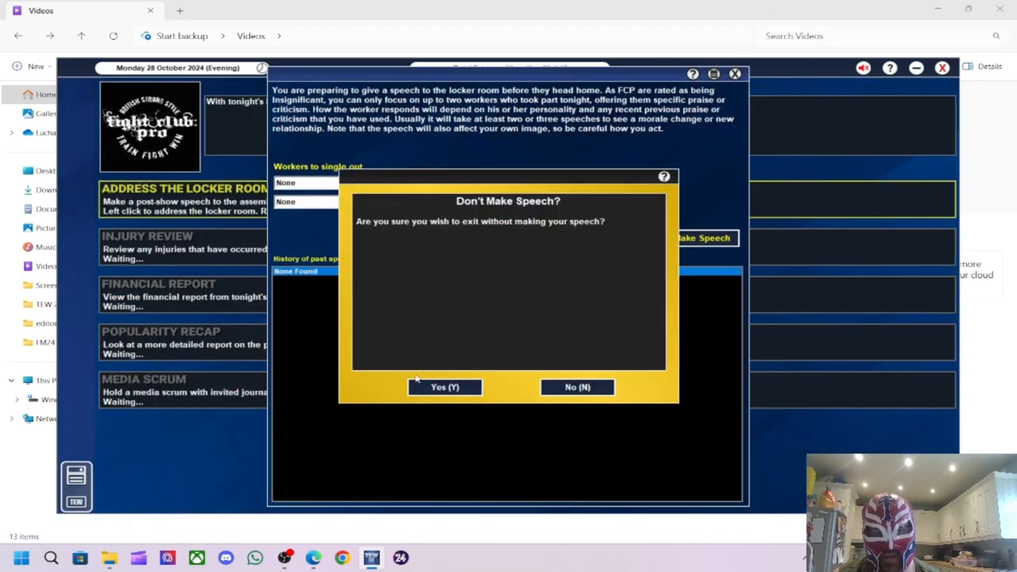
{"action": "left_click", "coordinate": [445, 387]}
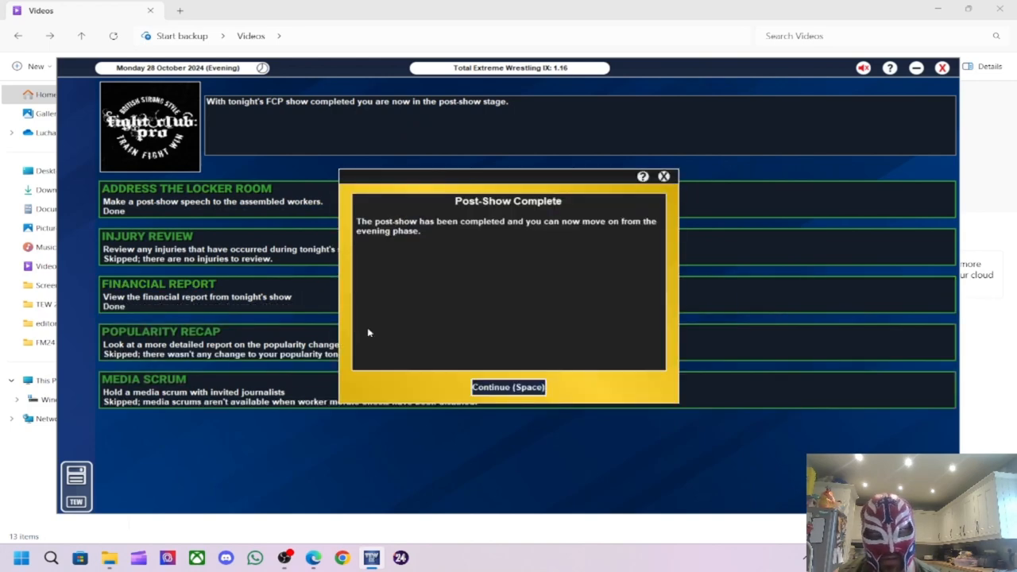
{"action": "left_click", "coordinate": [509, 388]}
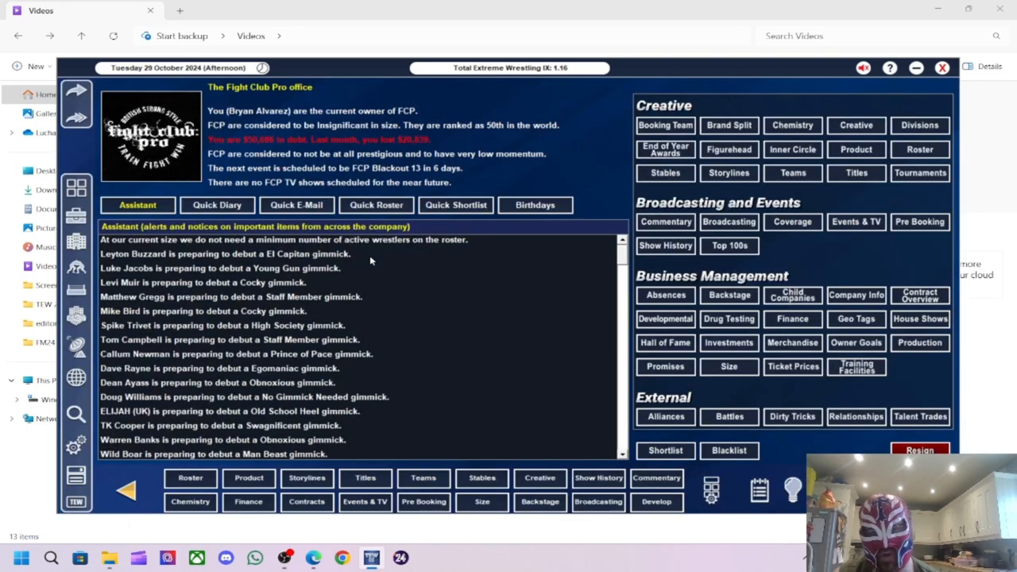
{"action": "mouse_move", "coordinate": [502, 267]}
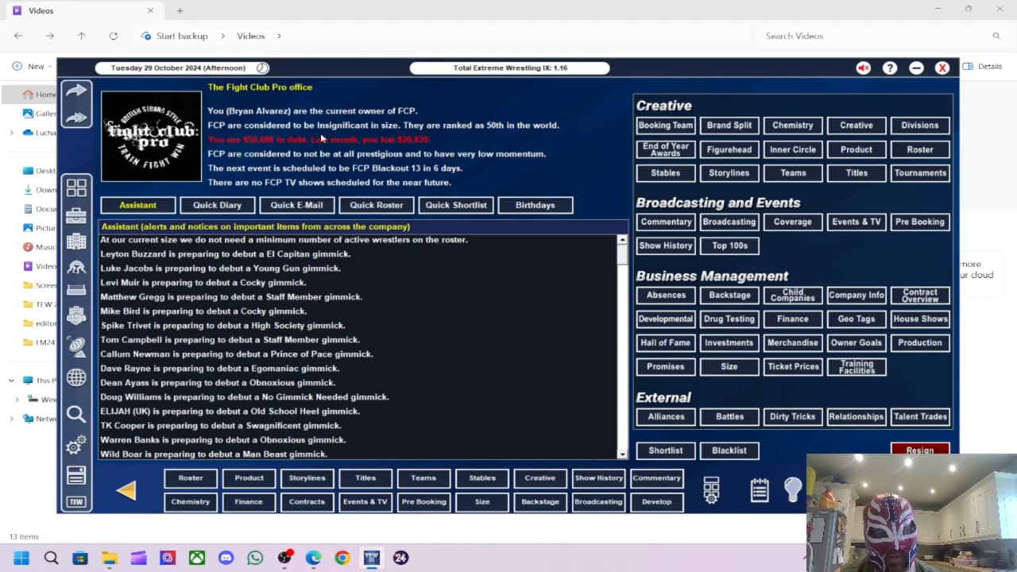
{"action": "mouse_move", "coordinate": [451, 311]}
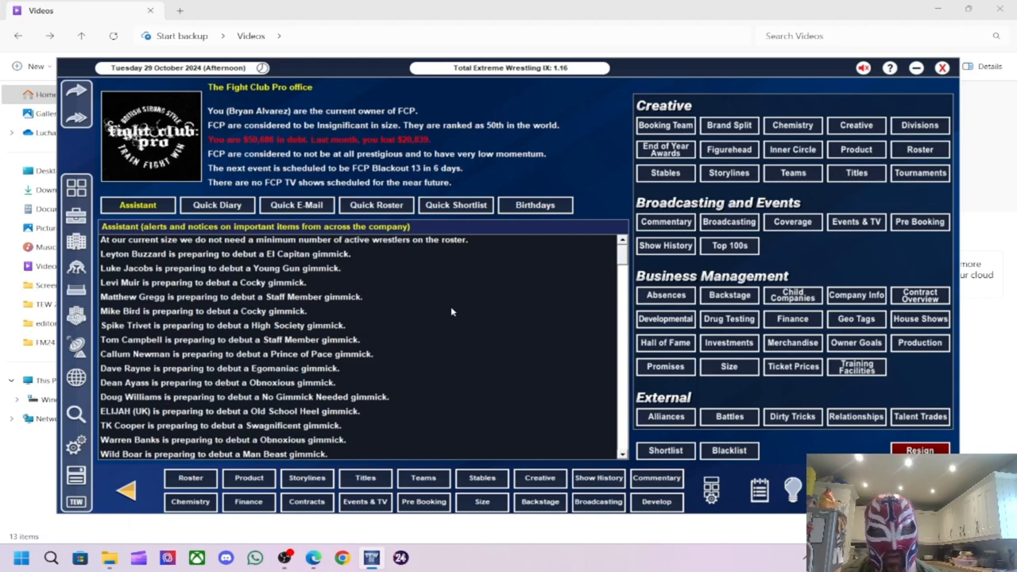
{"action": "mouse_move", "coordinate": [417, 317]}
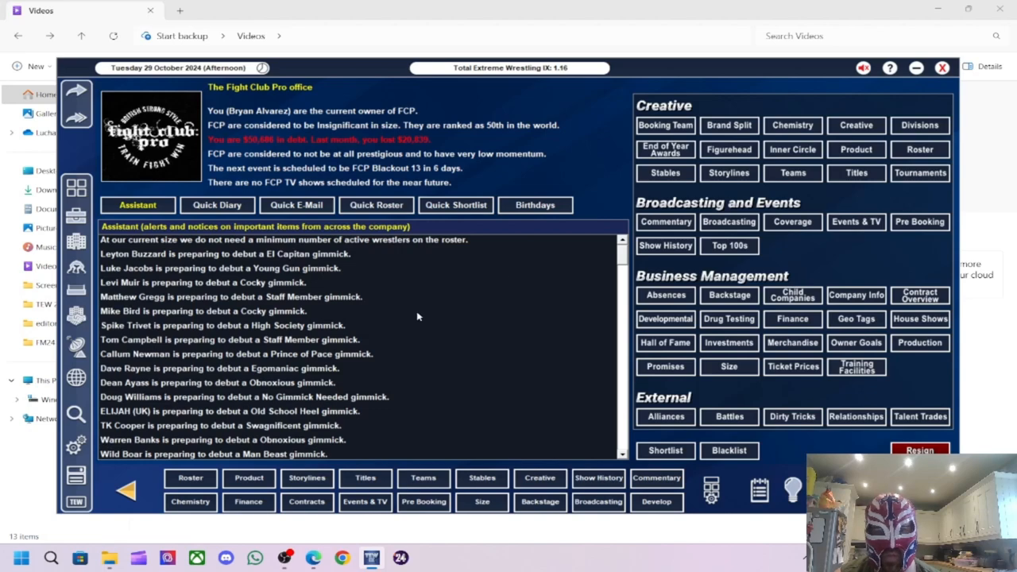
{"action": "mouse_move", "coordinate": [467, 297]}
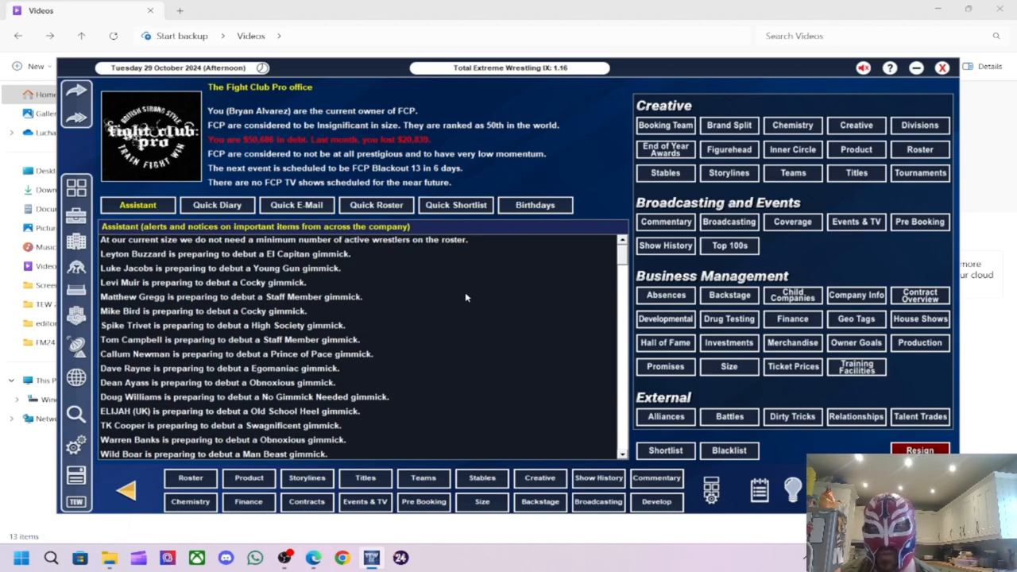
{"action": "mouse_move", "coordinate": [753, 152]}
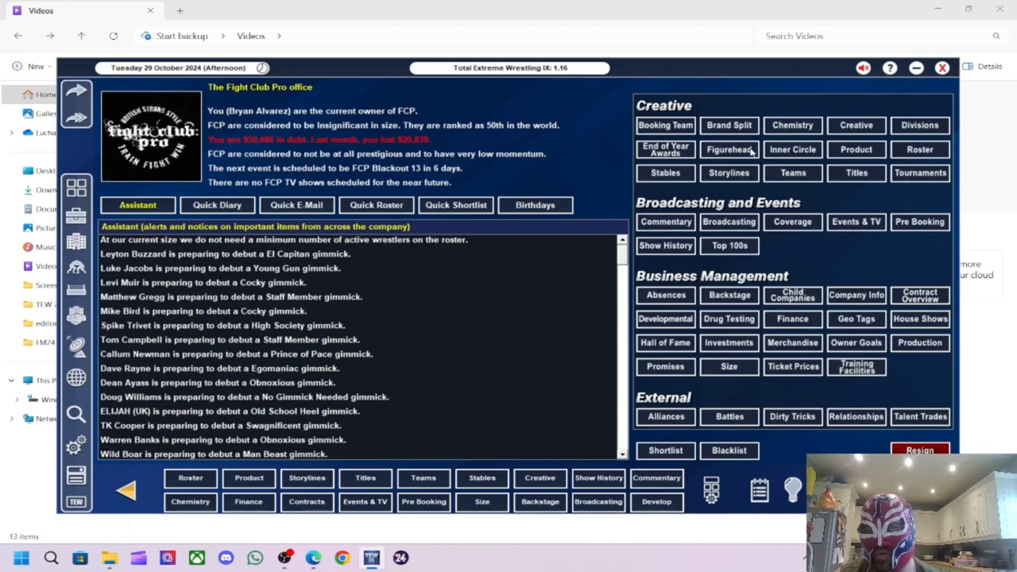
- Review Dave Mastiff, Clint Margera and Jetta as Senior Road Agent candidates in the Inner Circle
{"action": "left_click", "coordinate": [791, 149]}
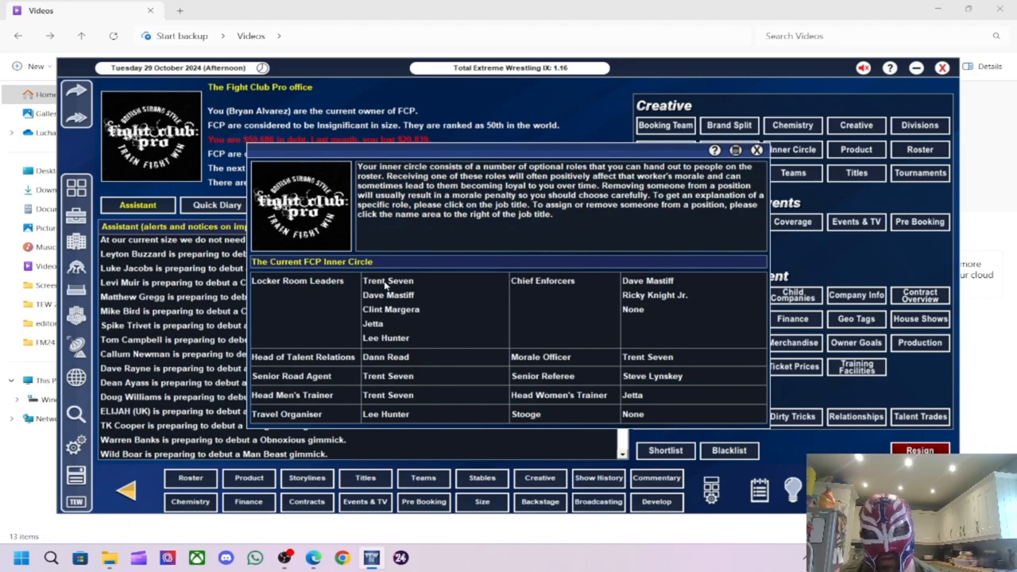
{"action": "mouse_move", "coordinate": [427, 356]}
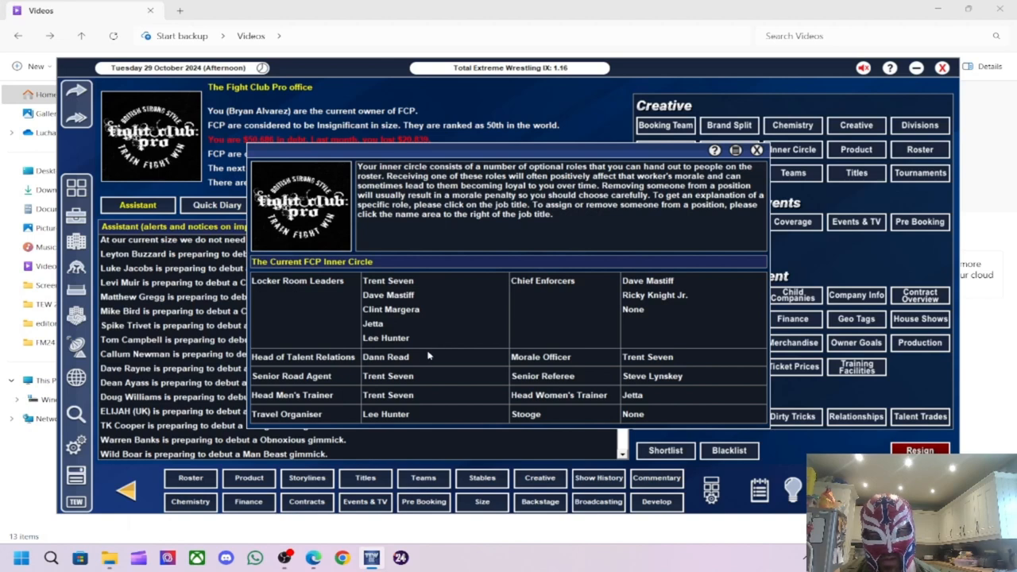
{"action": "mouse_move", "coordinate": [581, 359]}
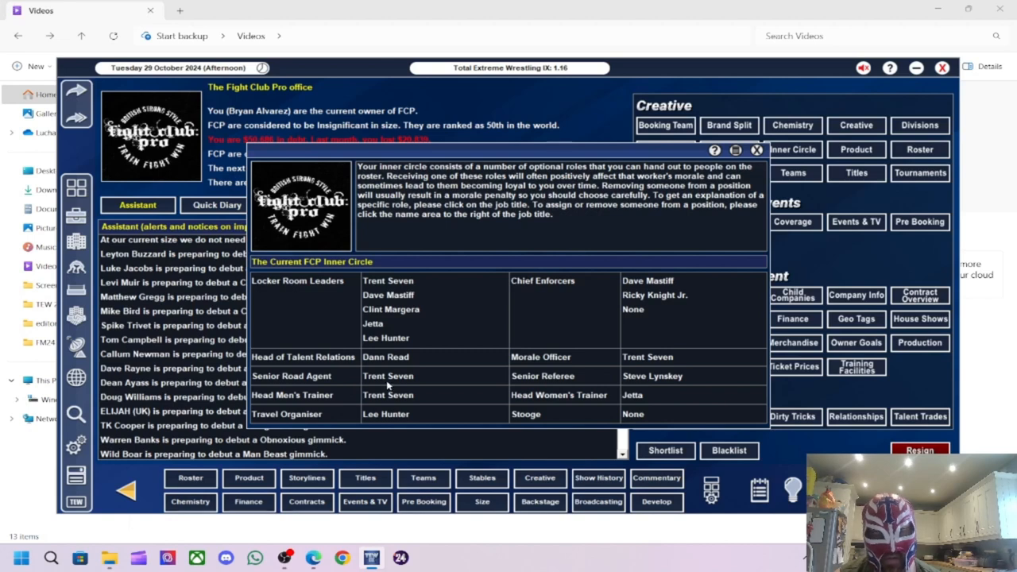
{"action": "left_click", "coordinate": [292, 375]}
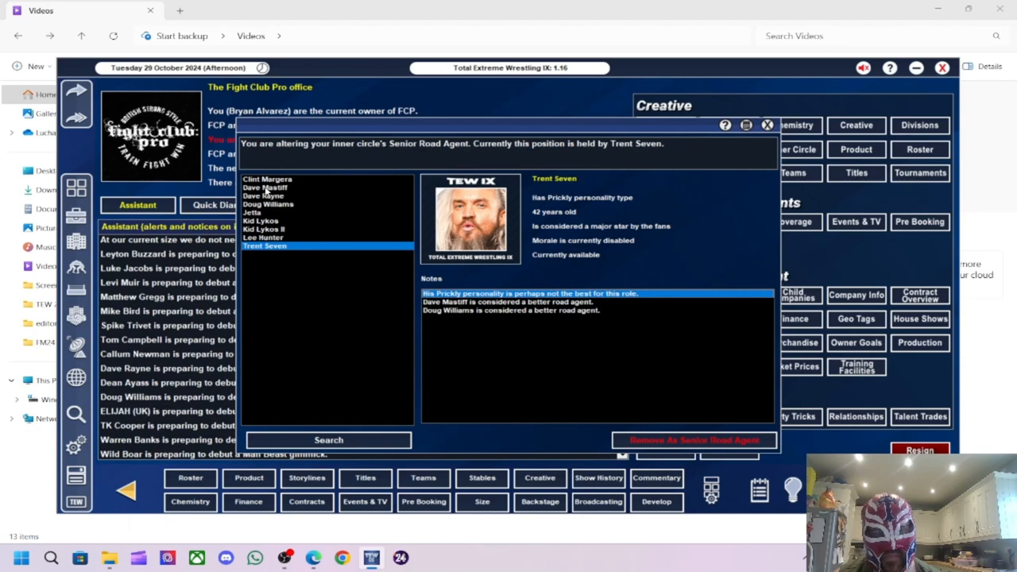
{"action": "left_click", "coordinate": [267, 187]}
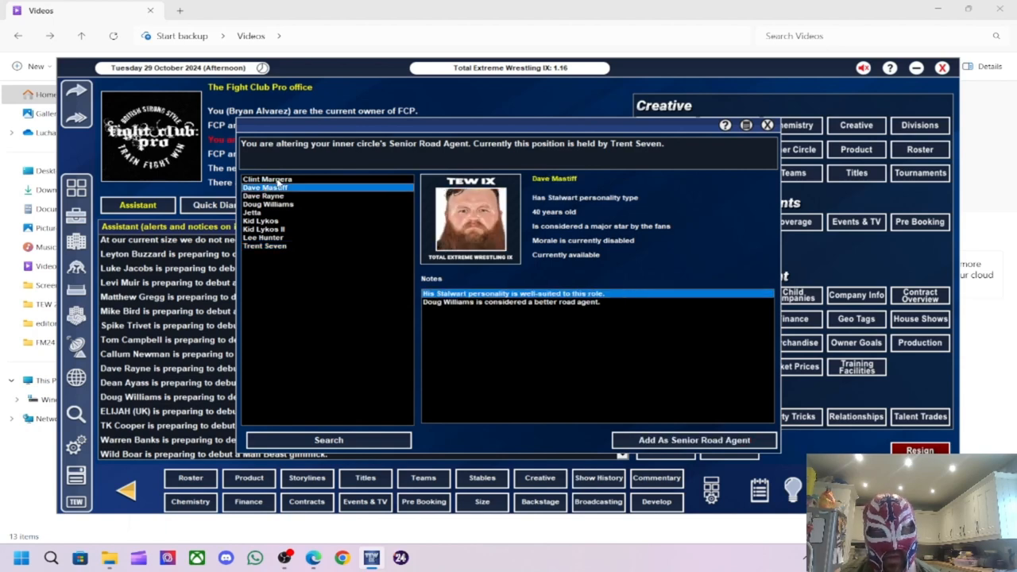
{"action": "left_click", "coordinate": [266, 178]}
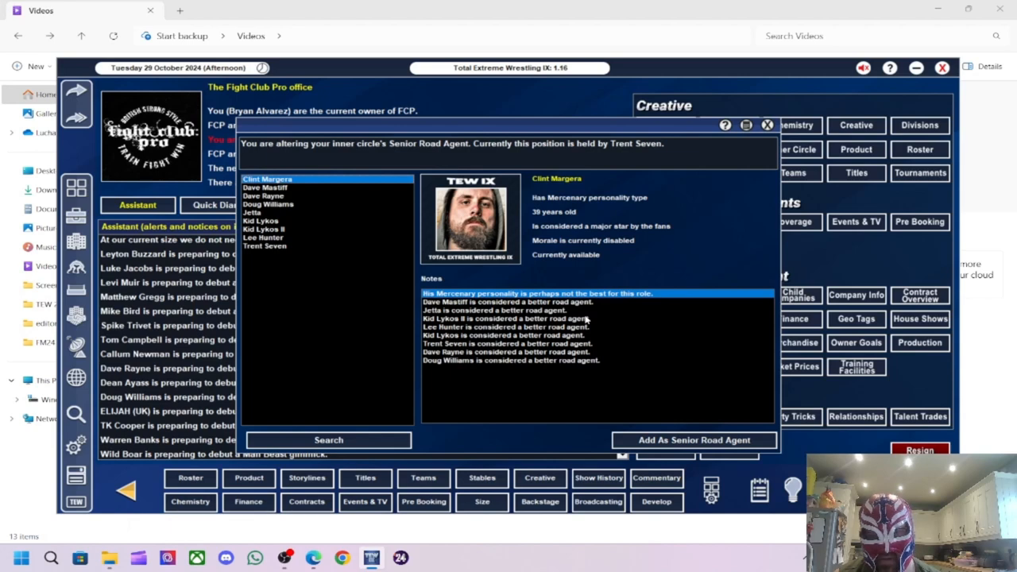
{"action": "mouse_move", "coordinate": [352, 266]}
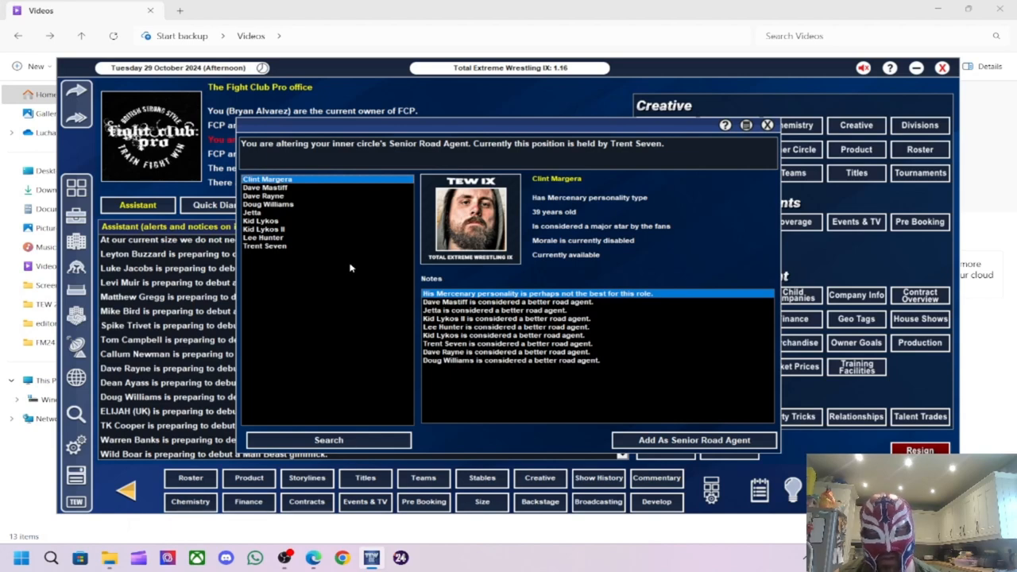
{"action": "mouse_move", "coordinate": [279, 187]}
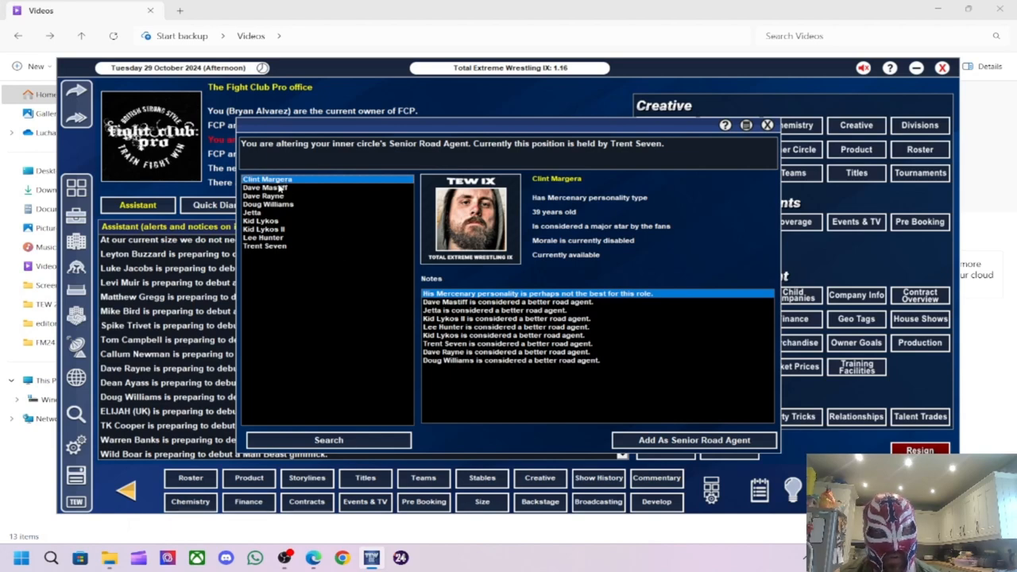
{"action": "left_click", "coordinate": [263, 188]}
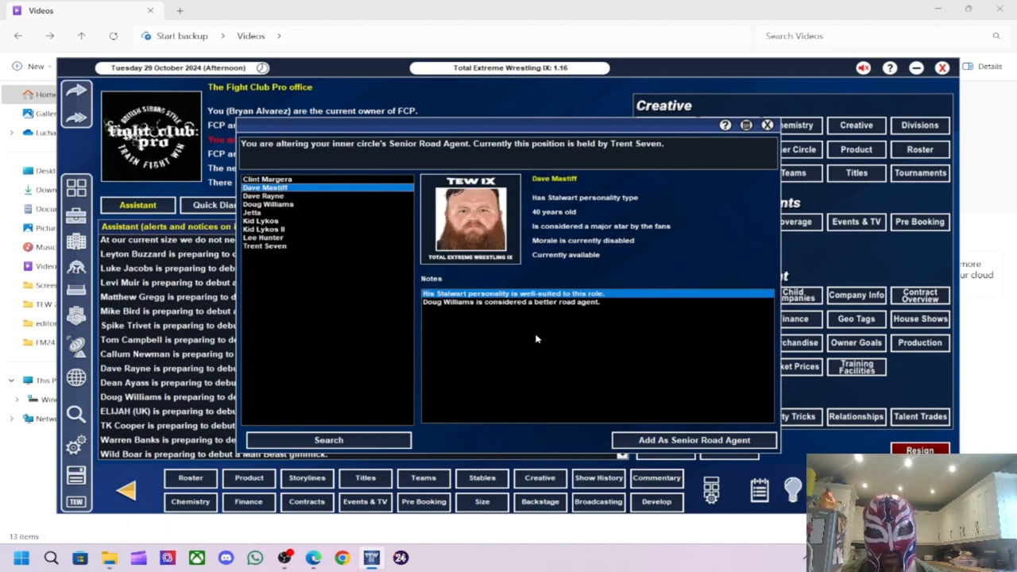
{"action": "mouse_move", "coordinate": [629, 309]}
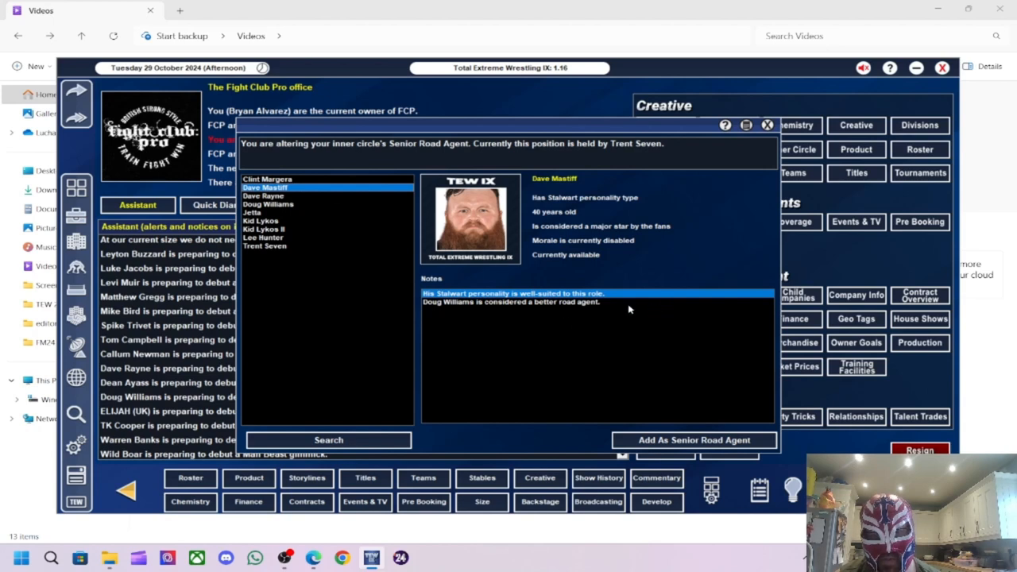
{"action": "left_click", "coordinate": [252, 213]}
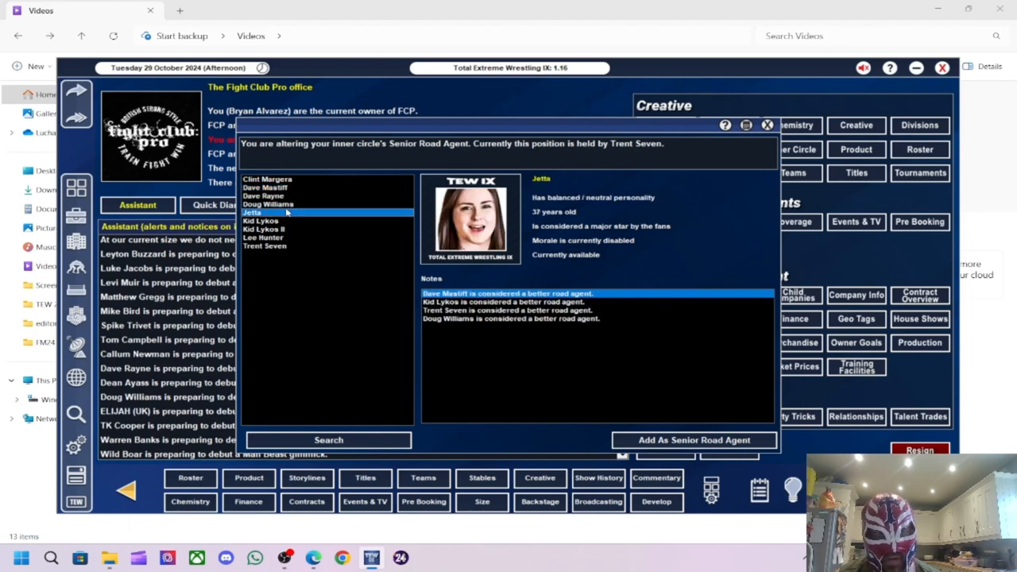
- Remove Trent Seven and appoint Doug Williams as Senior Road Agent, irritating Clint Margera
{"action": "left_click", "coordinate": [693, 440]}
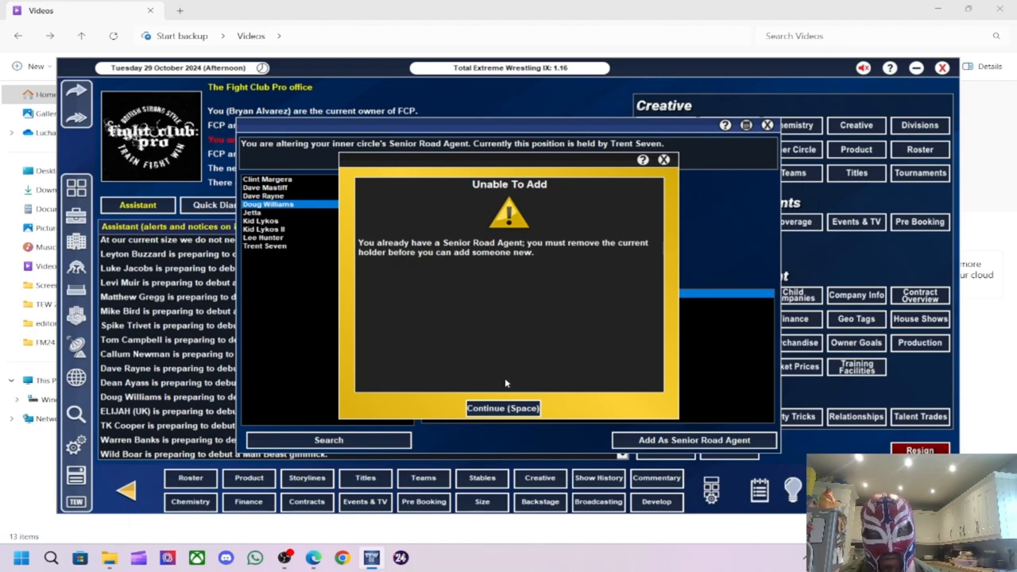
{"action": "left_click", "coordinate": [502, 407]}
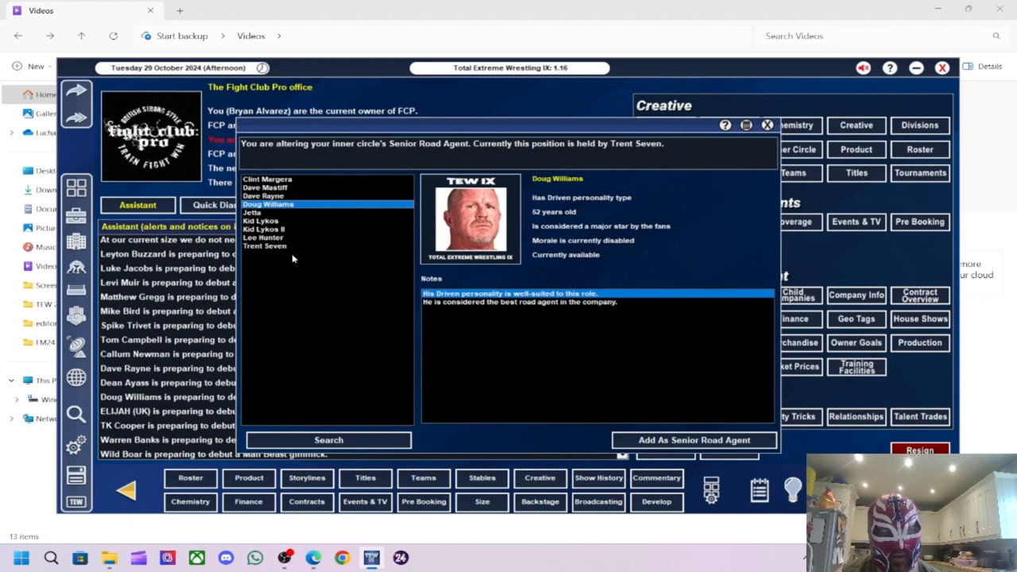
{"action": "left_click", "coordinate": [693, 440]}
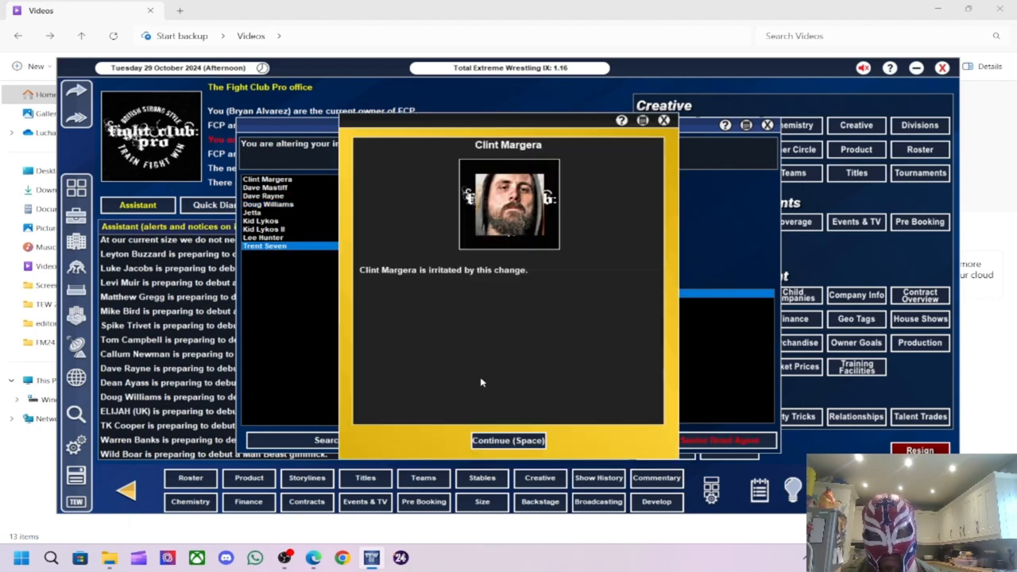
{"action": "left_click", "coordinate": [509, 440]}
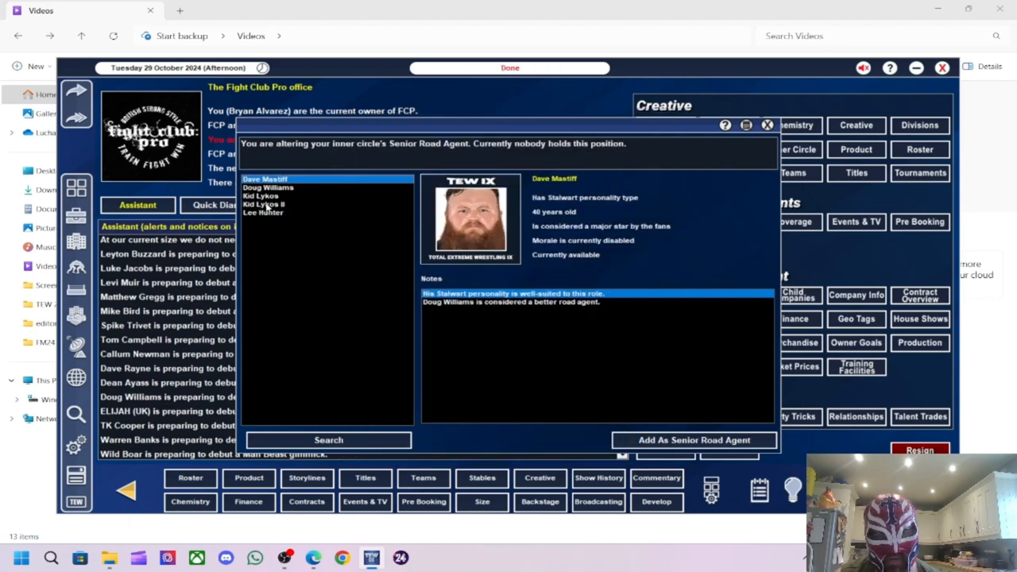
{"action": "left_click", "coordinate": [267, 188]}
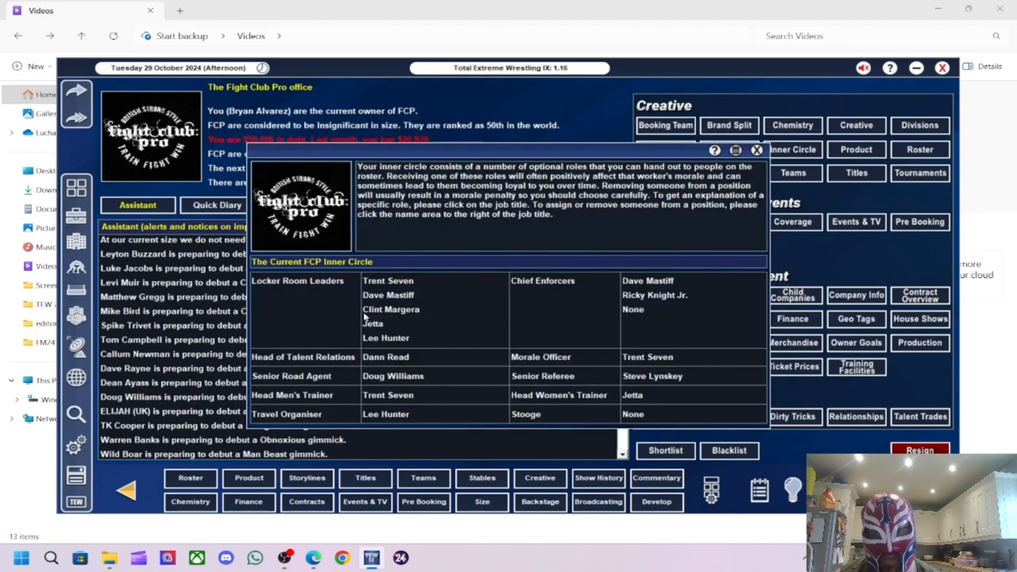
{"action": "mouse_move", "coordinate": [611, 330]}
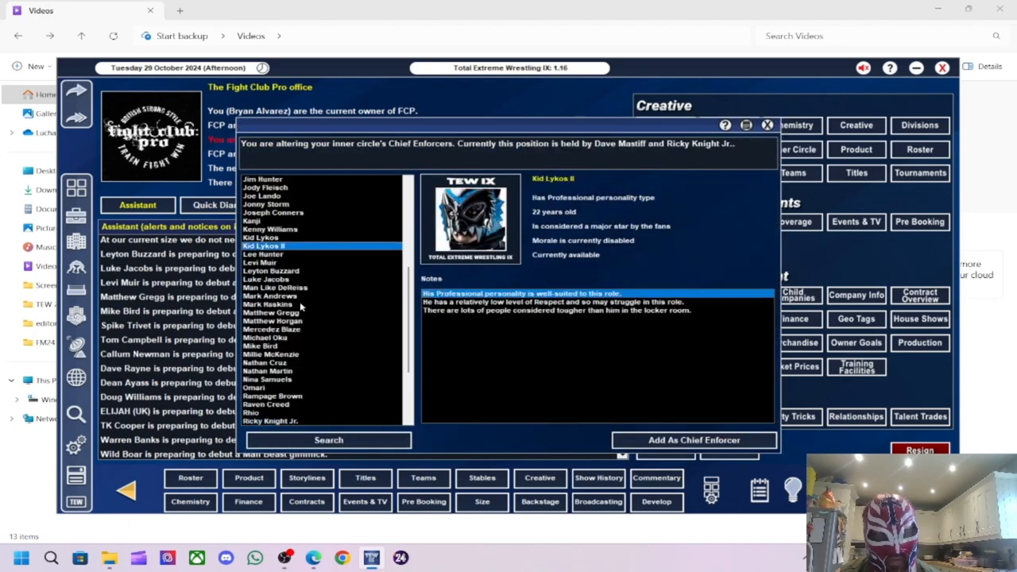
- Add Rampage Brown as a Chief Enforcer alongside Dave Mastiff and Ricky Knight Jr
{"action": "scroll", "scroll_direction": "down", "scroll_amount": 3}
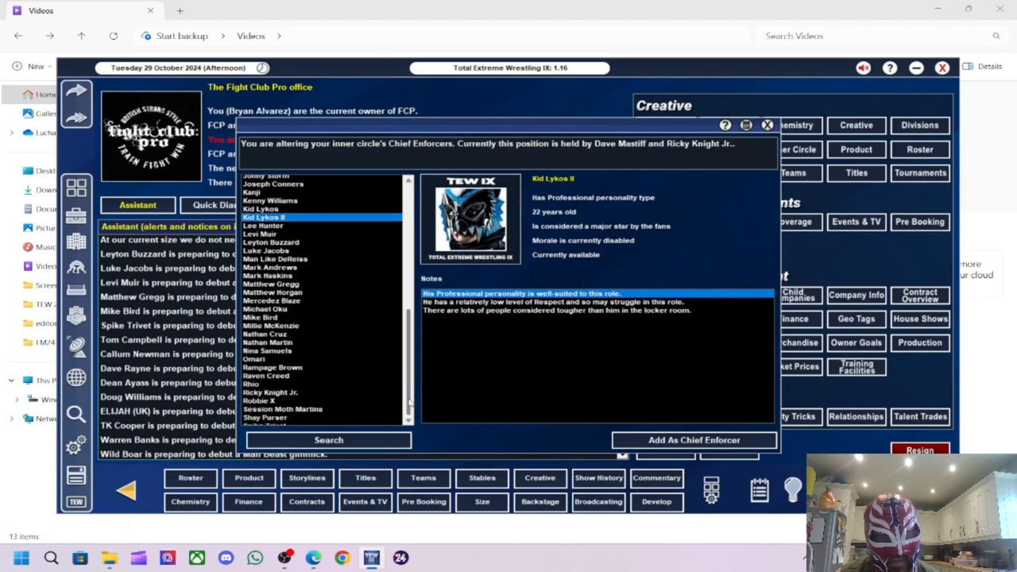
{"action": "scroll", "scroll_direction": "down", "scroll_amount": 3}
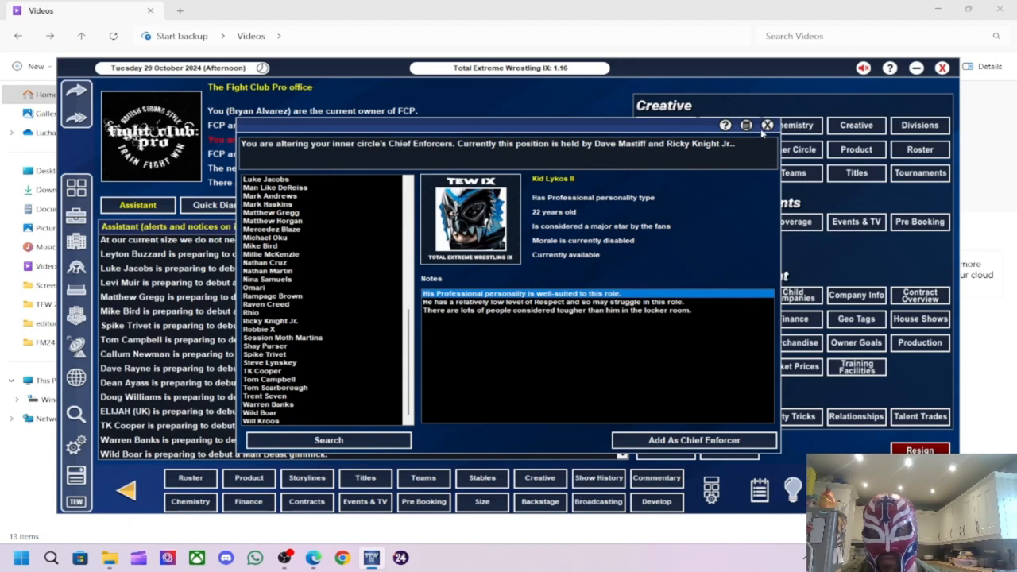
{"action": "mouse_move", "coordinate": [280, 280]}
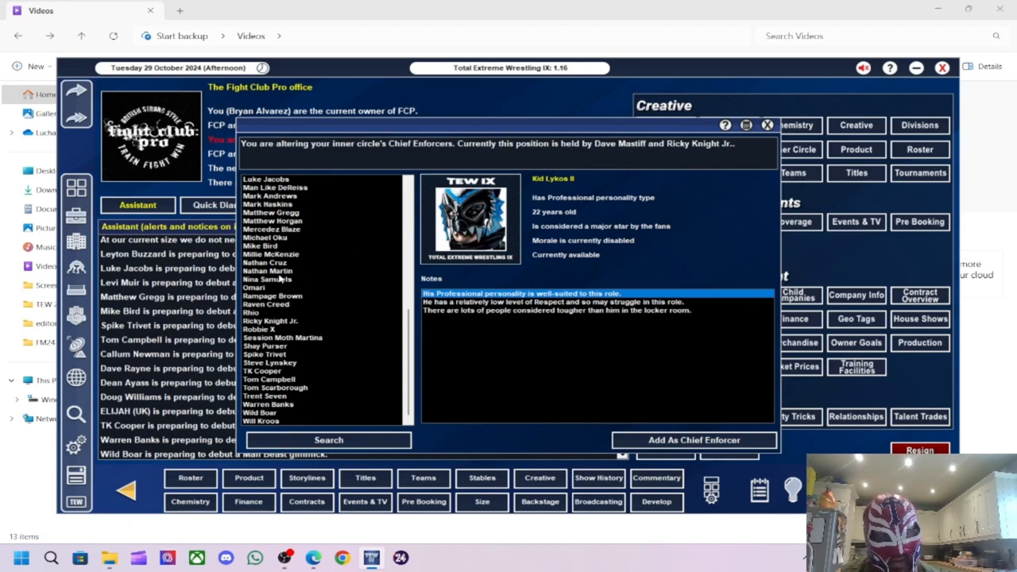
{"action": "mouse_move", "coordinate": [308, 299]}
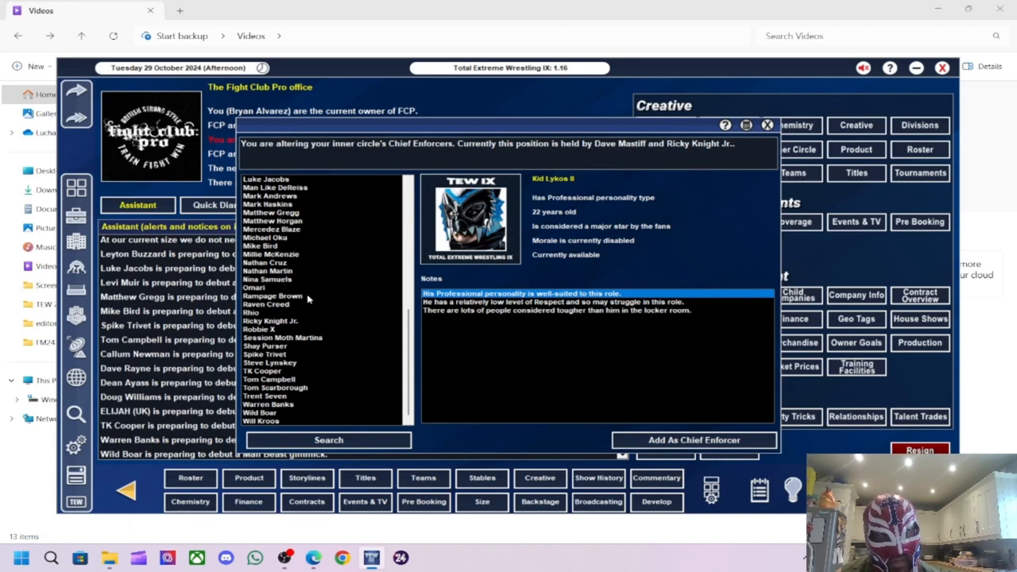
{"action": "left_click", "coordinate": [273, 296]}
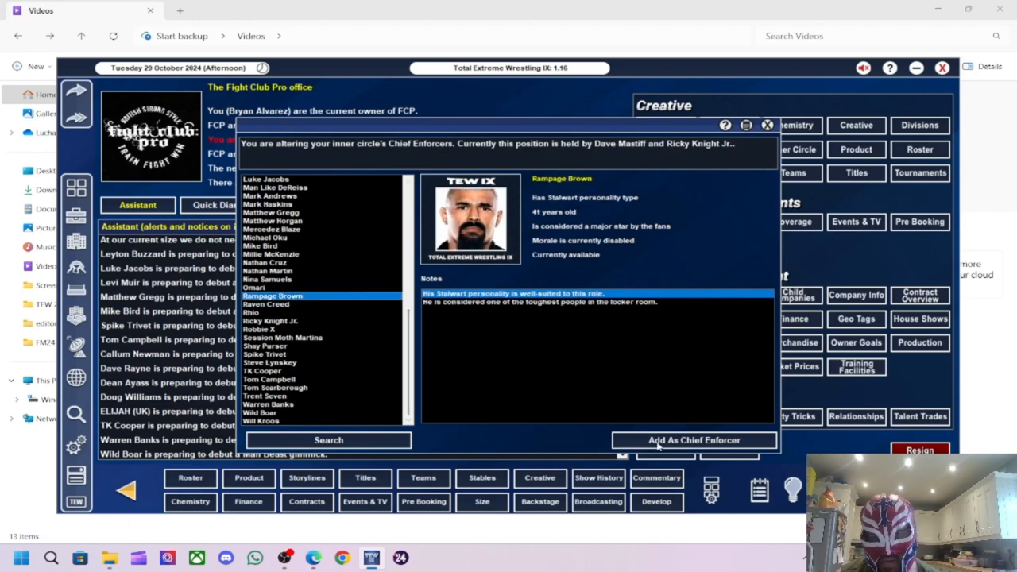
{"action": "left_click", "coordinate": [692, 440]}
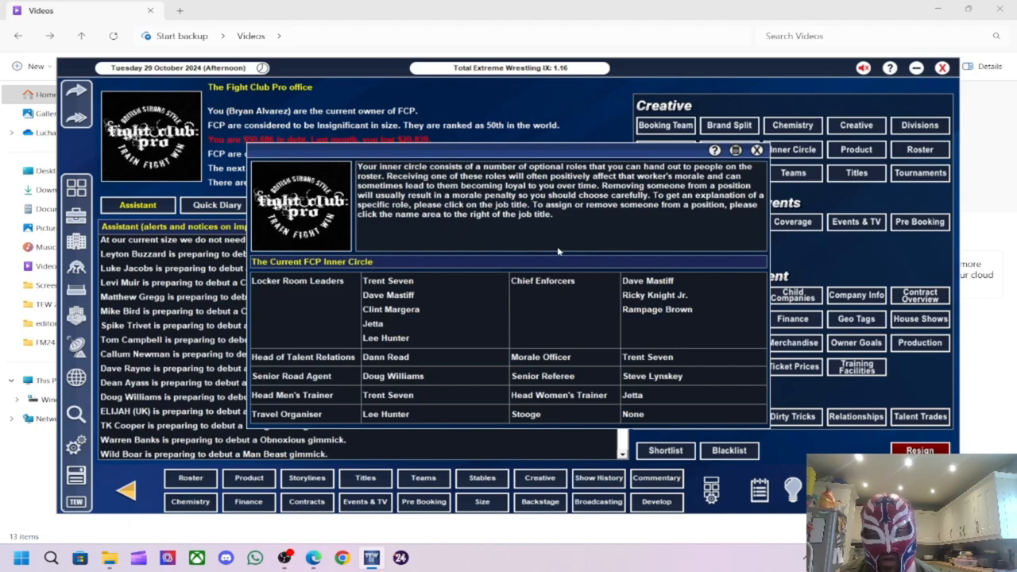
{"action": "mouse_move", "coordinate": [426, 308]}
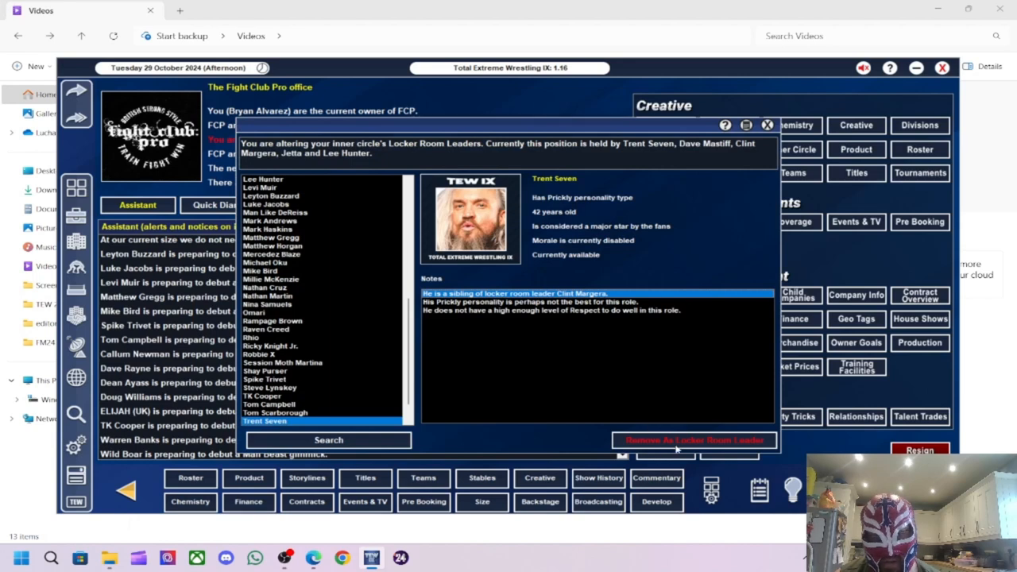
- Remove Trent Seven from the Locker Room Leaders and return to the Inner Circle overview
{"action": "left_click", "coordinate": [692, 440]}
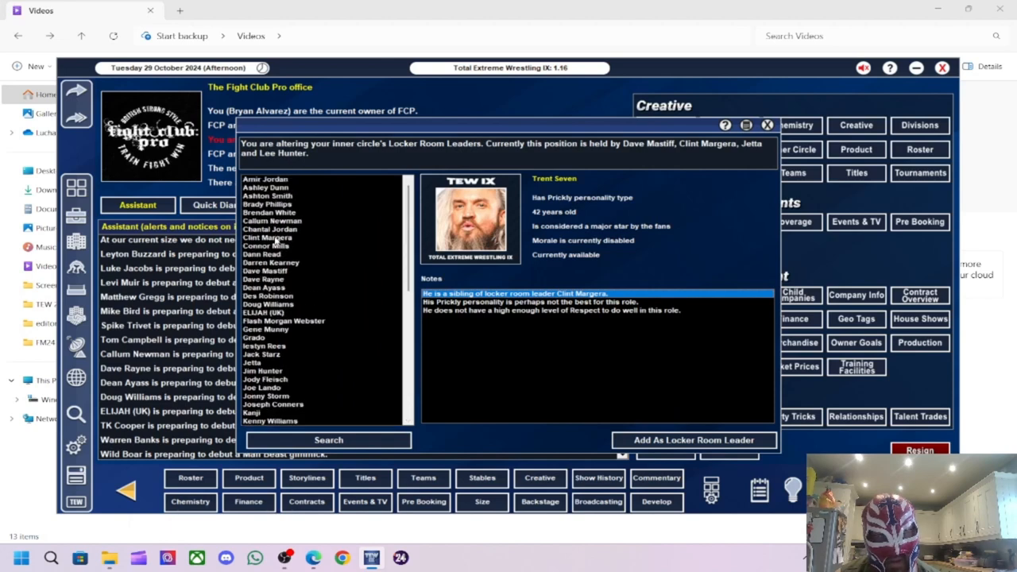
{"action": "left_click", "coordinate": [267, 236]}
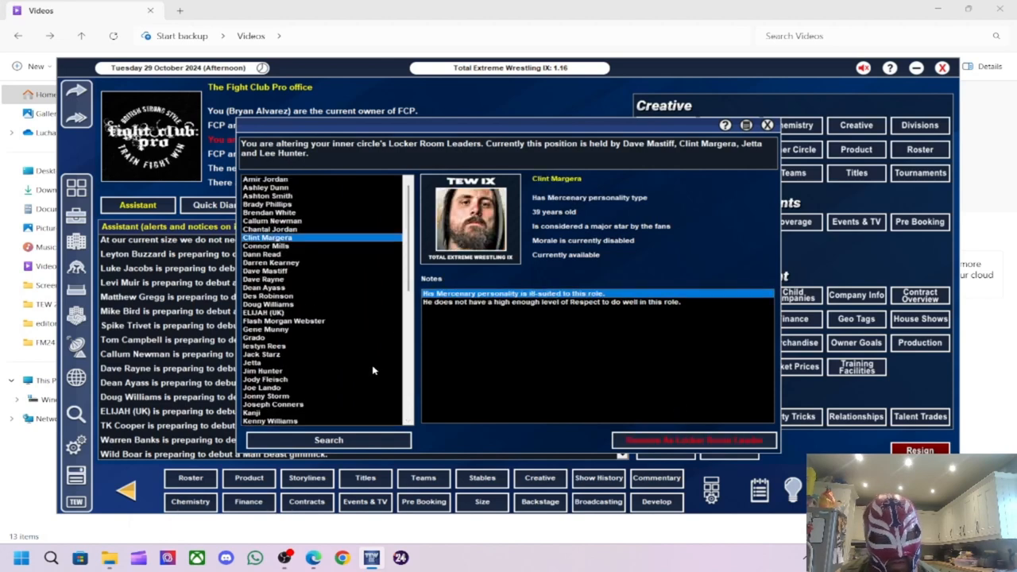
{"action": "left_click", "coordinate": [692, 440]}
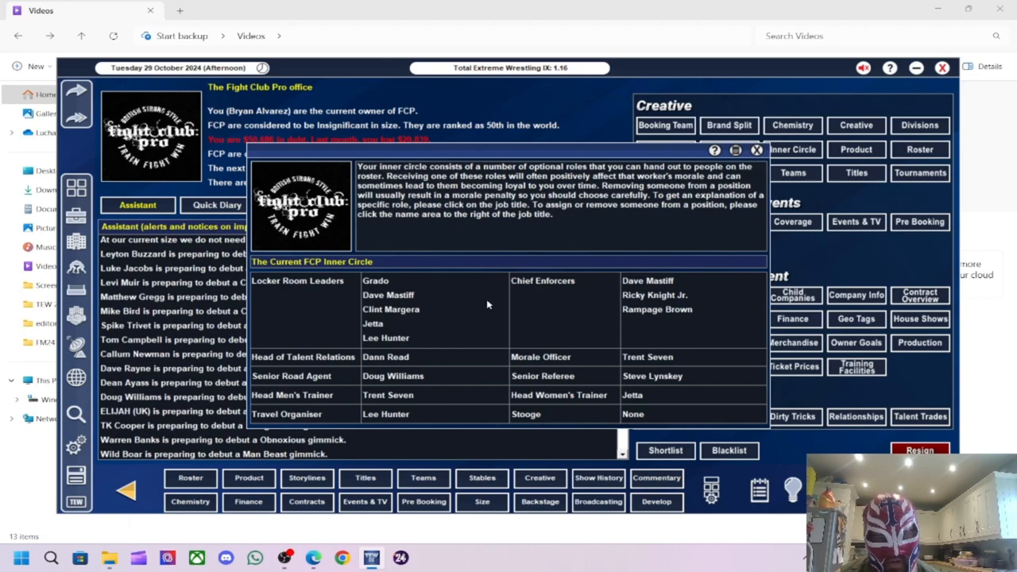
{"action": "mouse_move", "coordinate": [702, 343]}
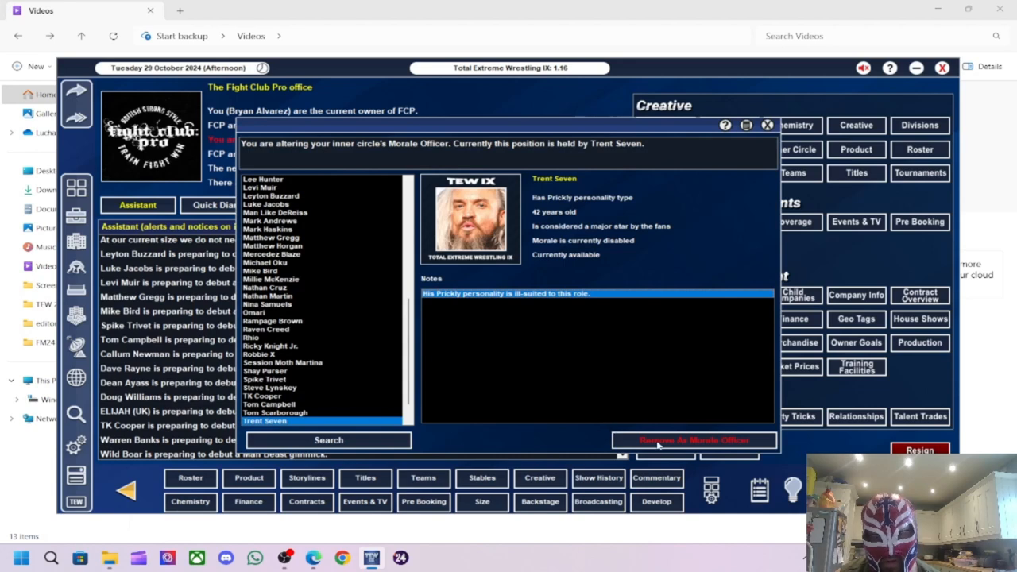
- Replace Trent Seven with Clint Margera as FCP's Morale Officer
{"action": "left_click", "coordinate": [693, 440]}
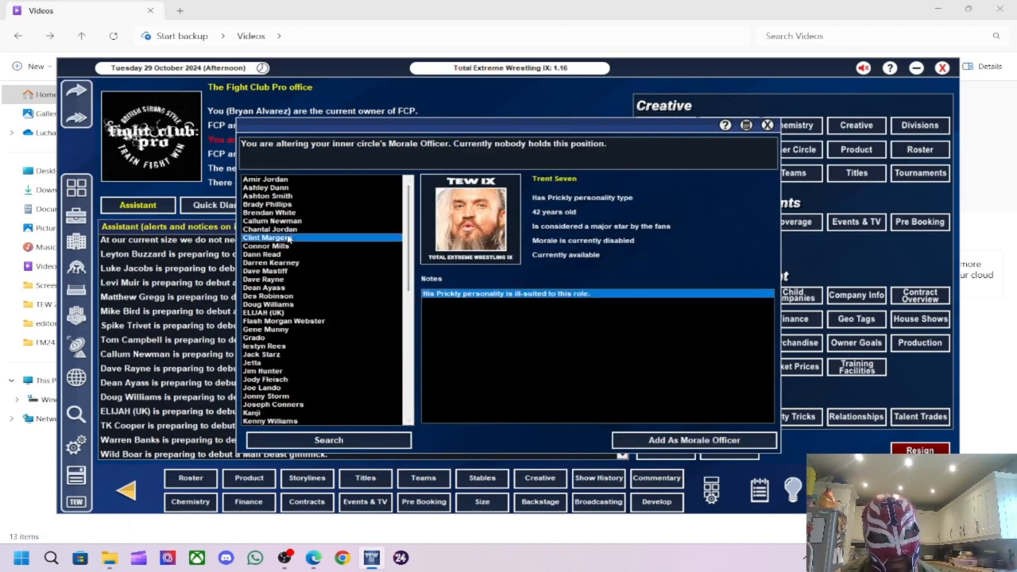
{"action": "left_click", "coordinate": [693, 441]}
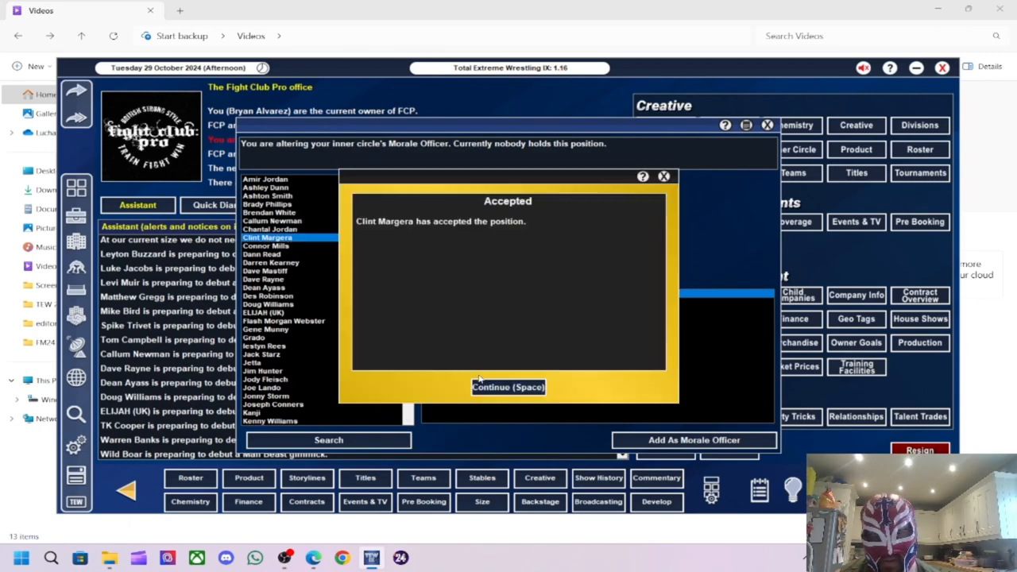
{"action": "left_click", "coordinate": [509, 388]}
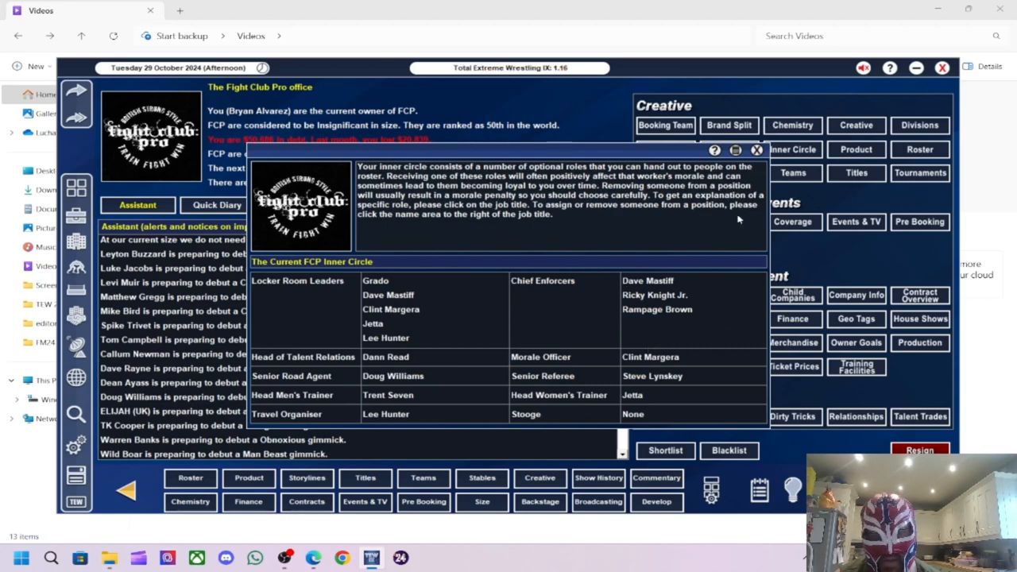
{"action": "mouse_move", "coordinate": [554, 426]}
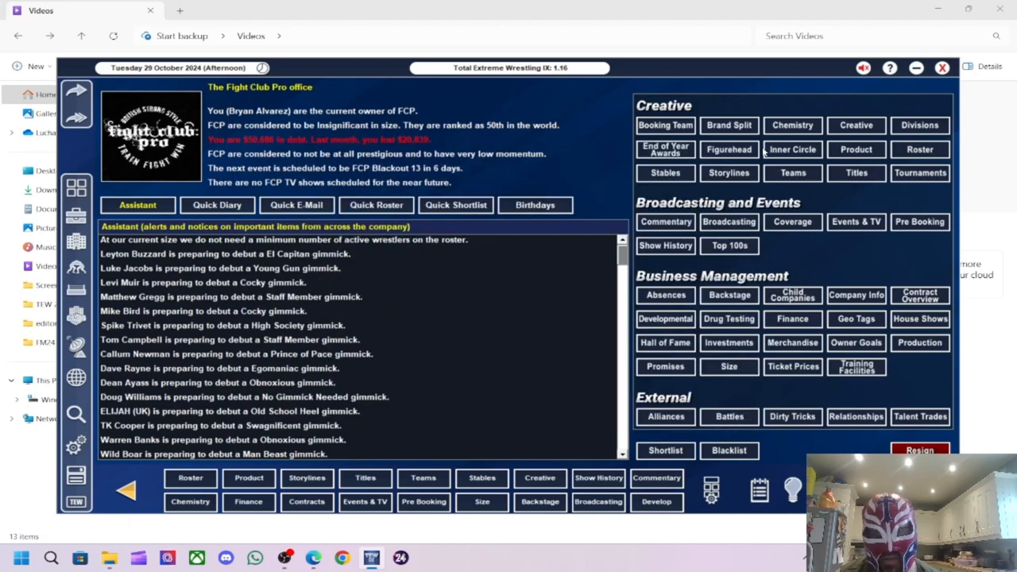
{"action": "mouse_move", "coordinate": [502, 304]}
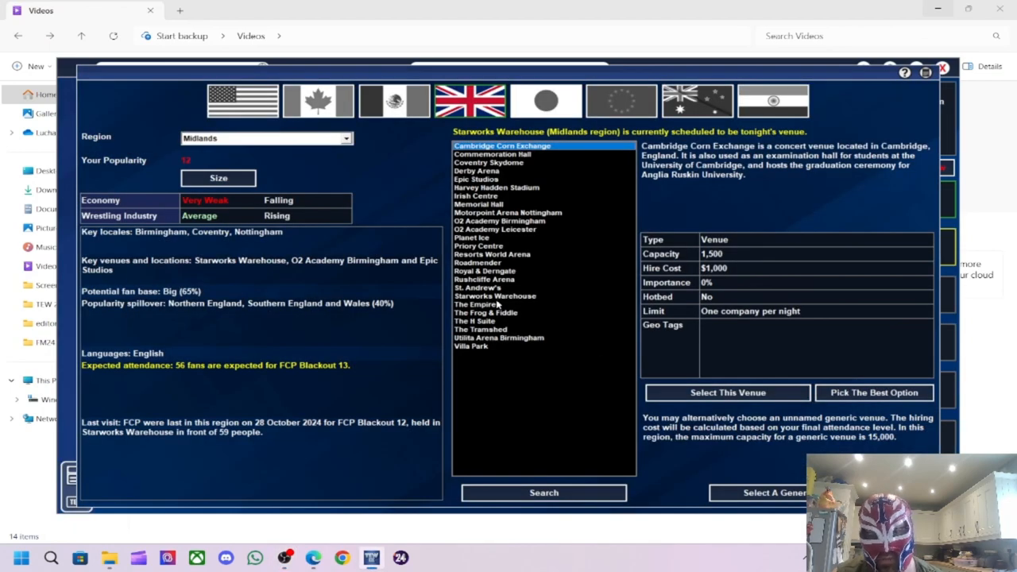
- Select Starworks Warehouse and confirm it as tonight's venue
{"action": "left_click", "coordinate": [494, 295]}
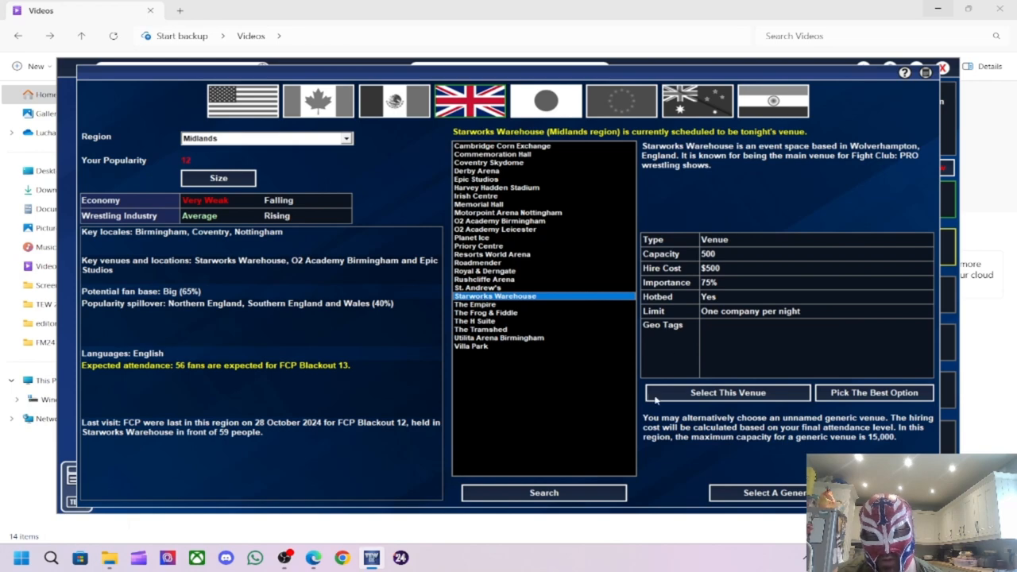
{"action": "left_click", "coordinate": [728, 391]}
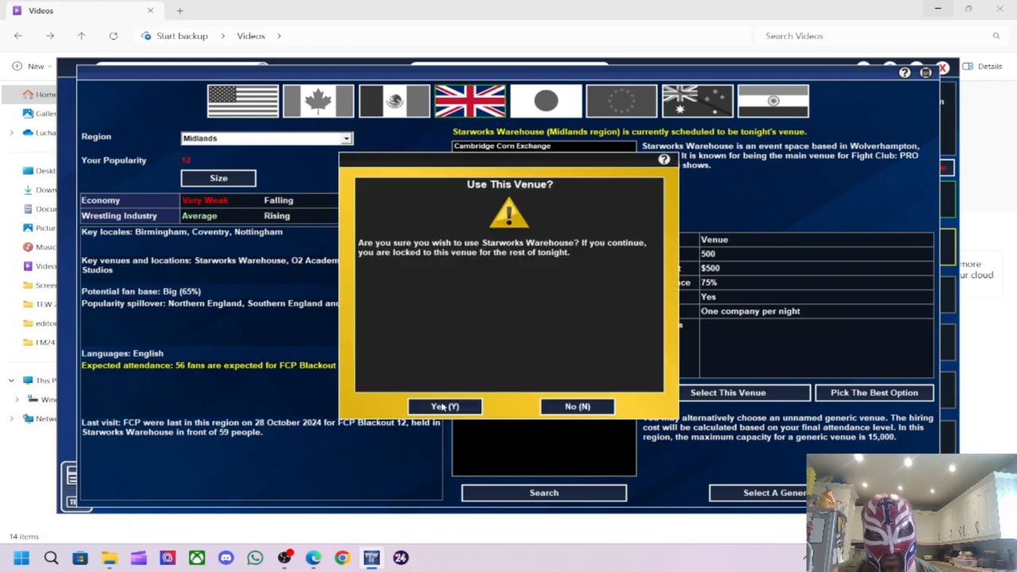
{"action": "left_click", "coordinate": [445, 407]}
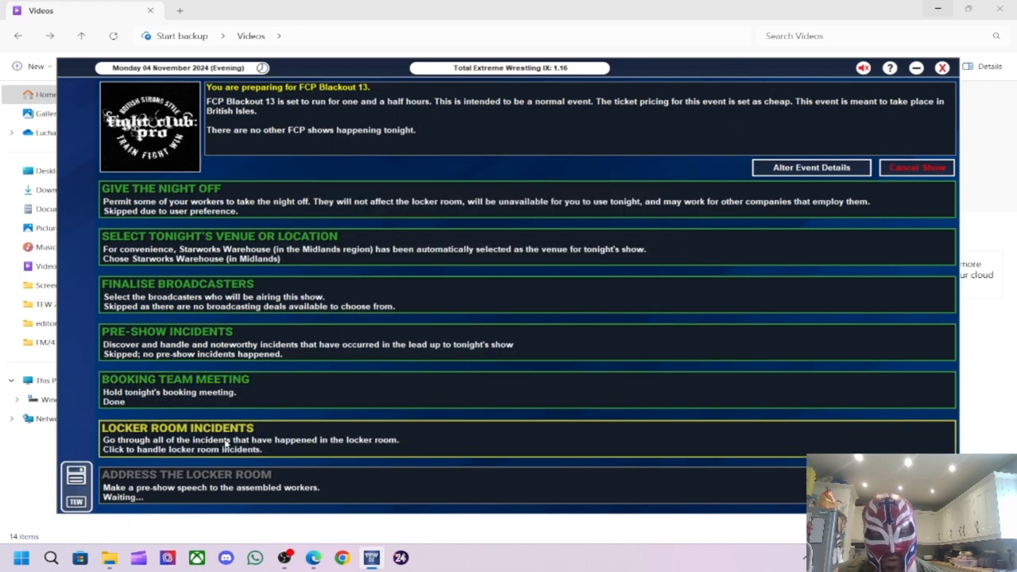
- Work through the locker room incidents, acknowledging each handled one including Jim Hunter and Dann Read
{"action": "left_click", "coordinate": [198, 439]}
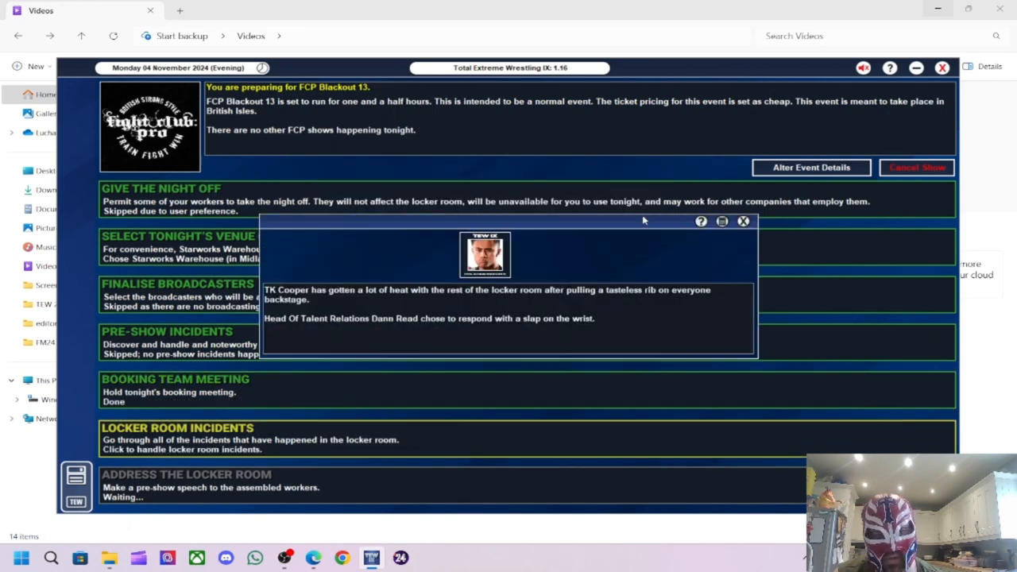
{"action": "mouse_move", "coordinate": [619, 251]}
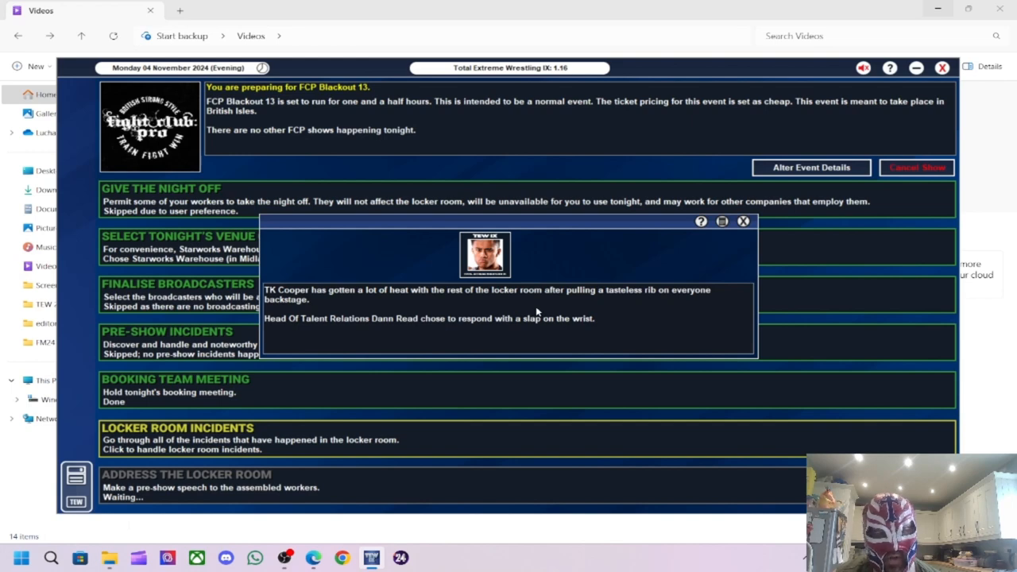
{"action": "mouse_move", "coordinate": [528, 396]}
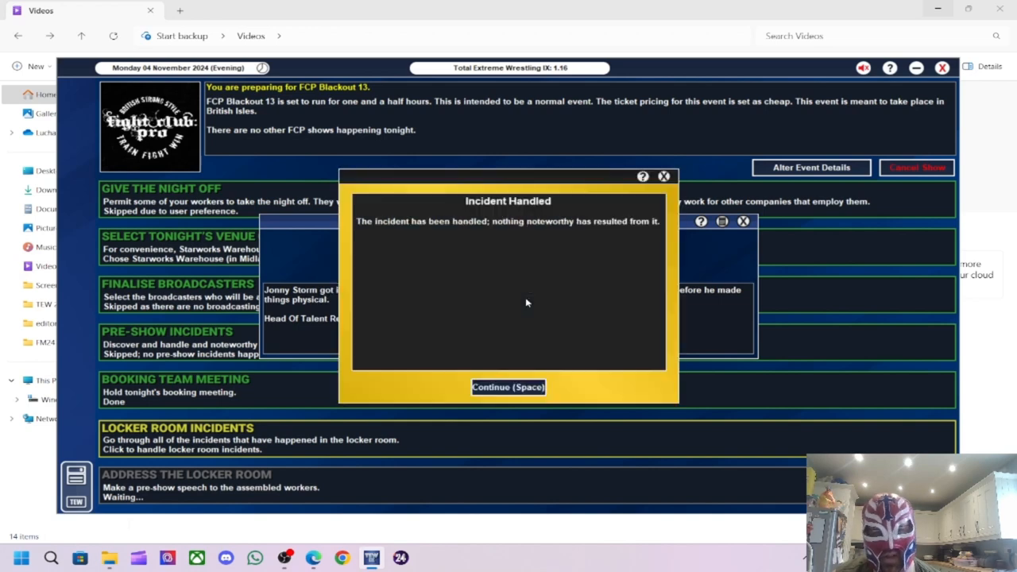
{"action": "left_click", "coordinate": [508, 388]}
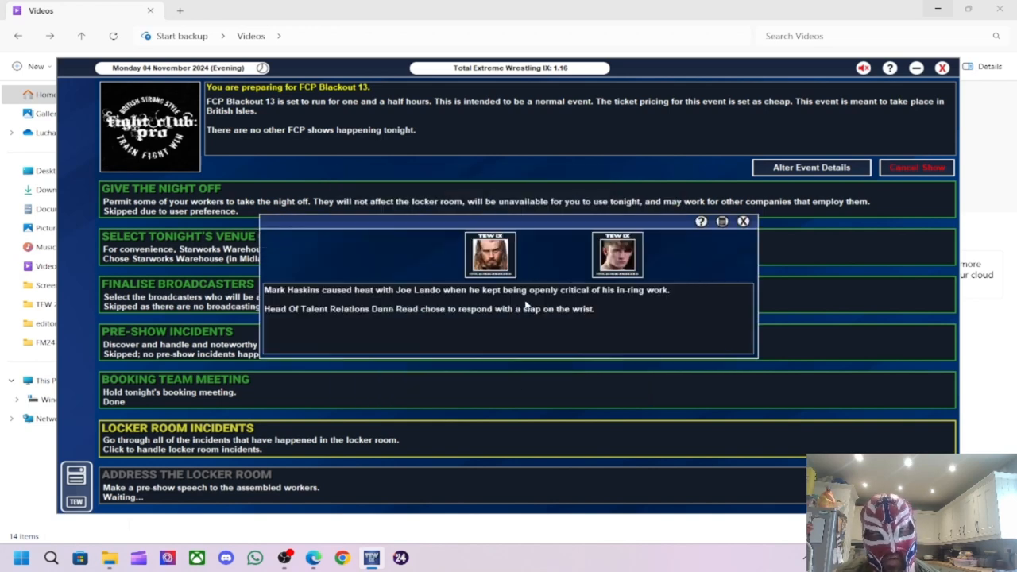
{"action": "mouse_move", "coordinate": [321, 302]}
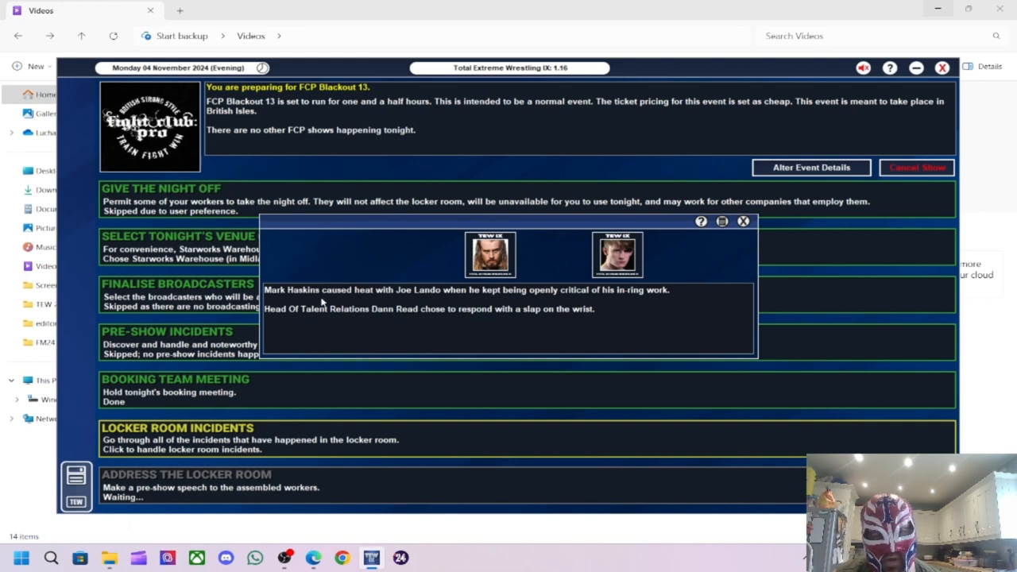
{"action": "mouse_move", "coordinate": [518, 303]}
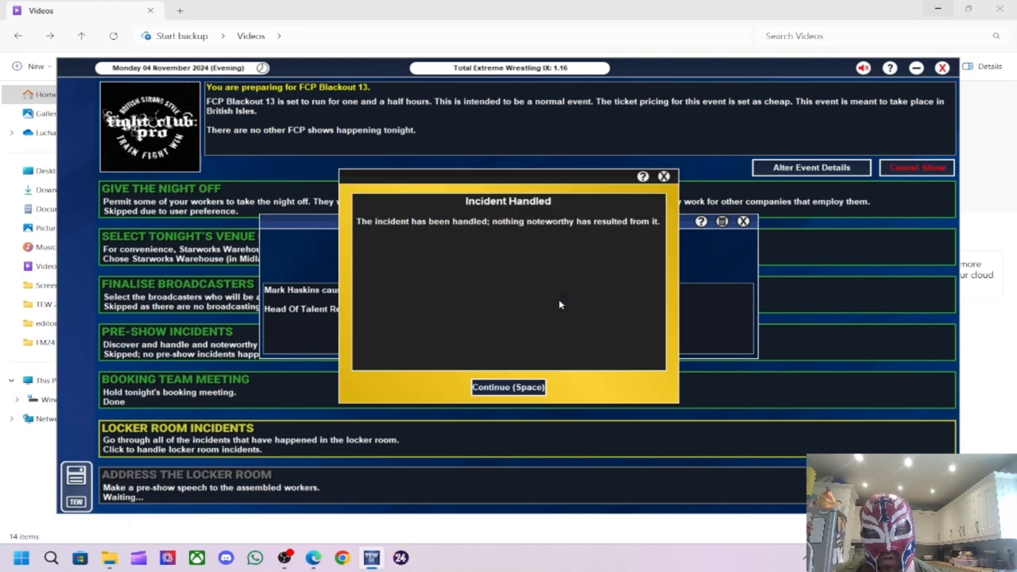
{"action": "left_click", "coordinate": [509, 388]}
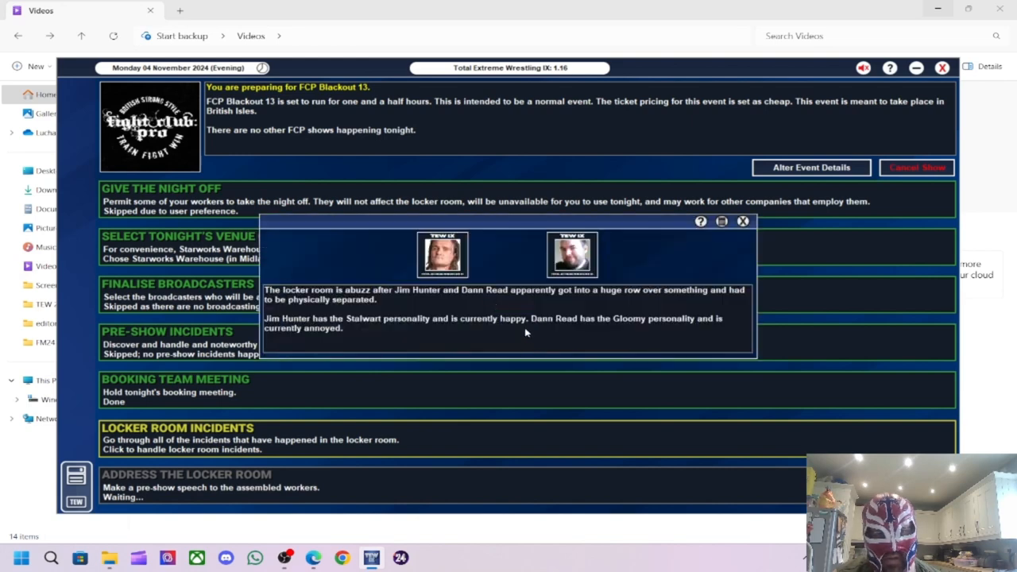
{"action": "mouse_move", "coordinate": [516, 280]}
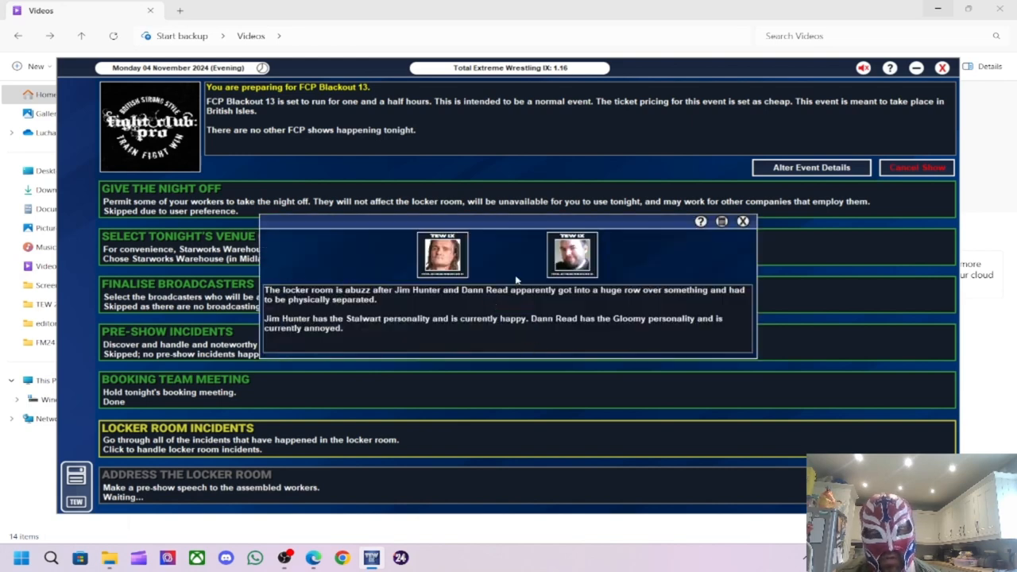
{"action": "left_click", "coordinate": [743, 221]}
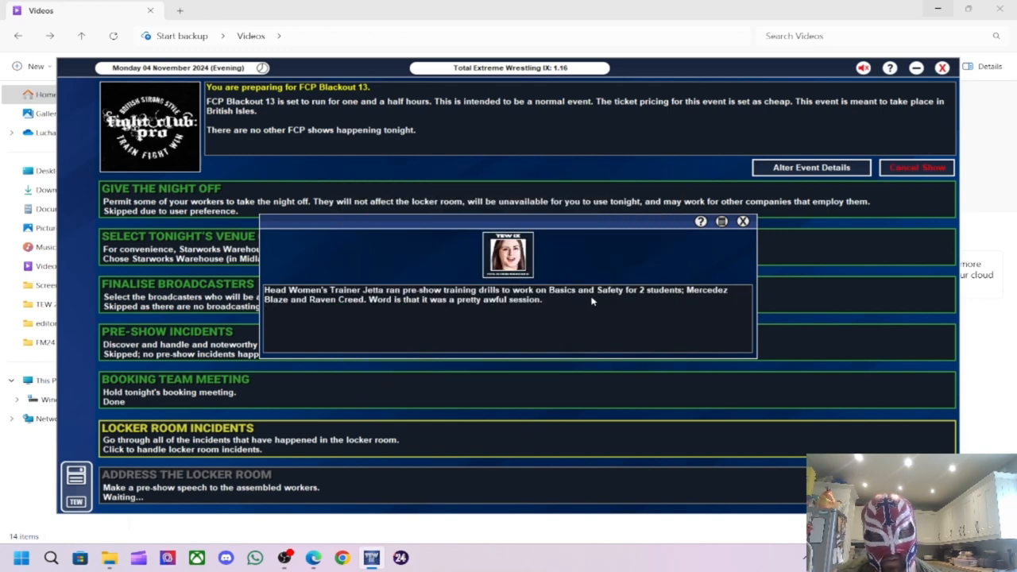
{"action": "mouse_move", "coordinate": [489, 305]}
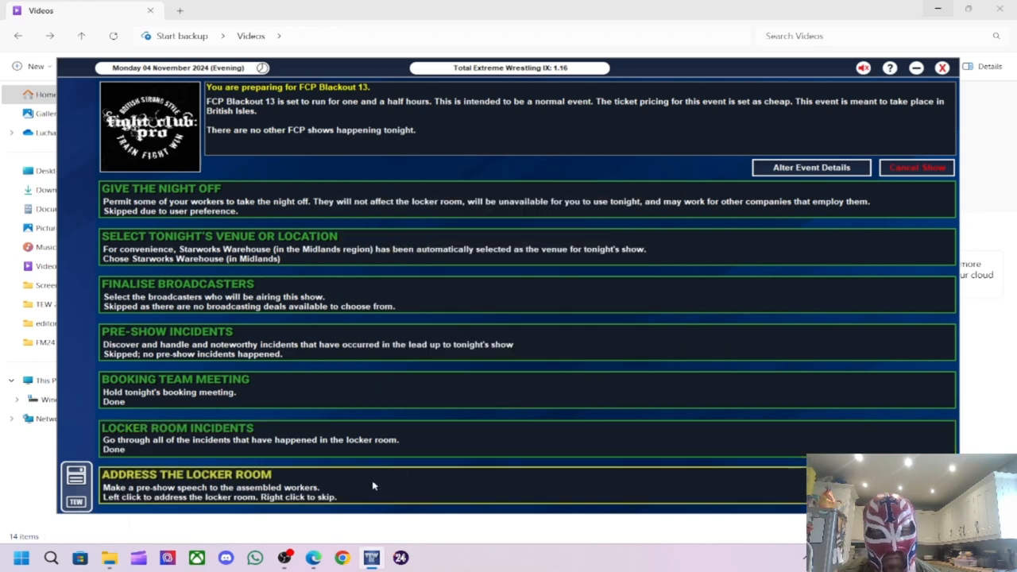
- Browse the locker room address options, back out of Pull A Rib, and leave doing nothing
{"action": "left_click", "coordinate": [186, 473]}
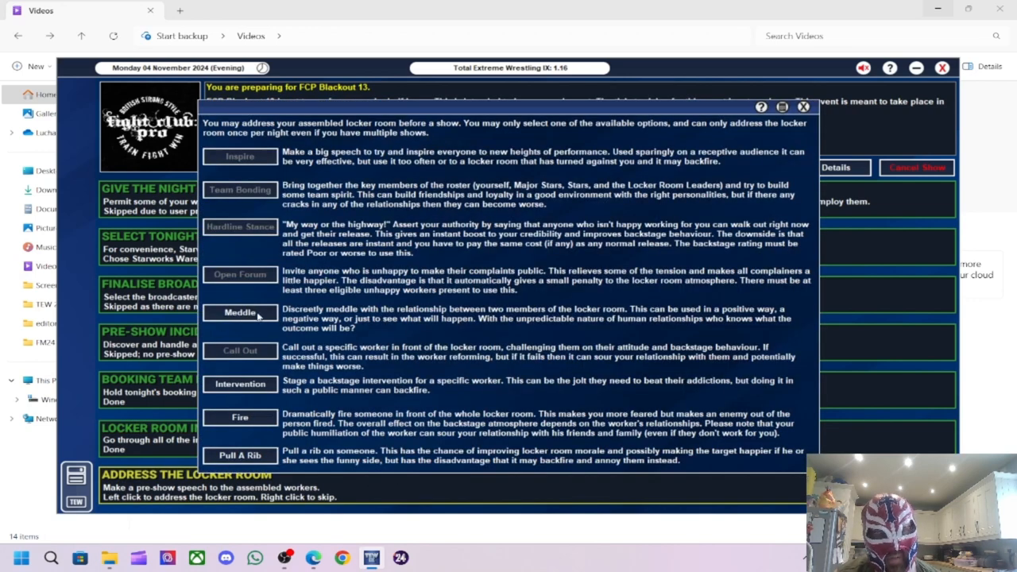
{"action": "left_click", "coordinate": [240, 311]}
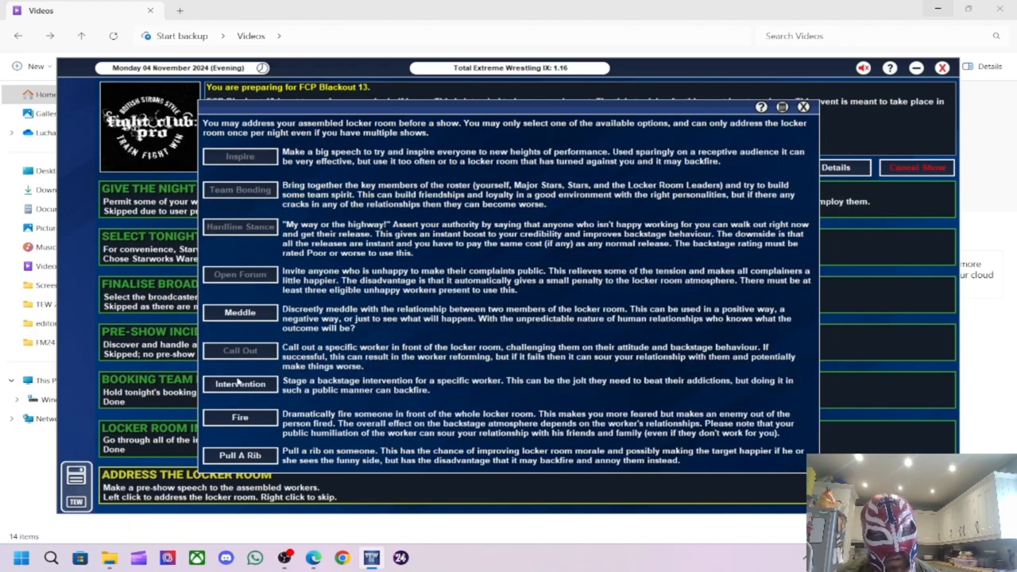
{"action": "left_click", "coordinate": [240, 455]}
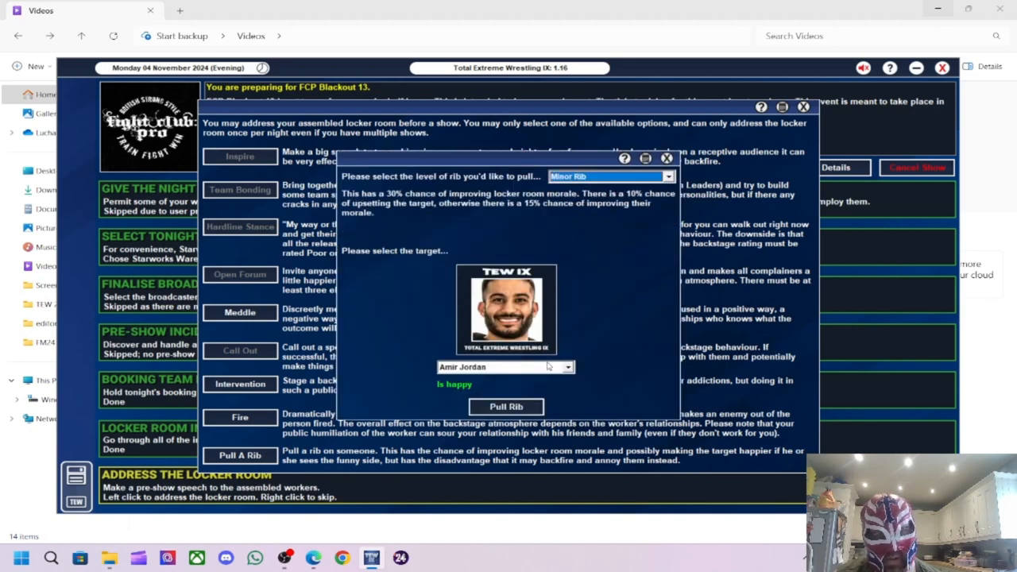
{"action": "left_click", "coordinate": [567, 366]}
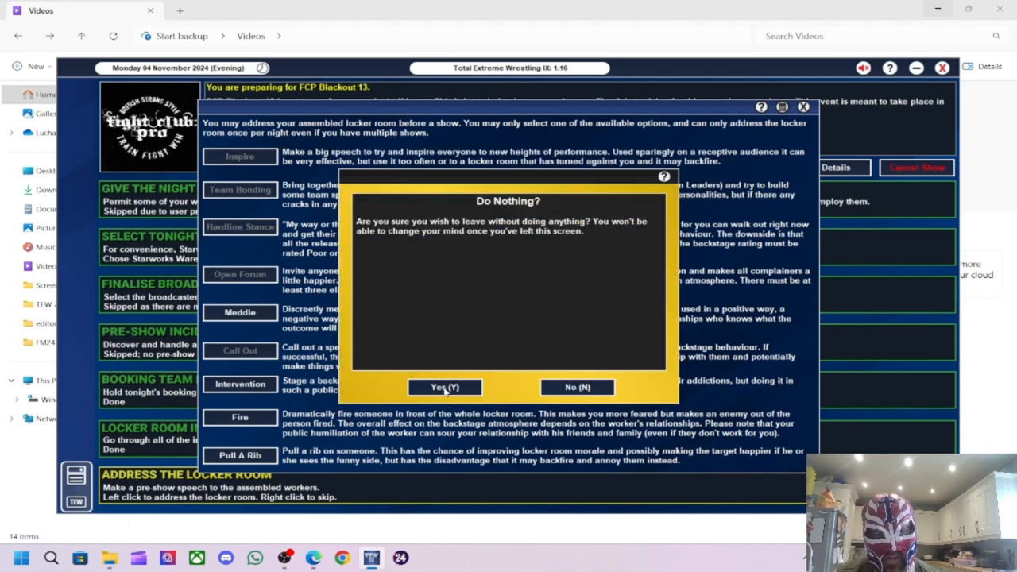
{"action": "left_click", "coordinate": [445, 387]}
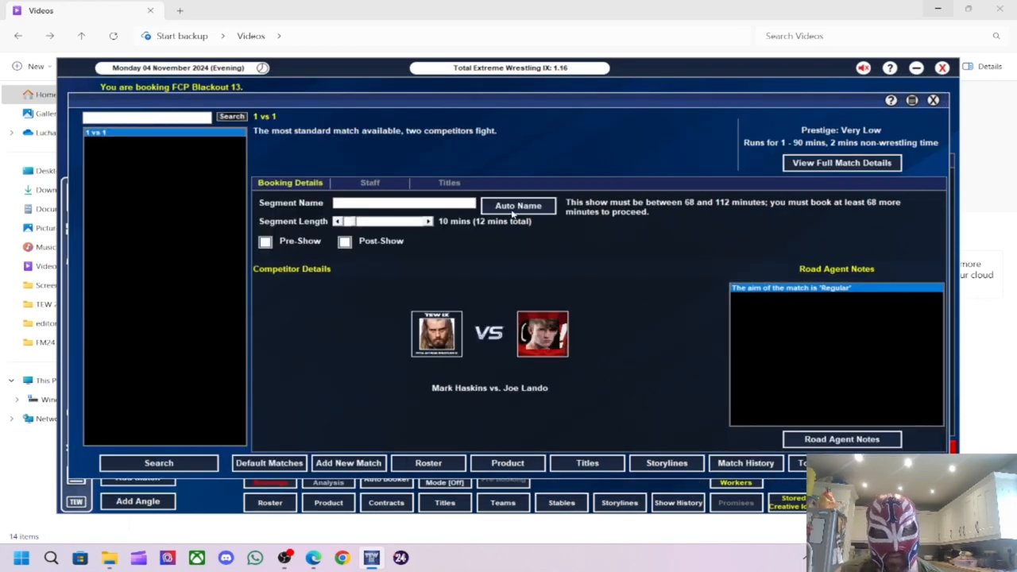
- Auto-name Haskins vs. Lando, set 15 minutes, make Joe Lando win, overriding Haskins's complaint
{"action": "left_click", "coordinate": [518, 206]}
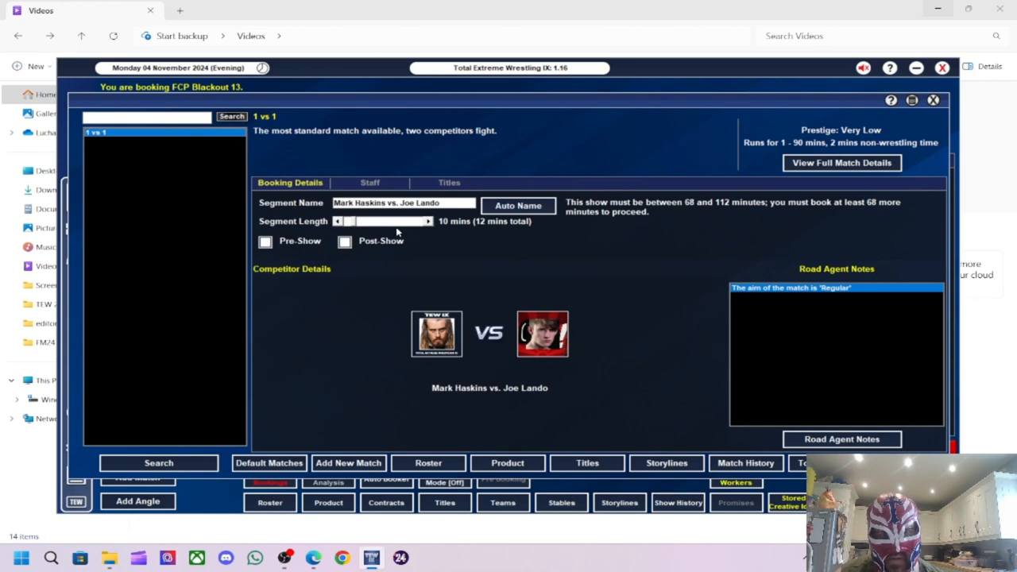
{"action": "left_click", "coordinate": [427, 221]}
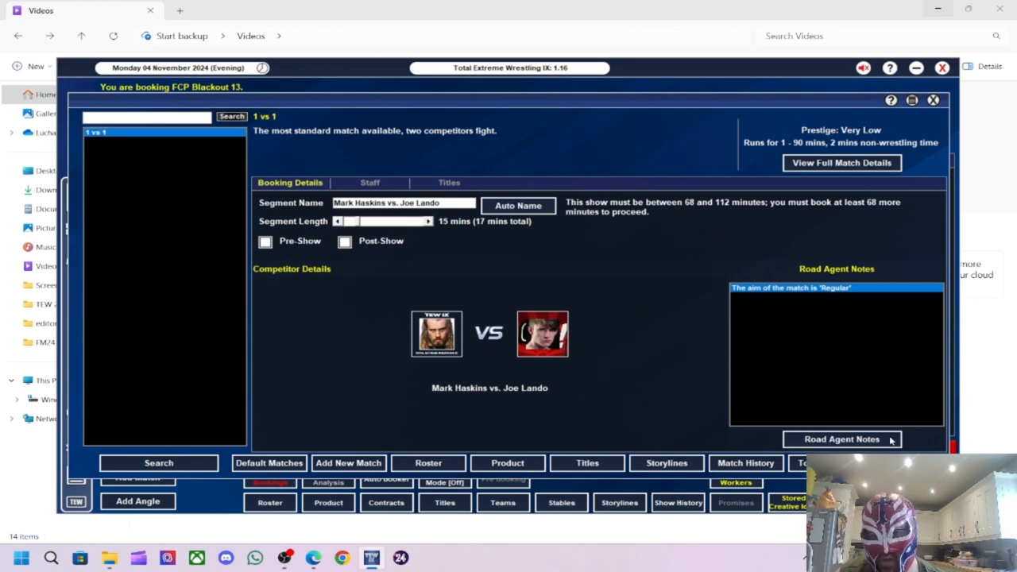
{"action": "left_click", "coordinate": [840, 438]}
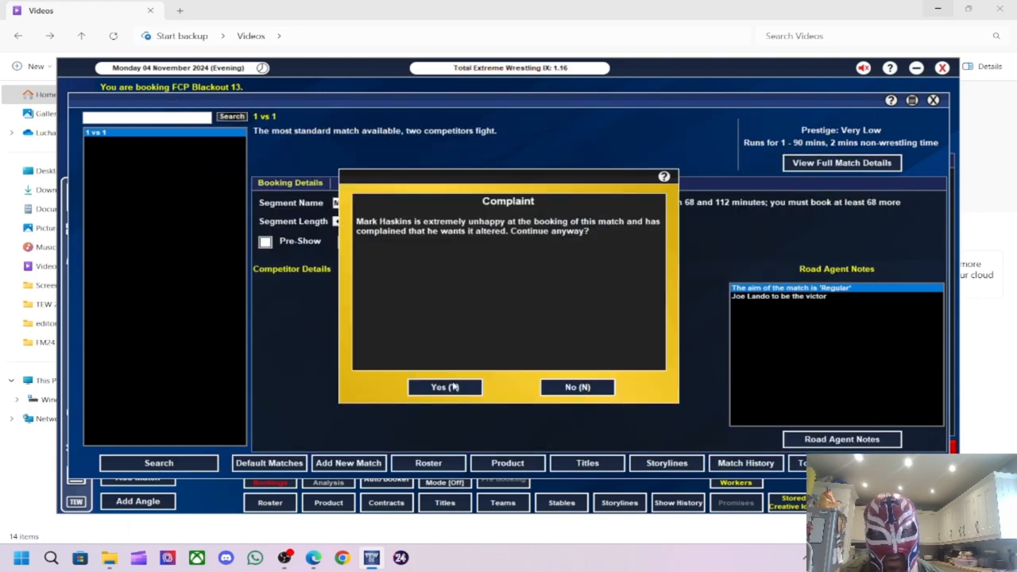
{"action": "left_click", "coordinate": [445, 387]}
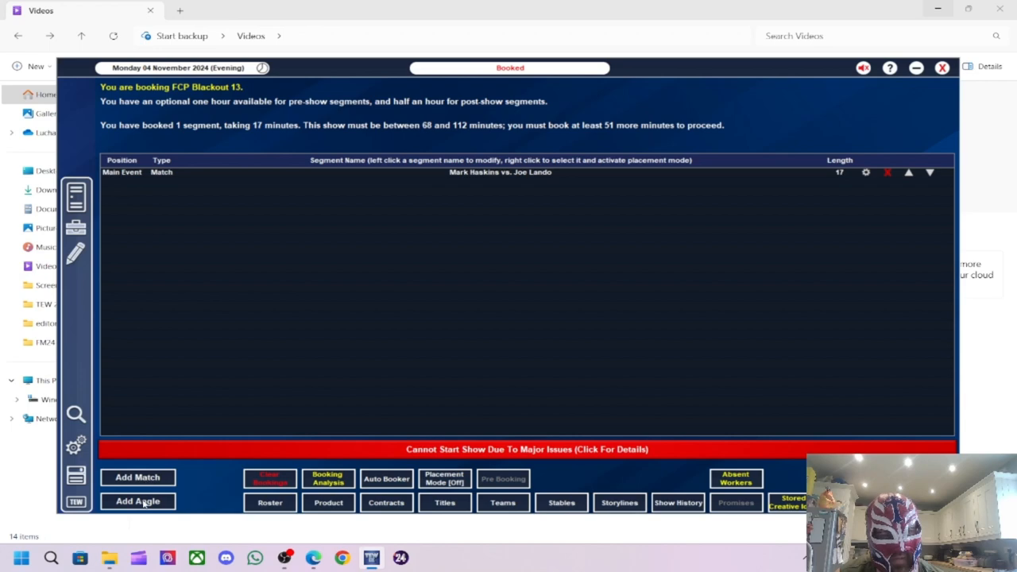
{"action": "left_click", "coordinate": [136, 500]}
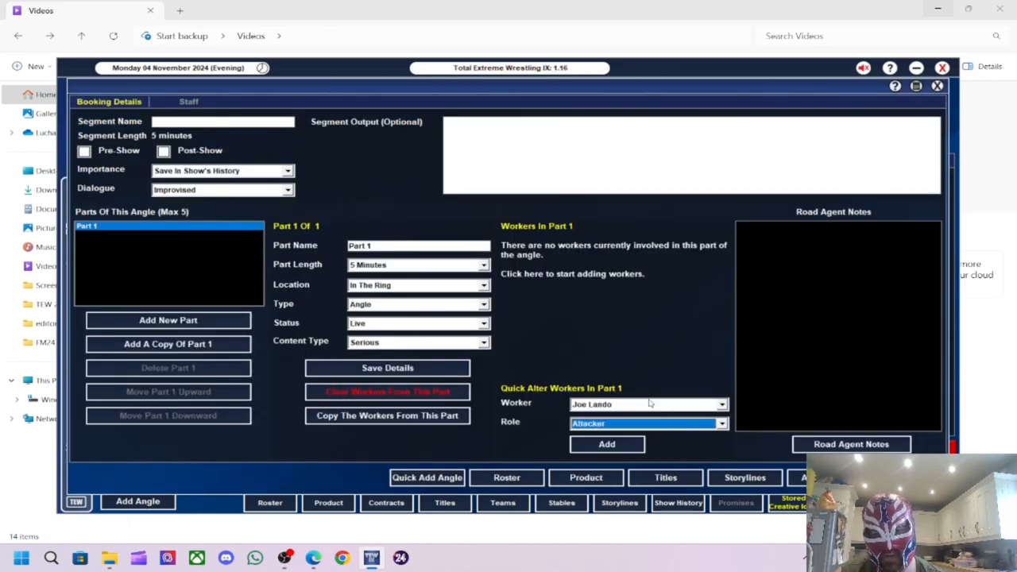
- Add Joe Lando as attacker and Mark Haskins as victim, naming the angle 'Lando Attacks Haskins'
{"action": "left_click", "coordinate": [607, 445]}
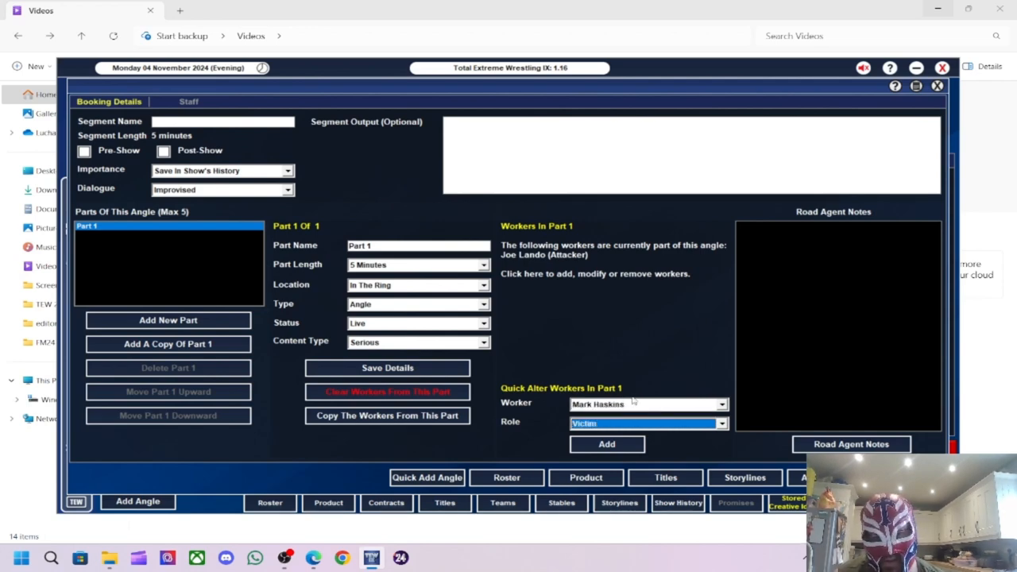
{"action": "left_click", "coordinate": [607, 445]}
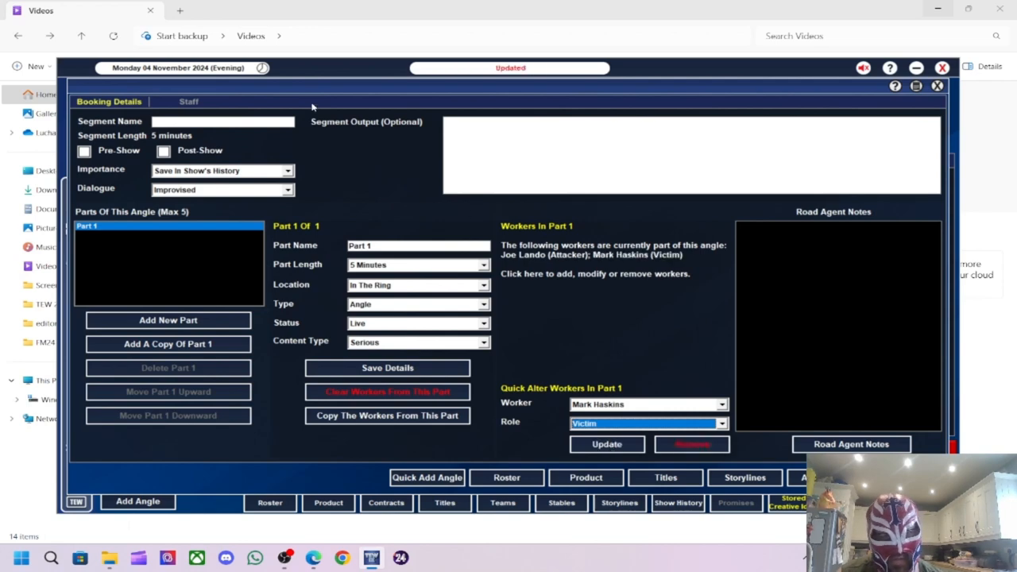
{"action": "type", "text": "Lan do"}
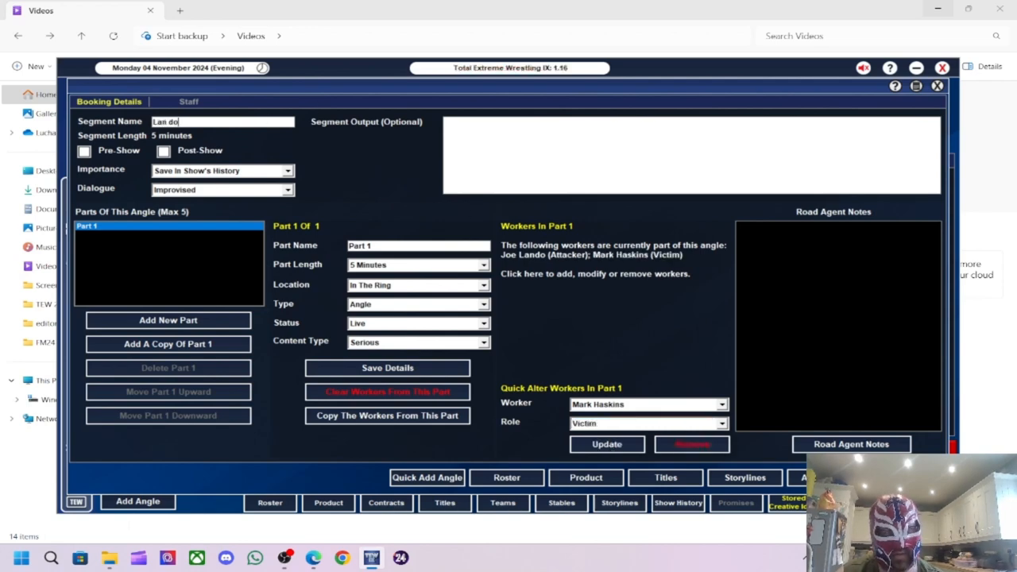
{"action": "type", "text": "Lando Attacks"}
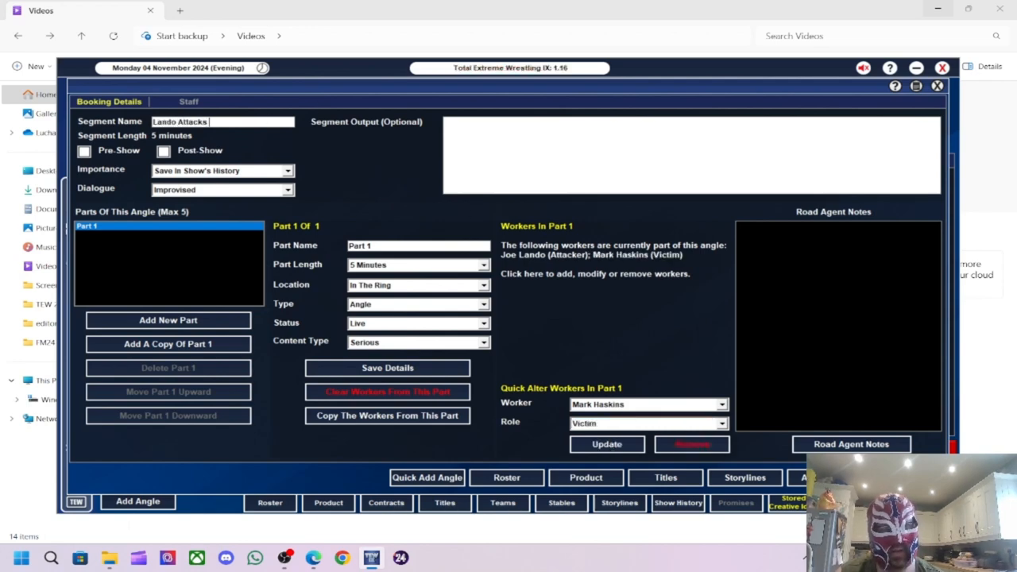
{"action": "type", "text": "Haskins"}
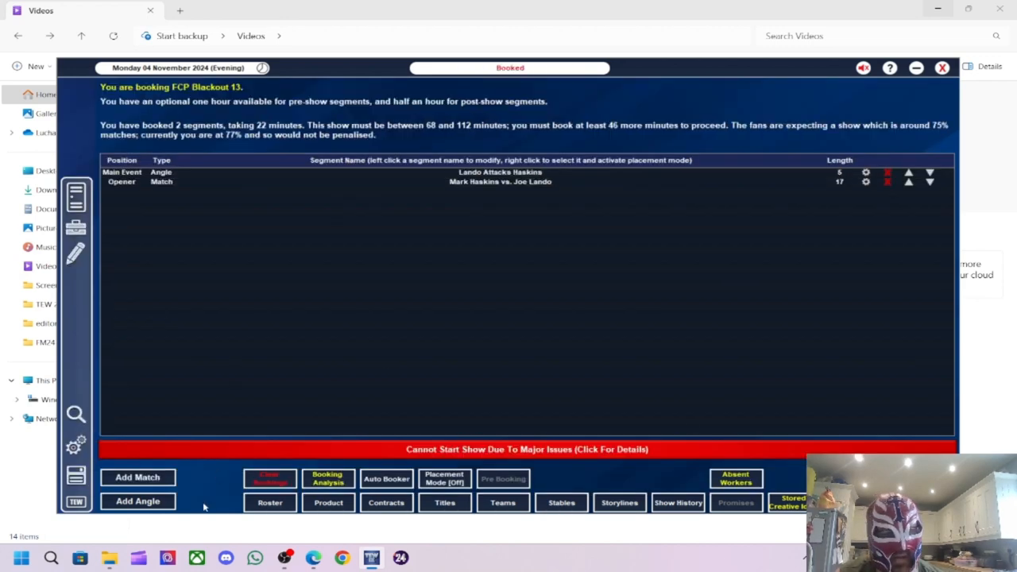
{"action": "left_click", "coordinate": [137, 476]}
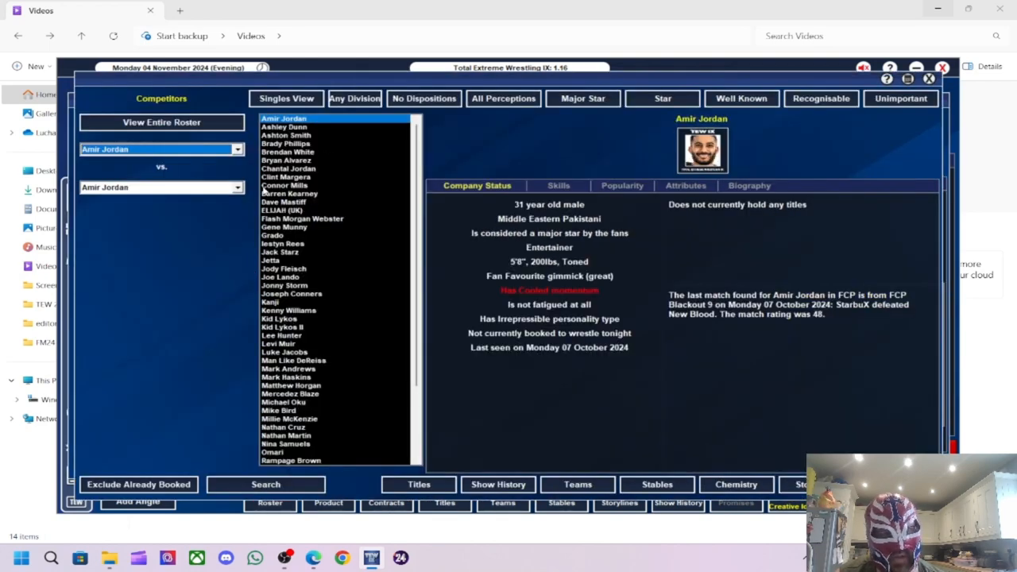
{"action": "mouse_move", "coordinate": [311, 221]}
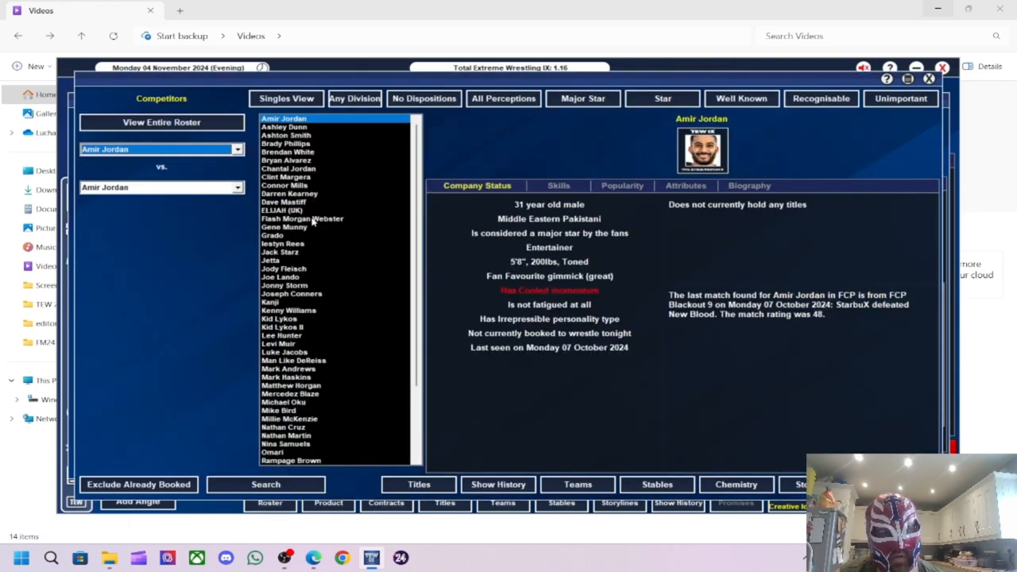
- Pick Connor Mills and Omari as competitors and auto-name the singles match
{"action": "left_click", "coordinate": [283, 185]}
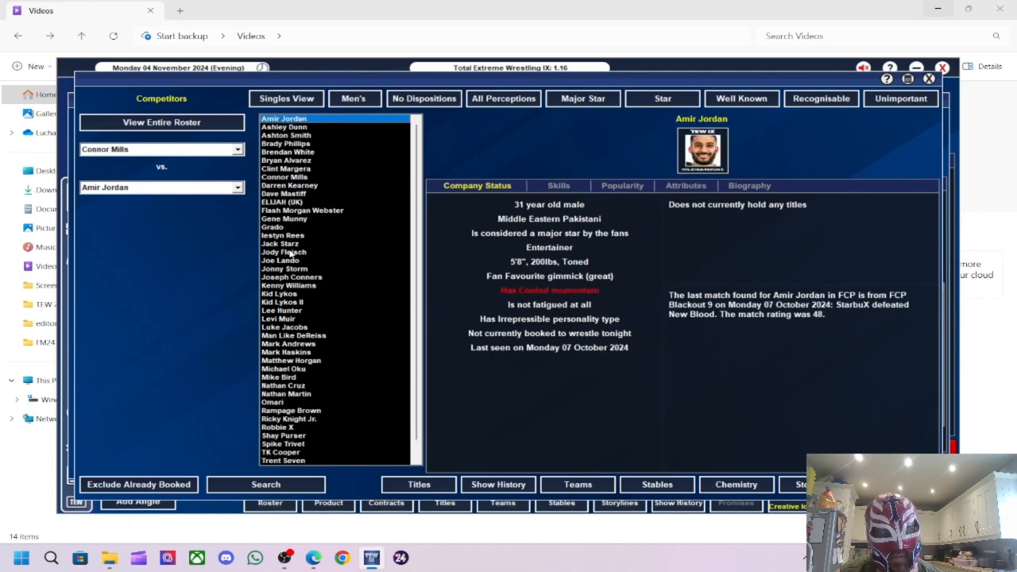
{"action": "left_click", "coordinate": [138, 483]}
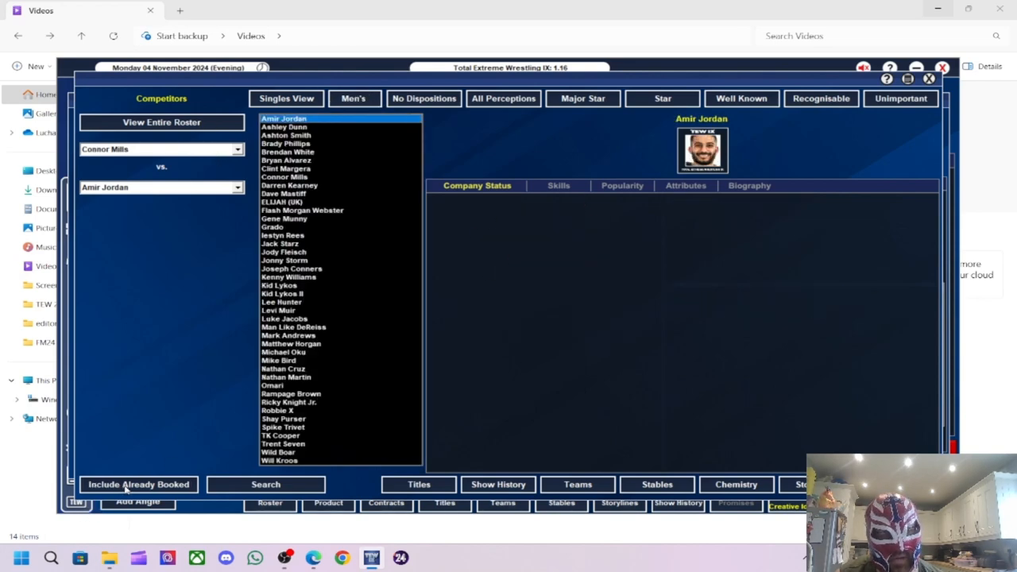
{"action": "left_click", "coordinate": [272, 386]}
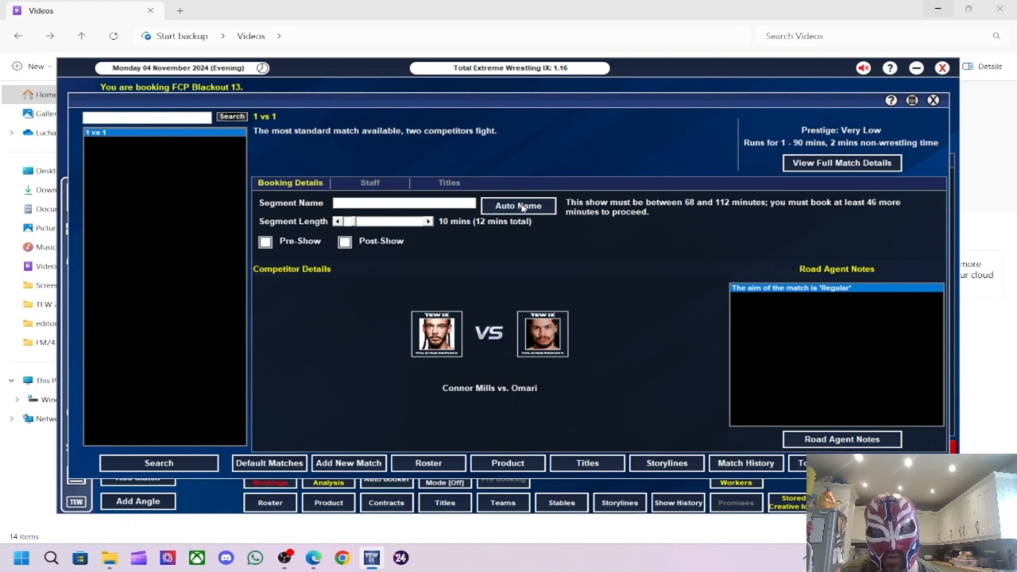
{"action": "left_click", "coordinate": [518, 206]}
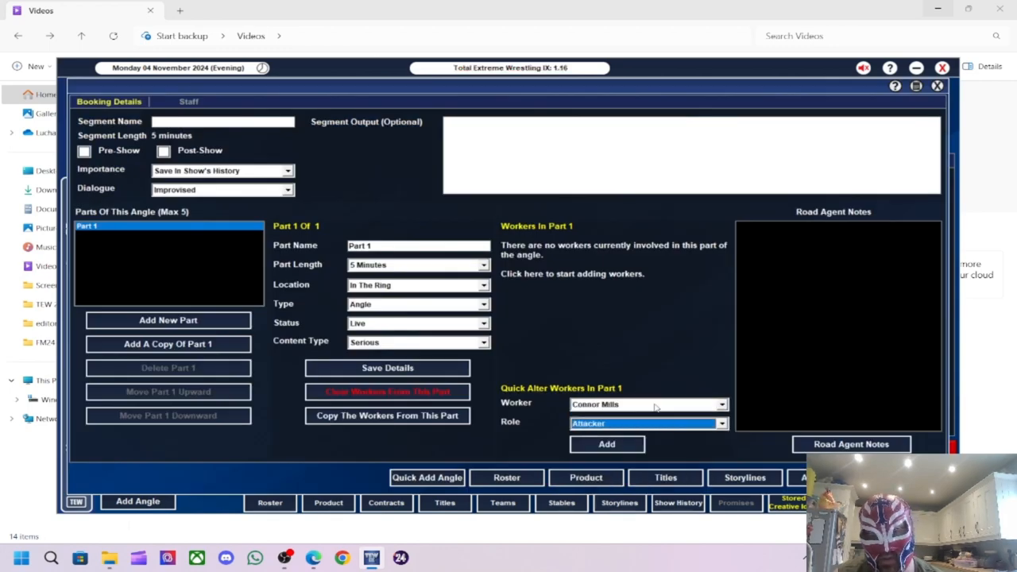
{"action": "left_click", "coordinate": [607, 443]}
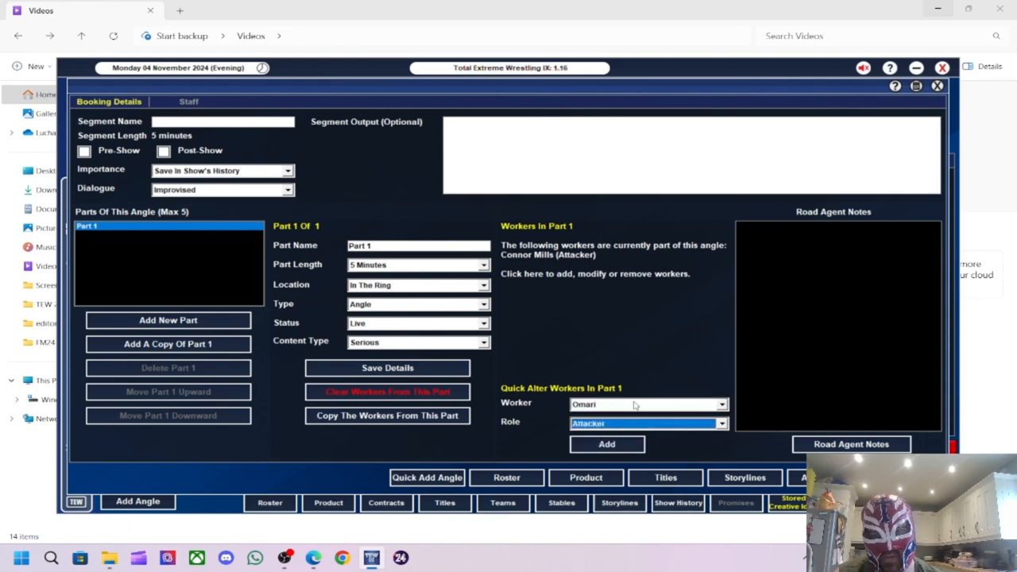
{"action": "left_click", "coordinate": [649, 422]}
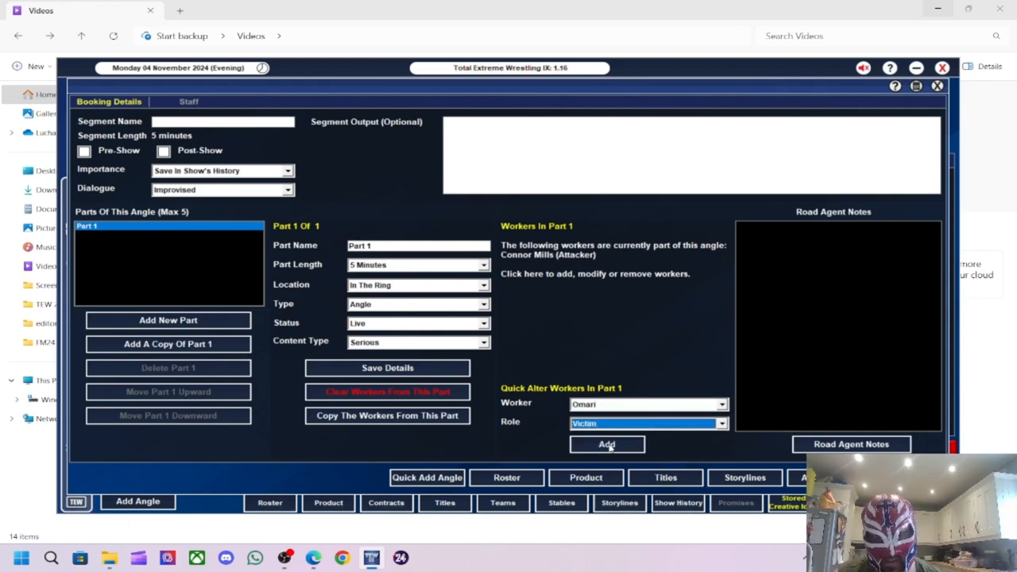
{"action": "left_click", "coordinate": [607, 445]}
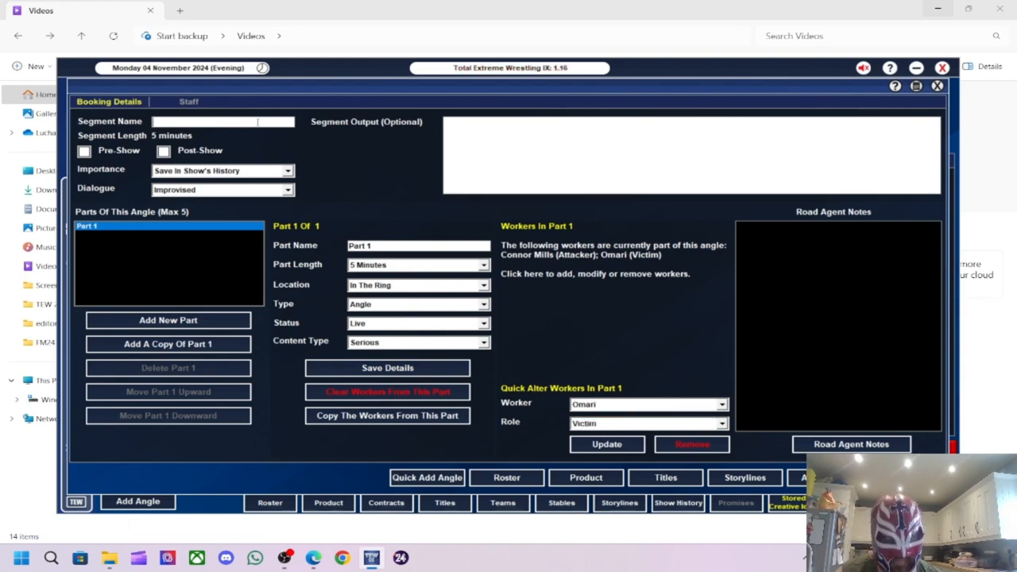
{"action": "type", "text": "Mills Atta"}
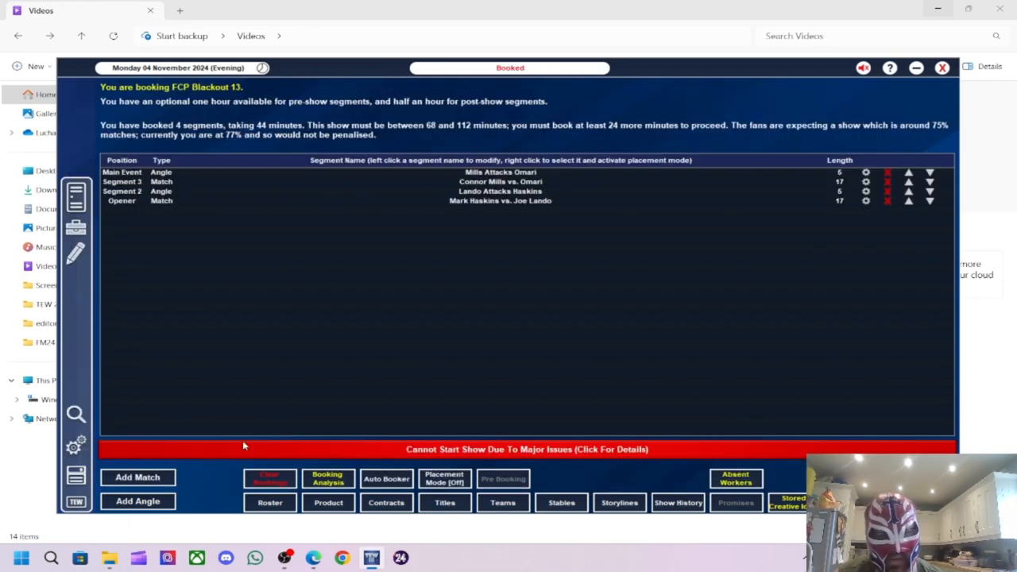
{"action": "left_click", "coordinate": [137, 477]}
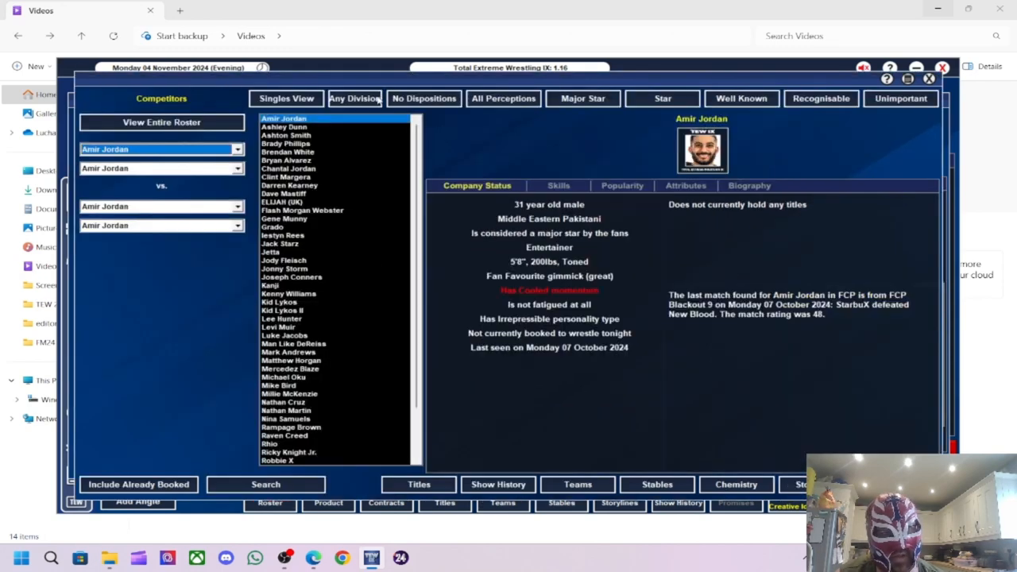
- Switch to the men's tag team view and put New Blood in as the first team
{"action": "left_click", "coordinate": [355, 99]}
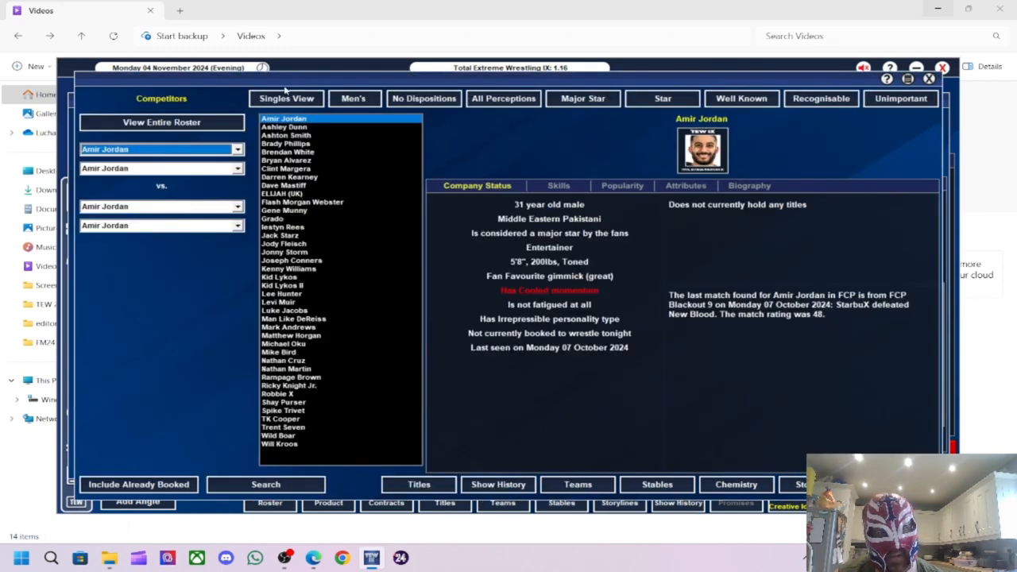
{"action": "left_click", "coordinate": [286, 98]}
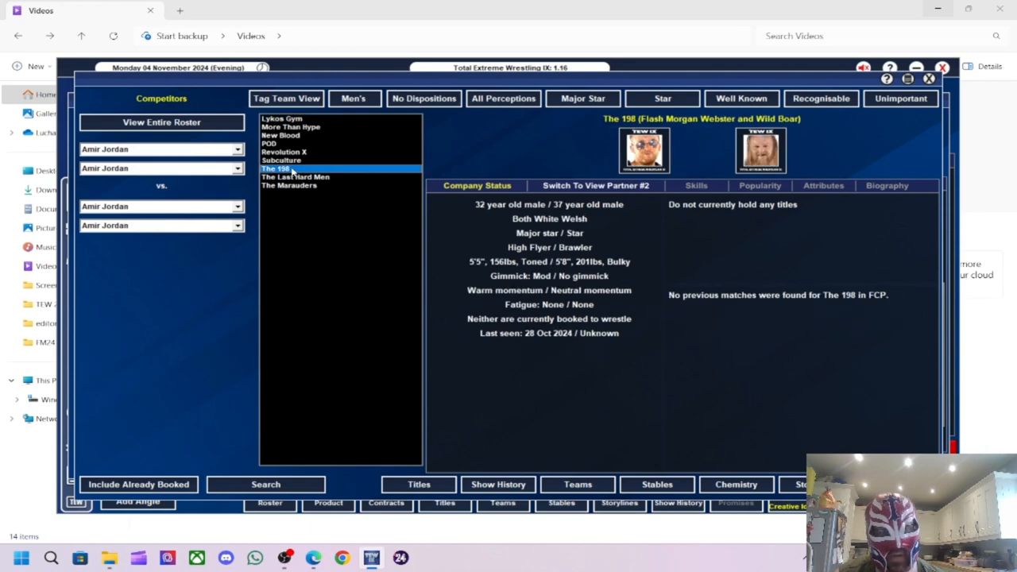
{"action": "left_click", "coordinate": [281, 159]}
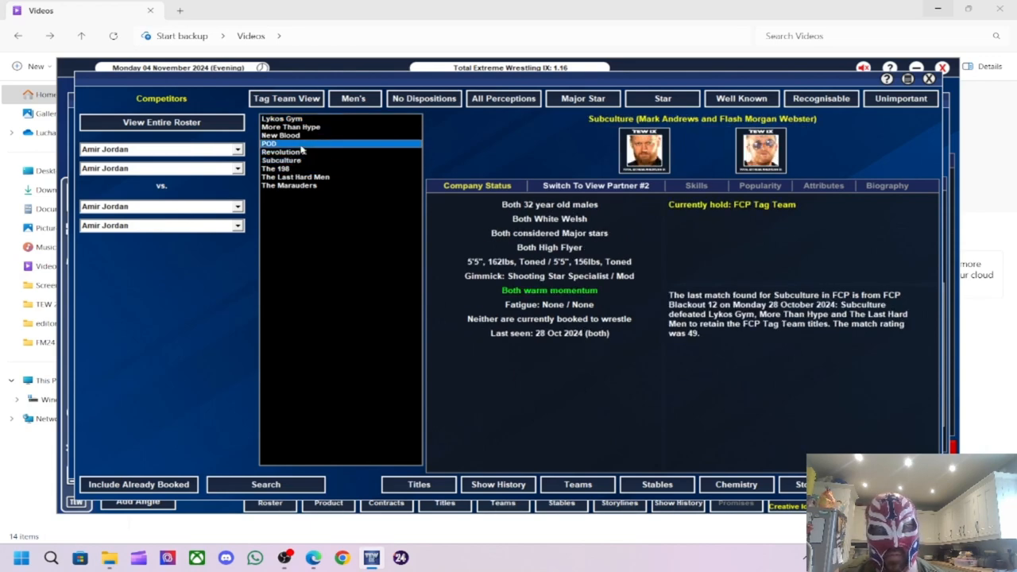
{"action": "left_click", "coordinate": [280, 135]}
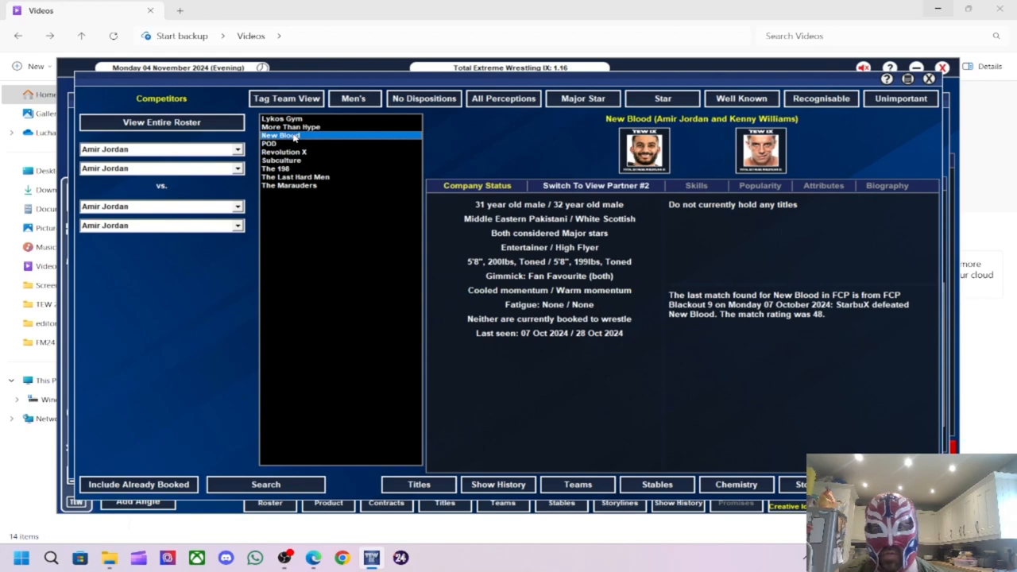
{"action": "left_click", "coordinate": [159, 169]}
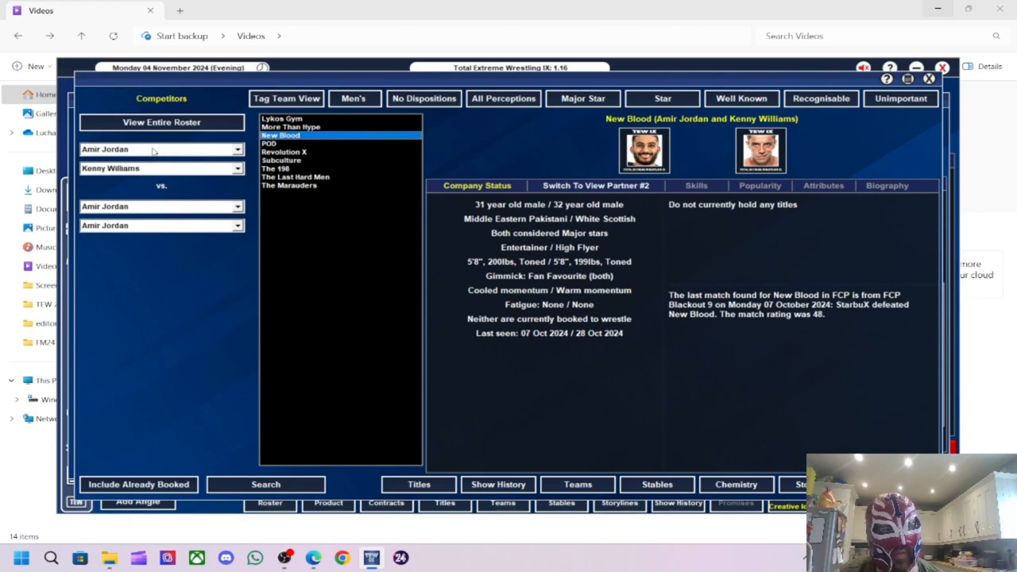
- Pick The Marauders as opponents and add the tag match to the show
{"action": "left_click", "coordinate": [295, 176]}
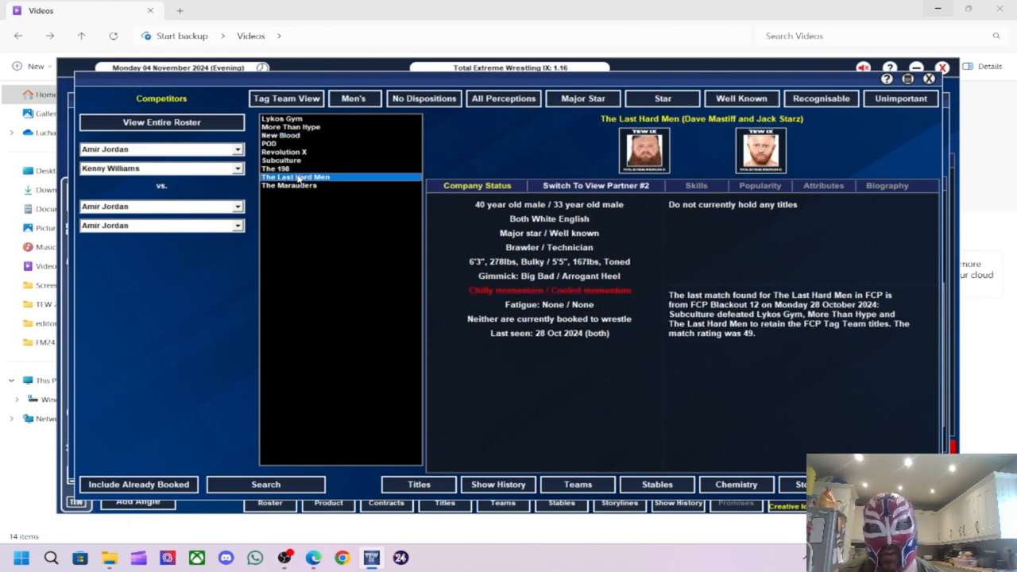
{"action": "left_click", "coordinate": [290, 185]}
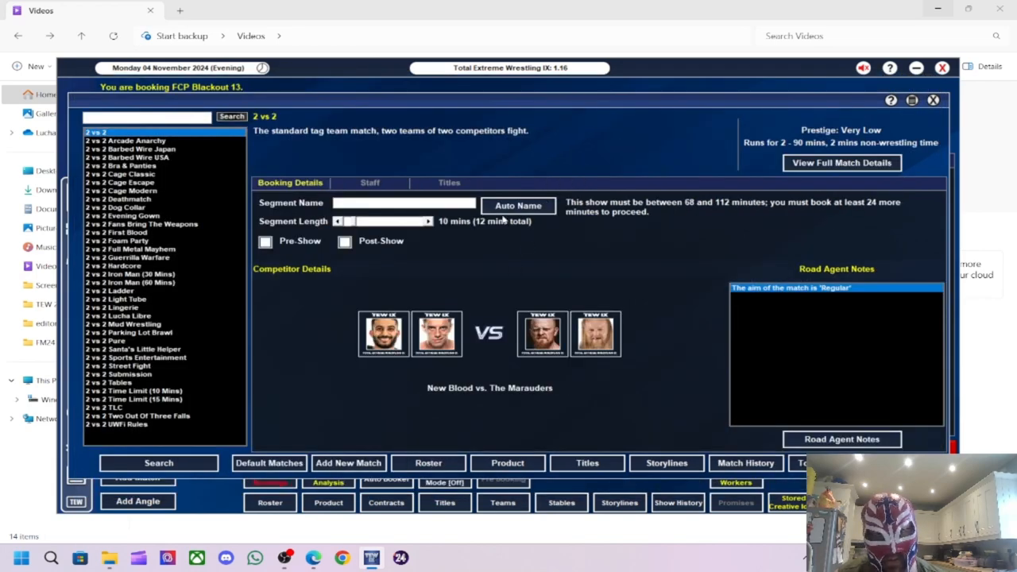
{"action": "left_click", "coordinate": [518, 206]}
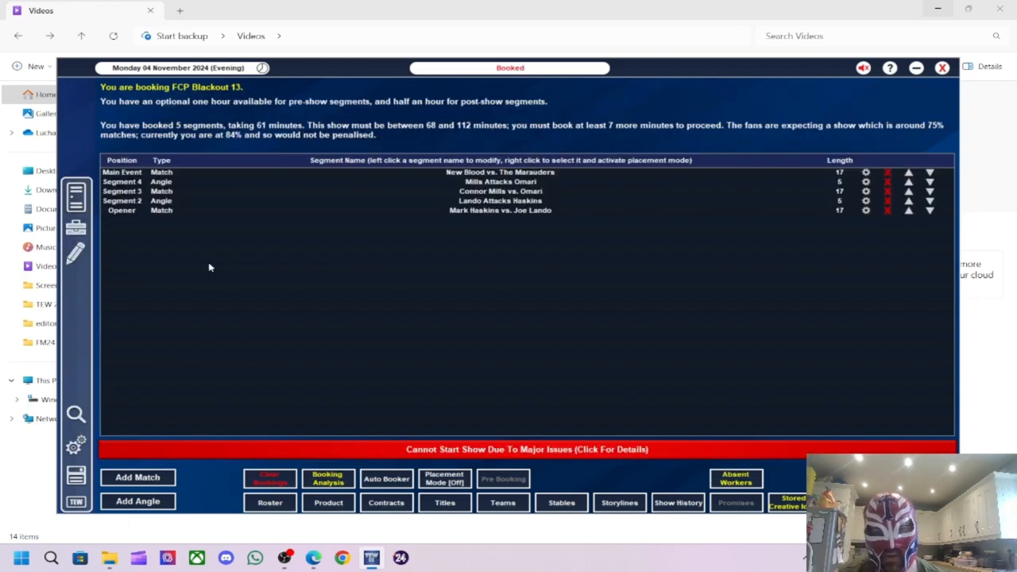
{"action": "left_click", "coordinate": [136, 477]}
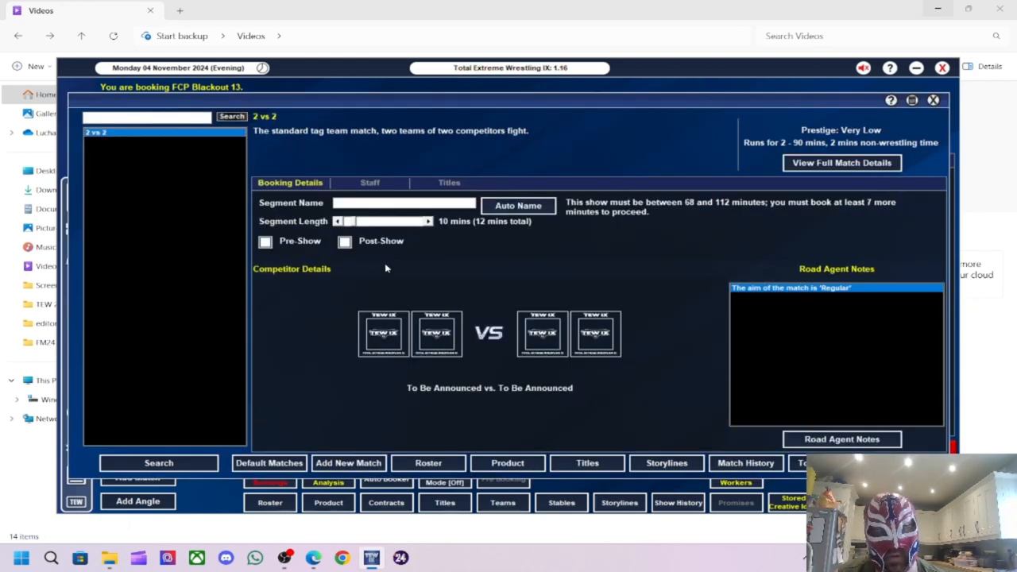
- Search for a three-way match type and filter to the women's division
{"action": "left_click", "coordinate": [159, 463]}
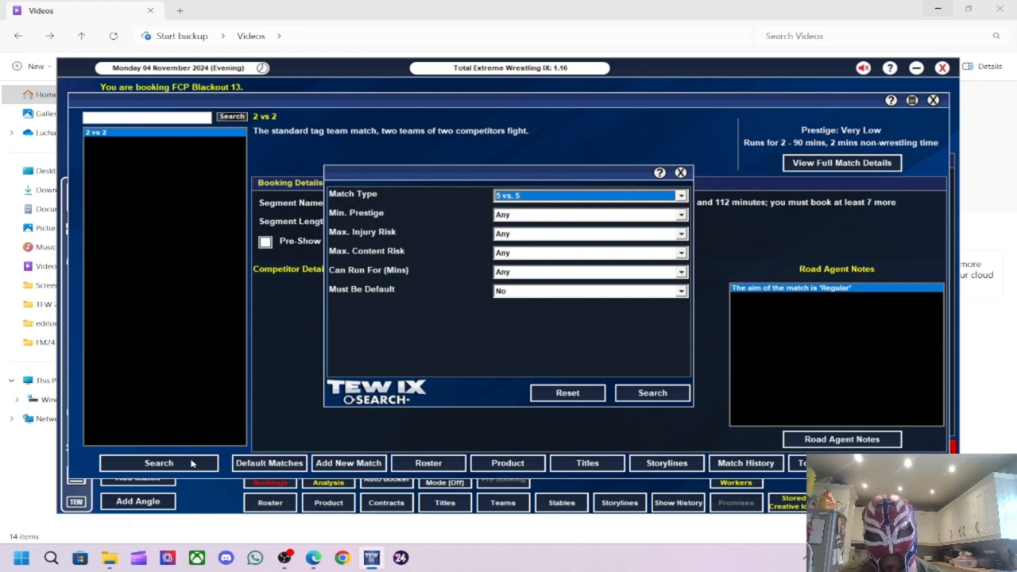
{"action": "left_click", "coordinate": [591, 196]}
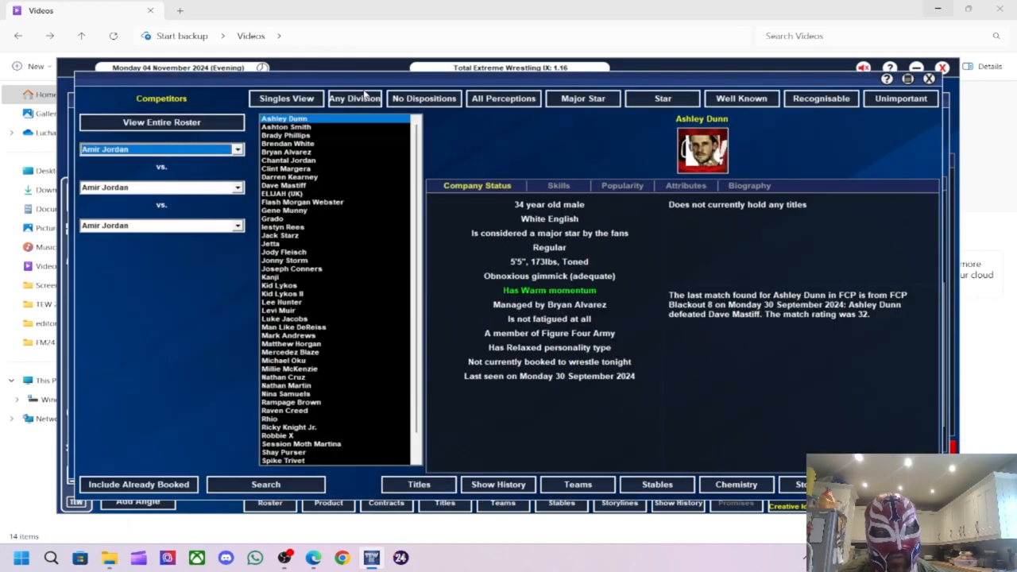
{"action": "left_click", "coordinate": [353, 98]}
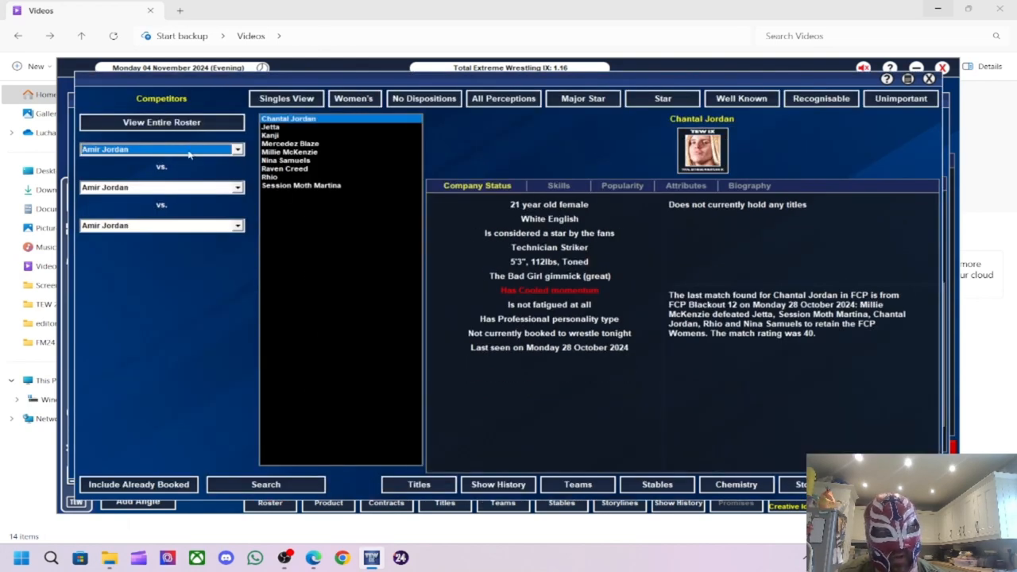
- Book Mercedez Blaze vs. Jetta vs. Rhio as the three-way main event
{"action": "left_click", "coordinate": [159, 149]}
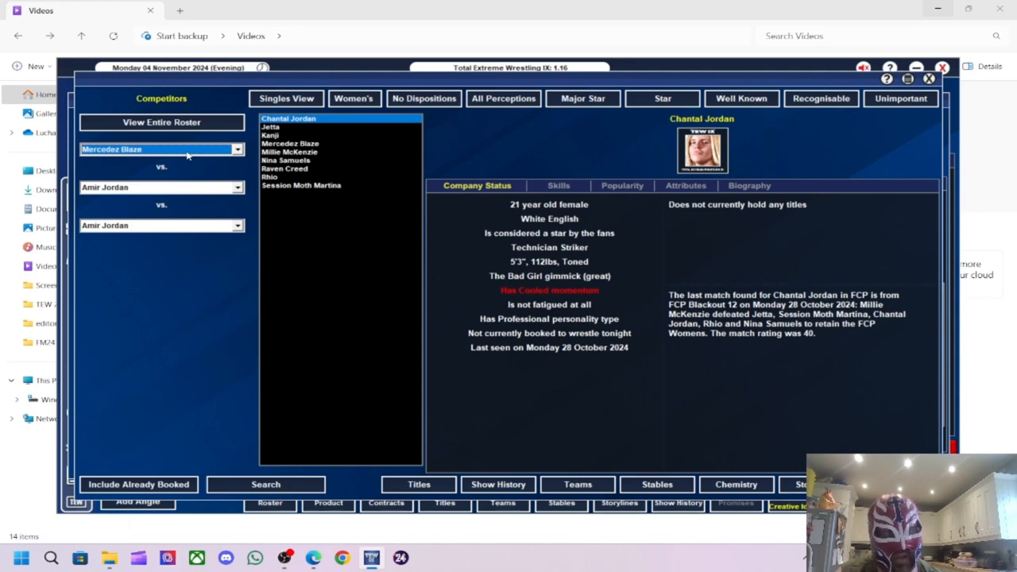
{"action": "left_click", "coordinate": [162, 187]}
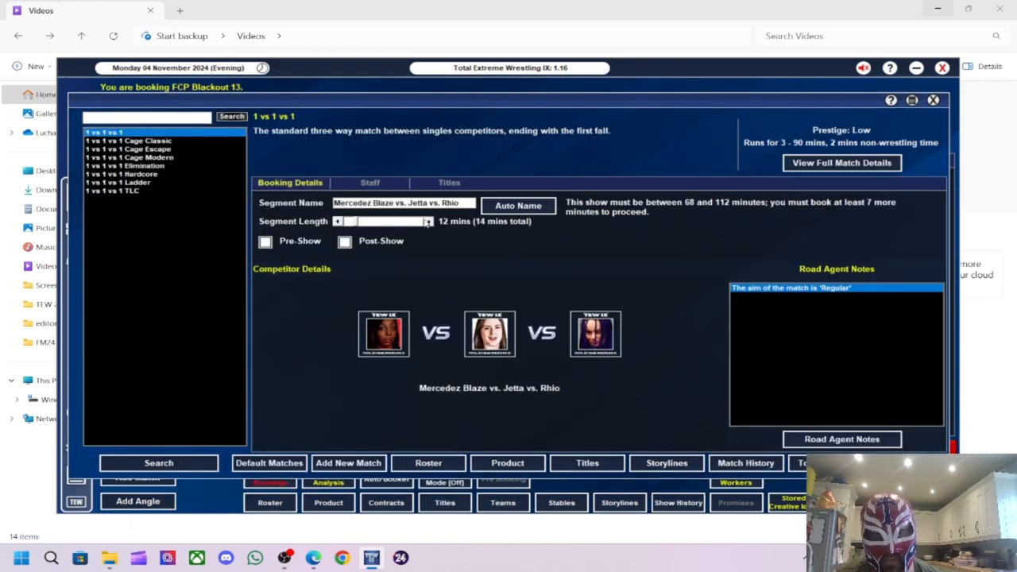
{"action": "left_click", "coordinate": [428, 221]}
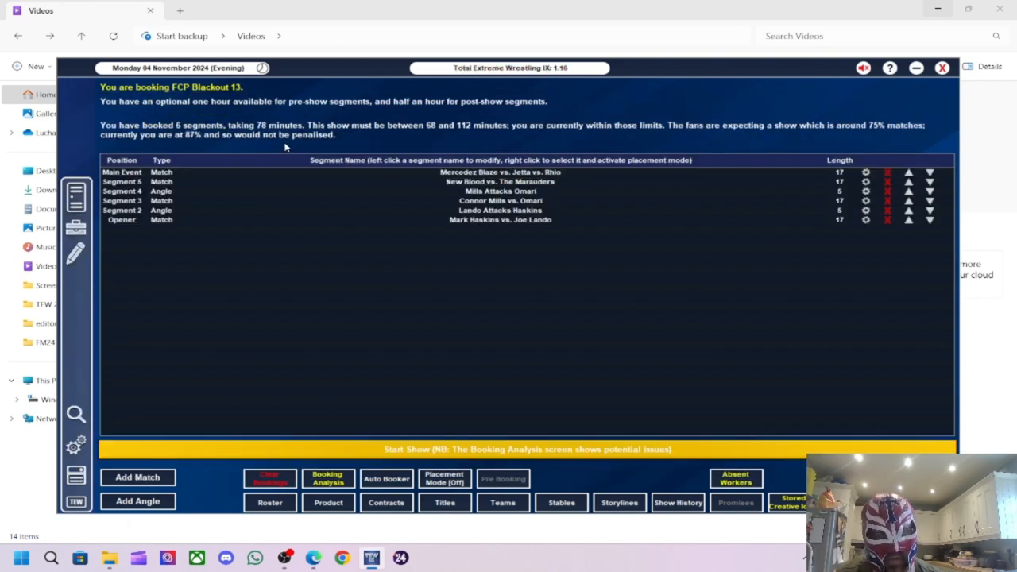
{"action": "left_click", "coordinate": [328, 478]}
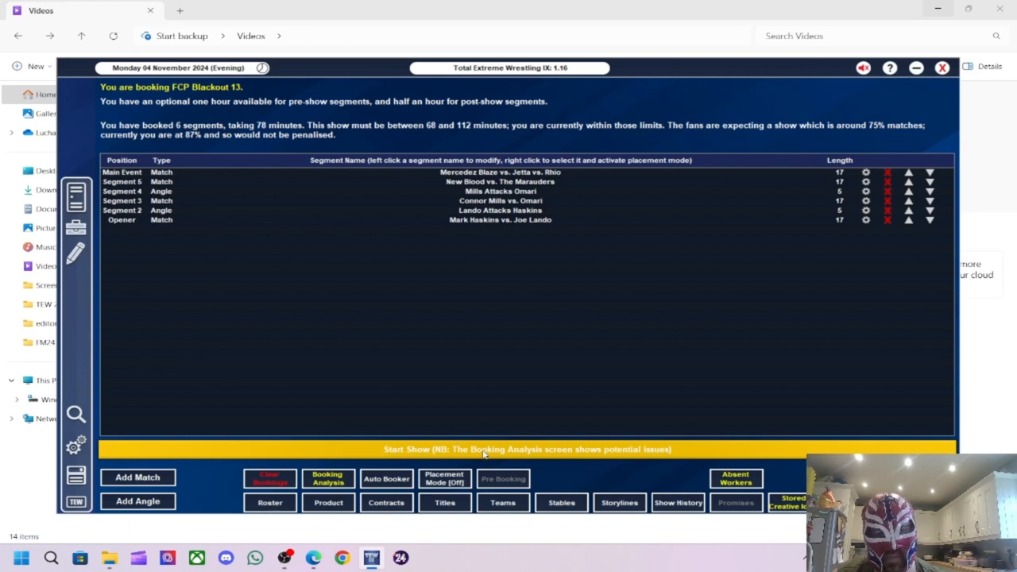
- Run FCP Blackout 13 and bring up the opener's result
{"action": "left_click", "coordinate": [527, 448]}
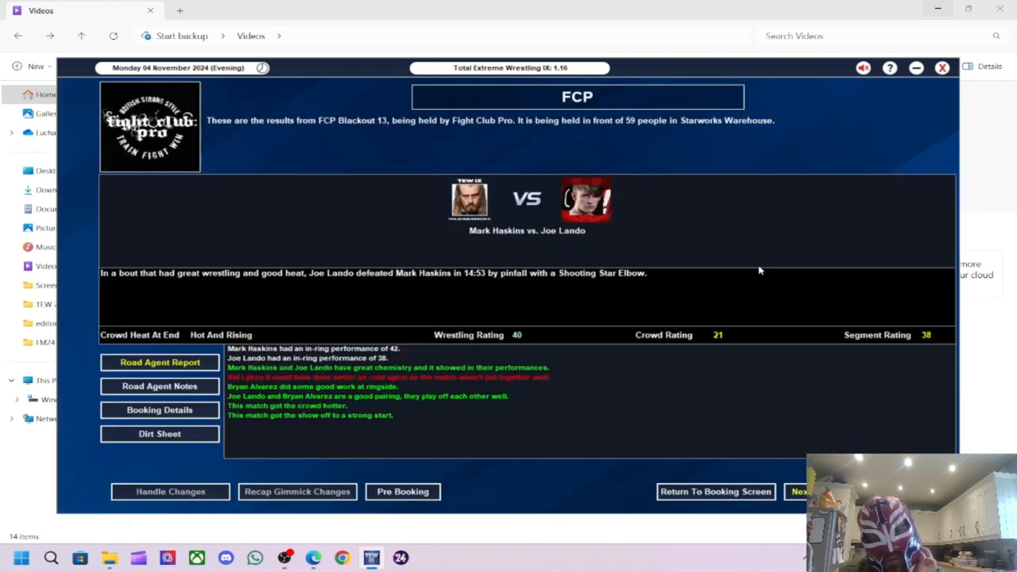
{"action": "mouse_move", "coordinate": [754, 257]}
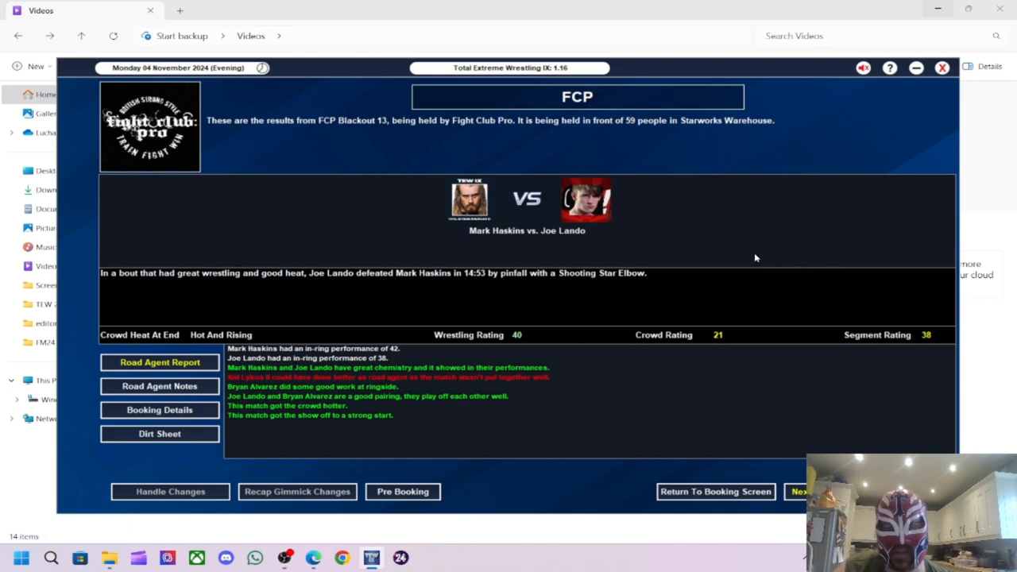
{"action": "mouse_move", "coordinate": [584, 283]}
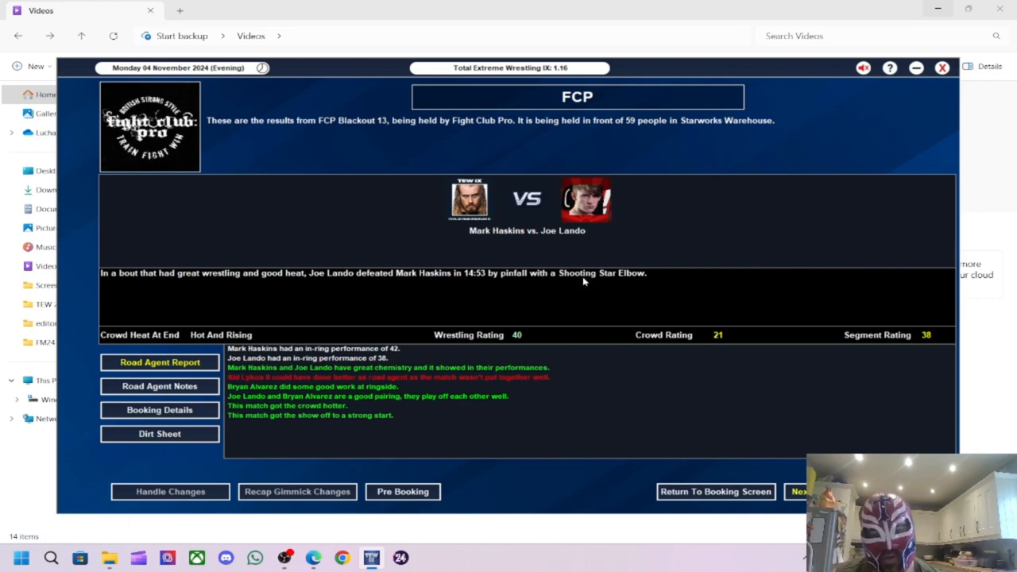
{"action": "mouse_move", "coordinate": [596, 289]}
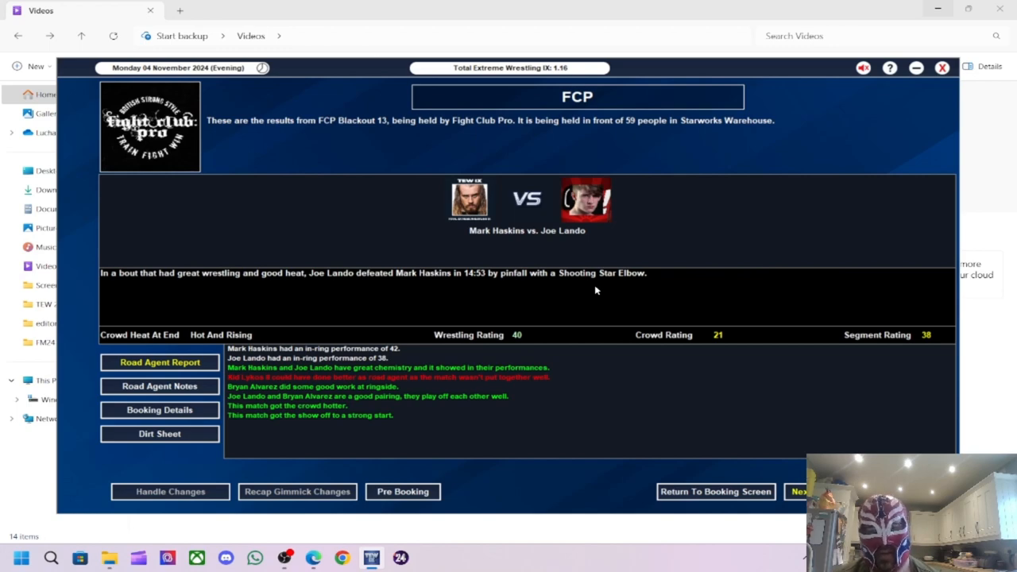
{"action": "mouse_move", "coordinate": [600, 289]}
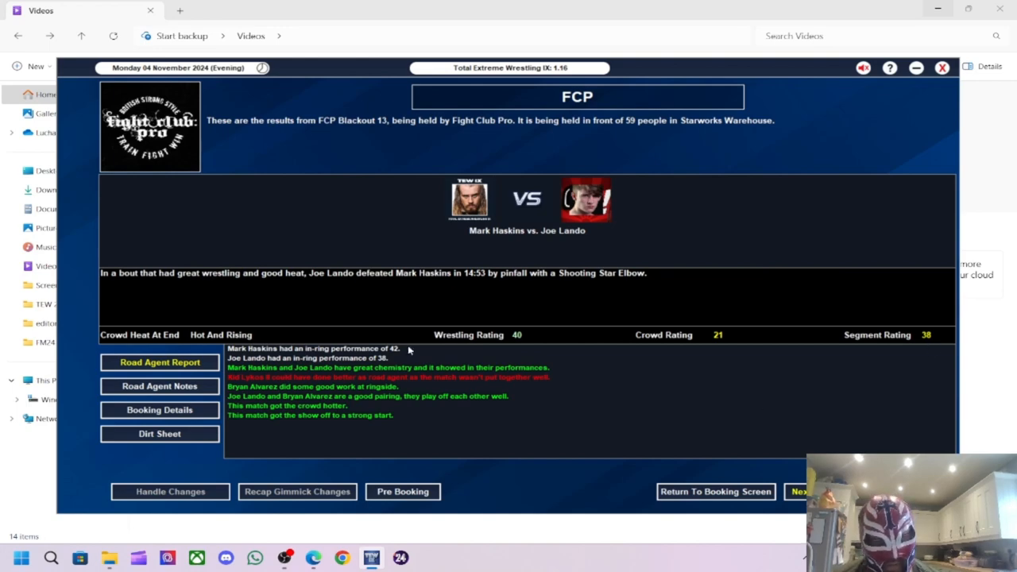
{"action": "mouse_move", "coordinate": [391, 356]}
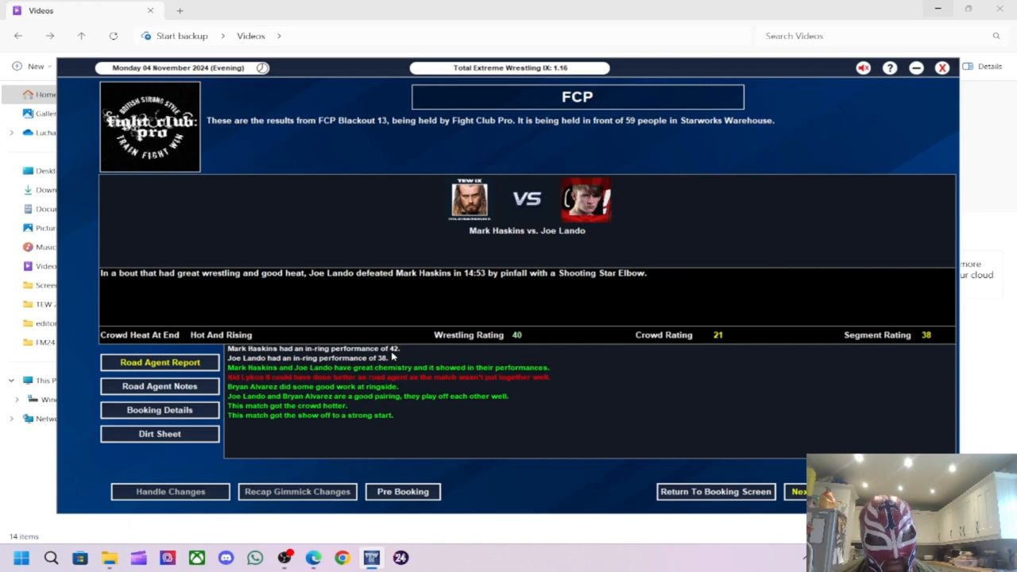
{"action": "mouse_move", "coordinate": [285, 375]}
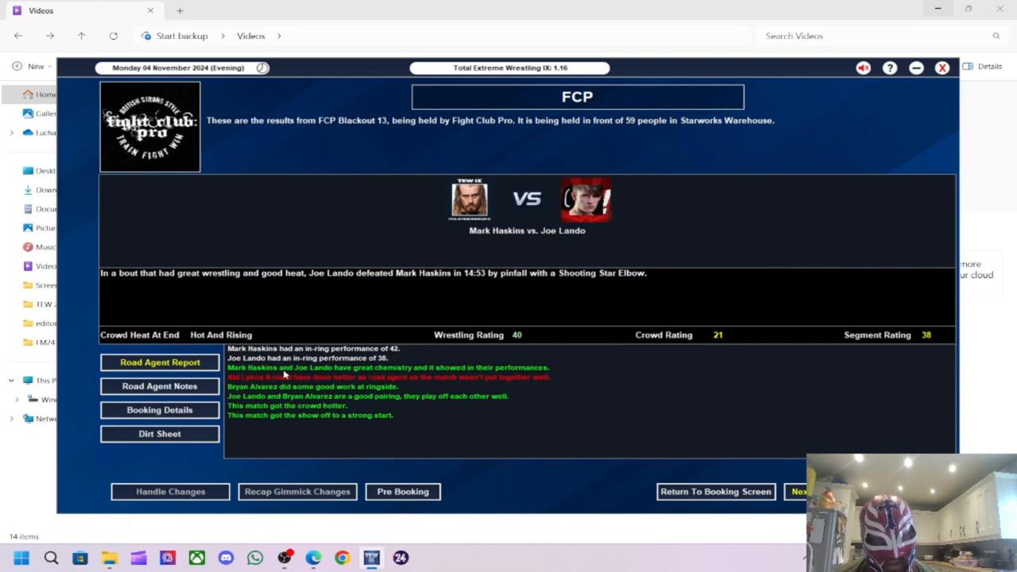
{"action": "mouse_move", "coordinate": [629, 412]}
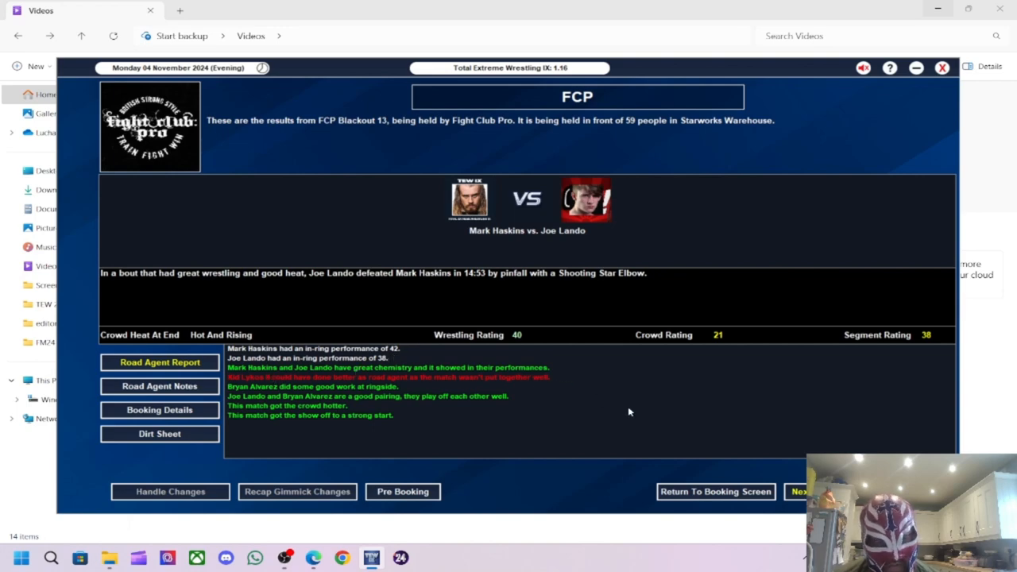
{"action": "mouse_move", "coordinate": [636, 334]}
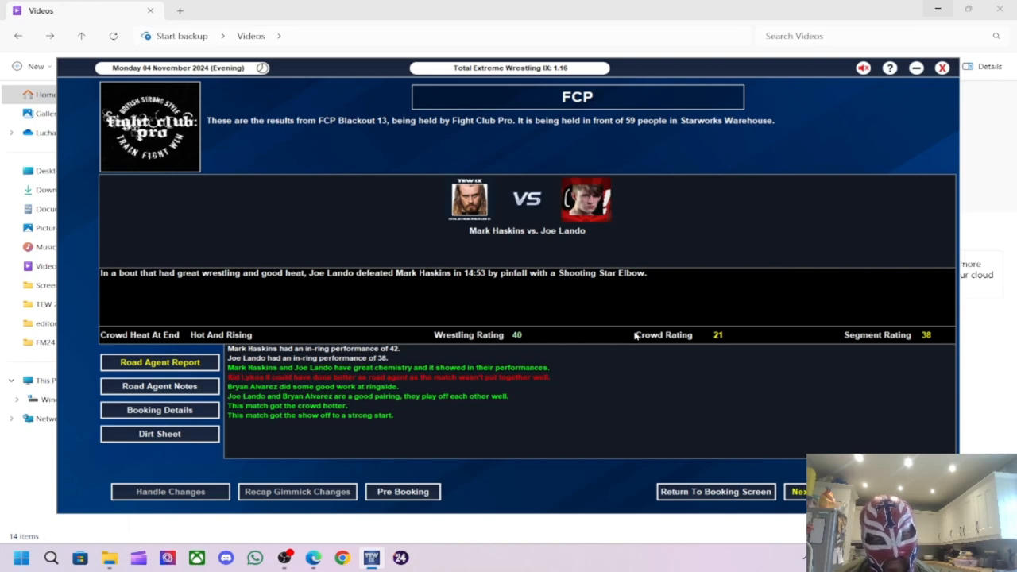
- Step through the Connor Mills vs. Omari, New Blood vs. The Marauders and main event results, then begin a new match
{"action": "left_click", "coordinate": [800, 491]}
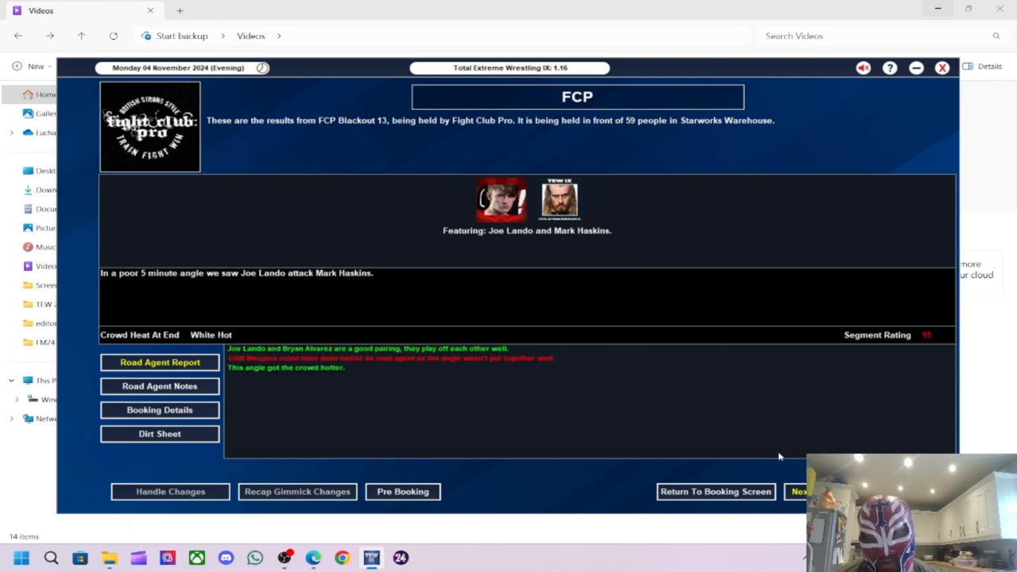
{"action": "left_click", "coordinate": [799, 491]}
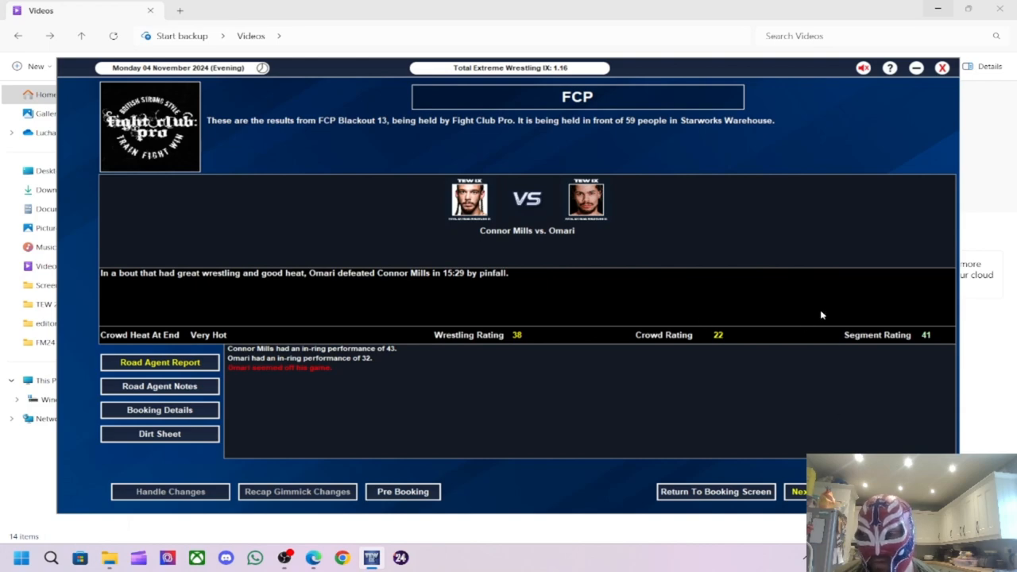
{"action": "mouse_move", "coordinate": [810, 337]}
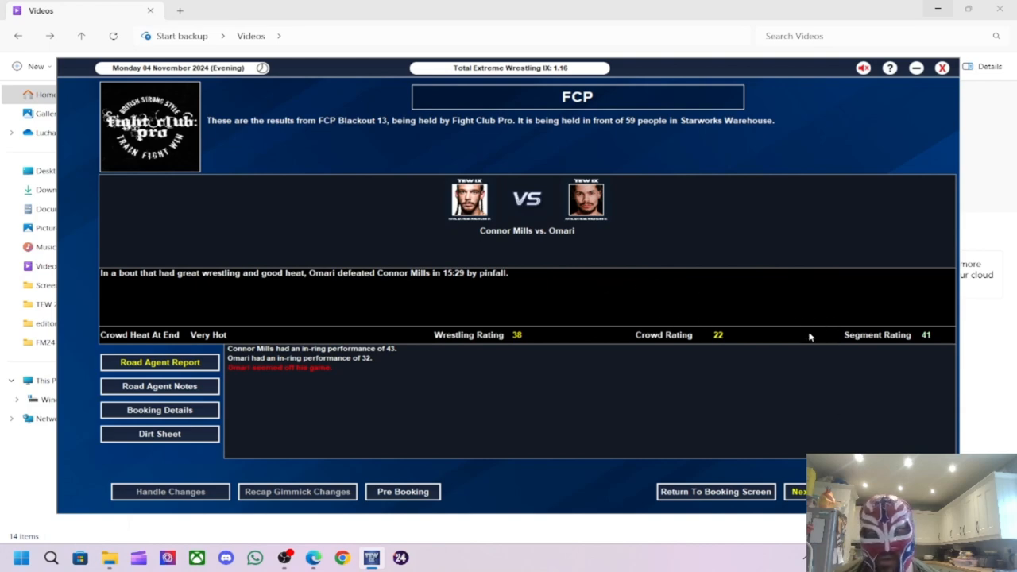
{"action": "mouse_move", "coordinate": [707, 334]}
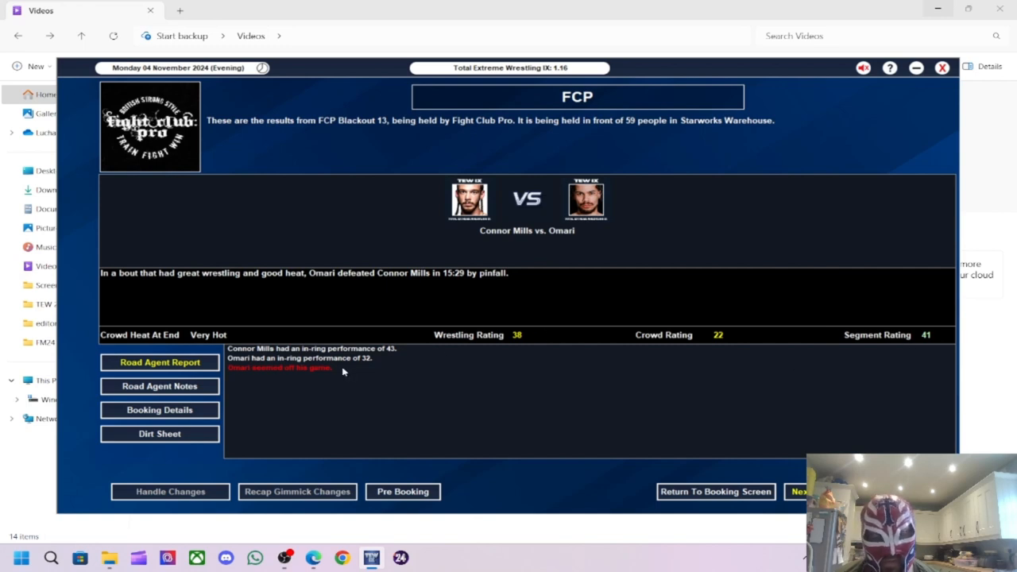
{"action": "mouse_move", "coordinate": [745, 502]}
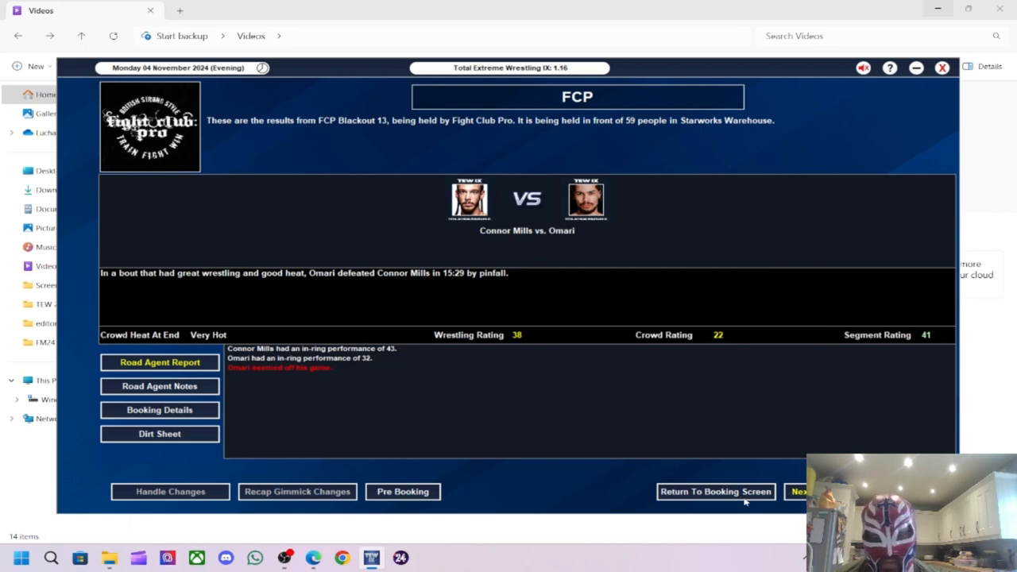
{"action": "left_click", "coordinate": [801, 491]}
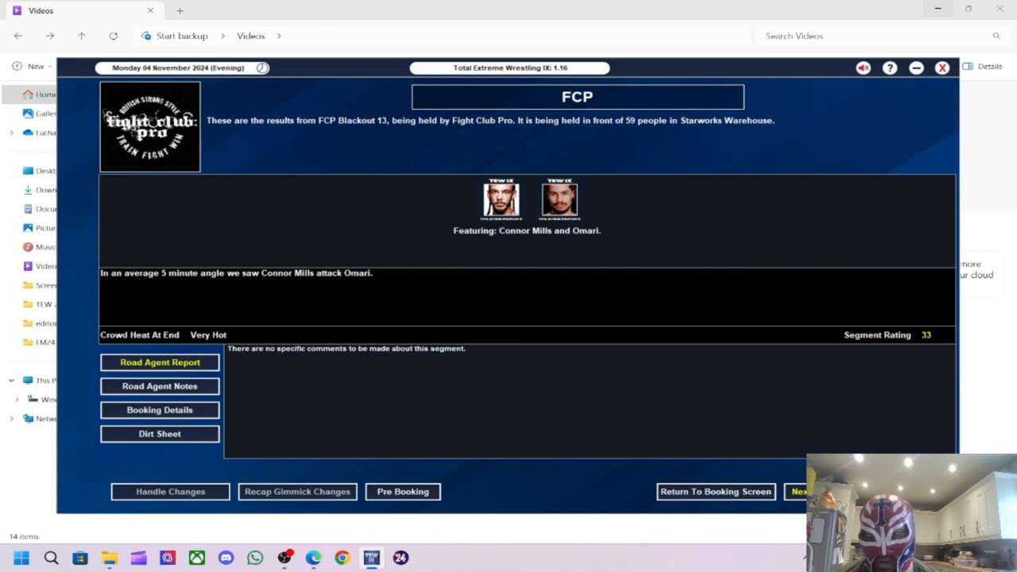
{"action": "left_click", "coordinate": [801, 491]}
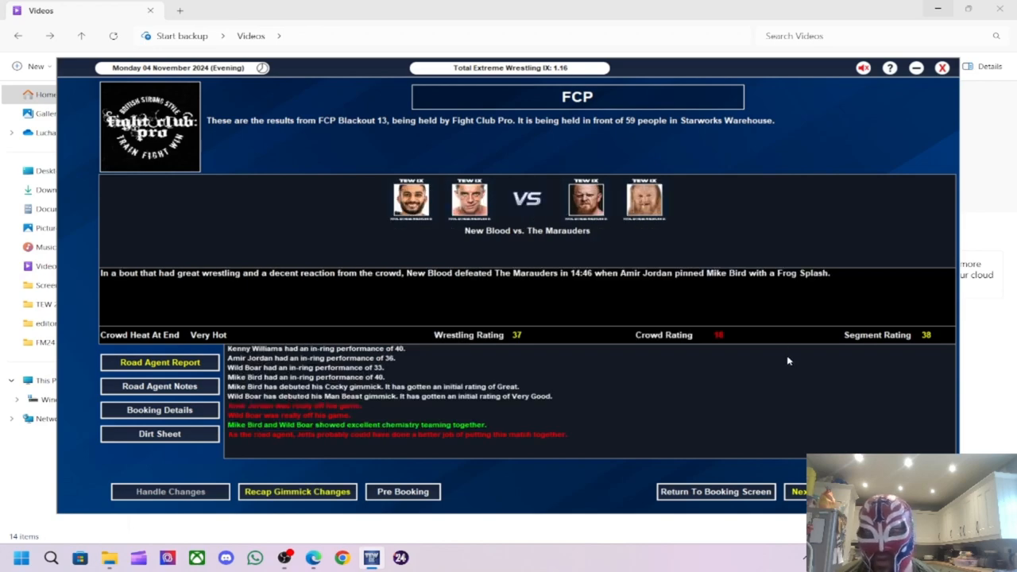
{"action": "mouse_move", "coordinate": [430, 249]}
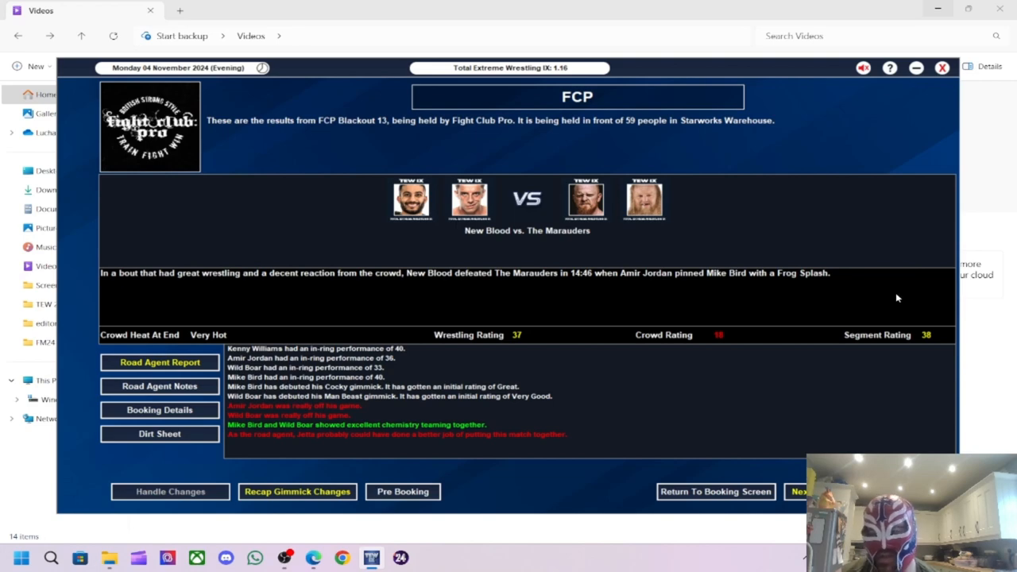
{"action": "mouse_move", "coordinate": [514, 350]}
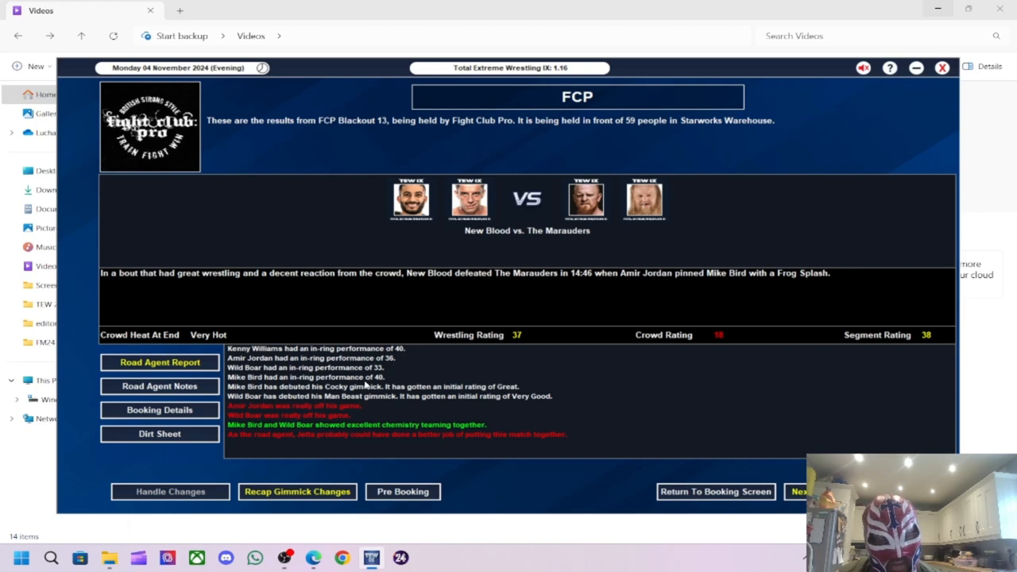
{"action": "mouse_move", "coordinate": [813, 448]}
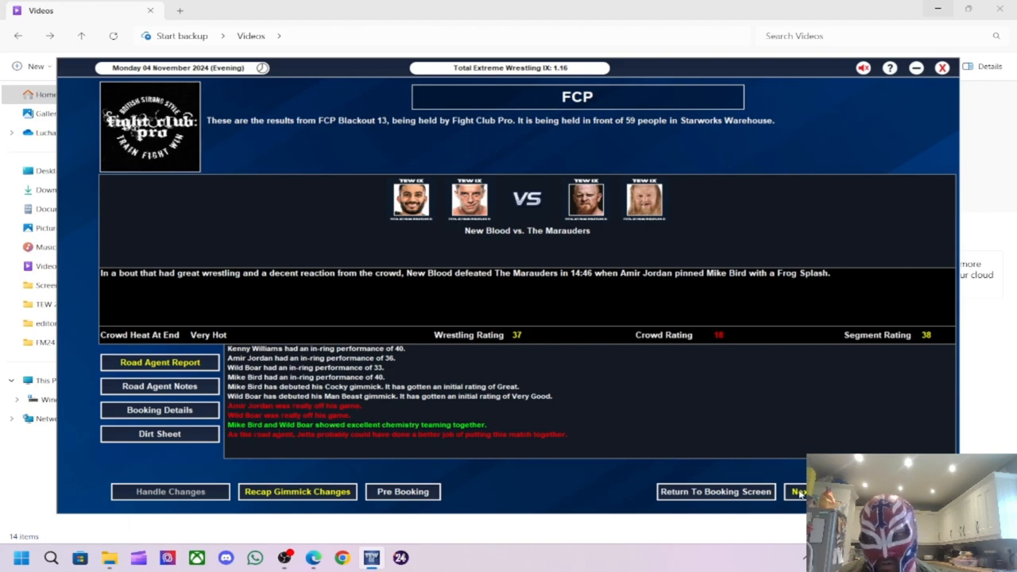
{"action": "left_click", "coordinate": [802, 491]}
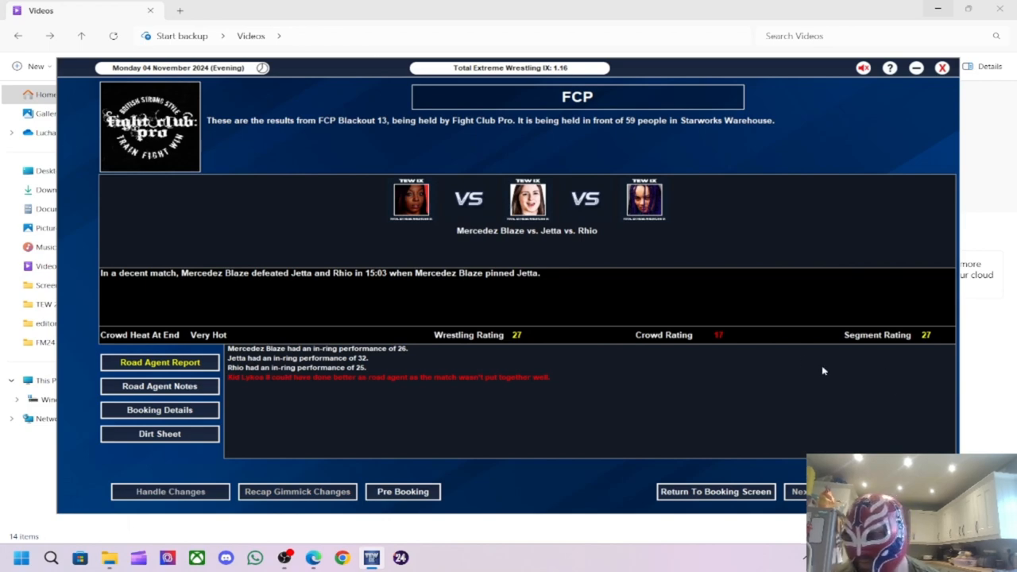
{"action": "mouse_move", "coordinate": [899, 350]}
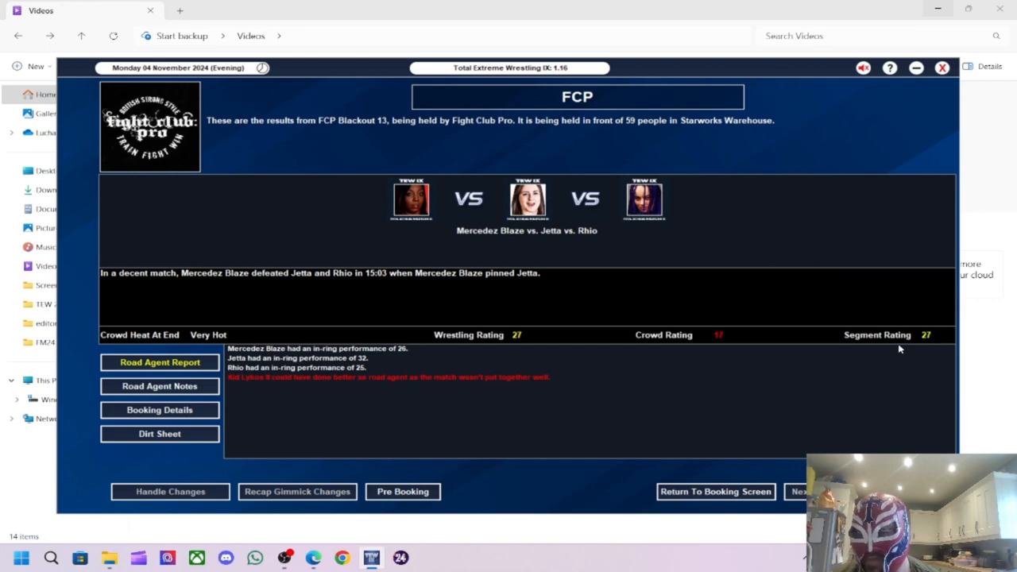
{"action": "mouse_move", "coordinate": [511, 349]}
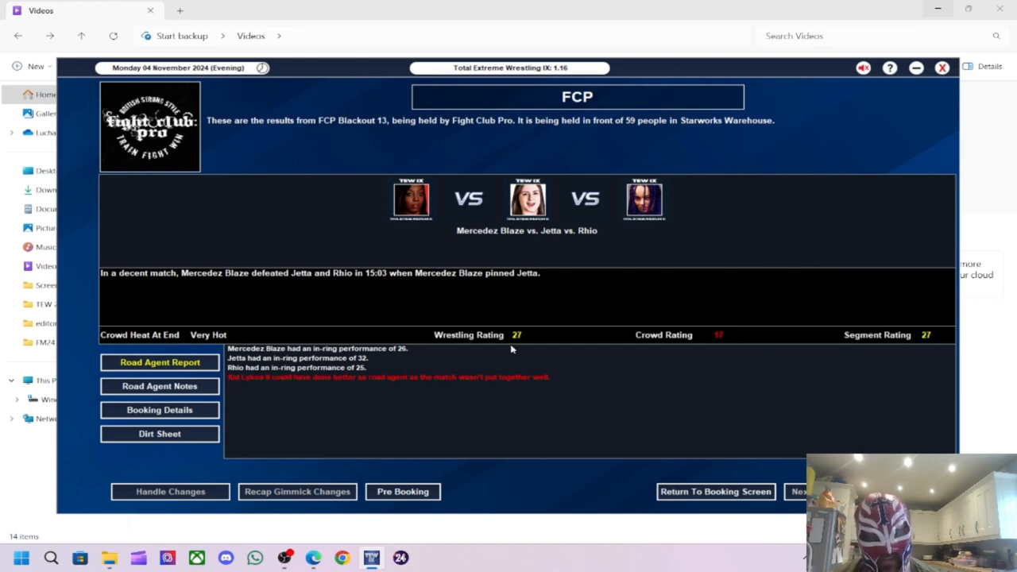
{"action": "mouse_move", "coordinate": [254, 289]}
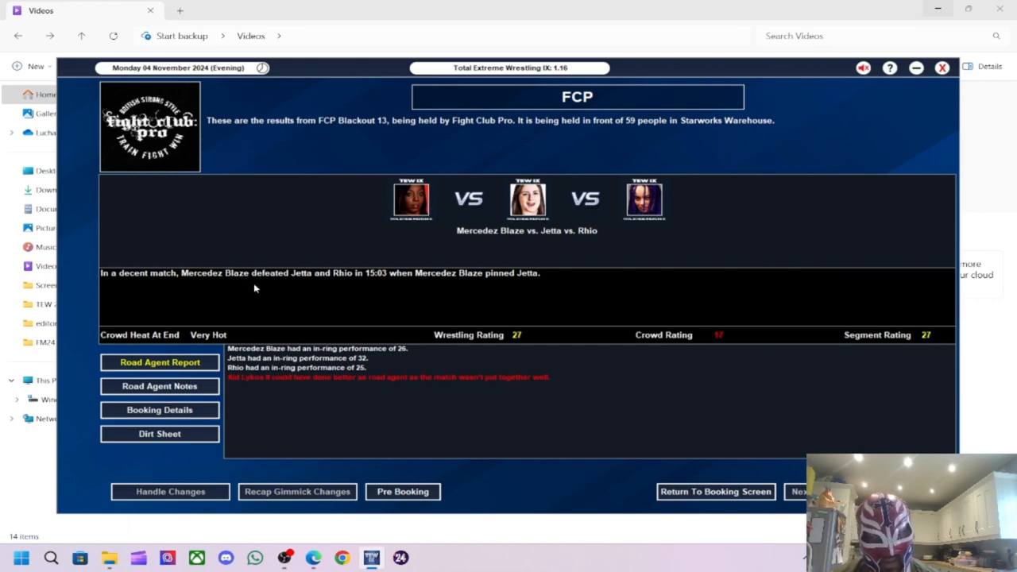
{"action": "mouse_move", "coordinate": [377, 361]}
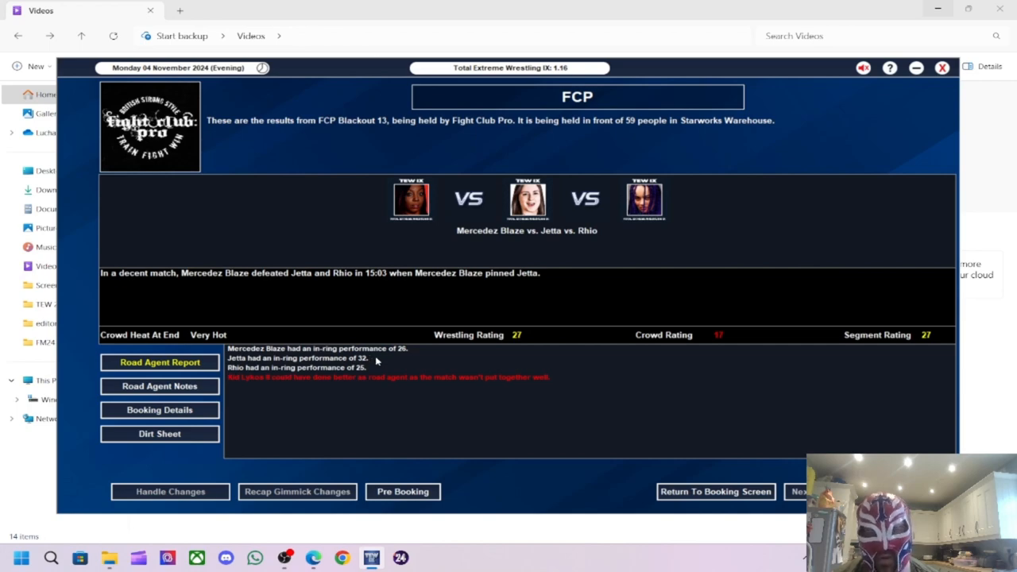
{"action": "mouse_move", "coordinate": [553, 402]}
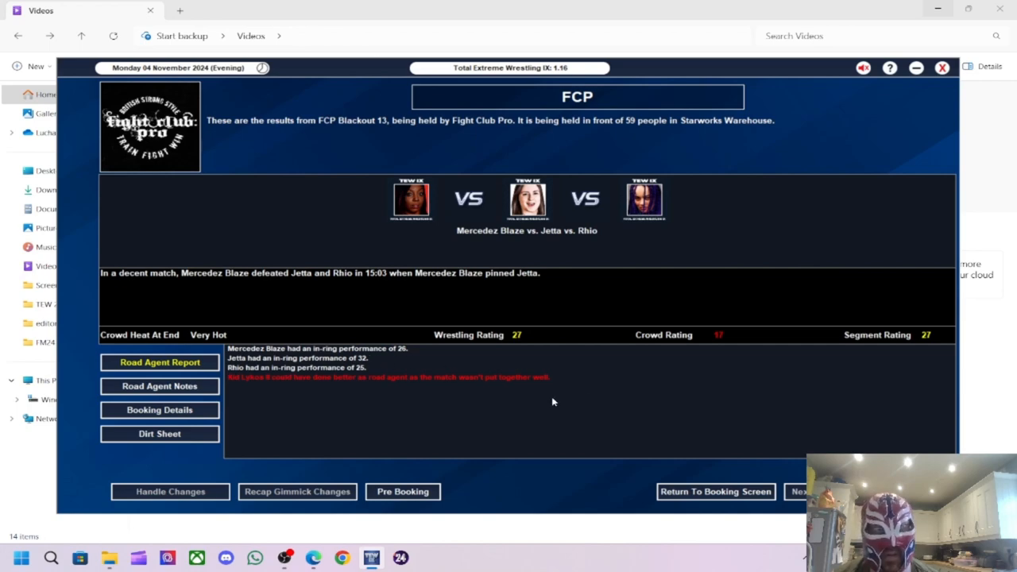
{"action": "mouse_move", "coordinate": [521, 394]}
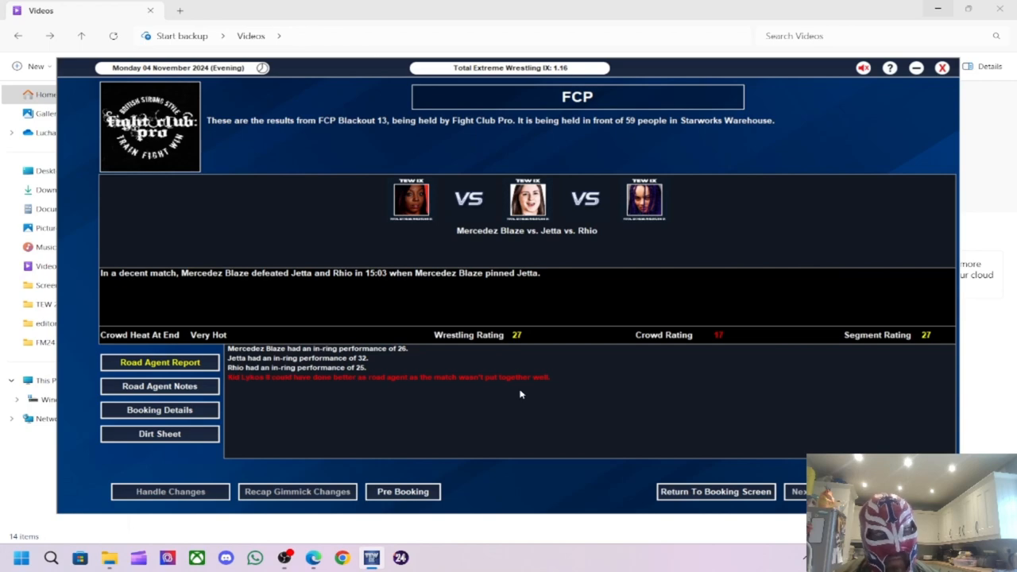
{"action": "mouse_move", "coordinate": [367, 376]}
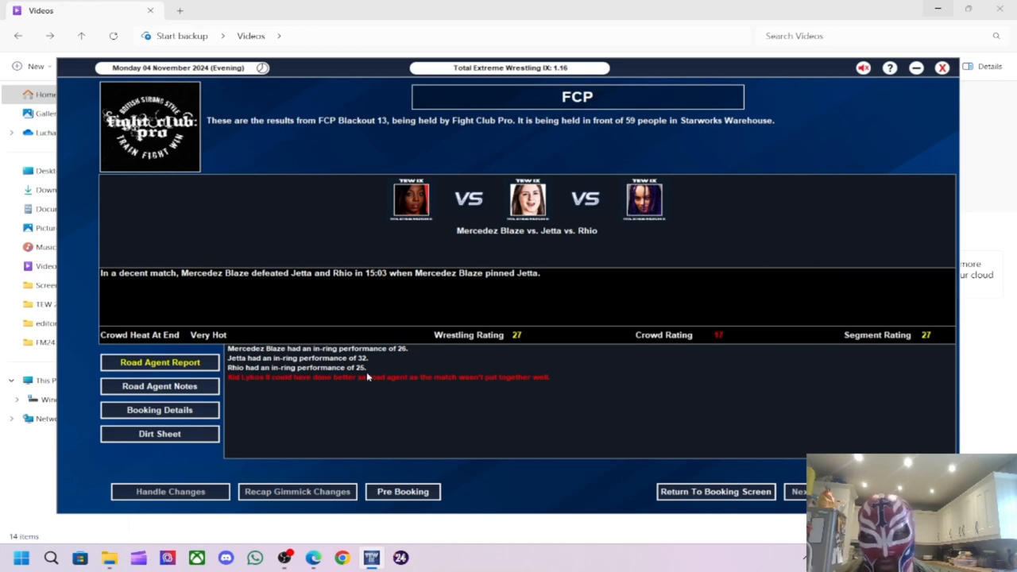
{"action": "mouse_move", "coordinate": [361, 355]}
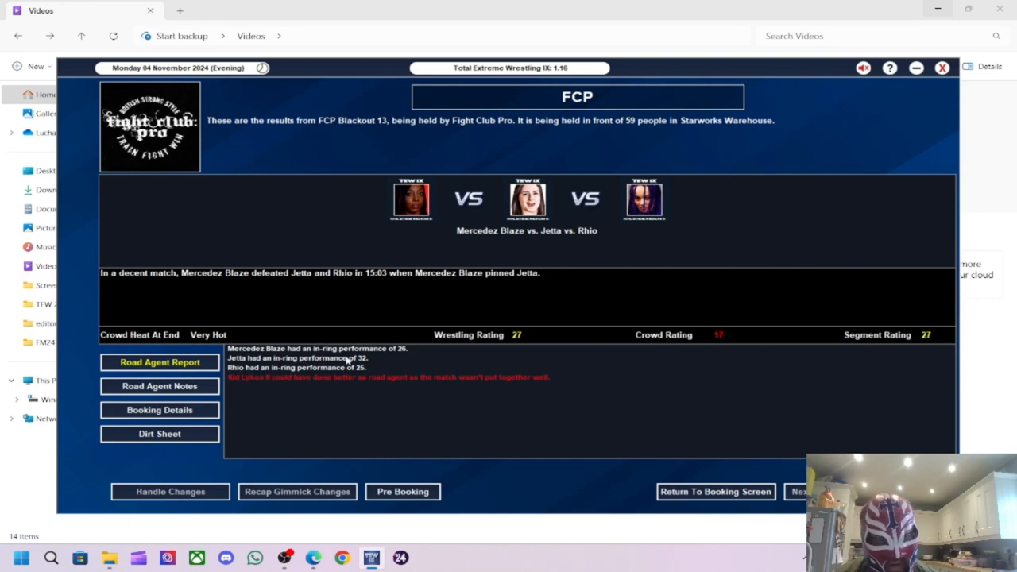
{"action": "mouse_move", "coordinate": [600, 426]}
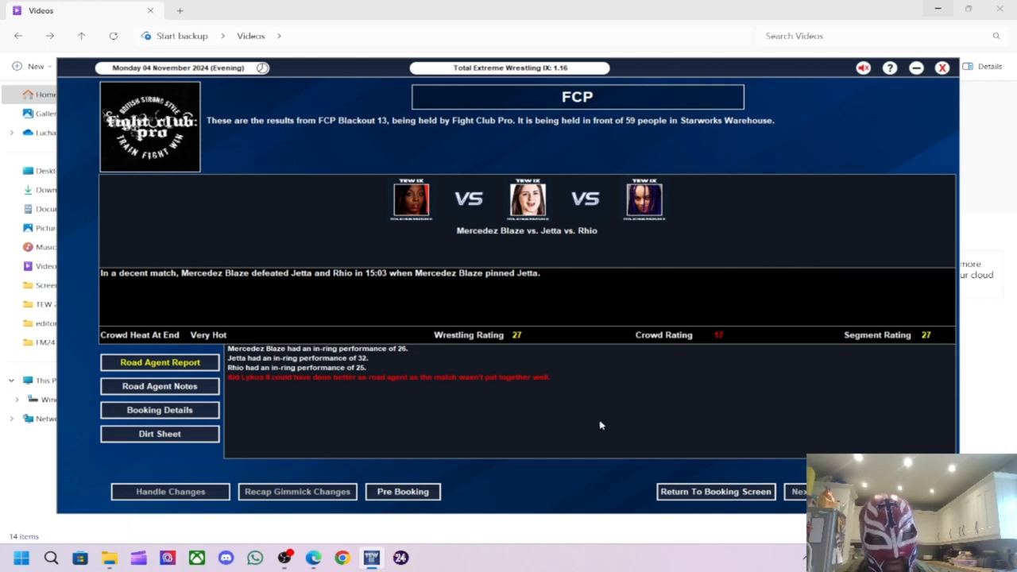
{"action": "left_click", "coordinate": [715, 491]}
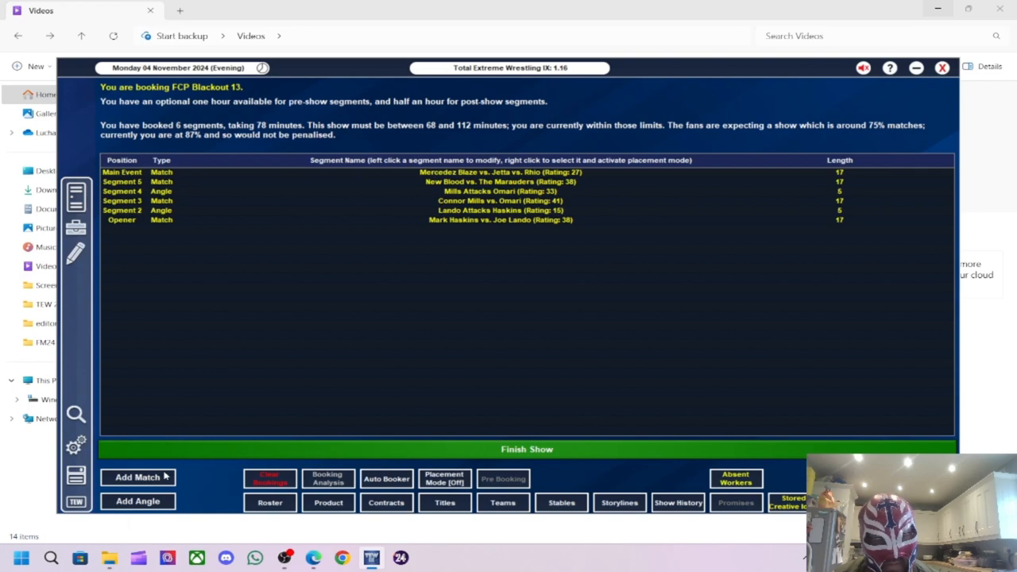
- Book Grado's team vs. Joseph Conners' team as a 4 vs 4 main event and run the show
{"action": "left_click", "coordinate": [136, 477]}
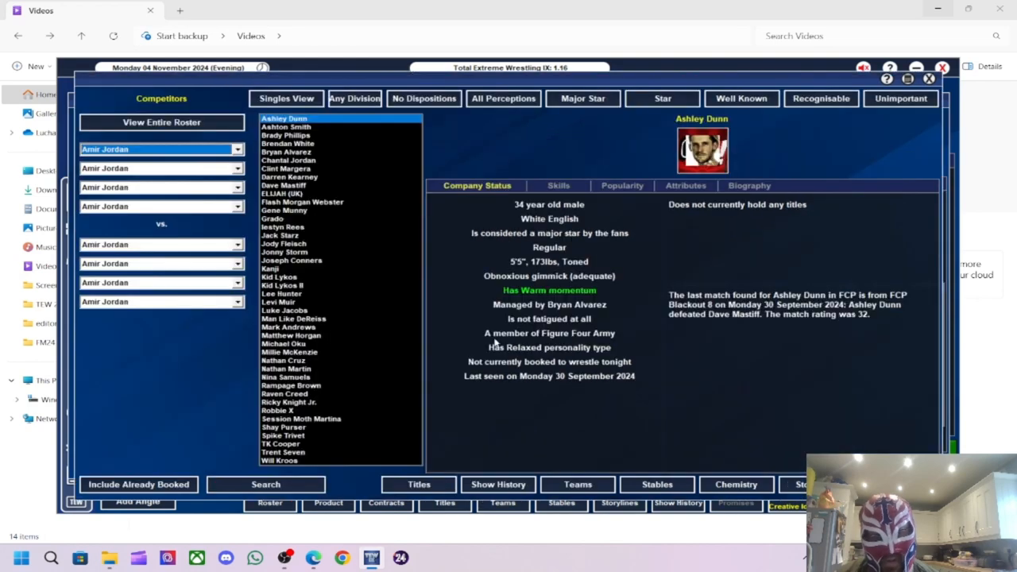
{"action": "left_click", "coordinate": [354, 99]}
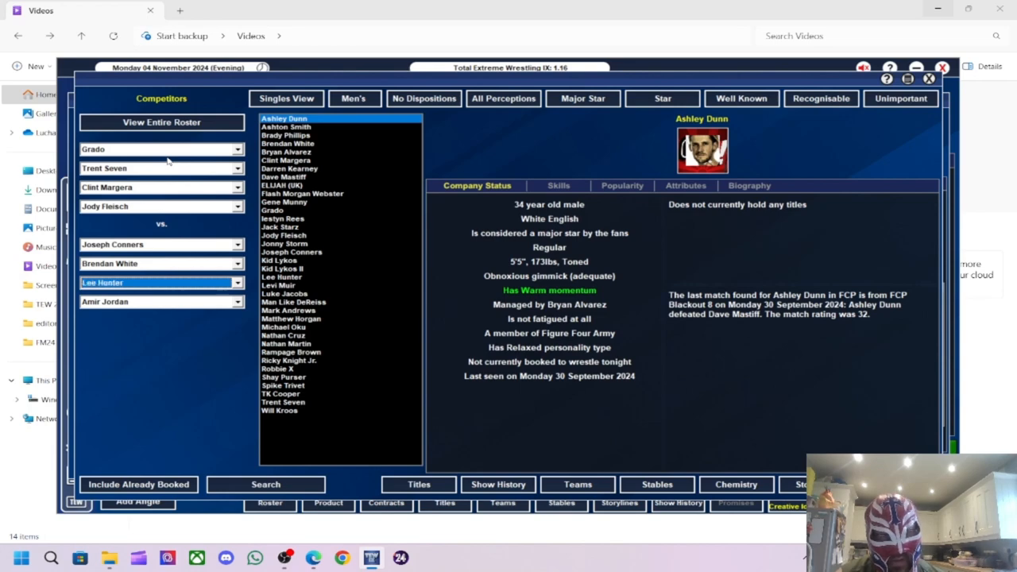
{"action": "left_click", "coordinate": [156, 302]}
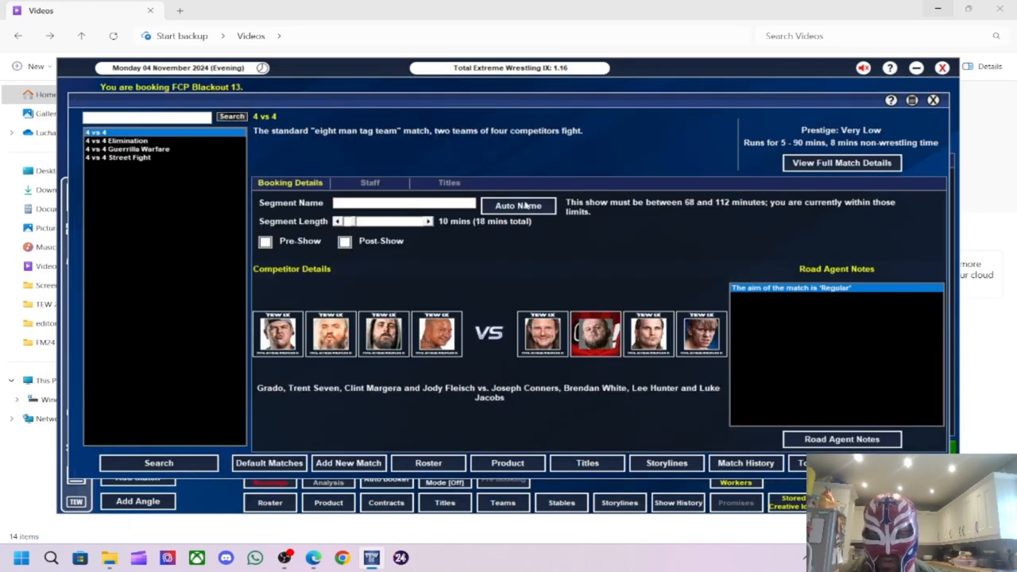
{"action": "left_click", "coordinate": [518, 205]}
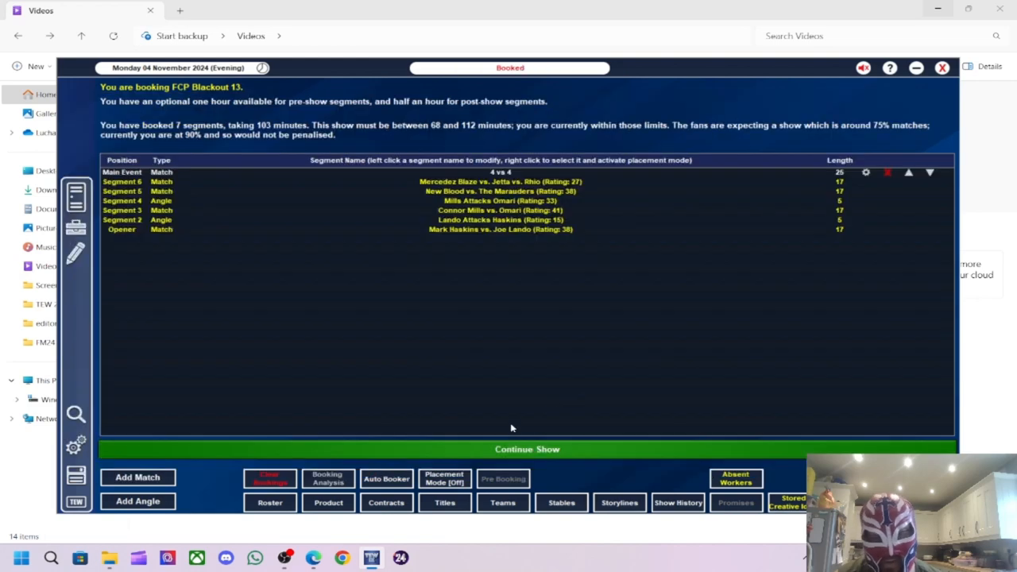
{"action": "left_click", "coordinate": [528, 448]}
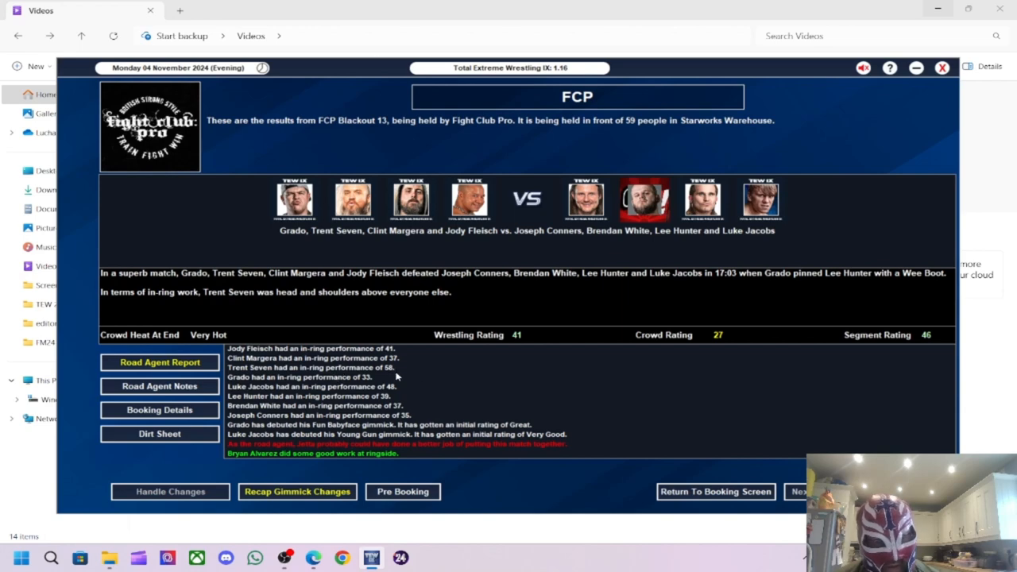
{"action": "mouse_move", "coordinate": [429, 412]}
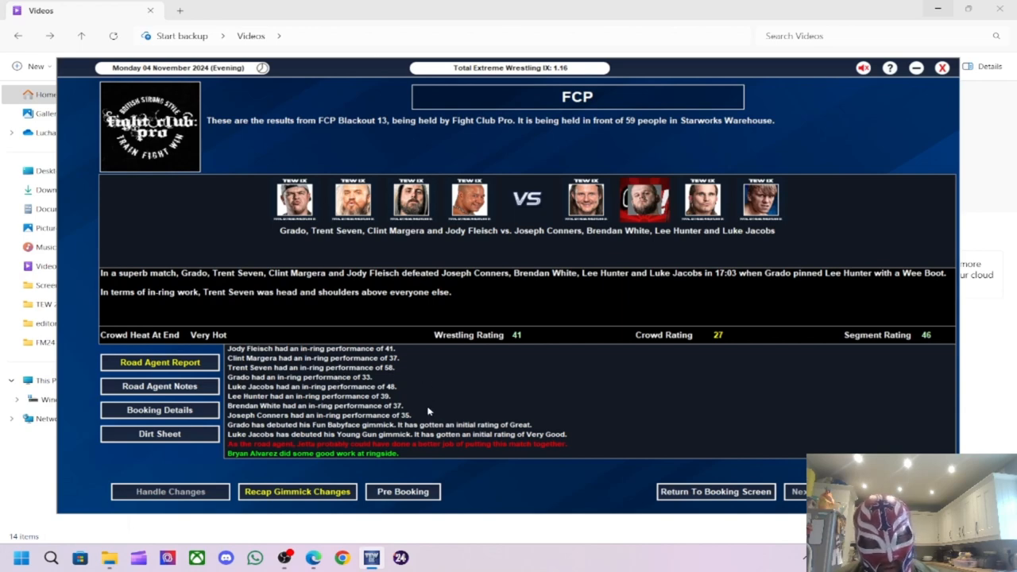
{"action": "mouse_move", "coordinate": [389, 397]}
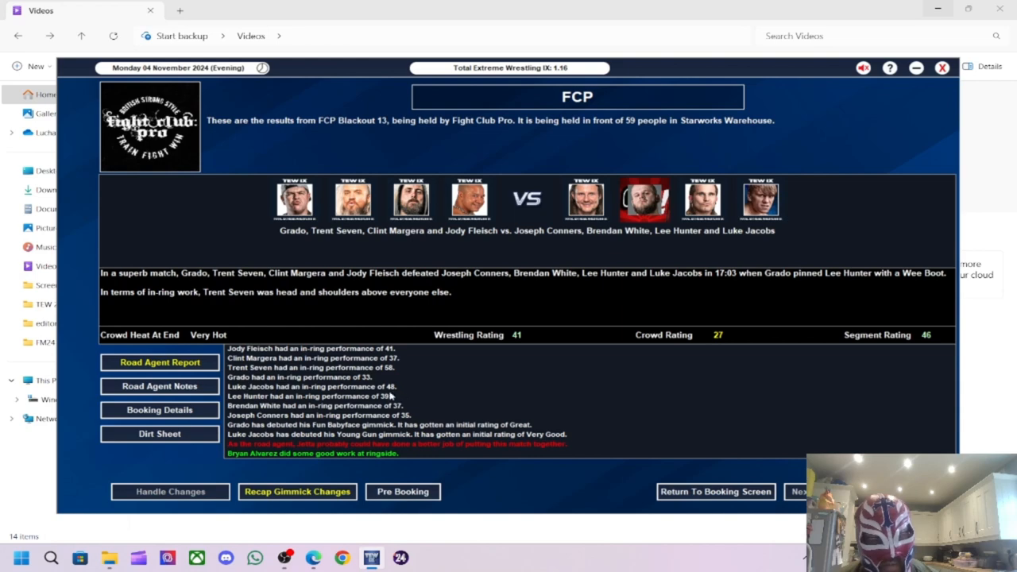
{"action": "mouse_move", "coordinate": [410, 372]}
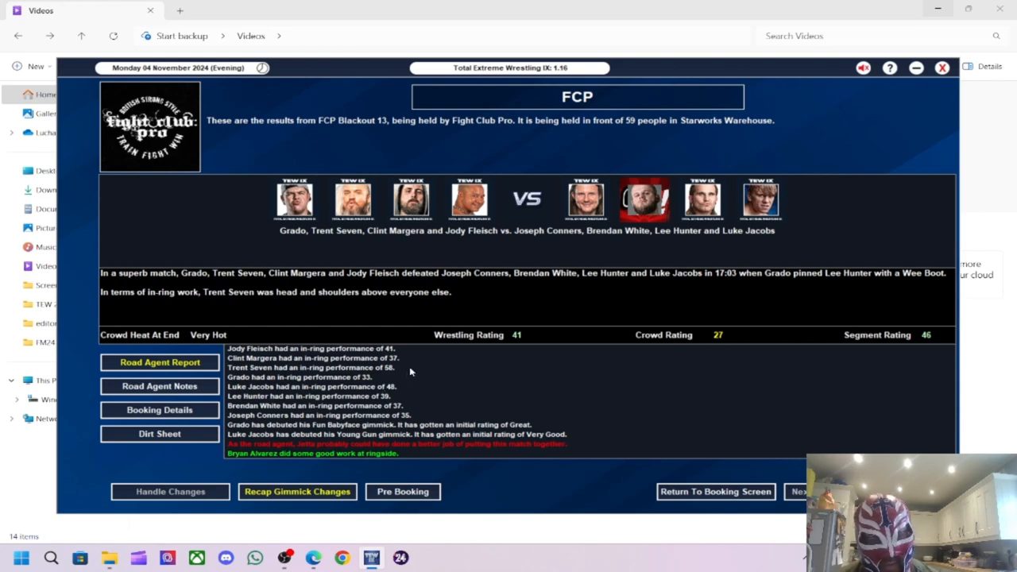
{"action": "mouse_move", "coordinate": [407, 363]}
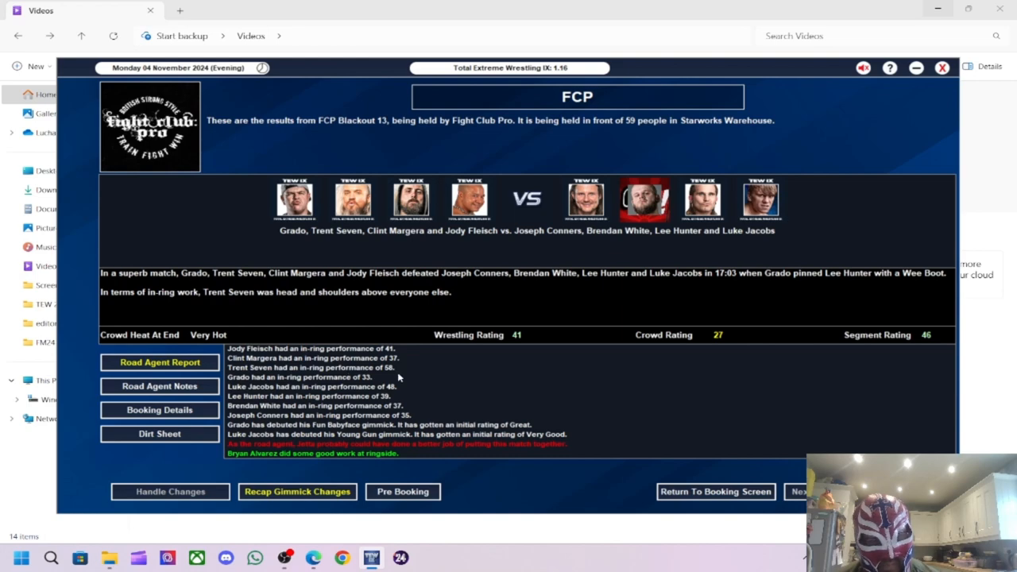
{"action": "mouse_move", "coordinate": [396, 373]}
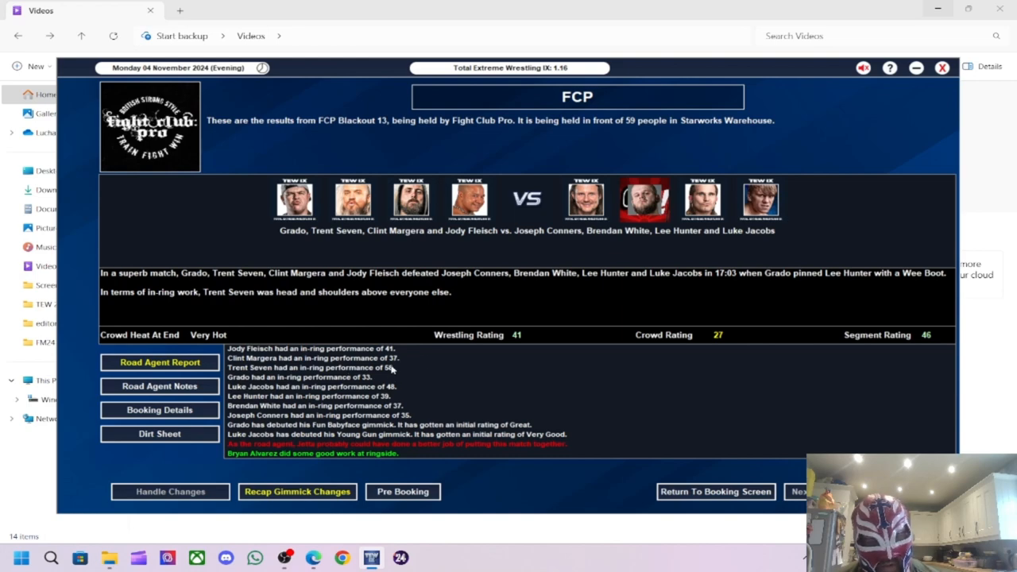
{"action": "mouse_move", "coordinate": [423, 362]}
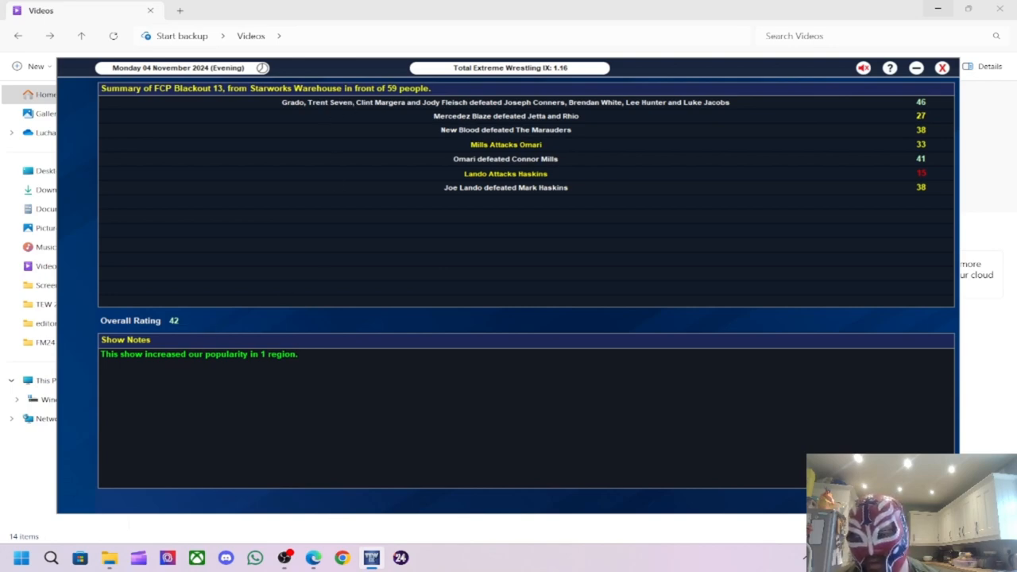
- Leave the locker room without giving a post-show speech
{"action": "left_click", "coordinate": [183, 194]}
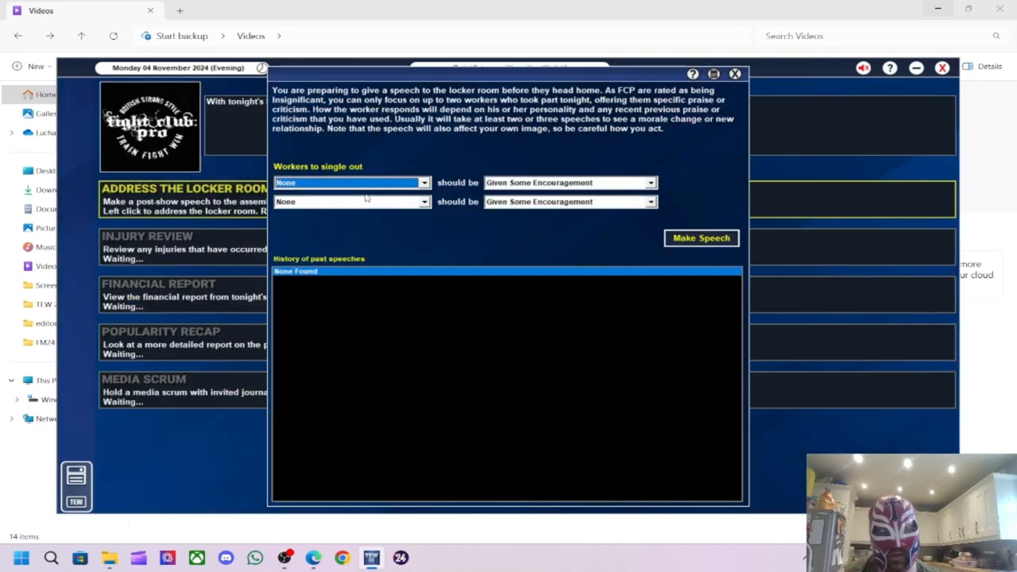
{"action": "left_click", "coordinate": [734, 74]}
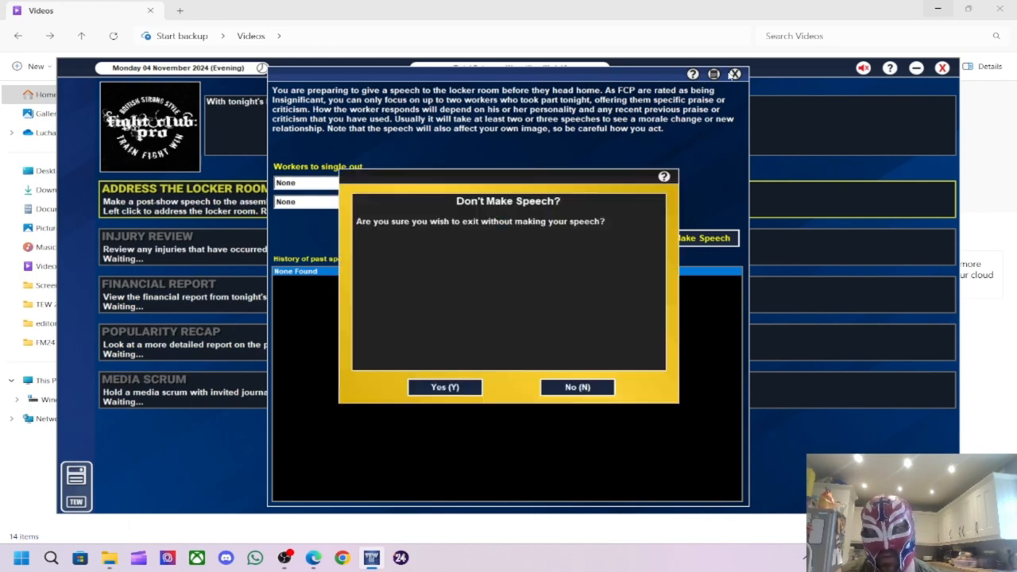
{"action": "left_click", "coordinate": [444, 388]}
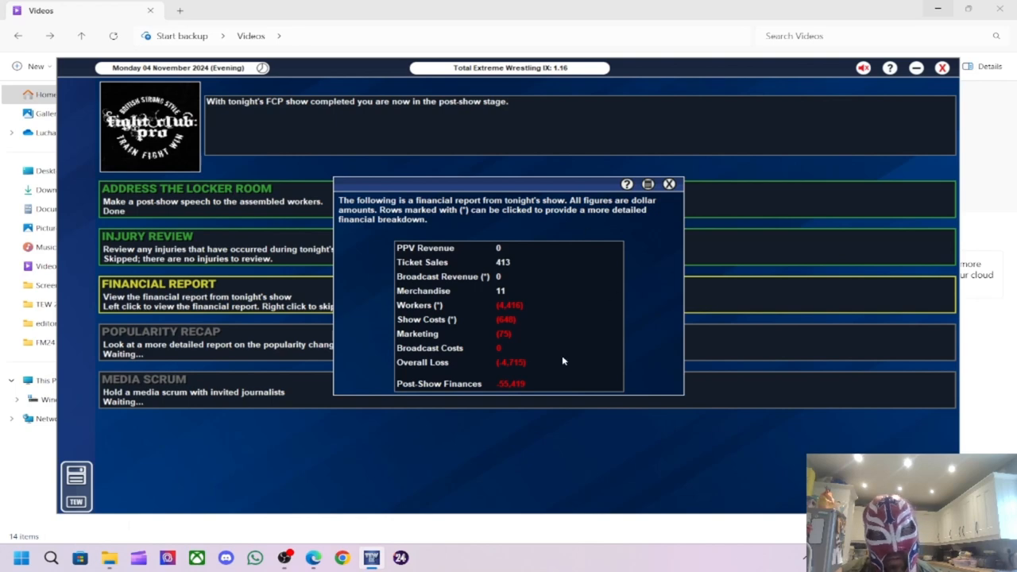
- Review and dismiss the financial report and regional popularity recap
{"action": "left_click", "coordinate": [668, 184]}
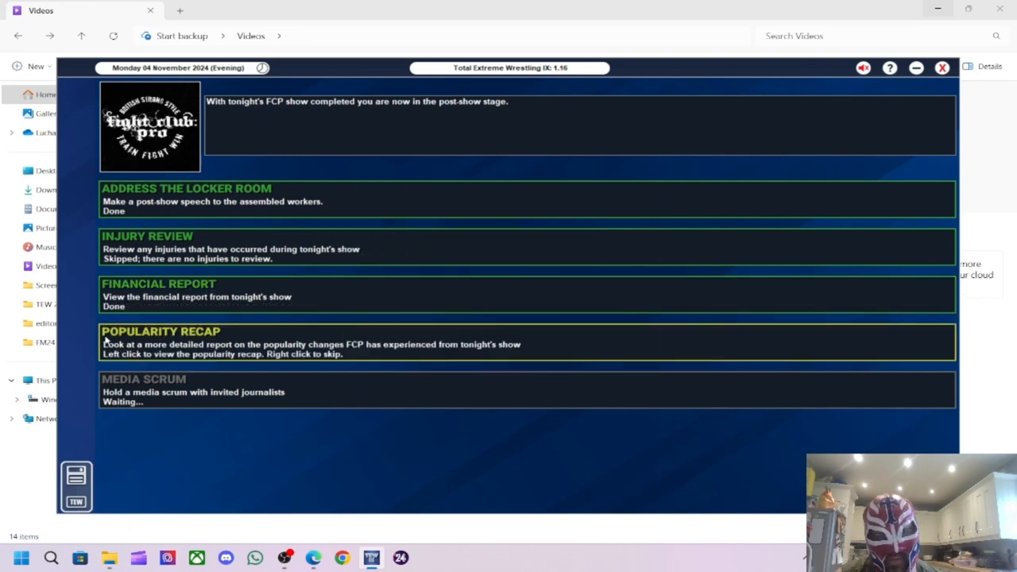
{"action": "left_click", "coordinate": [318, 343]}
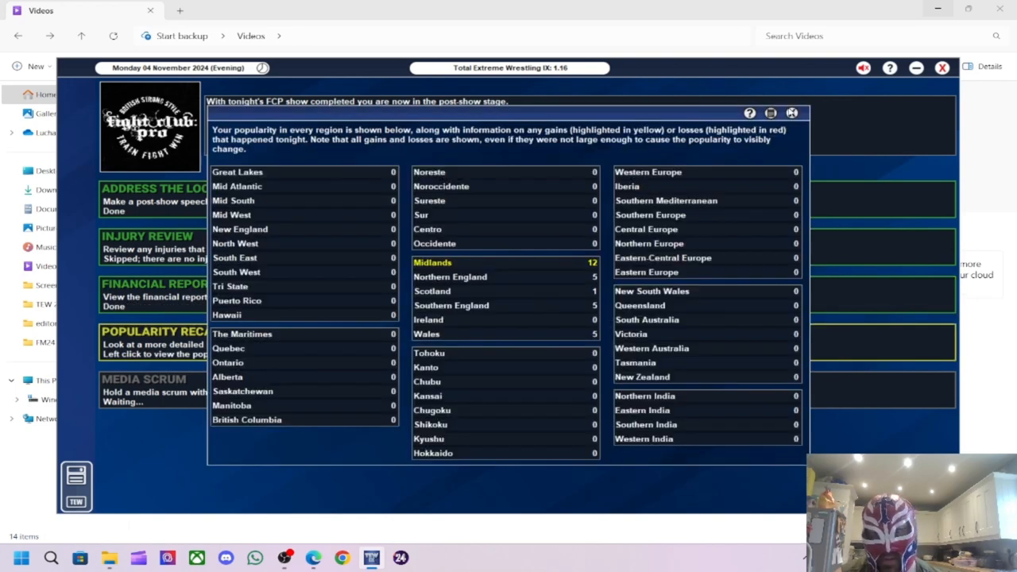
{"action": "left_click", "coordinate": [791, 111]}
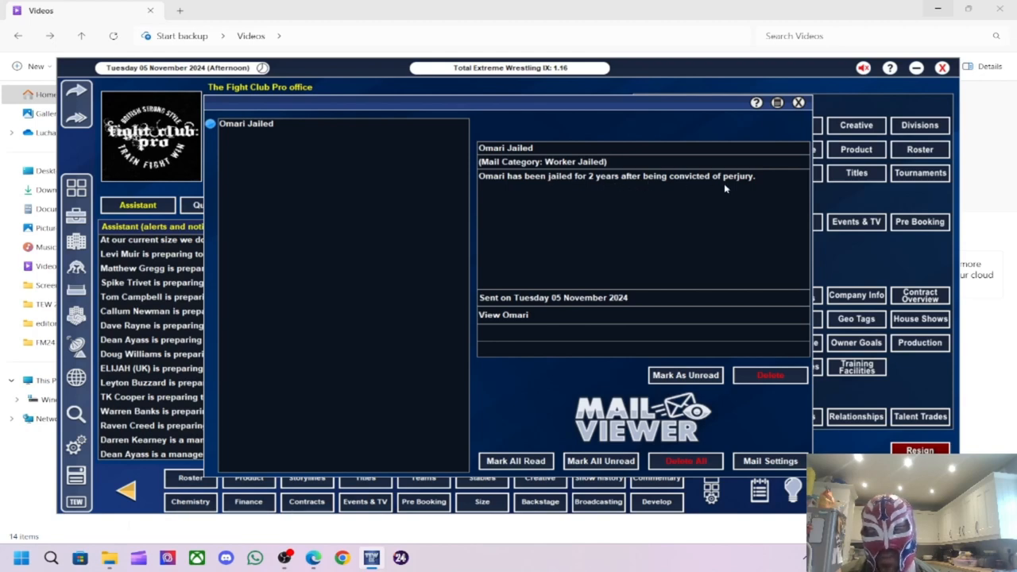
- Close the jailed-worker mail and check Omari's roster profile
{"action": "left_click", "coordinate": [768, 375]}
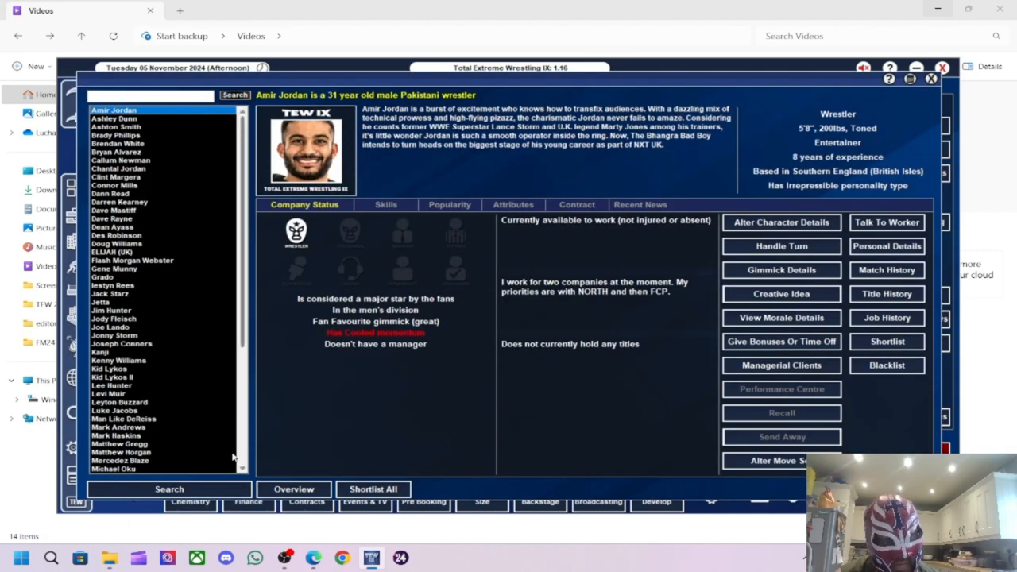
{"action": "left_click", "coordinate": [121, 269]}
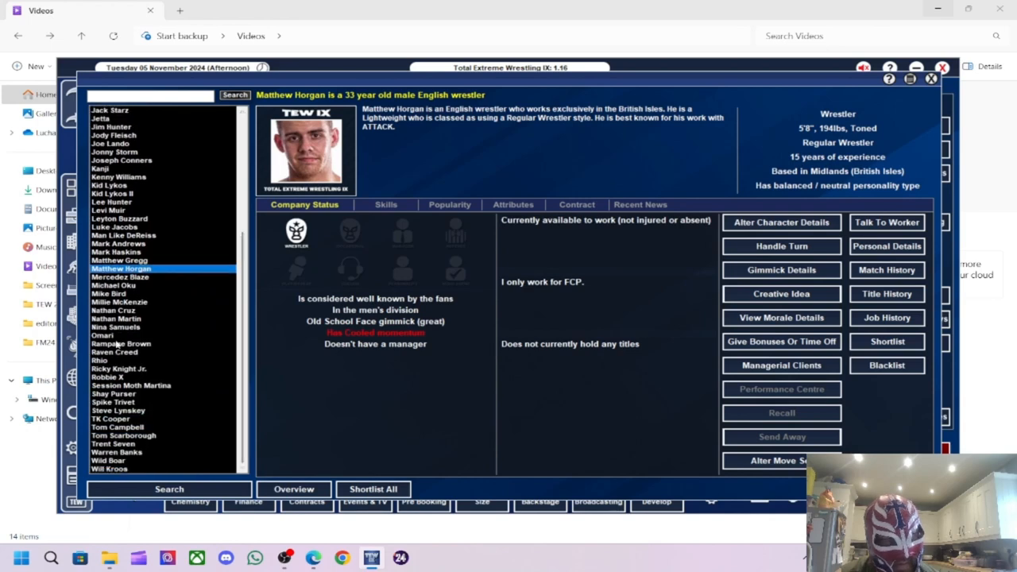
{"action": "left_click", "coordinate": [101, 334]}
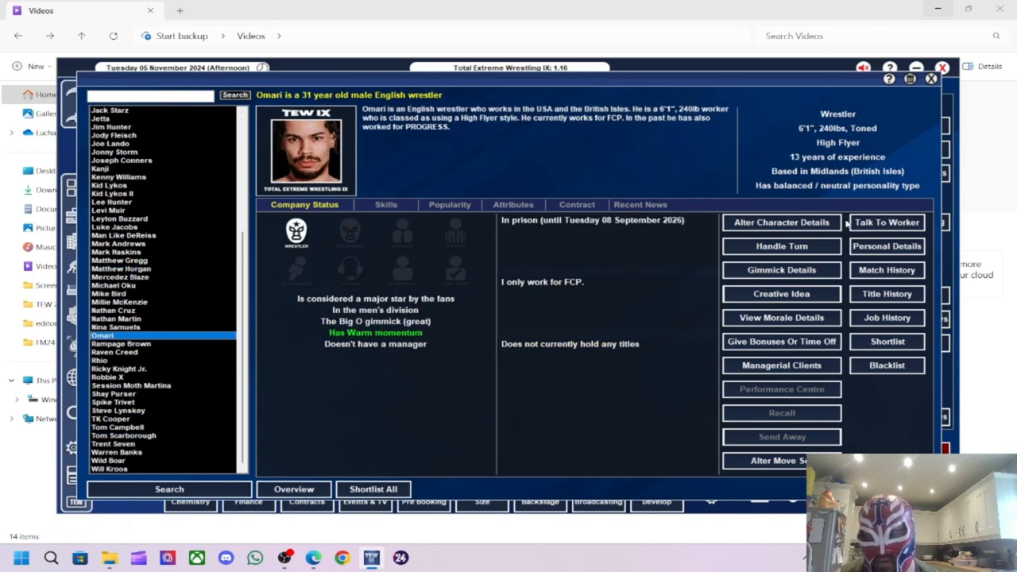
- Release the $140-per-show handshake-deal high-flyer from his contract
{"action": "left_click", "coordinate": [575, 203]}
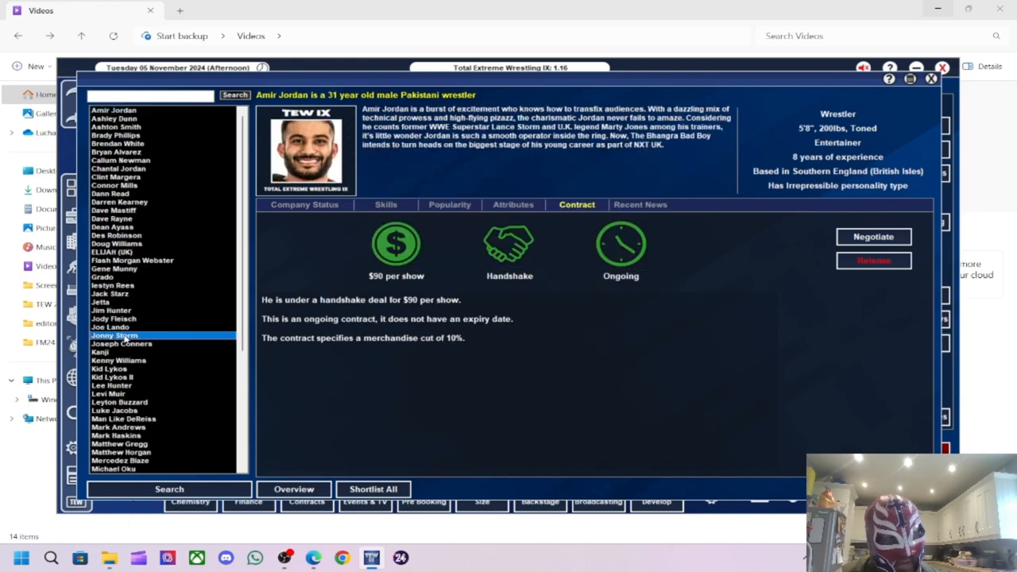
{"action": "left_click", "coordinate": [115, 333]}
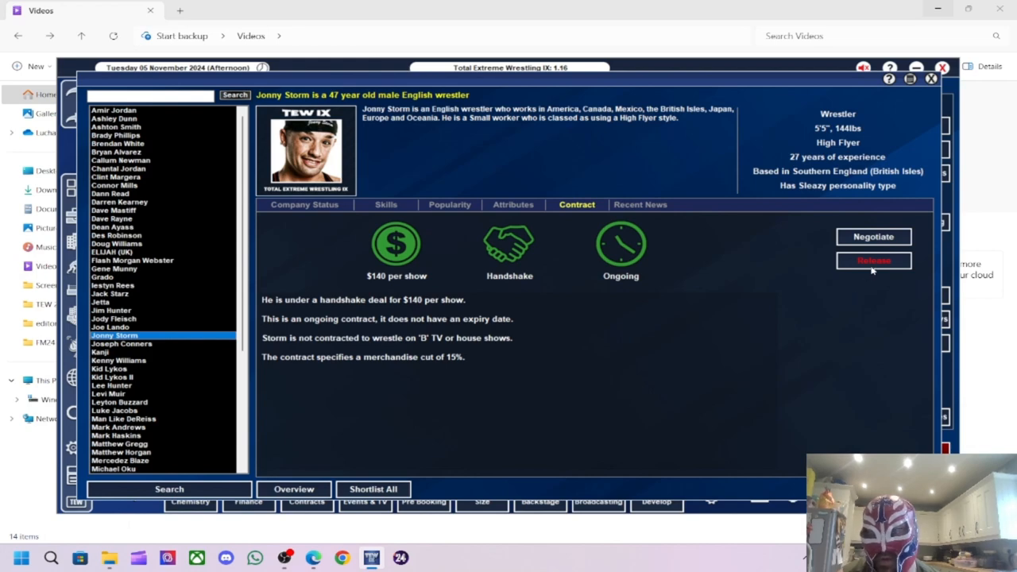
{"action": "left_click", "coordinate": [874, 260]}
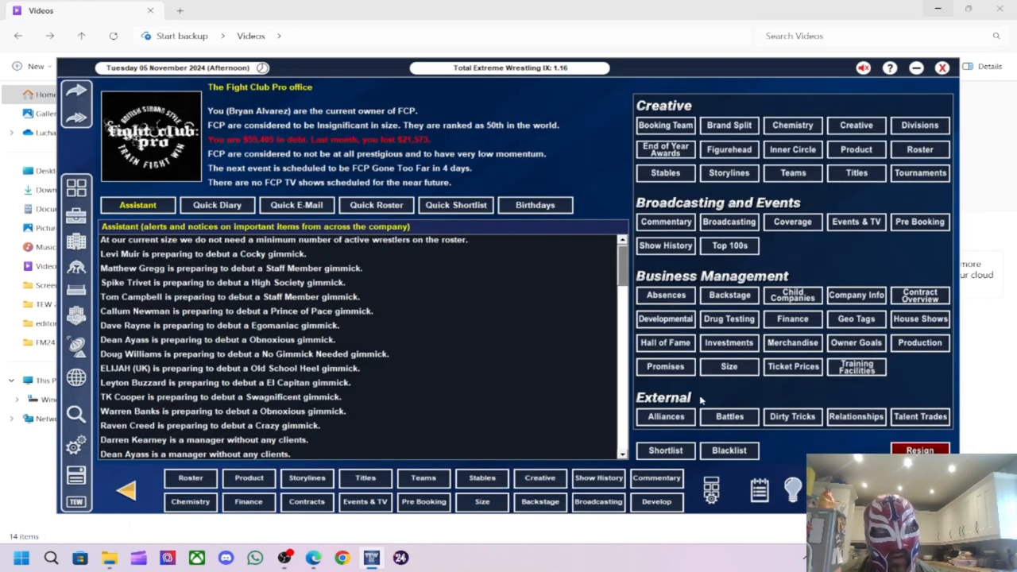
{"action": "mouse_move", "coordinate": [528, 292]}
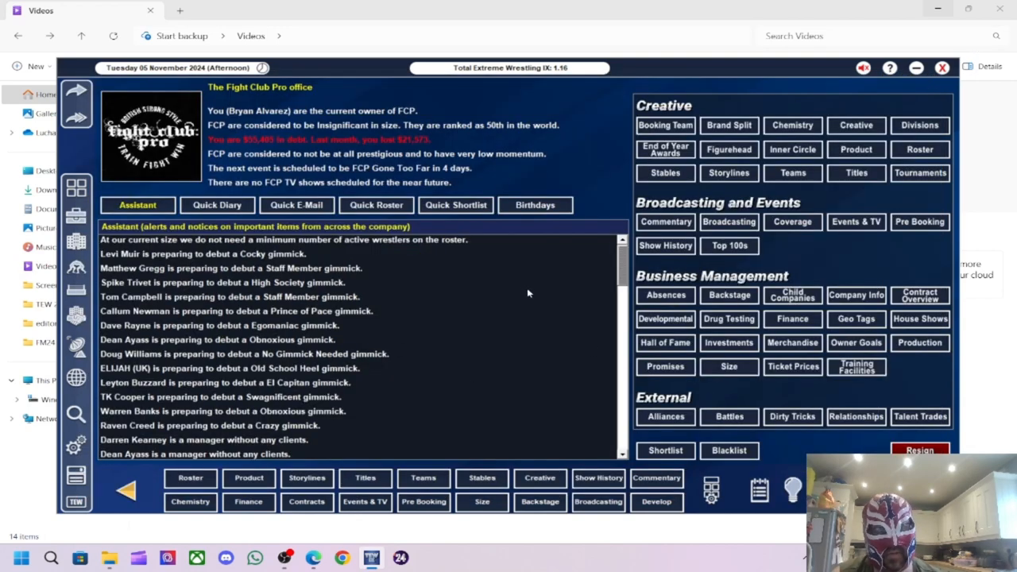